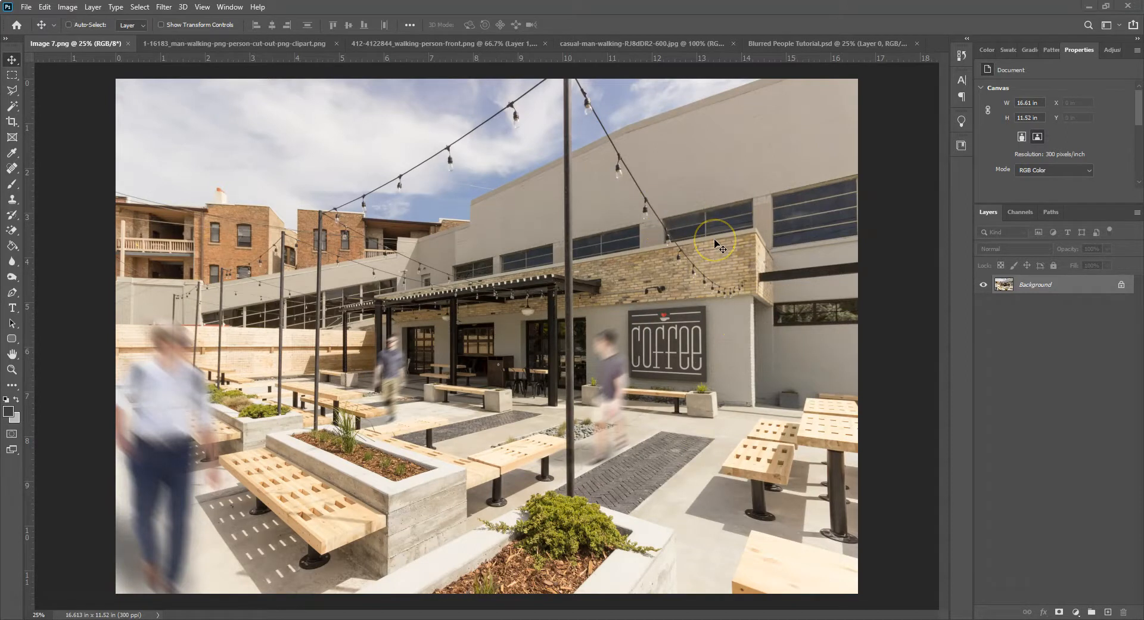
mouse_move(773, 453)
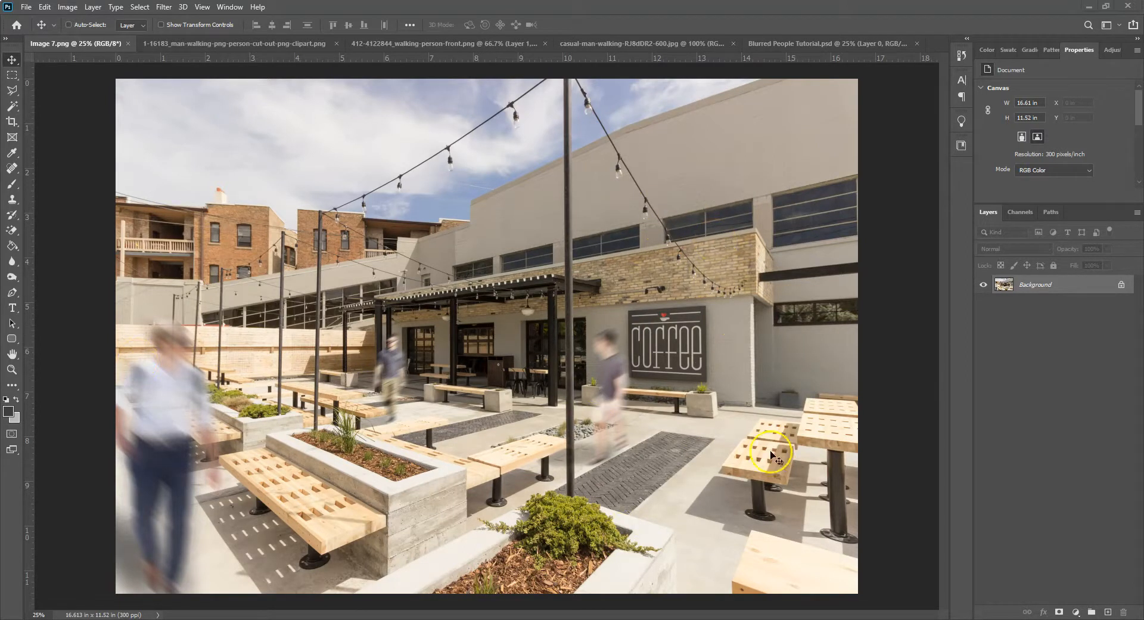
mouse_move(798, 446)
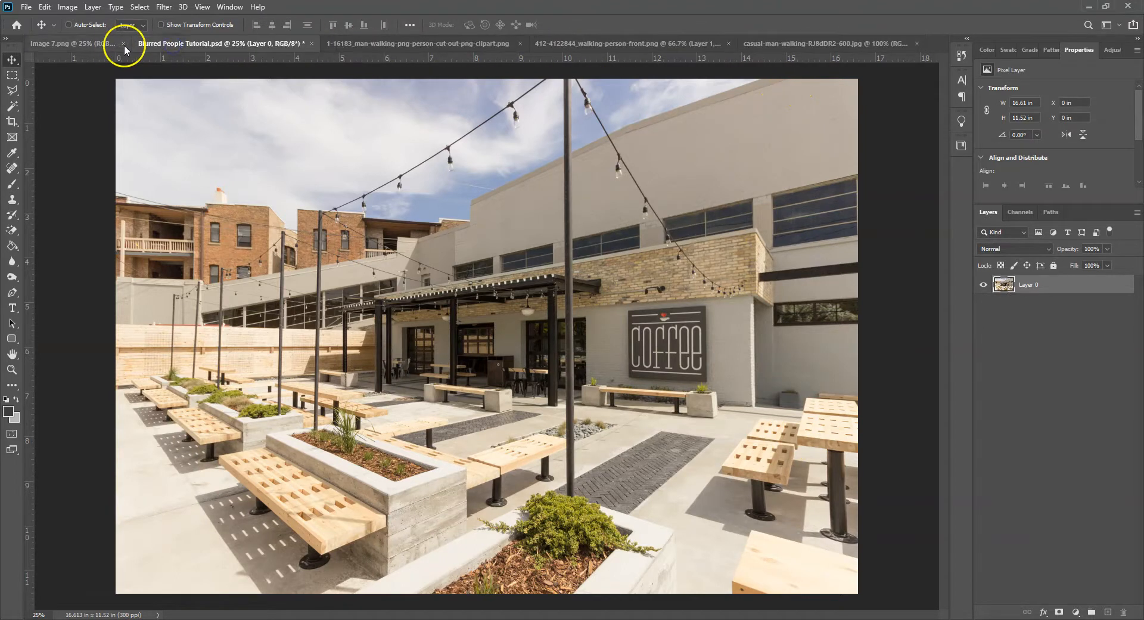
Step: Close the finished example image and flip through the three walking-man cutouts and the courtyard document
click(124, 45)
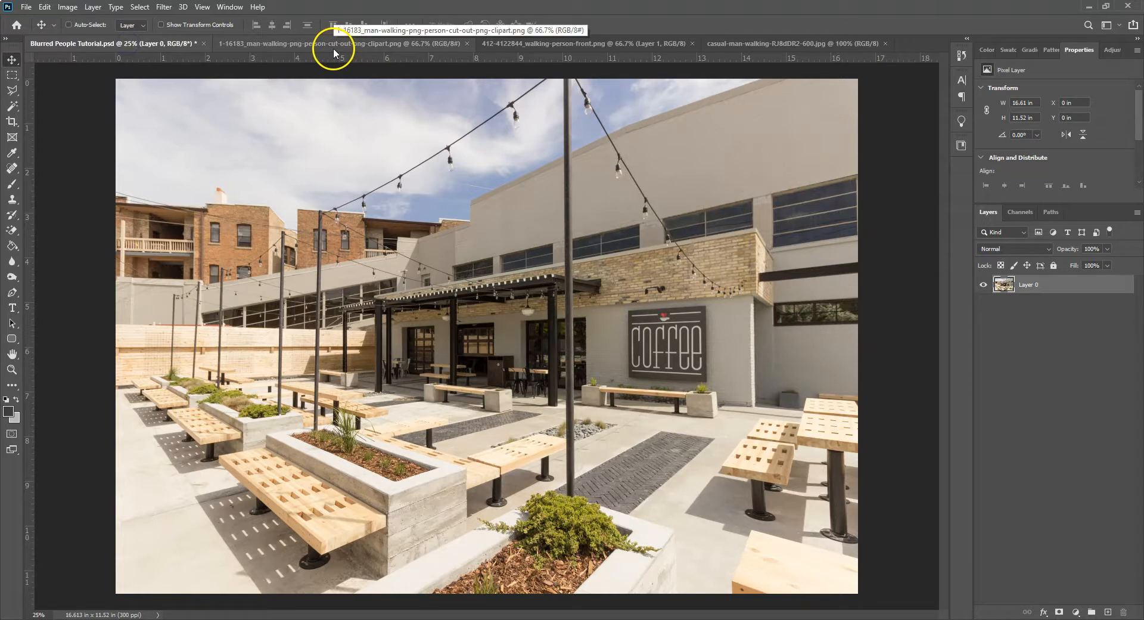
click(580, 43)
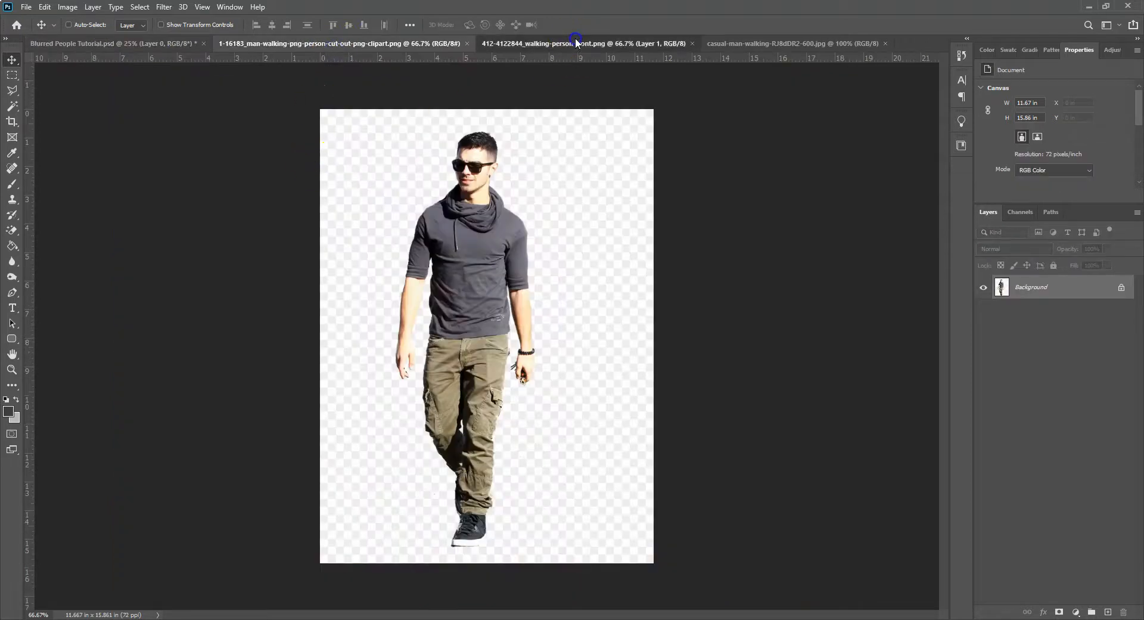
click(793, 43)
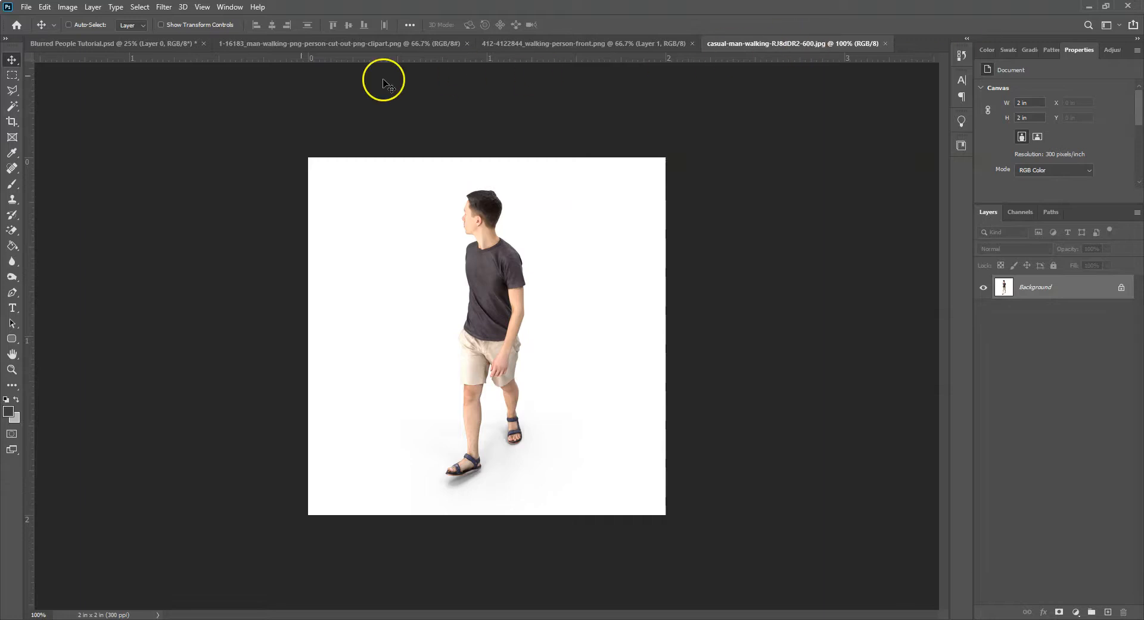
click(110, 43)
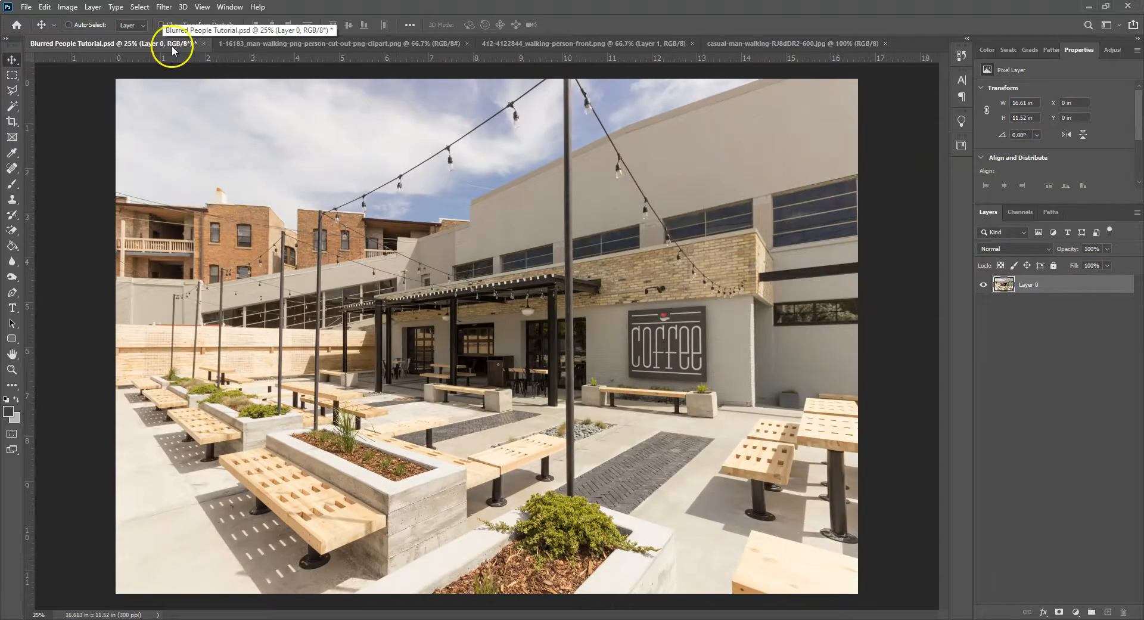
click(313, 43)
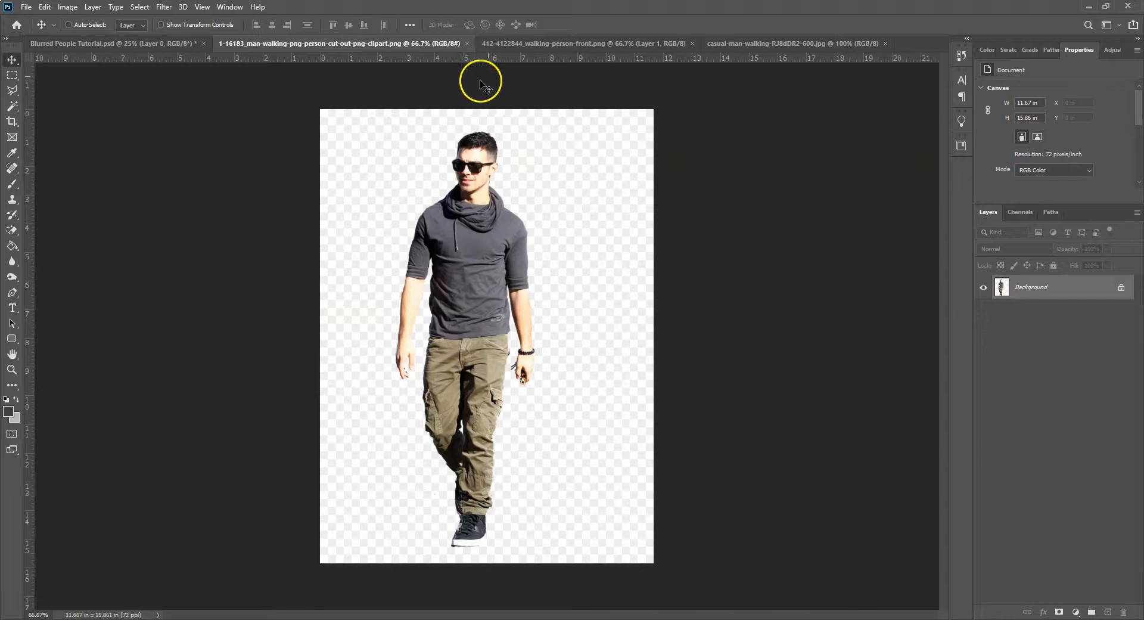
Step: Switch to the white-shirted man image and nudge his layer left then back toward the middle
click(584, 43)
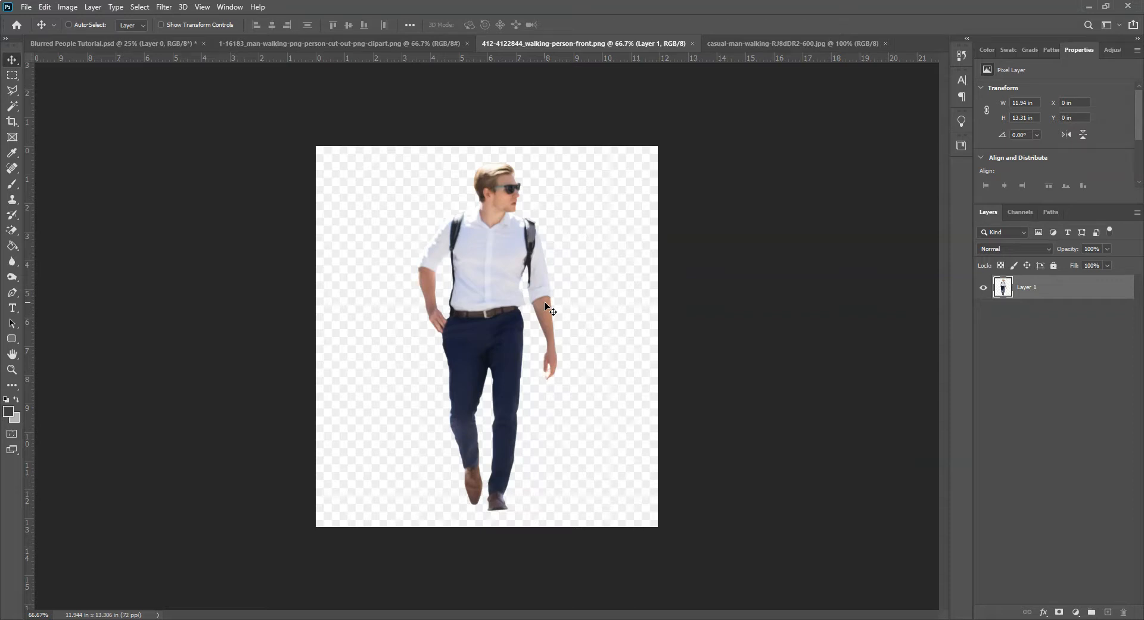
mouse_move(644, 355)
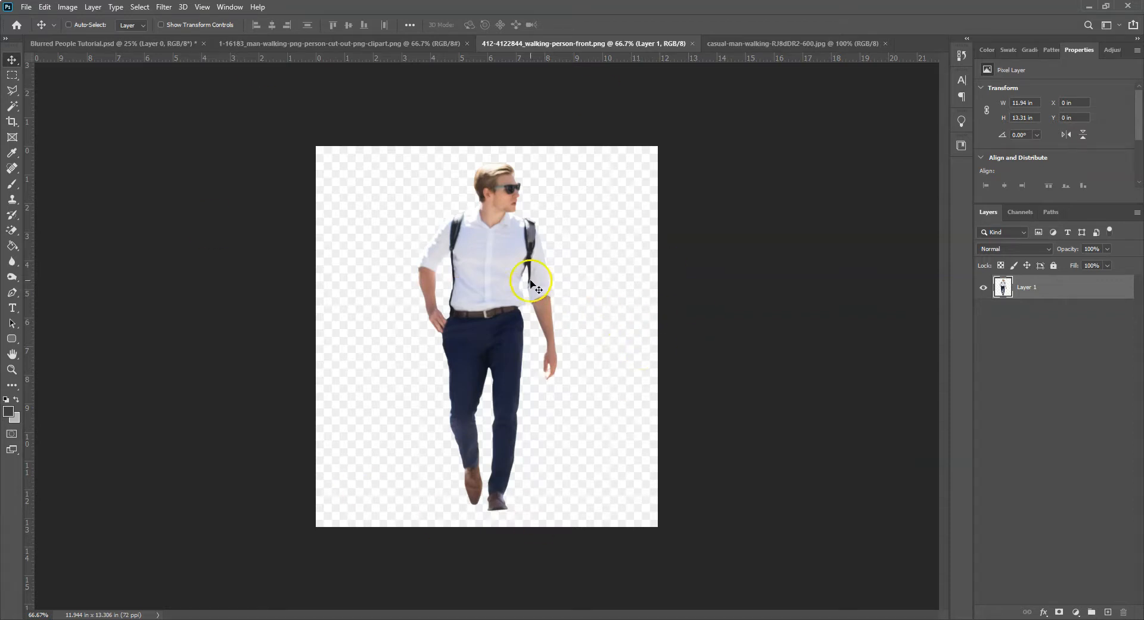
drag(532, 282, 452, 282)
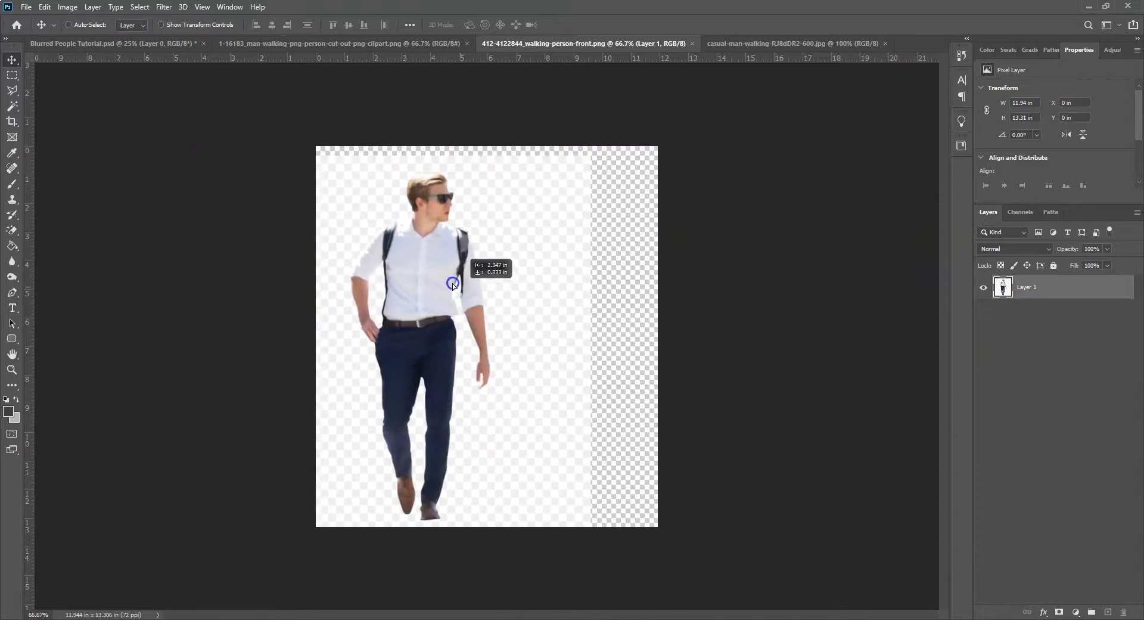
drag(452, 284, 530, 274)
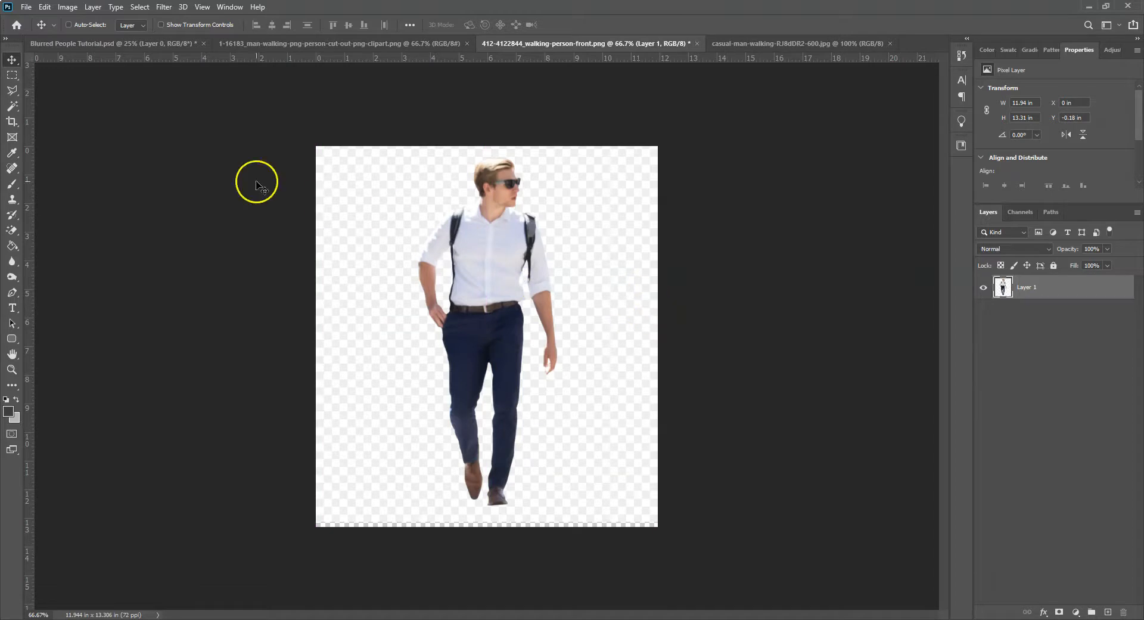
click(12, 106)
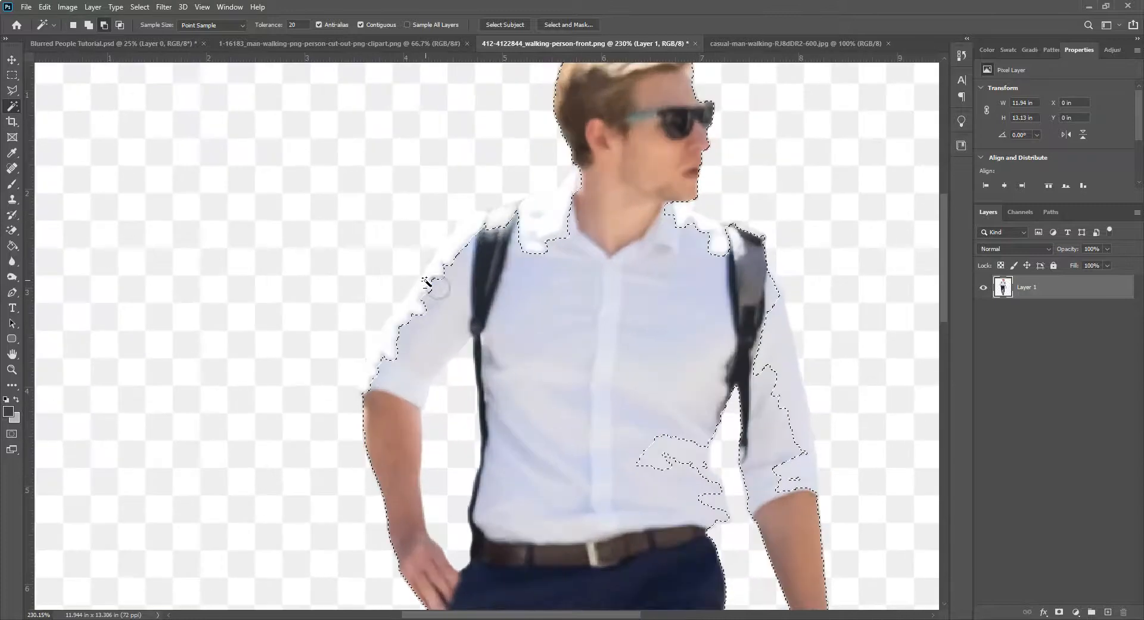
Step: Select the man's body and the ragged white shoulder fringe with the Magic Wand to clean his outline
click(12, 91)
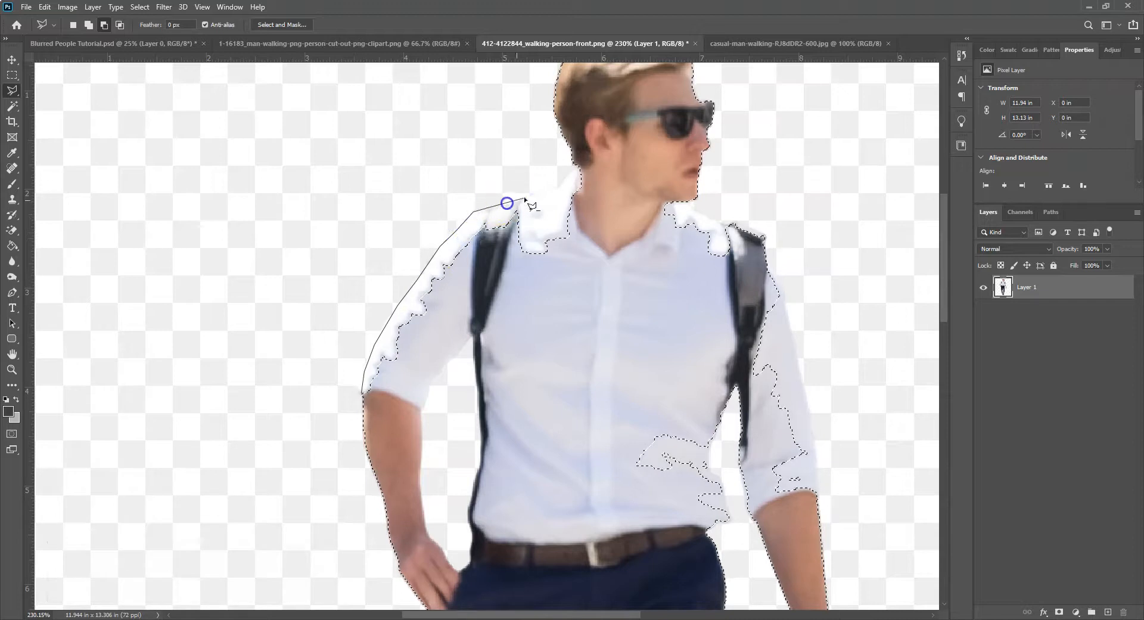
click(578, 290)
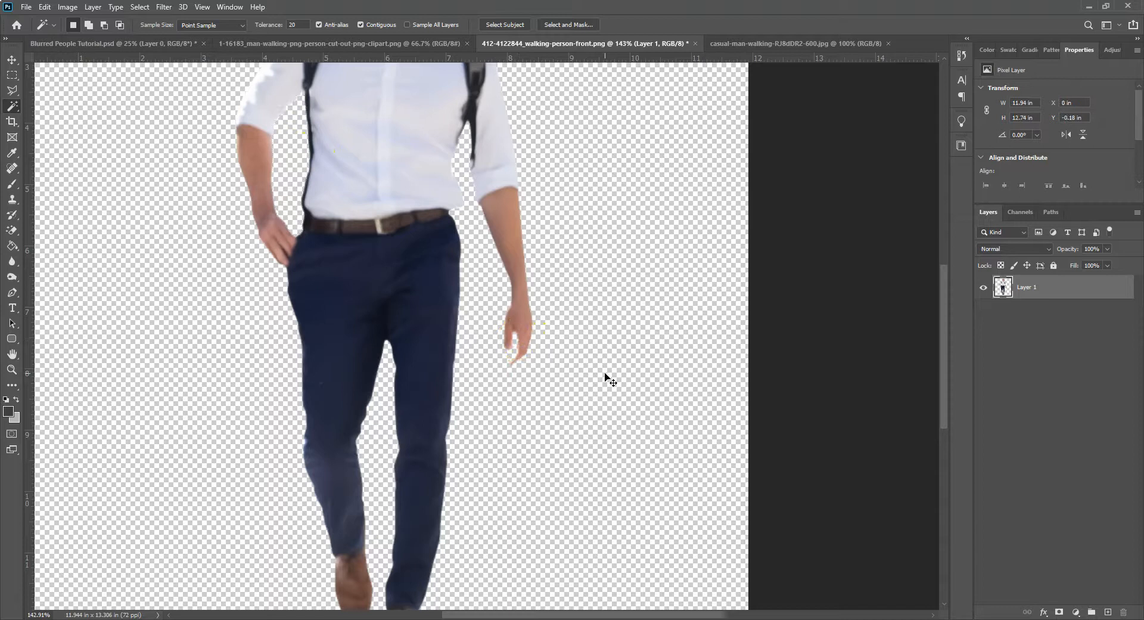
Step: Fit the image in view and carry the white-shirted man across onto the Blurred People Tutorial document
key(ctrl+d)
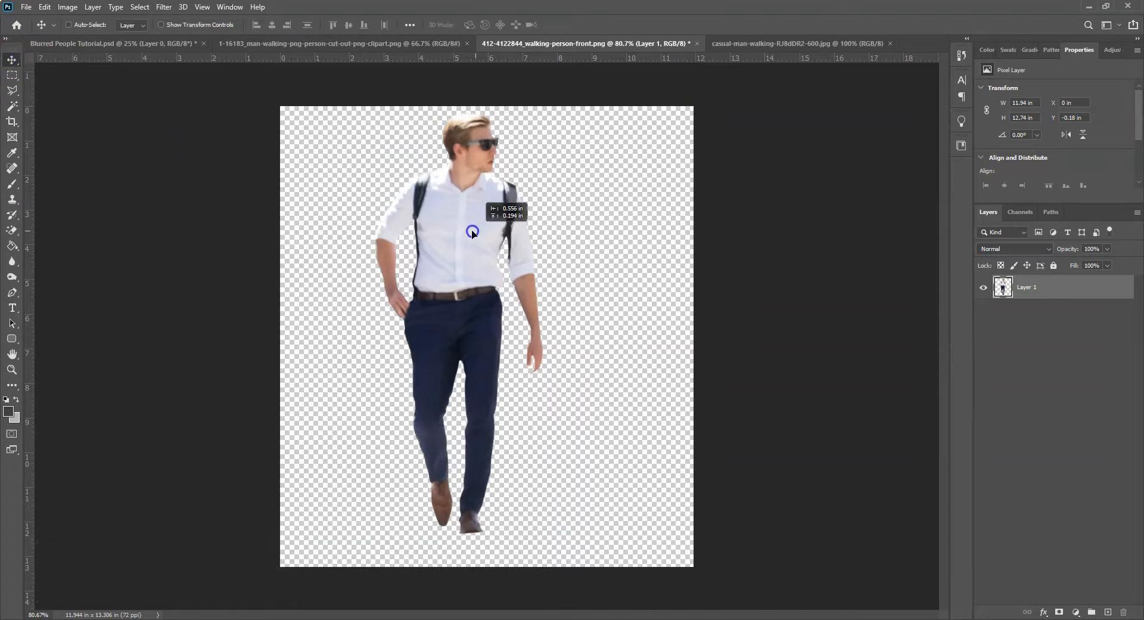
drag(473, 233, 598, 314)
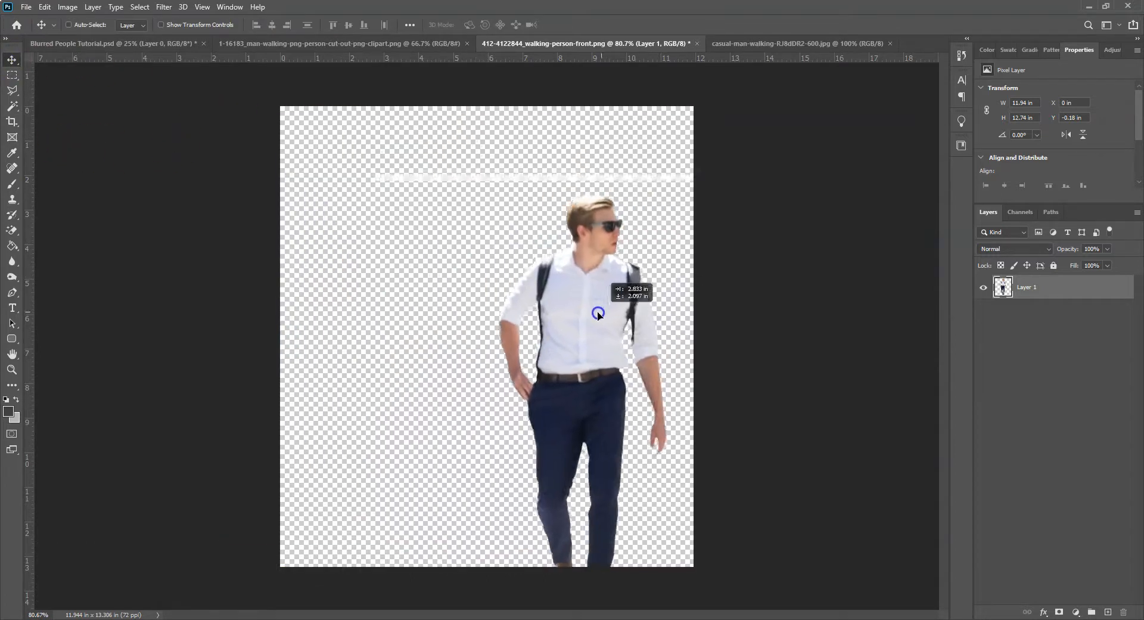
drag(598, 314, 521, 275)
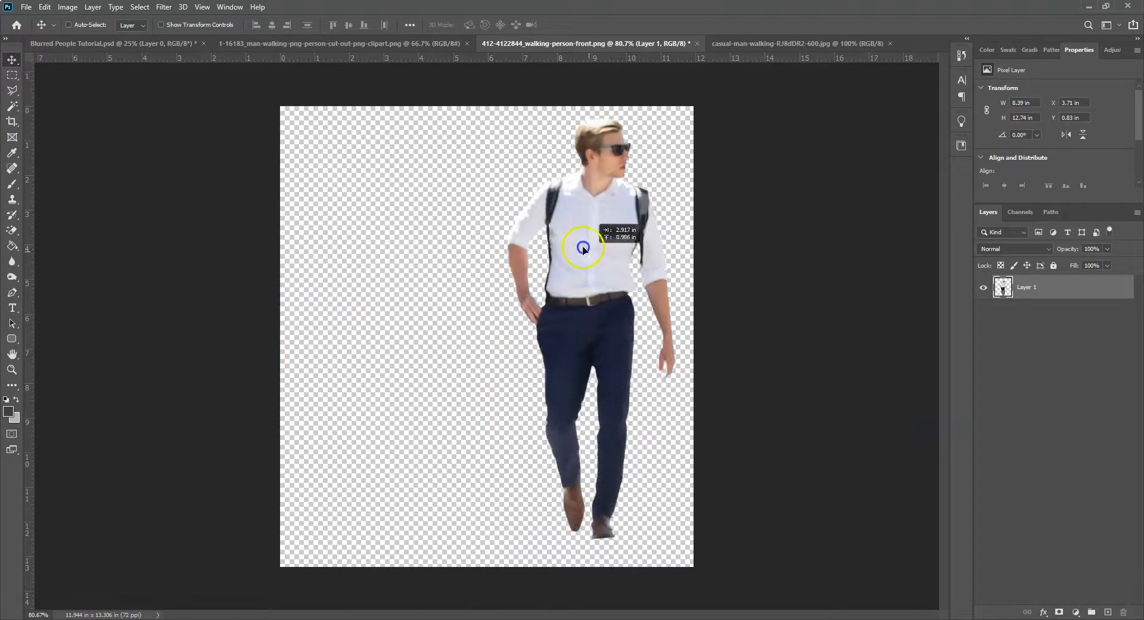
drag(584, 247, 382, 325)
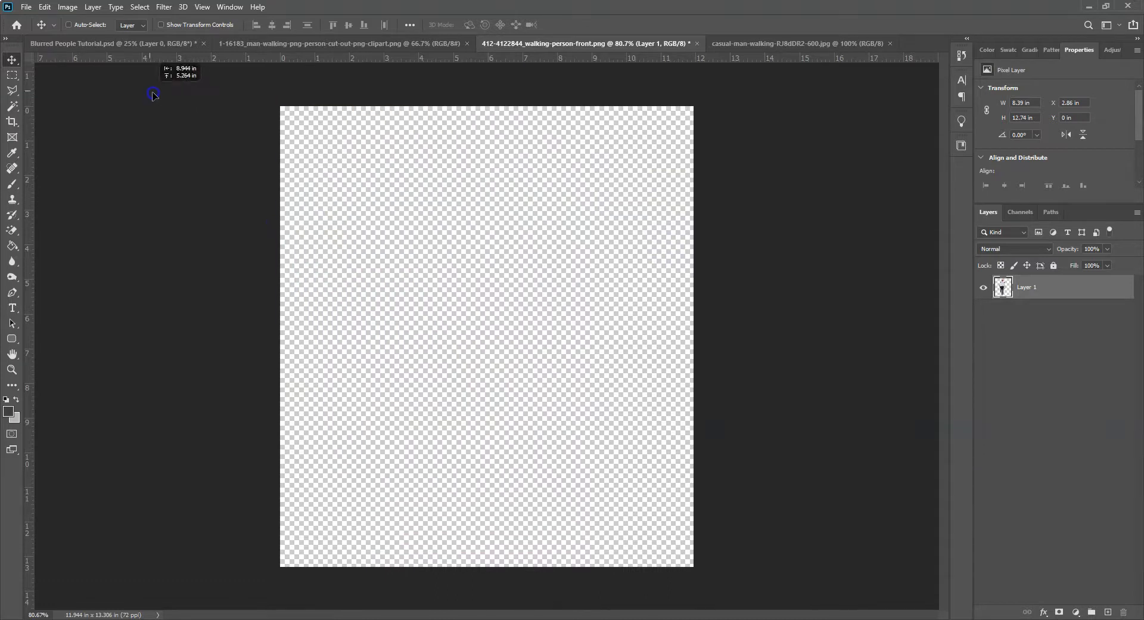
Step: Paste the man into the courtyard photo, accept the profile conversion, and place him on the lower-left walkway
click(109, 43)
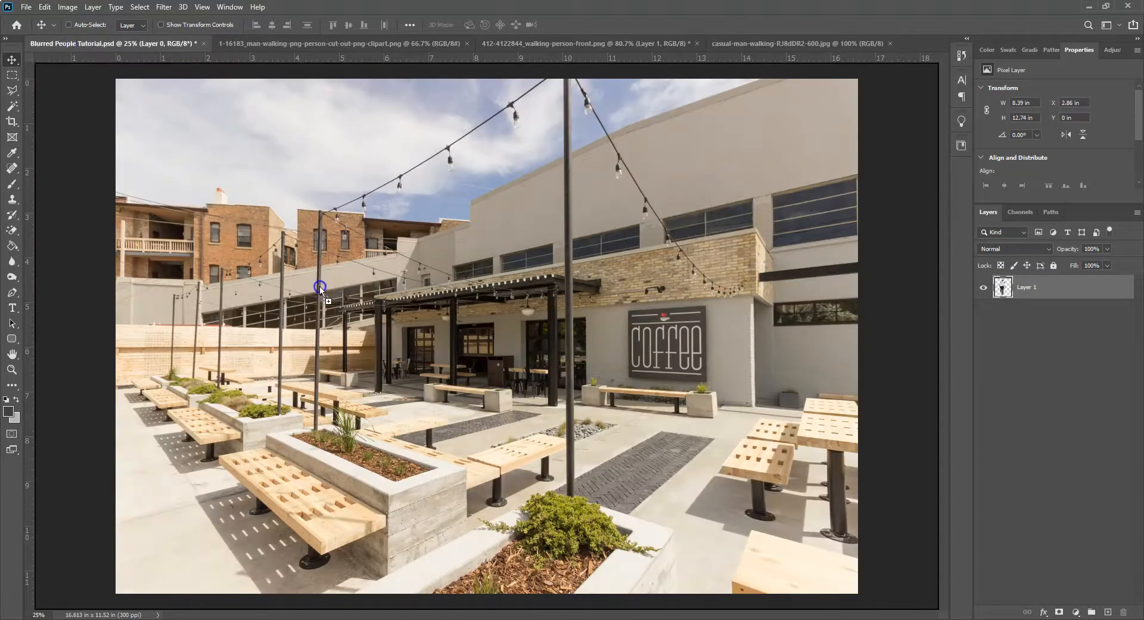
key(ctrl+v)
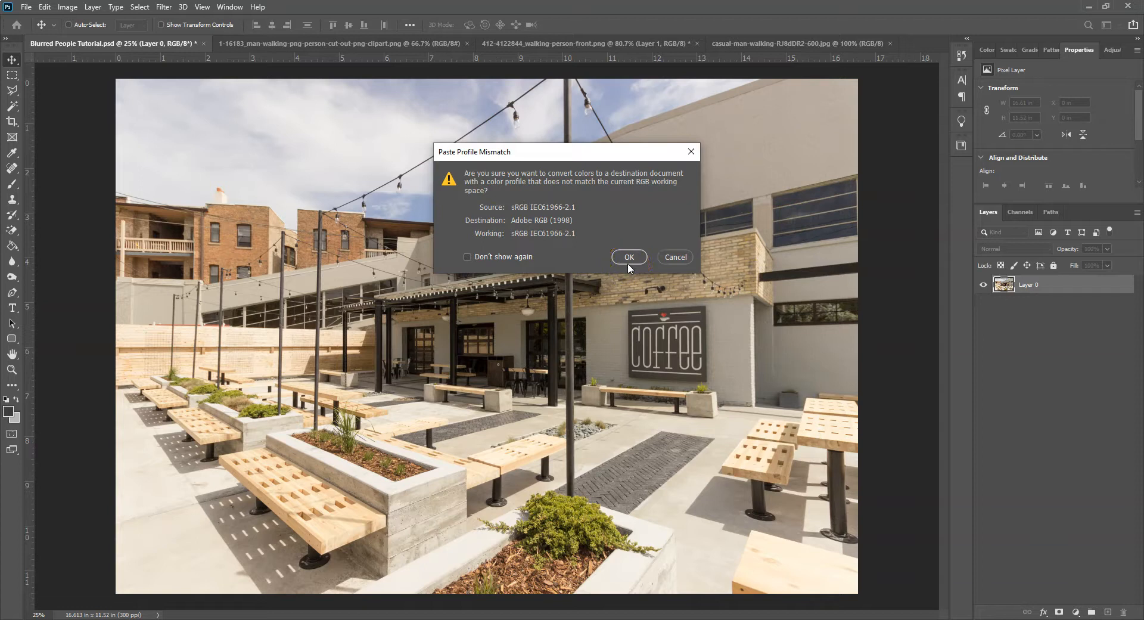
click(628, 258)
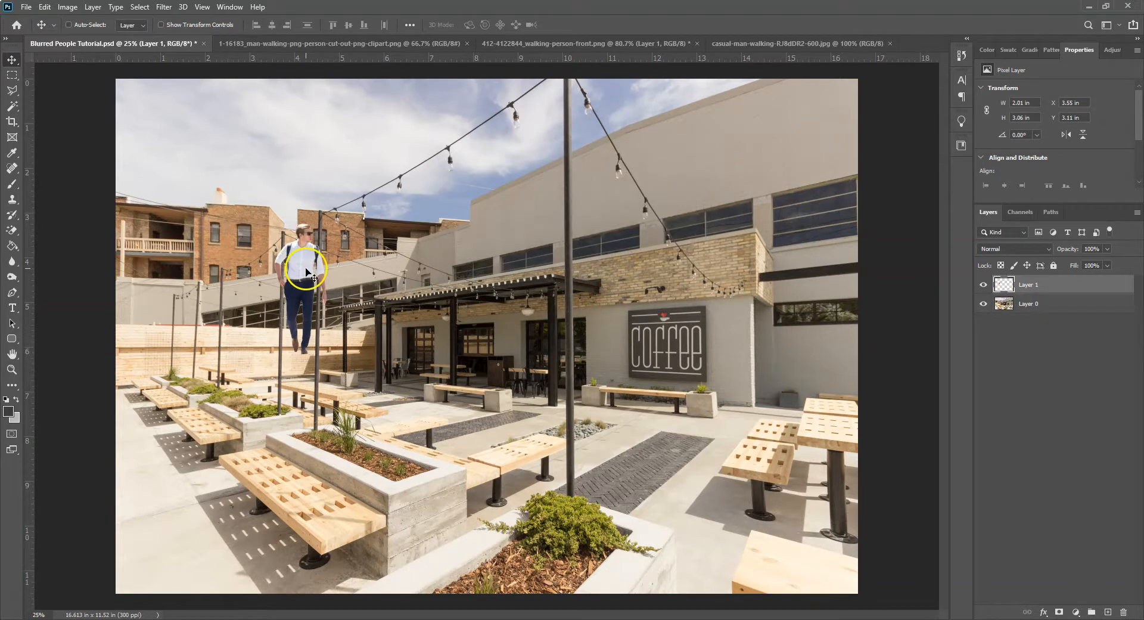
drag(305, 274, 204, 450)
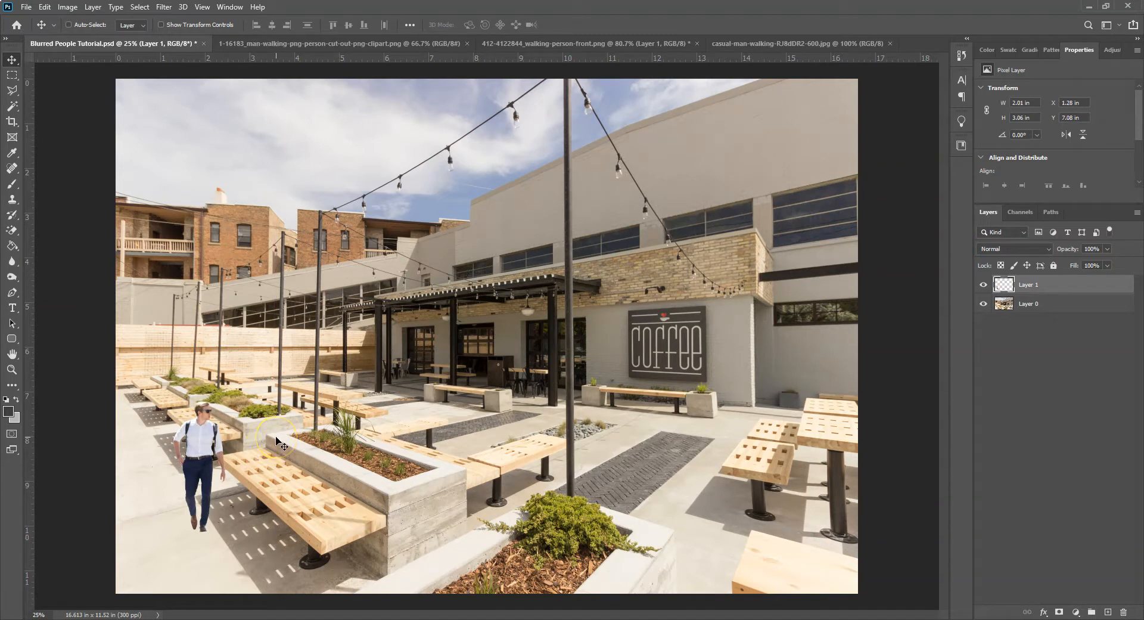
mouse_move(429, 145)
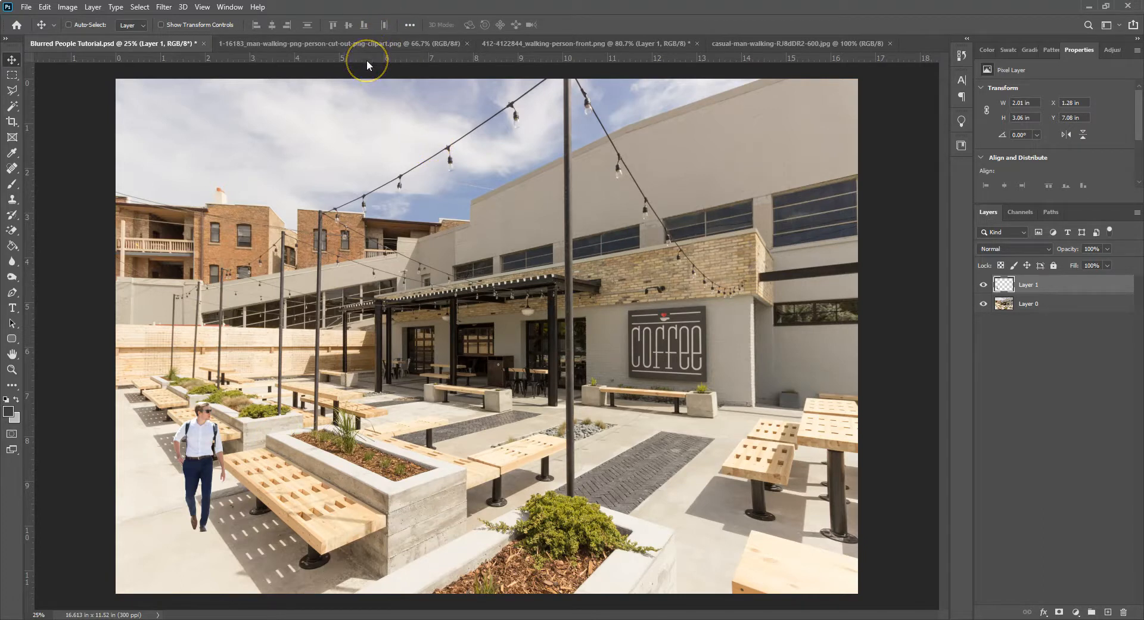
mouse_move(367, 65)
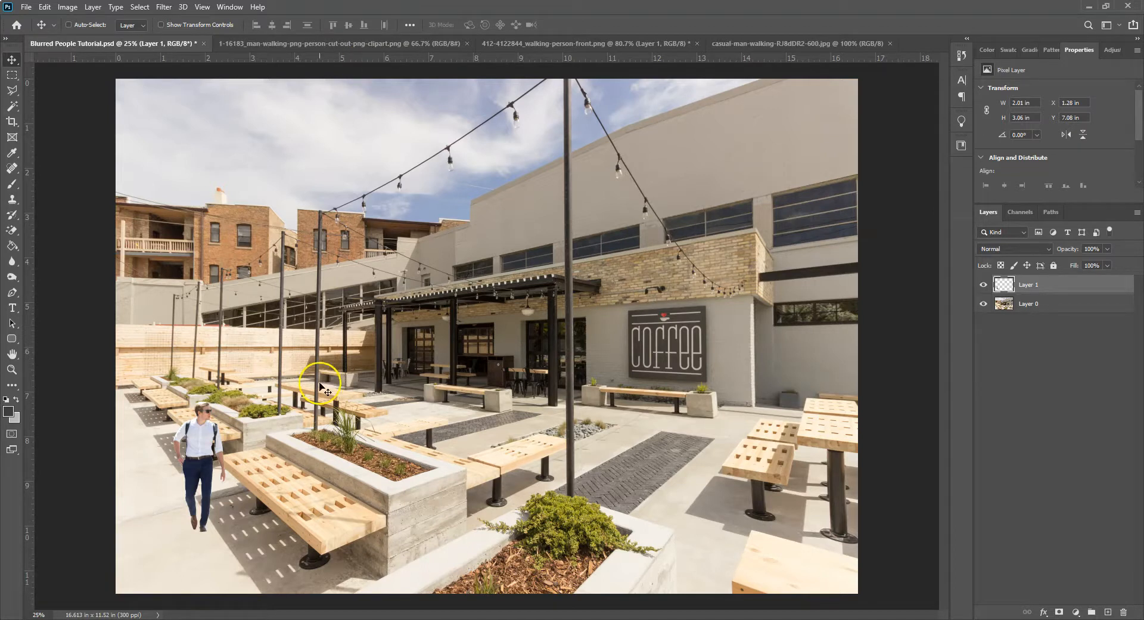
mouse_move(441, 429)
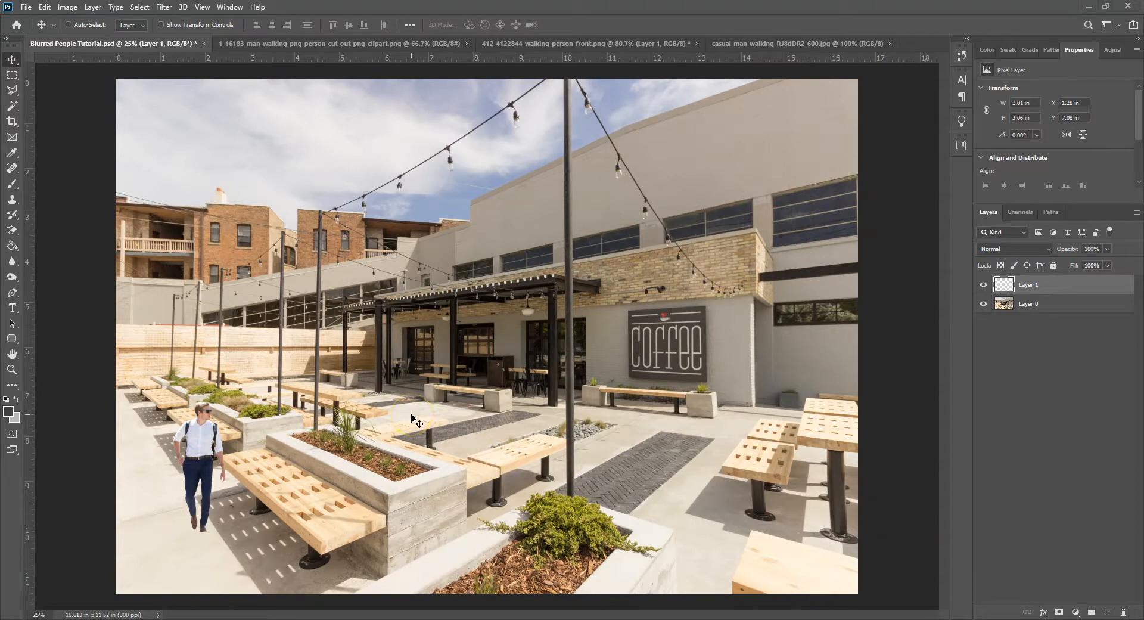
mouse_move(437, 75)
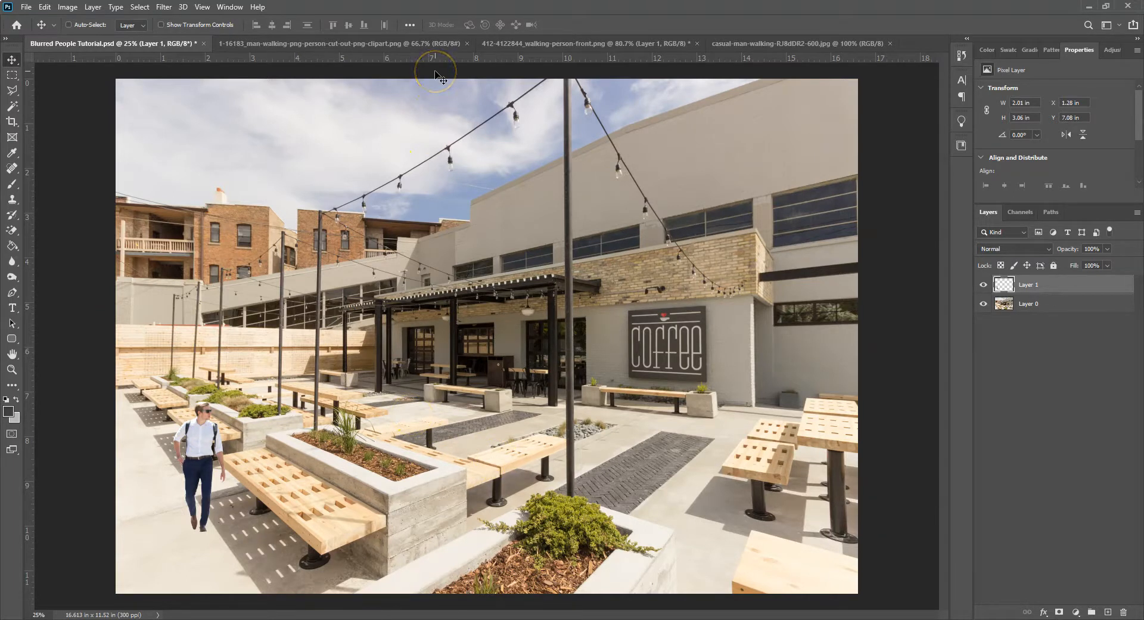
mouse_move(443, 59)
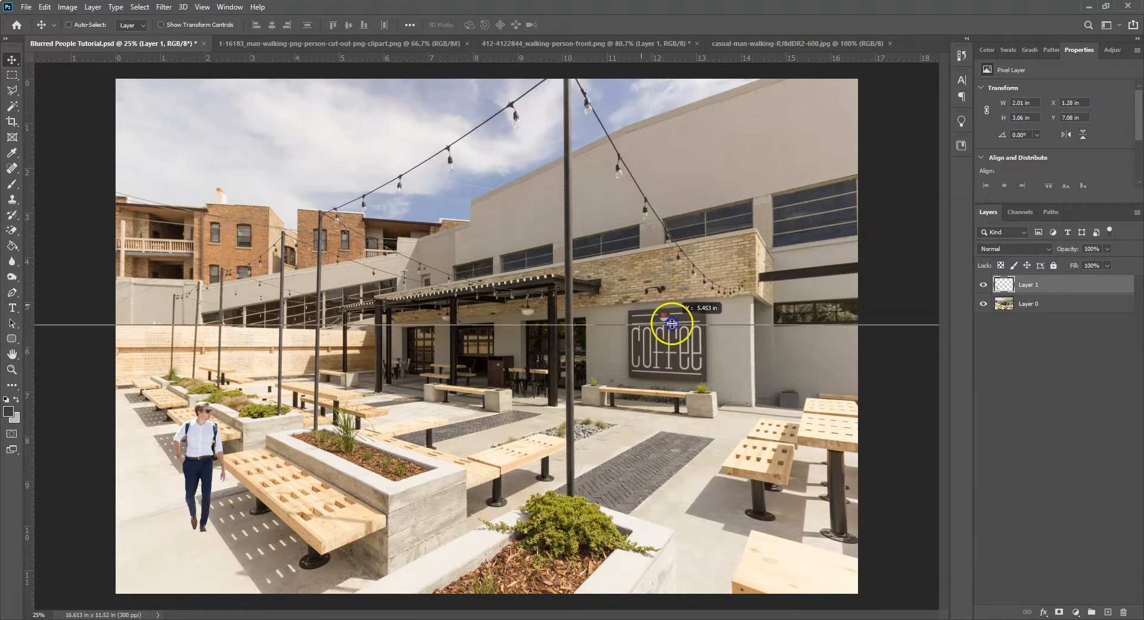
Step: Drag a horizontal guide from the ruler and settle it at eye level through the coffee sign
drag(669, 323, 691, 330)
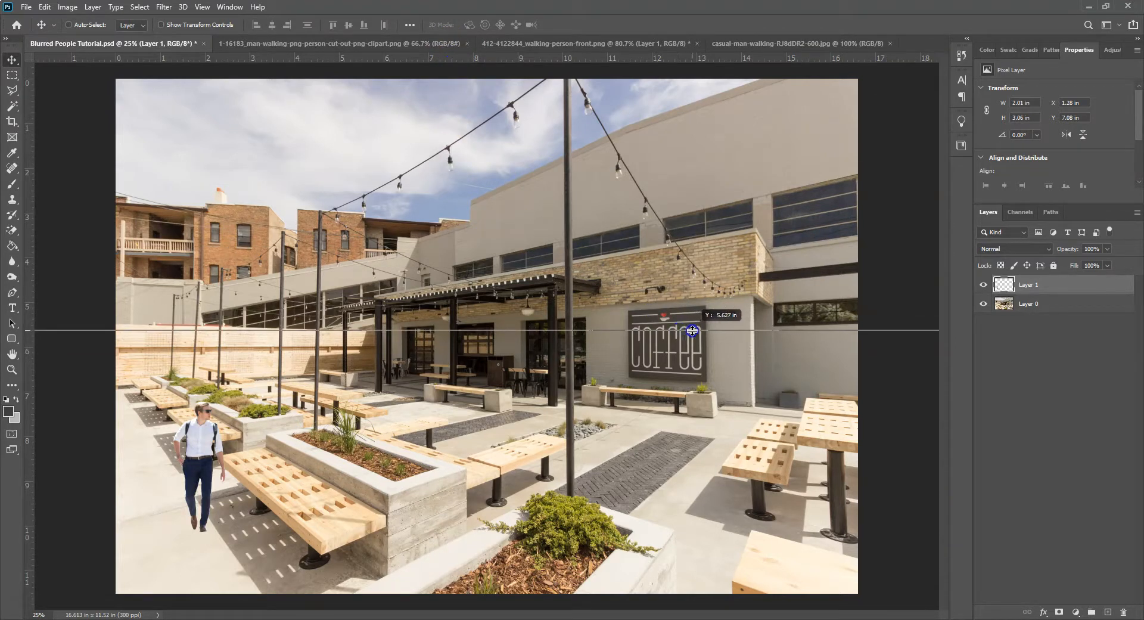
drag(691, 330, 765, 337)
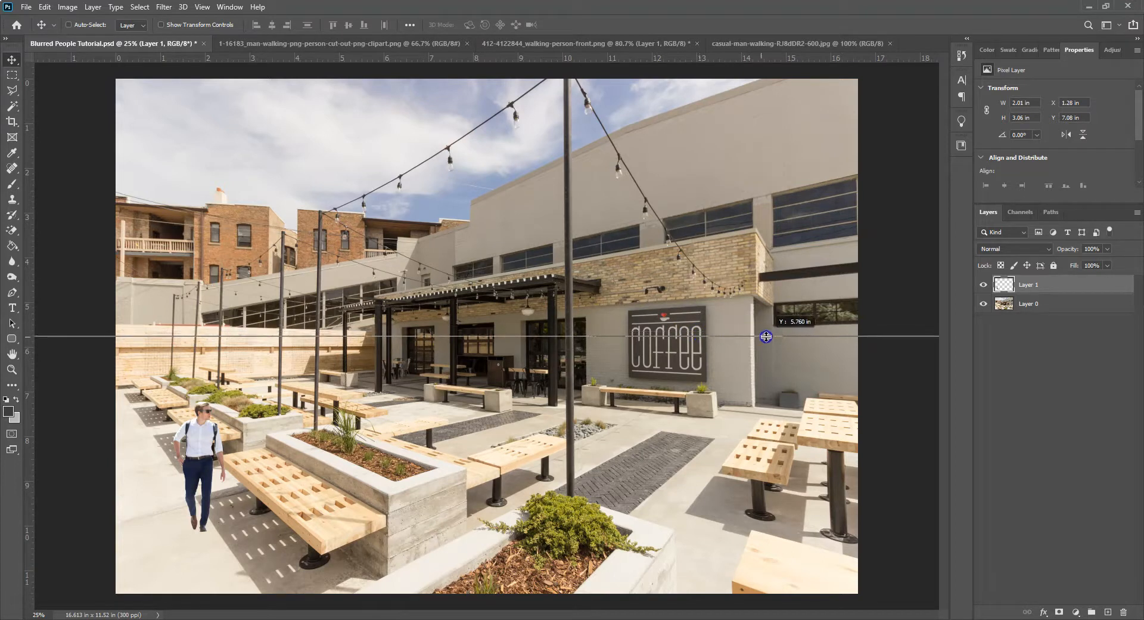
drag(765, 336, 783, 396)
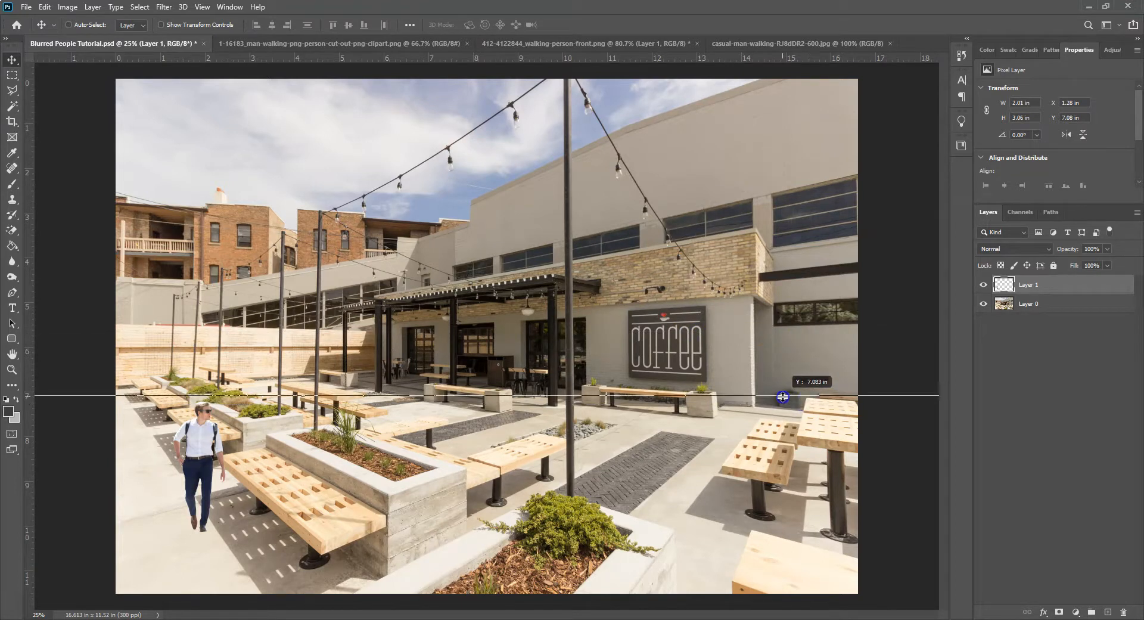
drag(783, 397, 486, 342)
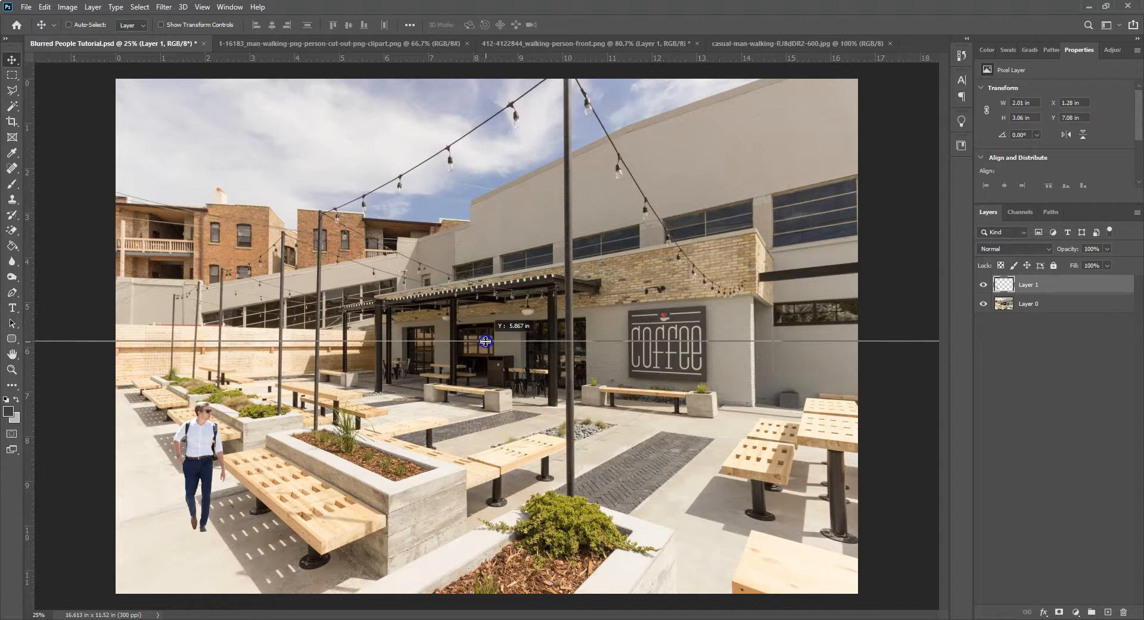
drag(486, 342, 486, 339)
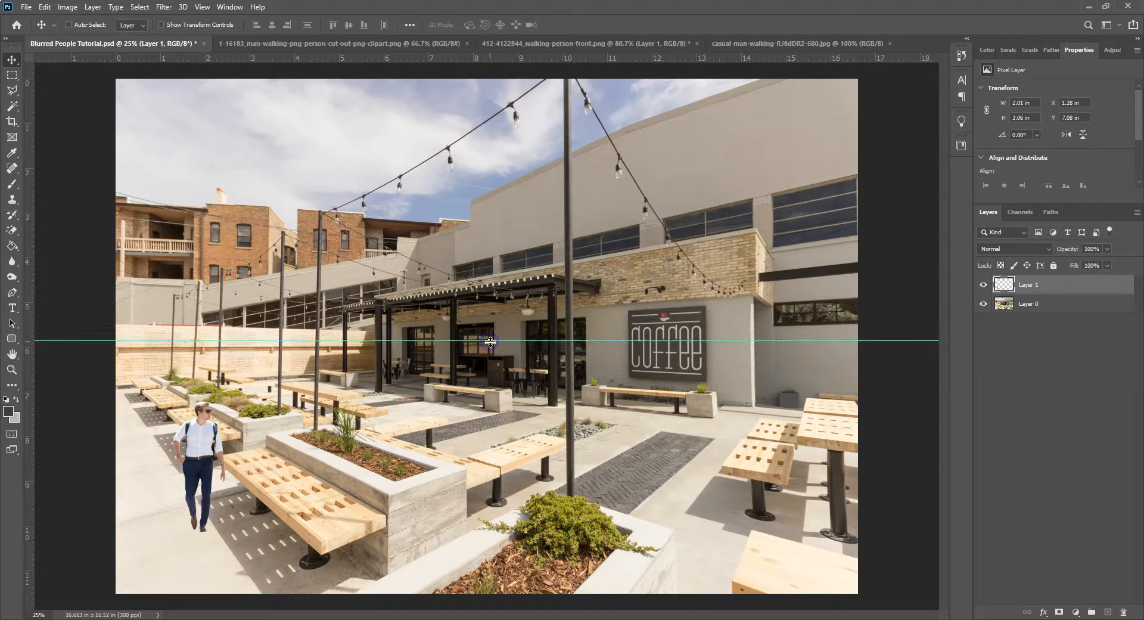
drag(488, 342, 487, 343)
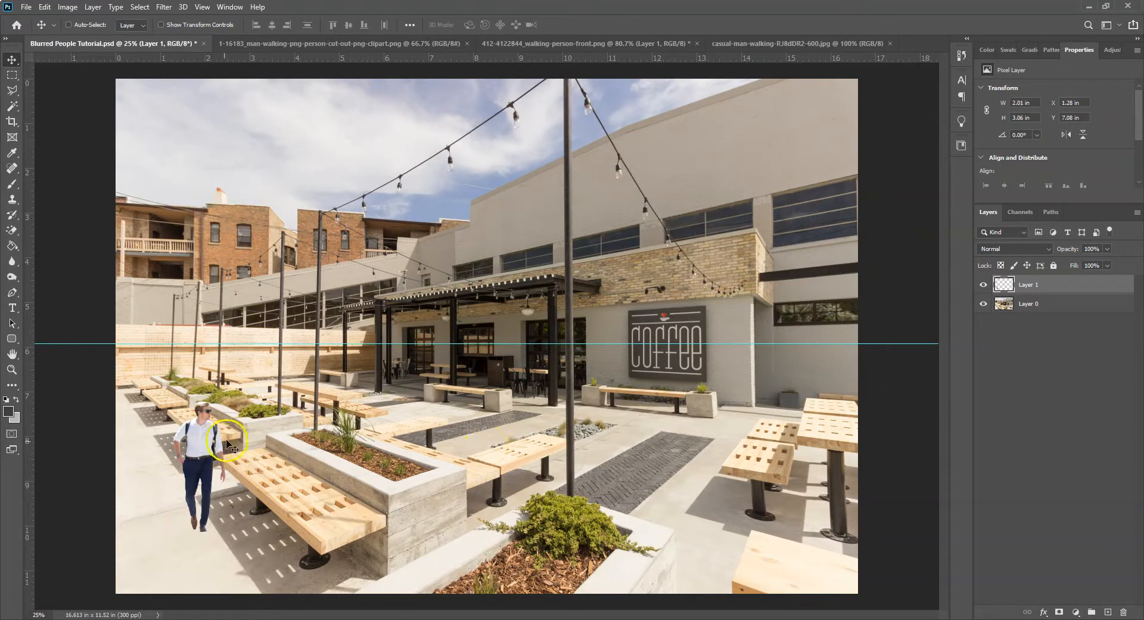
Step: Rename Layer 1 to 'Guy in white shirt'
double_click(1029, 284)
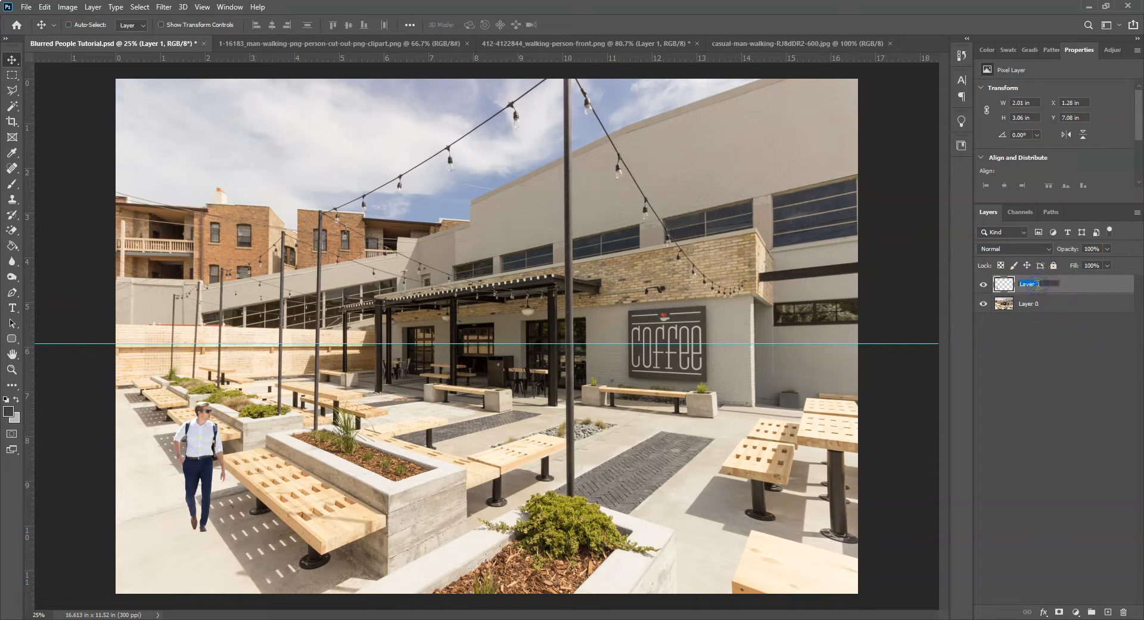
text(Guy)
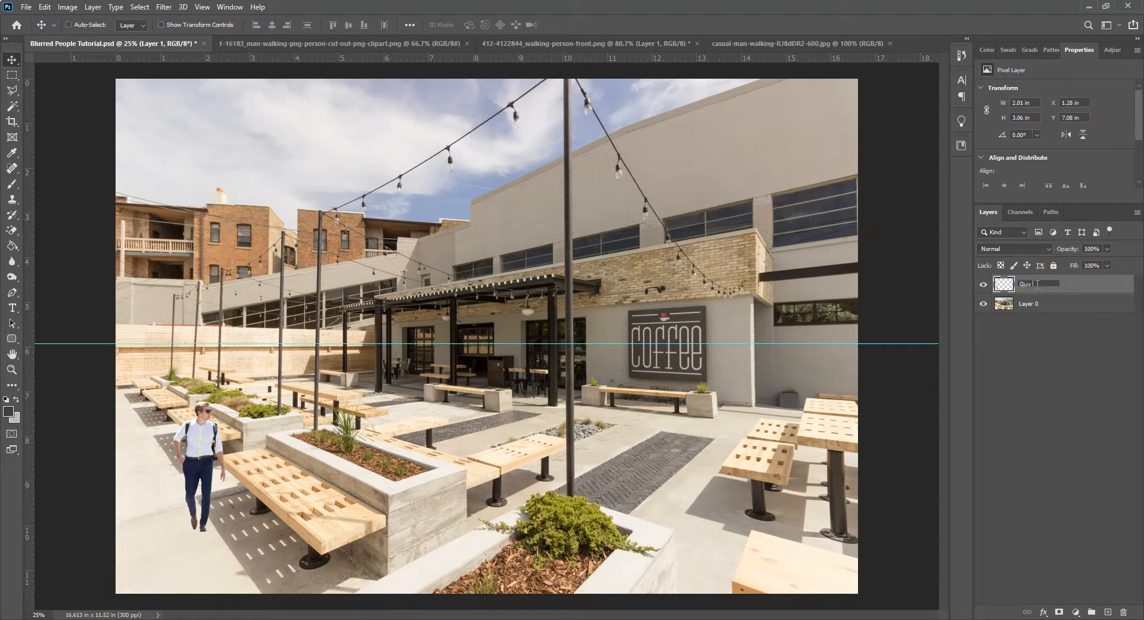
text(Guy in white shirt)
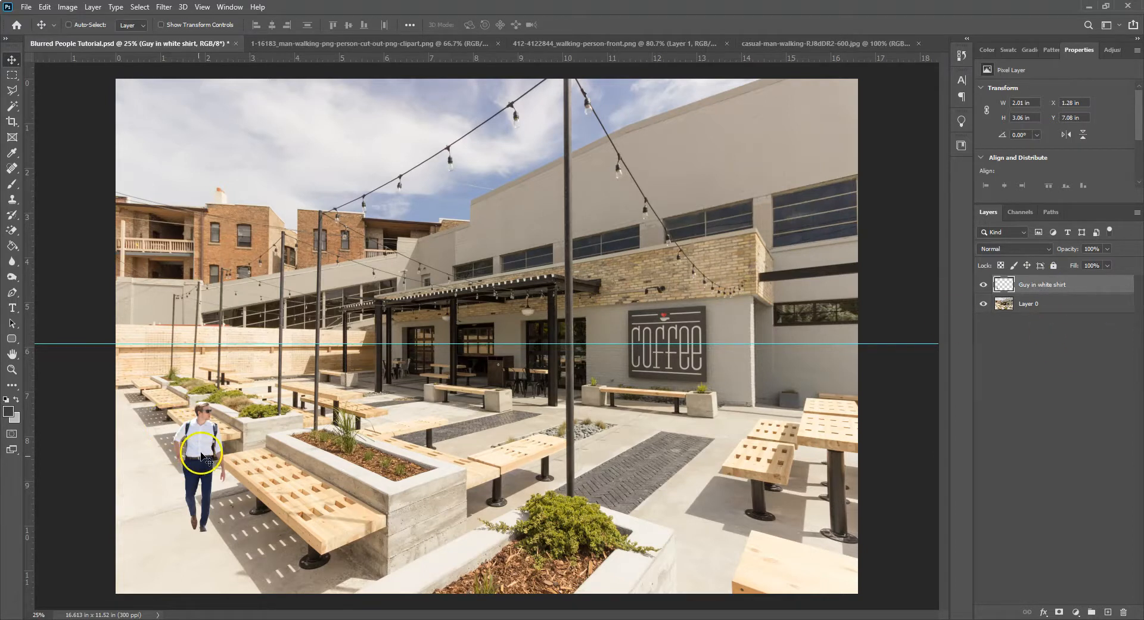
Step: Push the man against the photo's left edge and start a Free Transform on him
drag(200, 453, 154, 371)
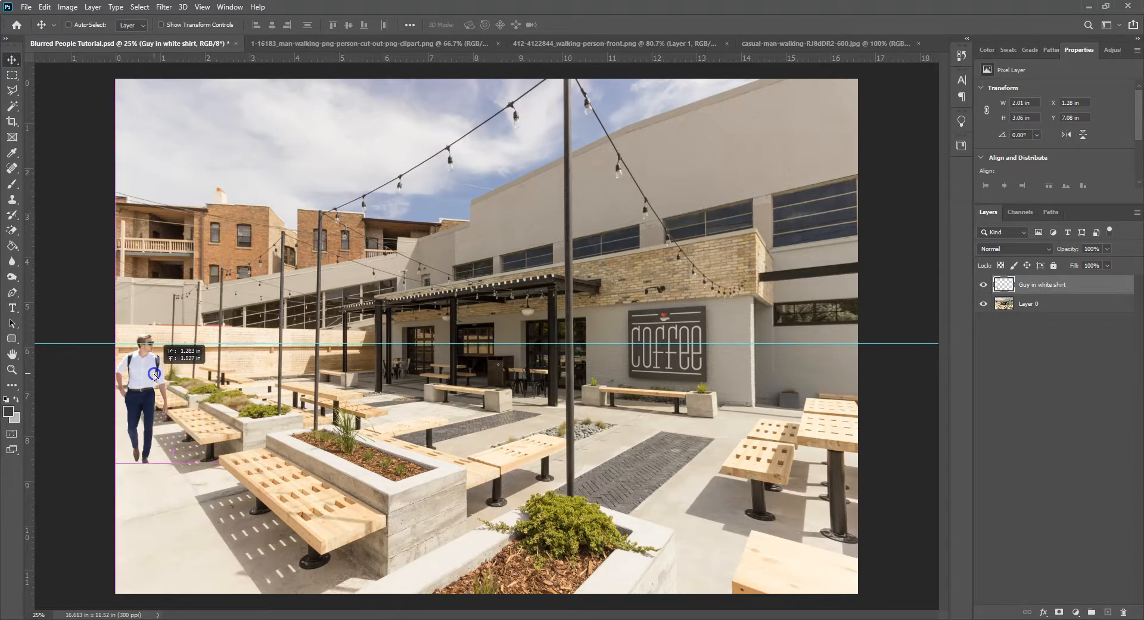
drag(154, 374, 158, 374)
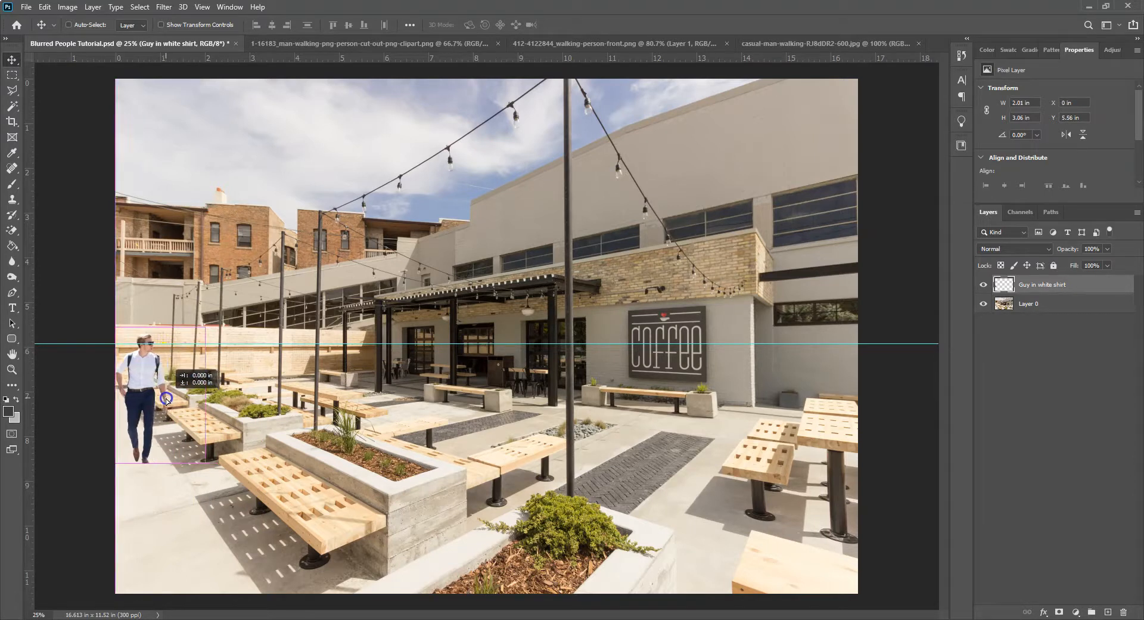
key(ctrl+t)
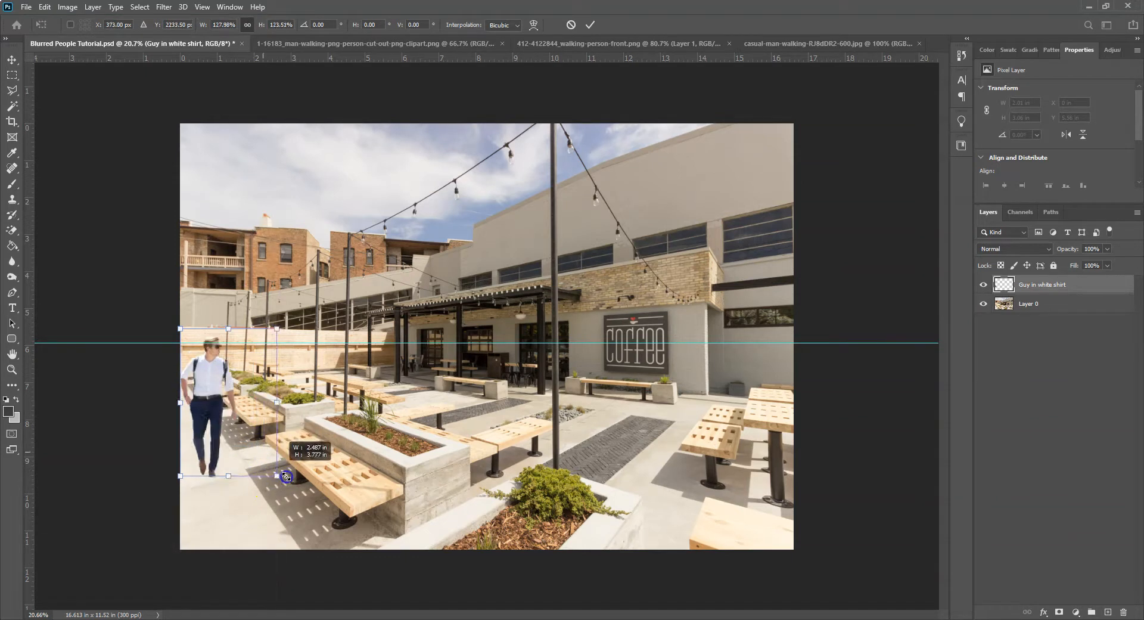
Step: Scale the man up from his lower corner, commit it, and nudge him so his eyes meet the horizon guide
drag(288, 476, 363, 536)
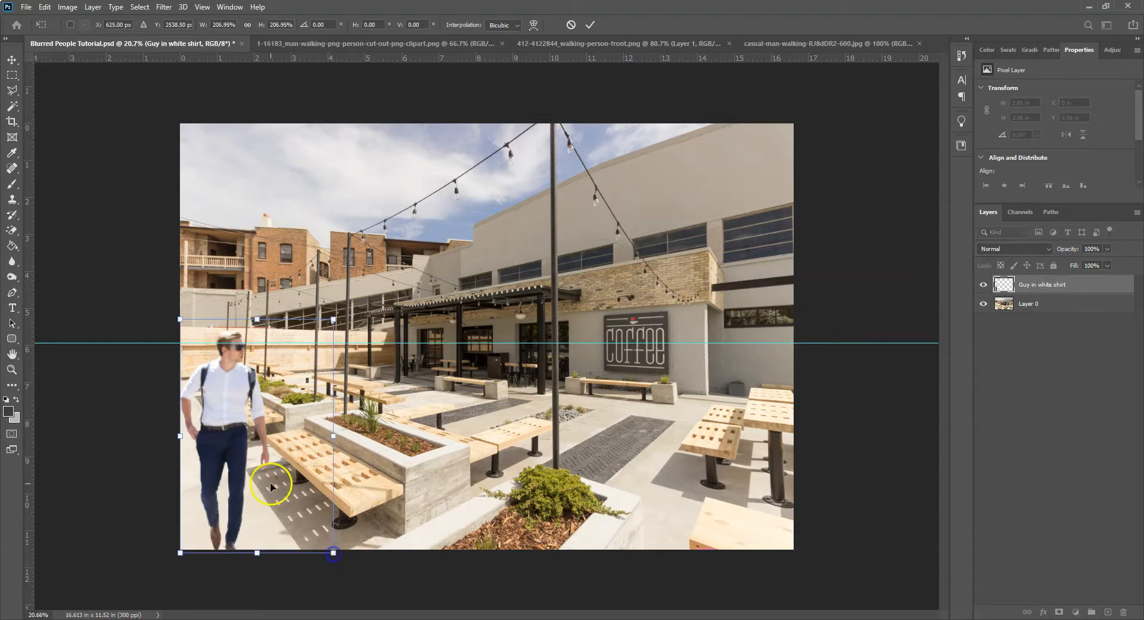
click(589, 25)
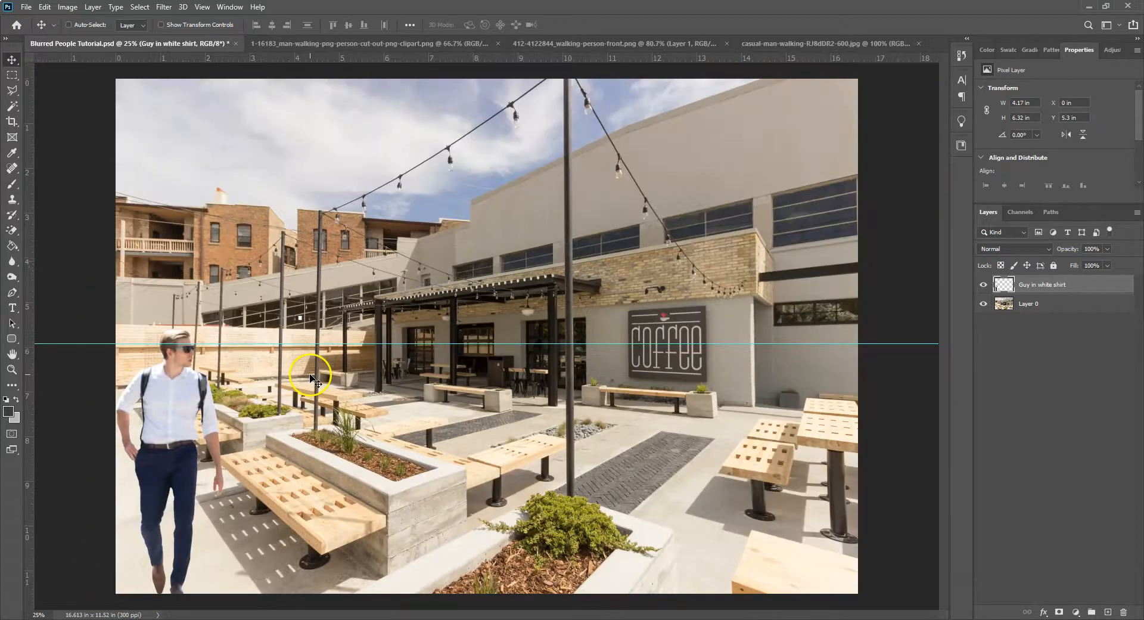
mouse_move(182, 375)
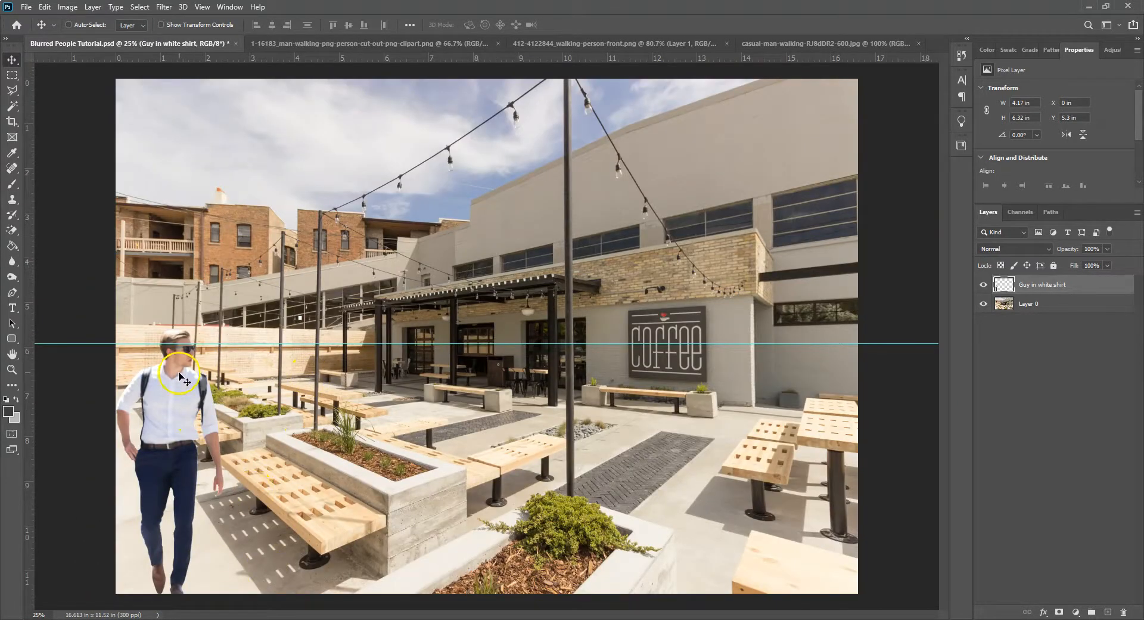
drag(179, 376, 204, 407)
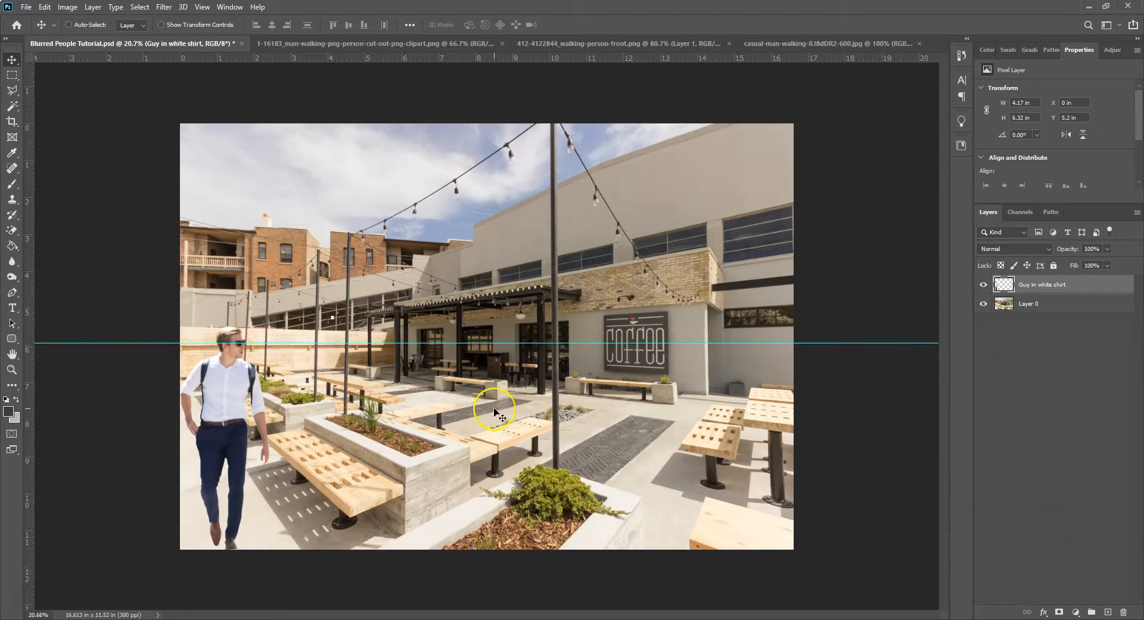
mouse_move(976, 320)
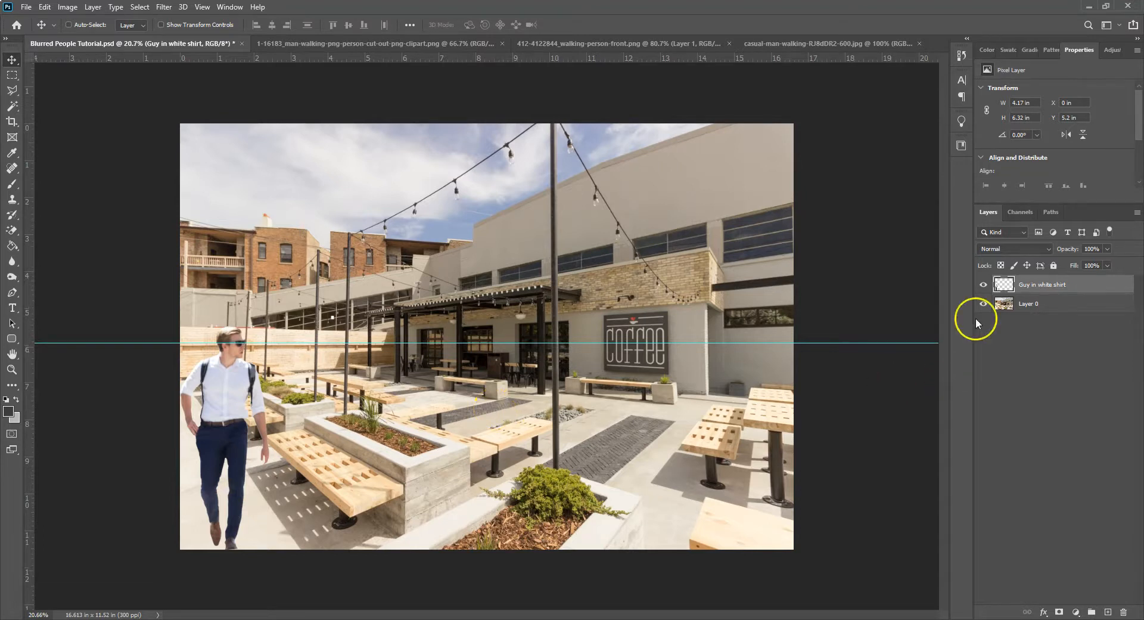
Step: Duplicate the Guy in white shirt layer with Ctrl+J, hide the copy and reselect the original
key(ctrl+j)
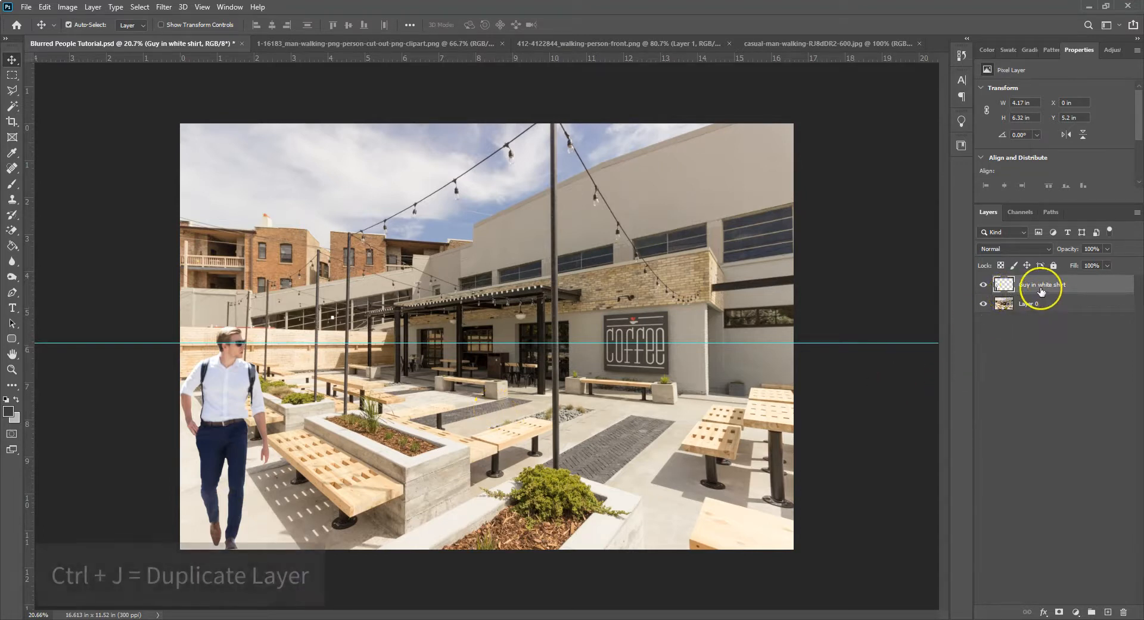
key(ctrl+j)
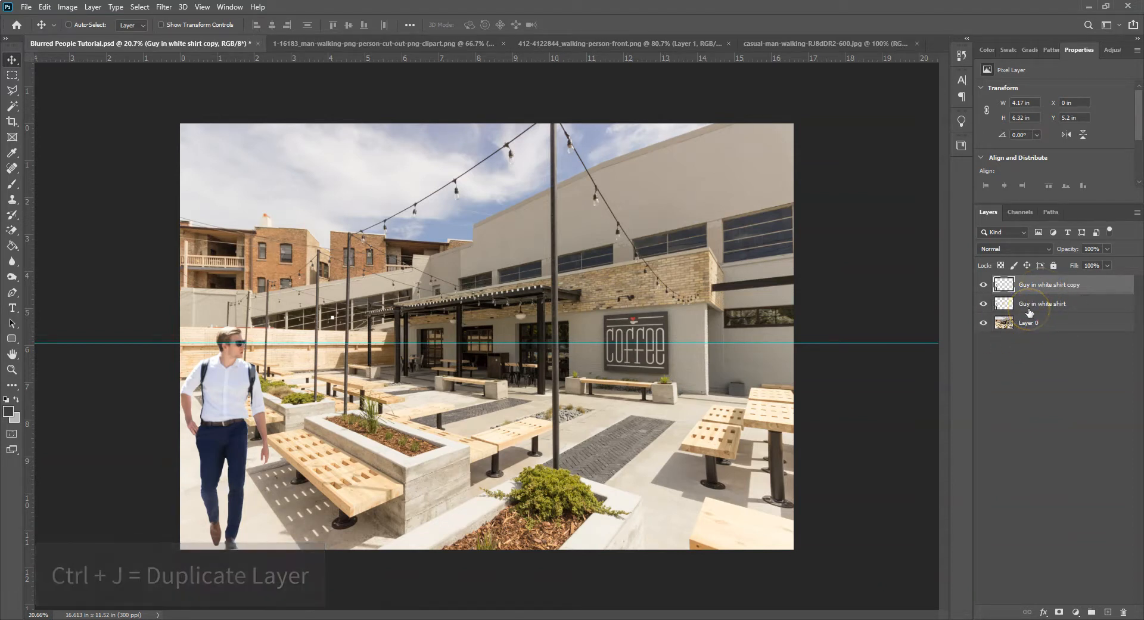
click(983, 285)
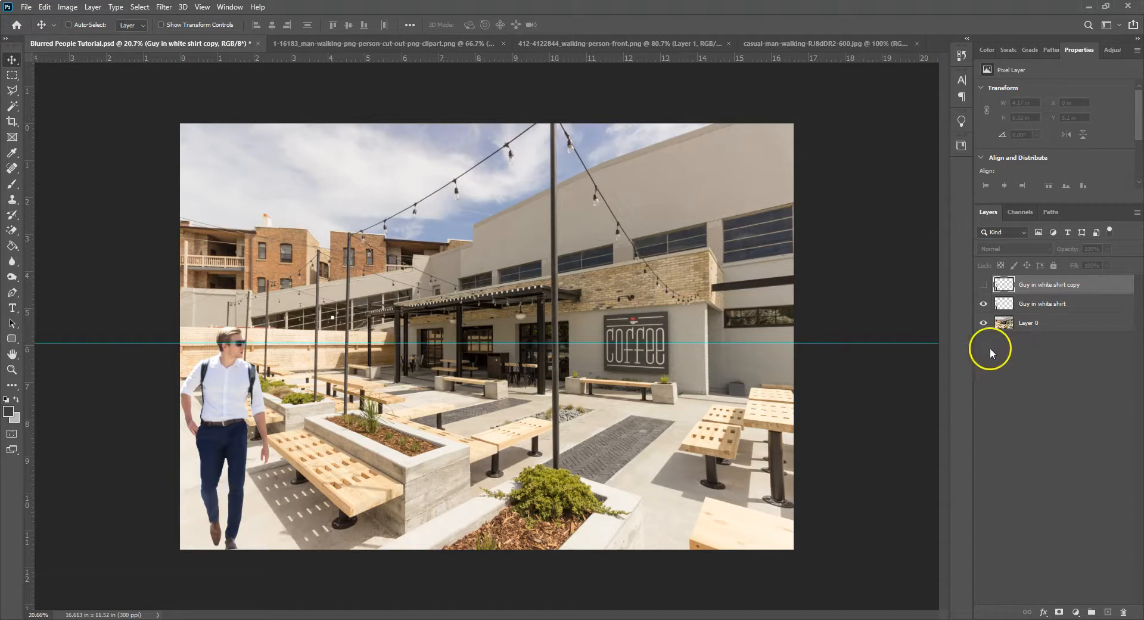
mouse_move(963, 364)
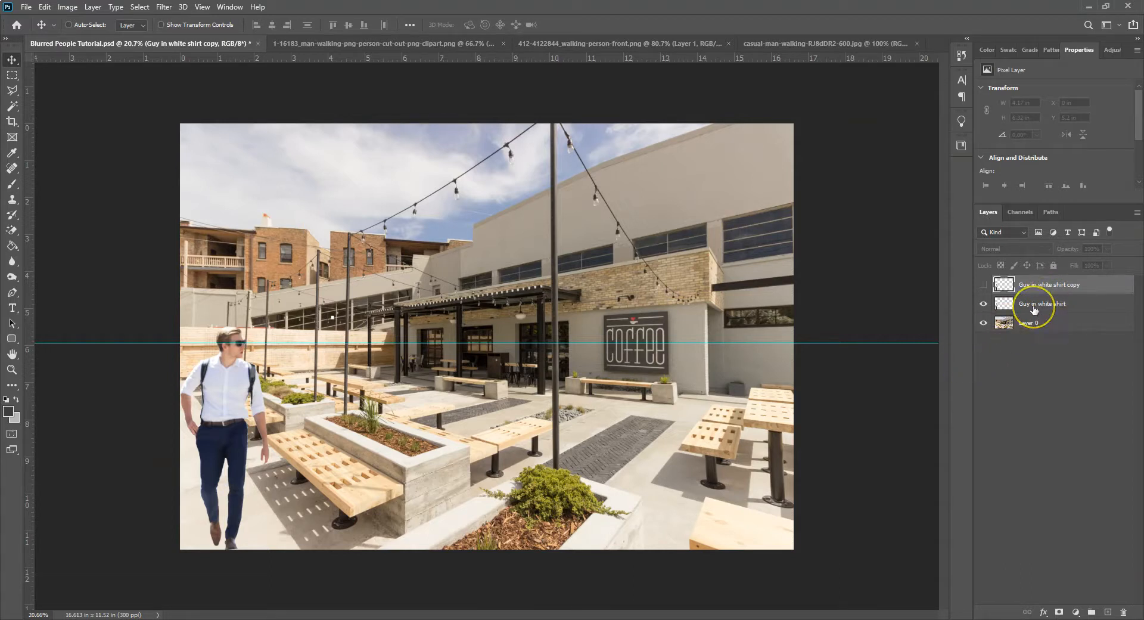
click(1044, 303)
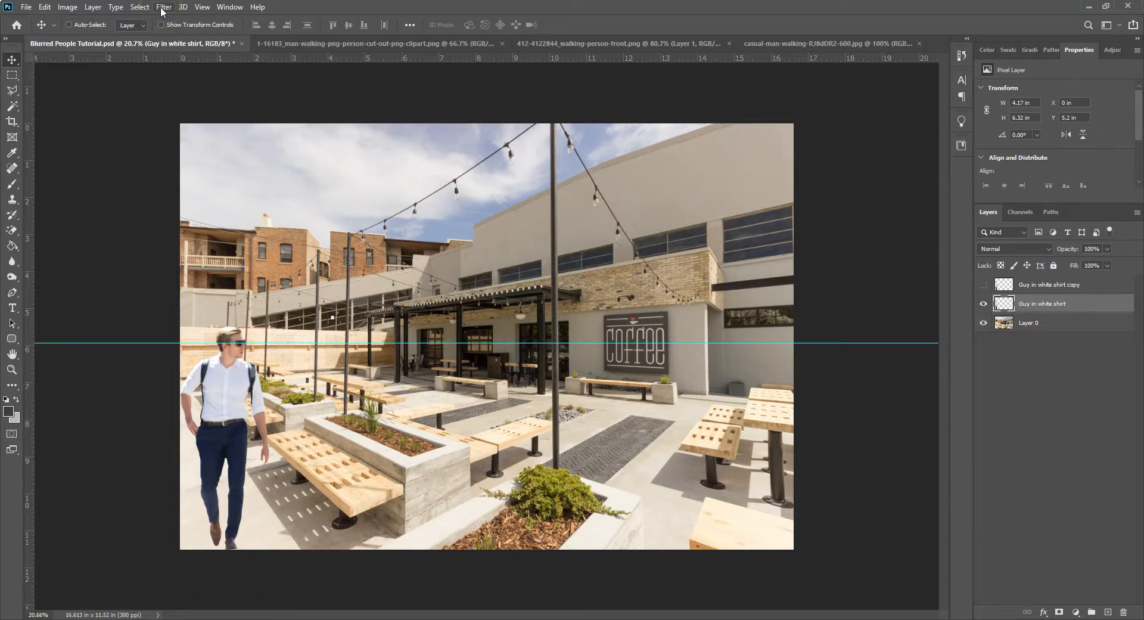
Step: Choose Filter > Blur > Motion Blur to preview a 28°, 44-pixel streak on the man
click(163, 7)
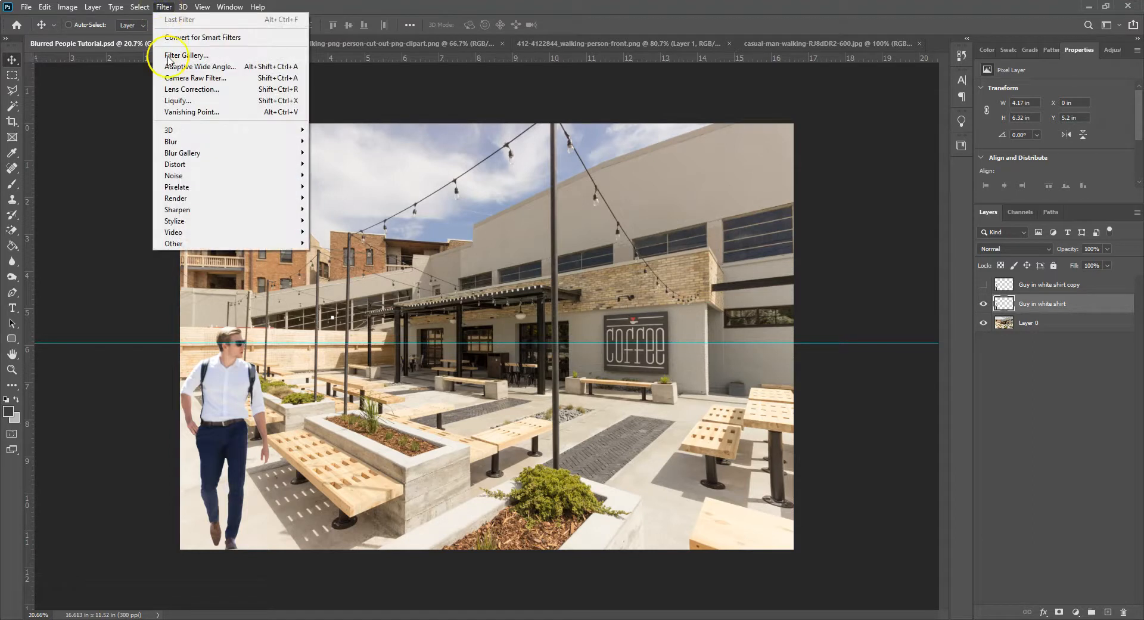
mouse_move(170, 142)
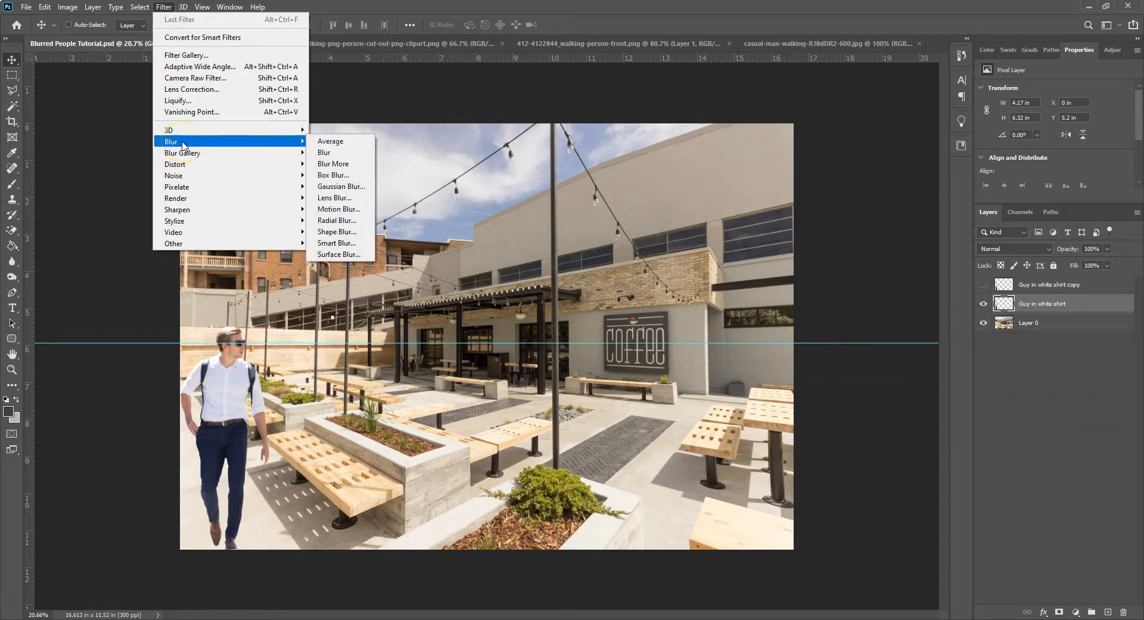
mouse_move(338, 243)
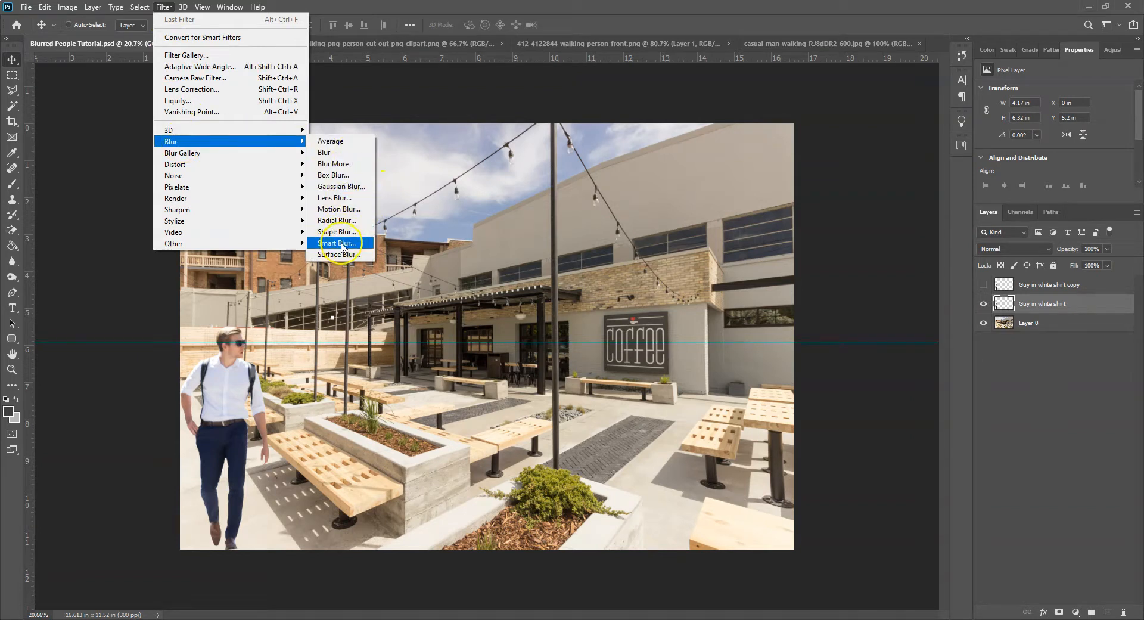
mouse_move(338, 221)
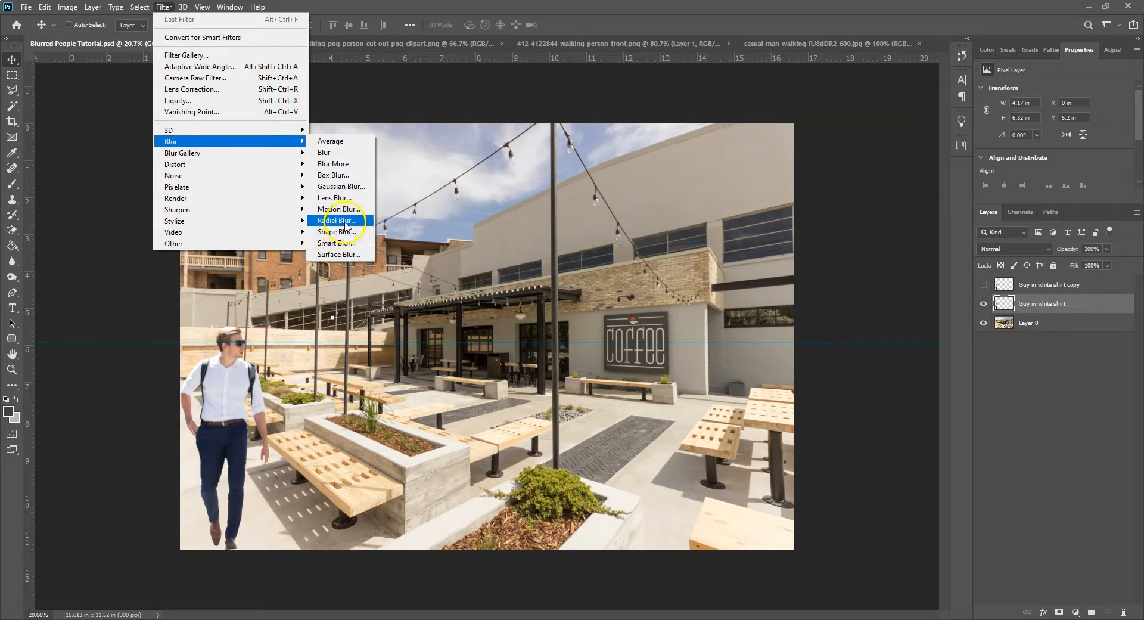
mouse_move(338, 209)
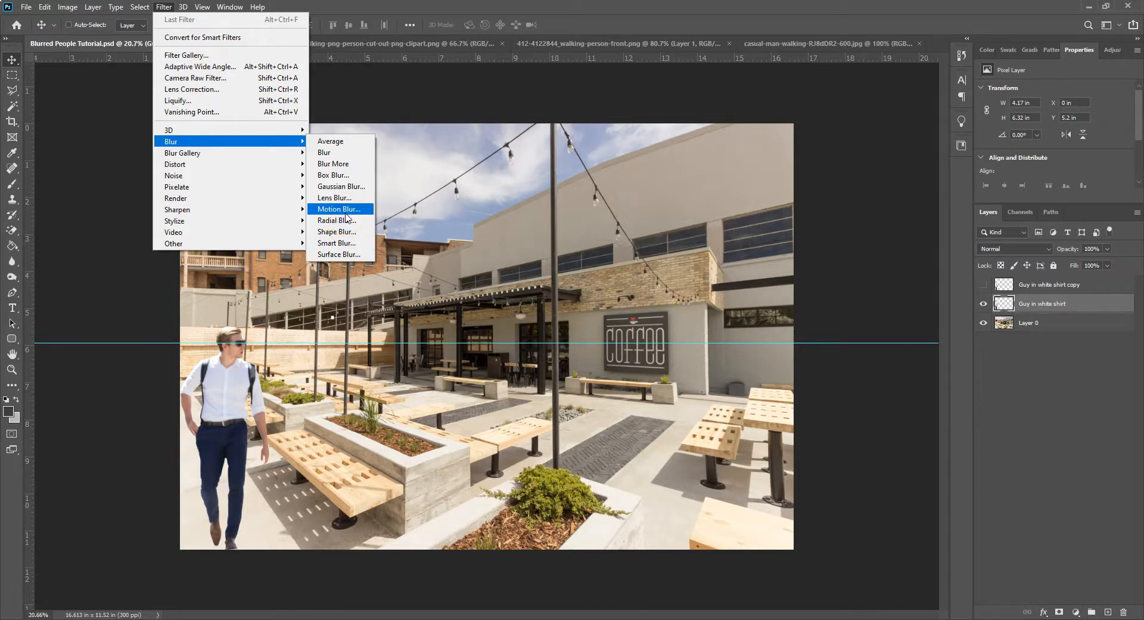
click(339, 208)
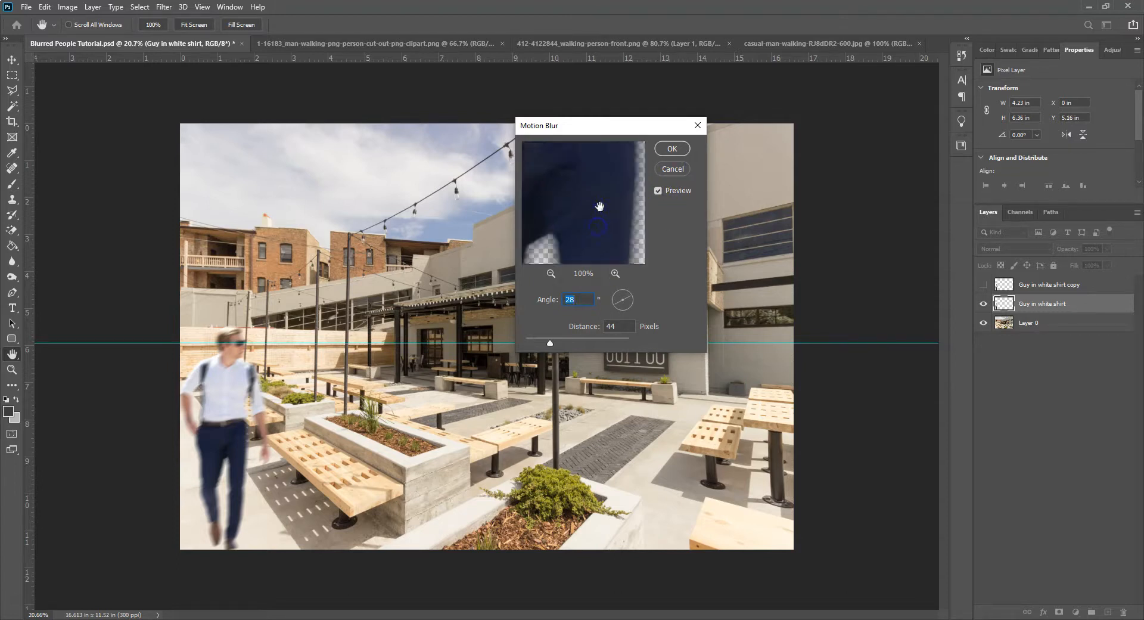
Step: Zoom the Motion Blur preview out to the man and lengthen the streaks to about 236 pixels
click(551, 273)
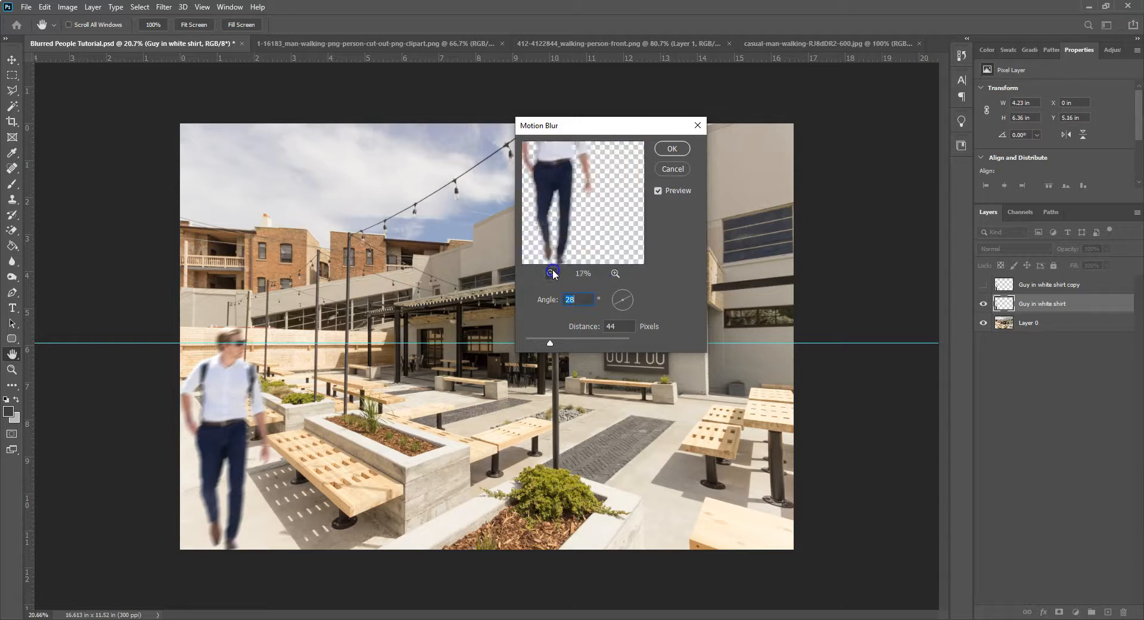
click(553, 274)
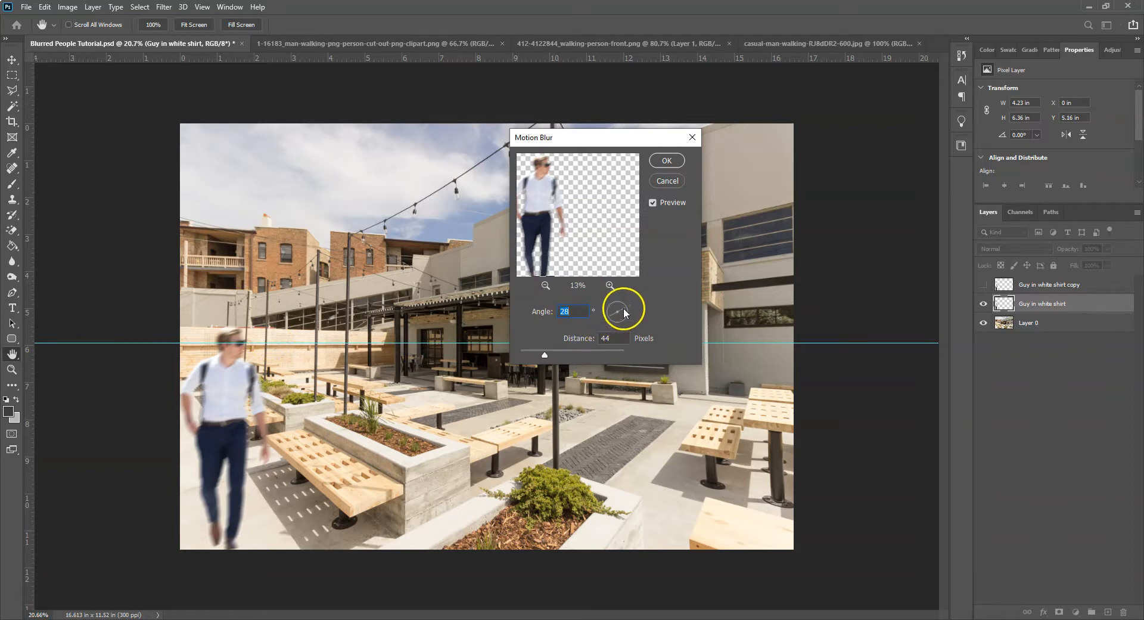
drag(622, 307, 619, 316)
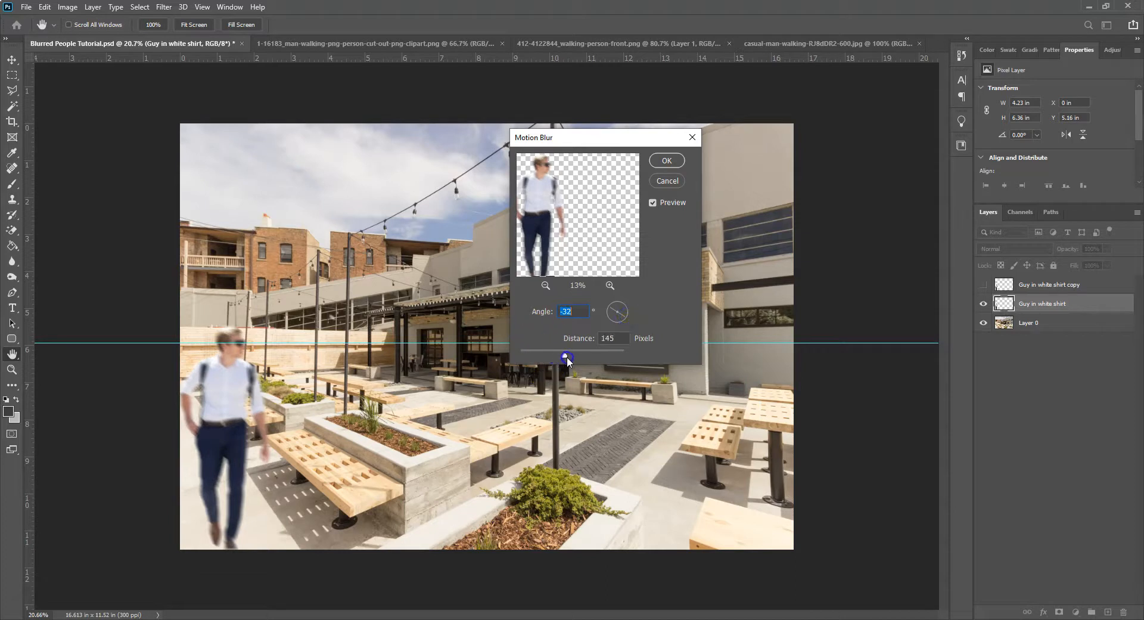
drag(567, 357, 615, 319)
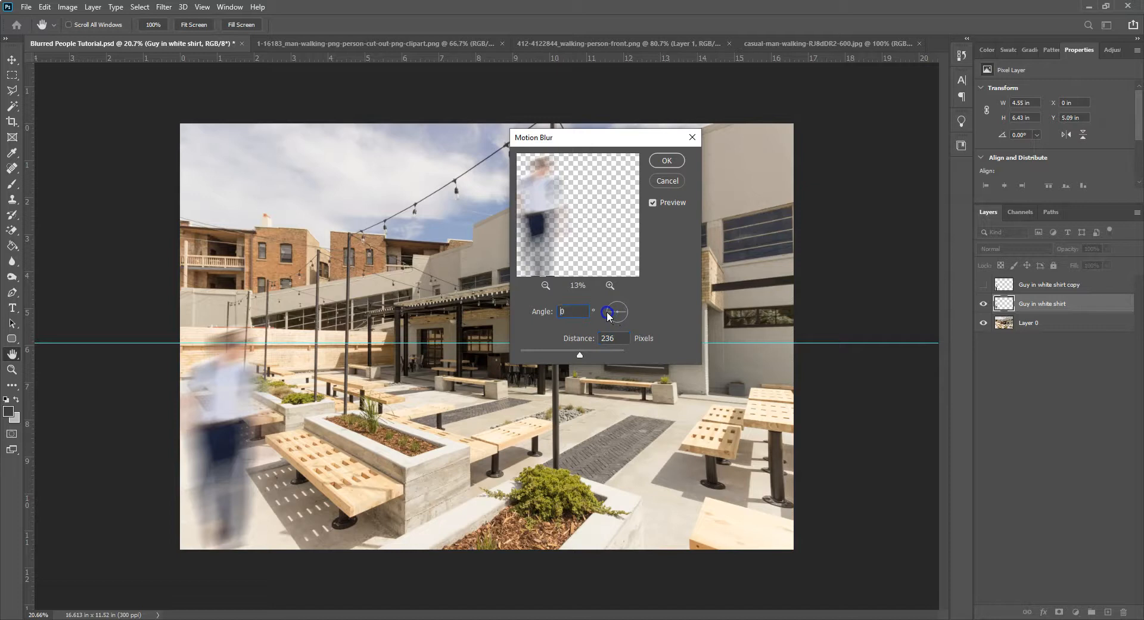
Step: Rotate the Motion Blur angle dial down to about -30 degrees
drag(612, 312, 609, 316)
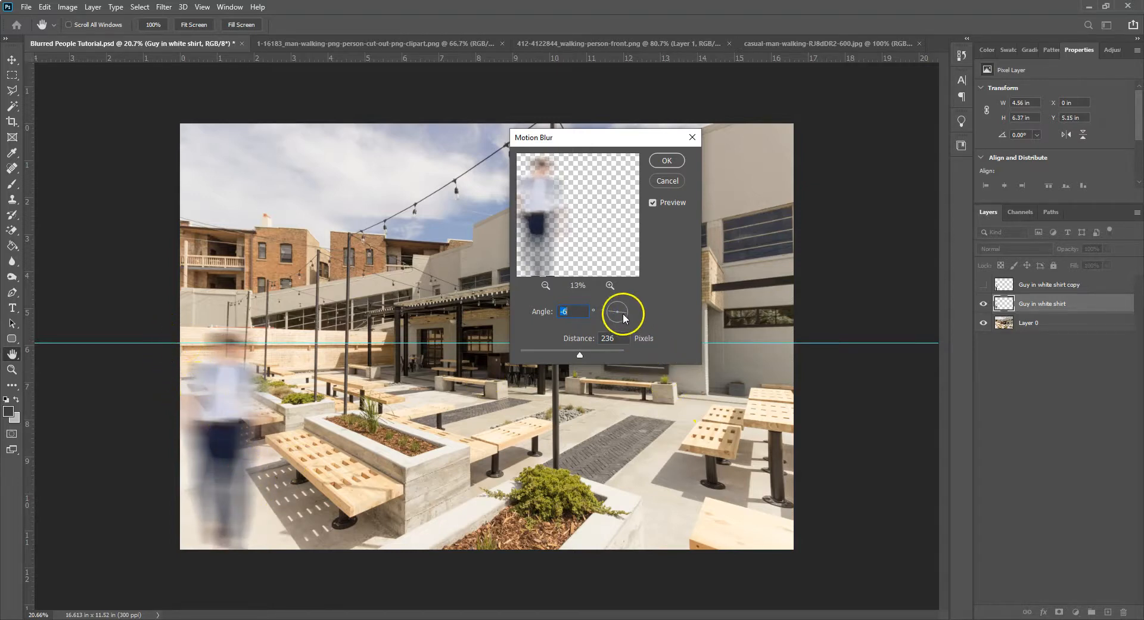
drag(623, 320, 626, 321)
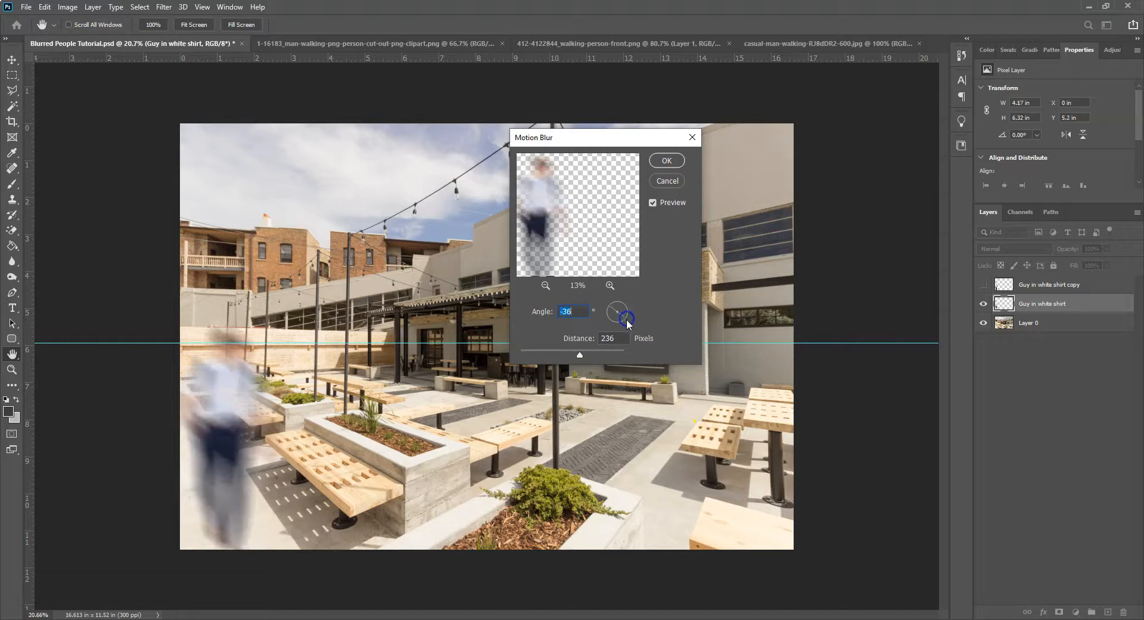
drag(625, 320, 625, 314)
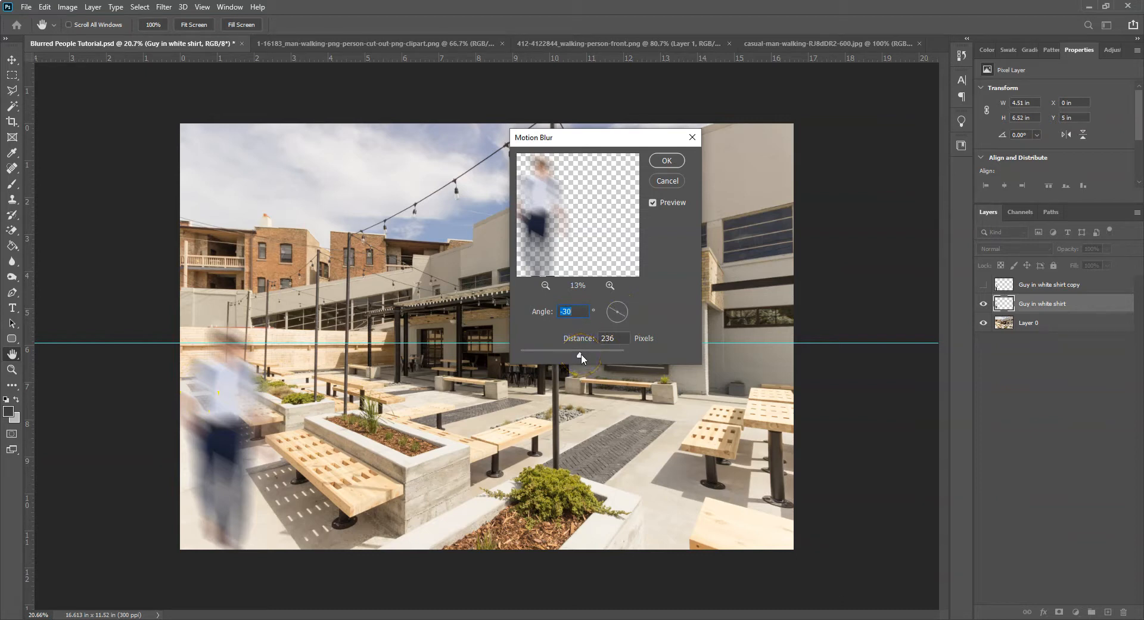
Step: Sweep the Motion Blur distance from extreme to minimal and settle near 138 pixels
drag(582, 358, 610, 357)
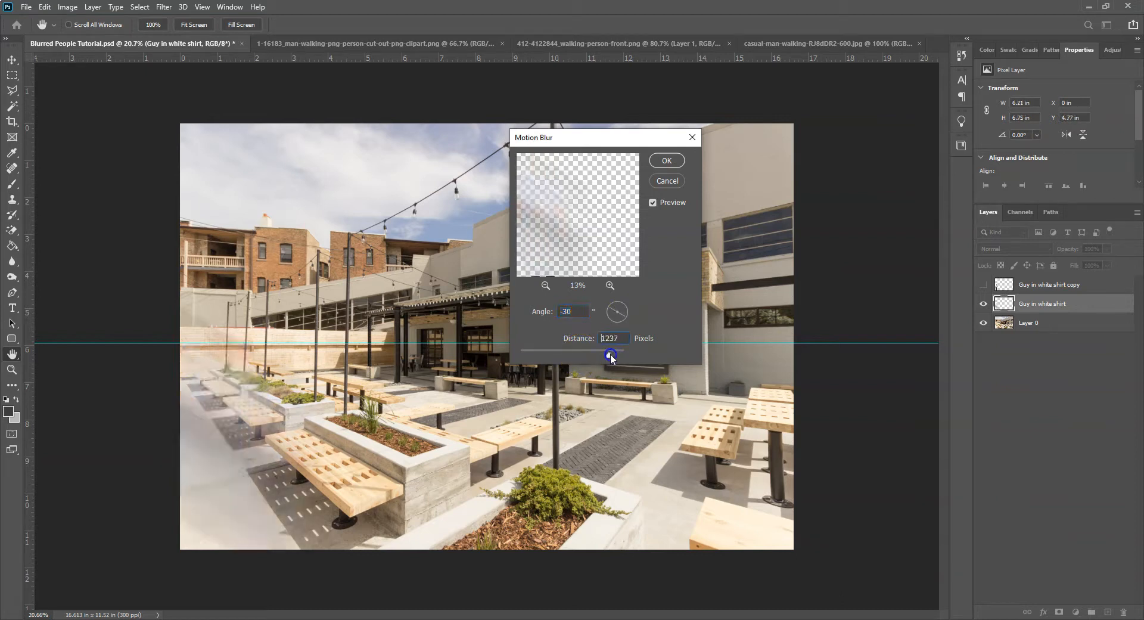
drag(612, 355, 526, 355)
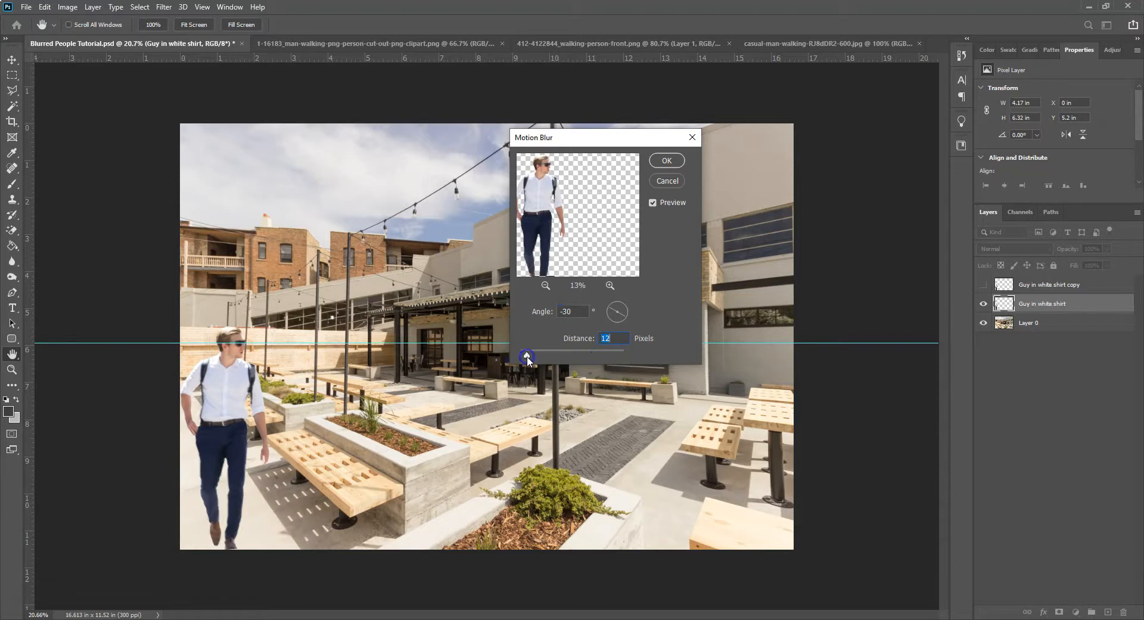
drag(528, 356, 541, 356)
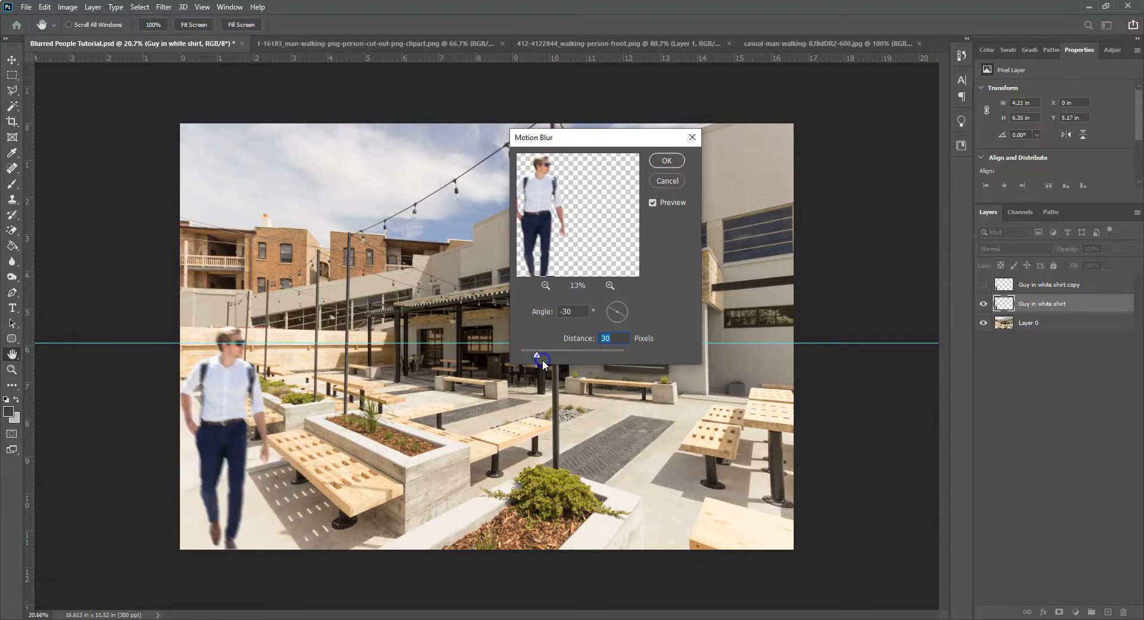
drag(543, 358, 563, 357)
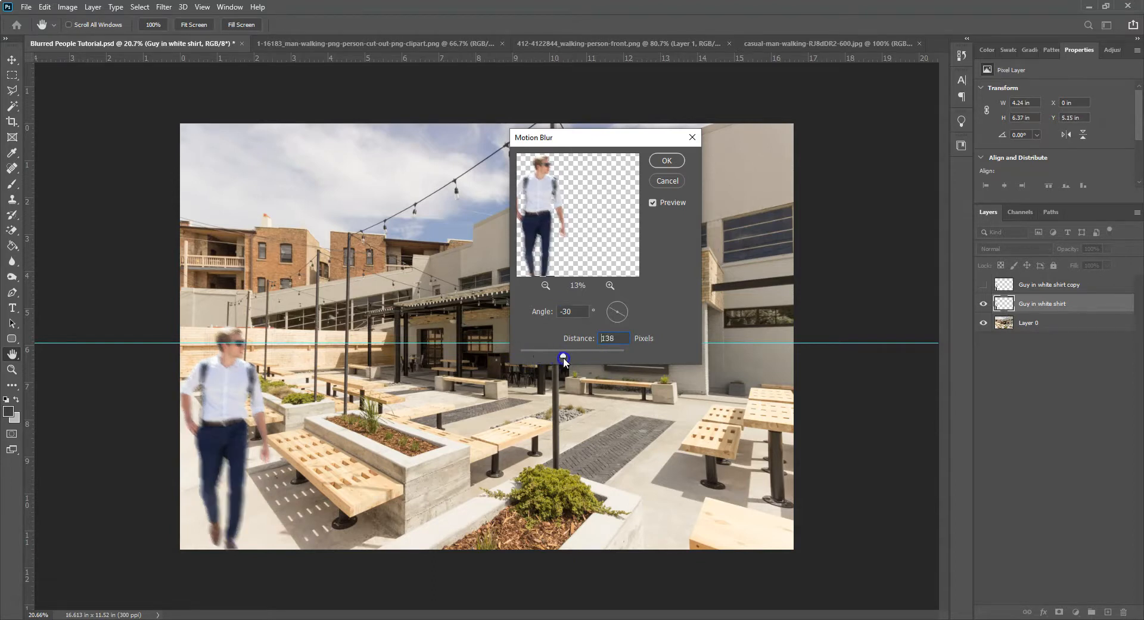
drag(563, 357, 561, 357)
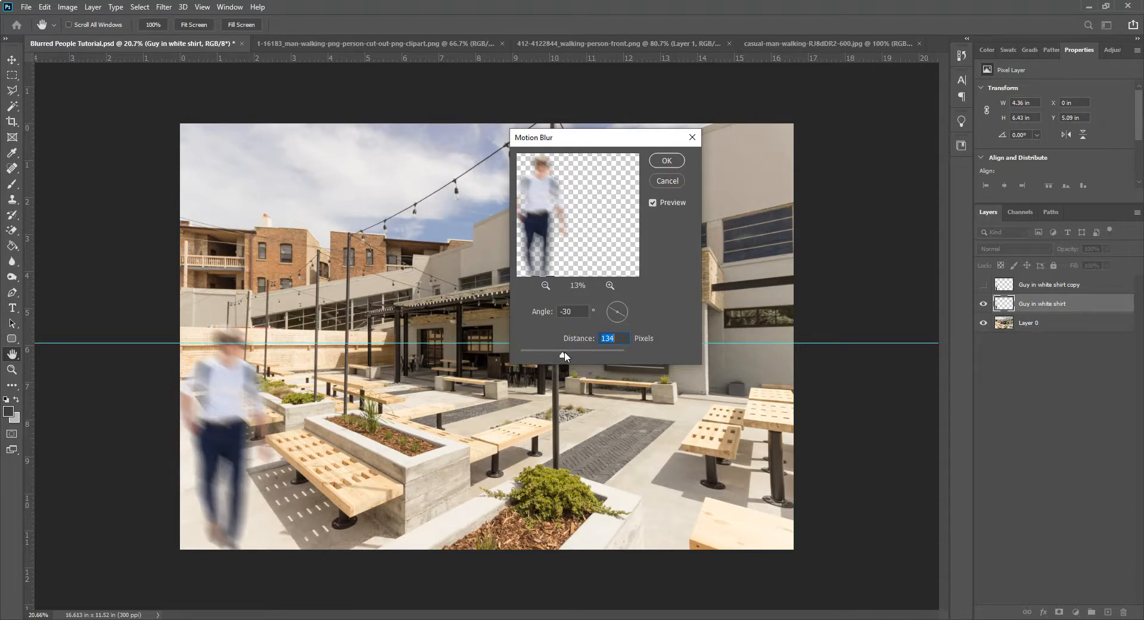
drag(563, 355, 564, 358)
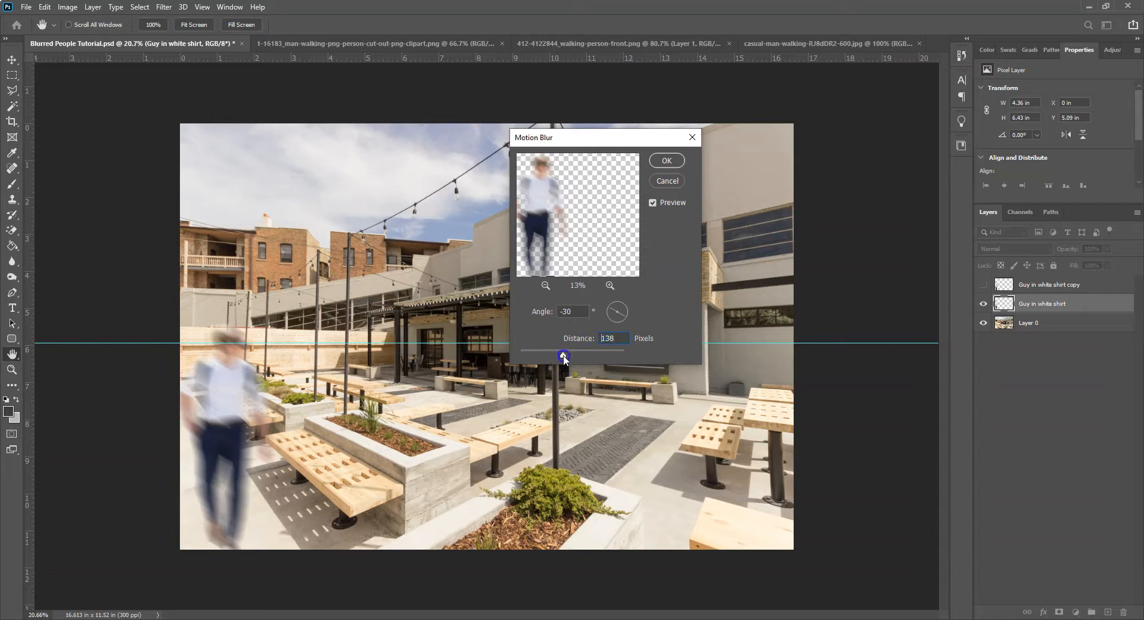
drag(564, 358, 559, 358)
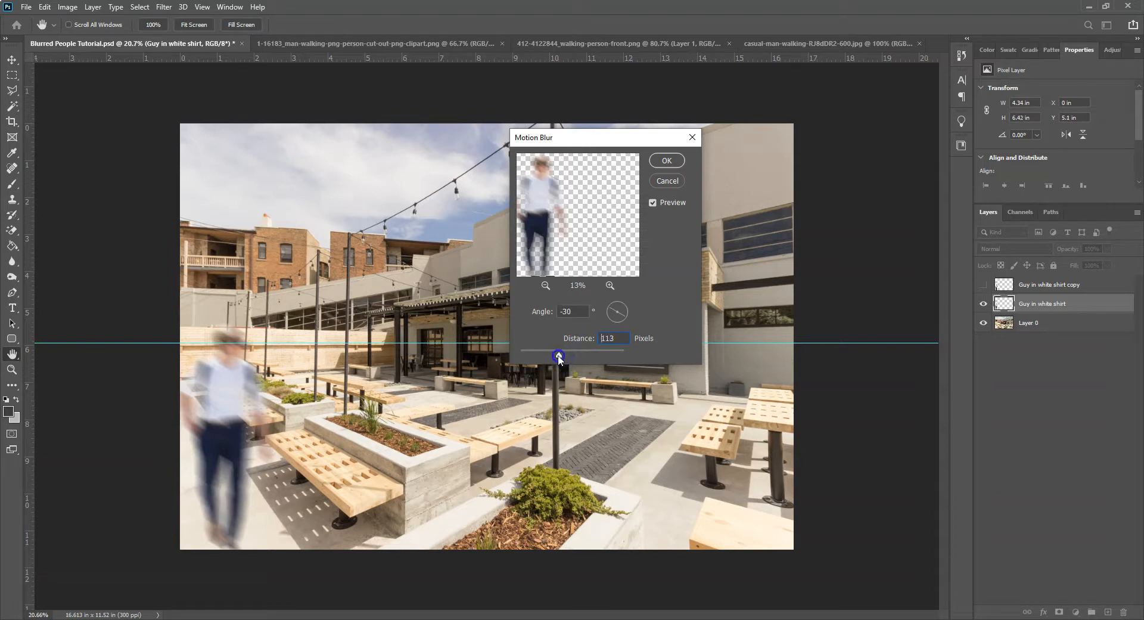
Step: Try a longer blur near 208 pixels, then apply 134 pixels at -30 degrees to the man
drag(559, 355, 565, 355)
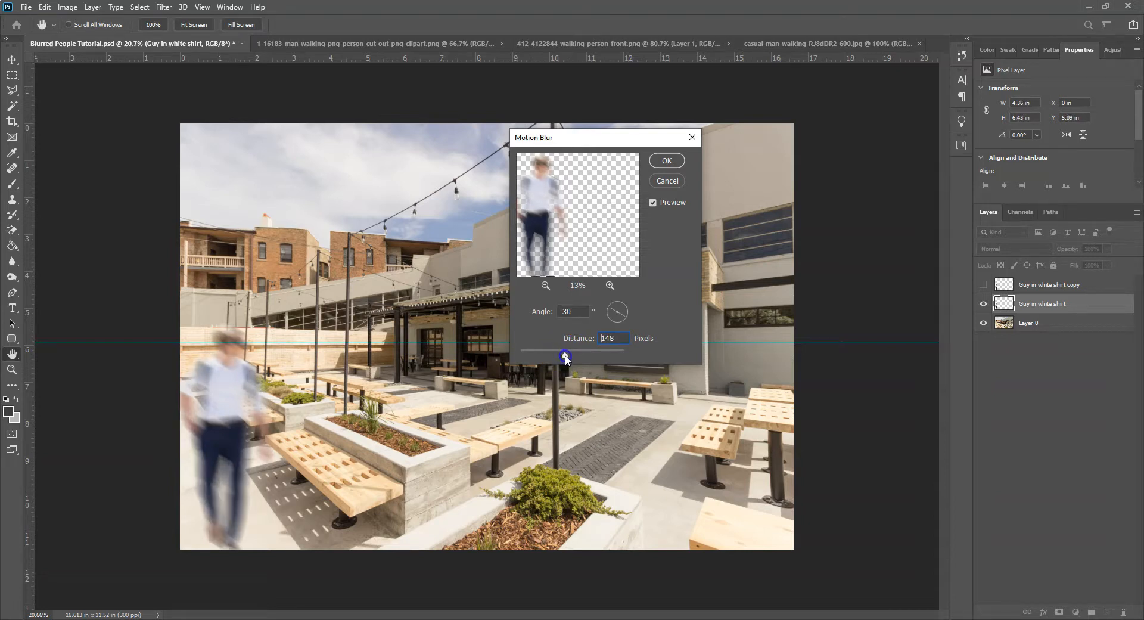
drag(565, 357, 576, 357)
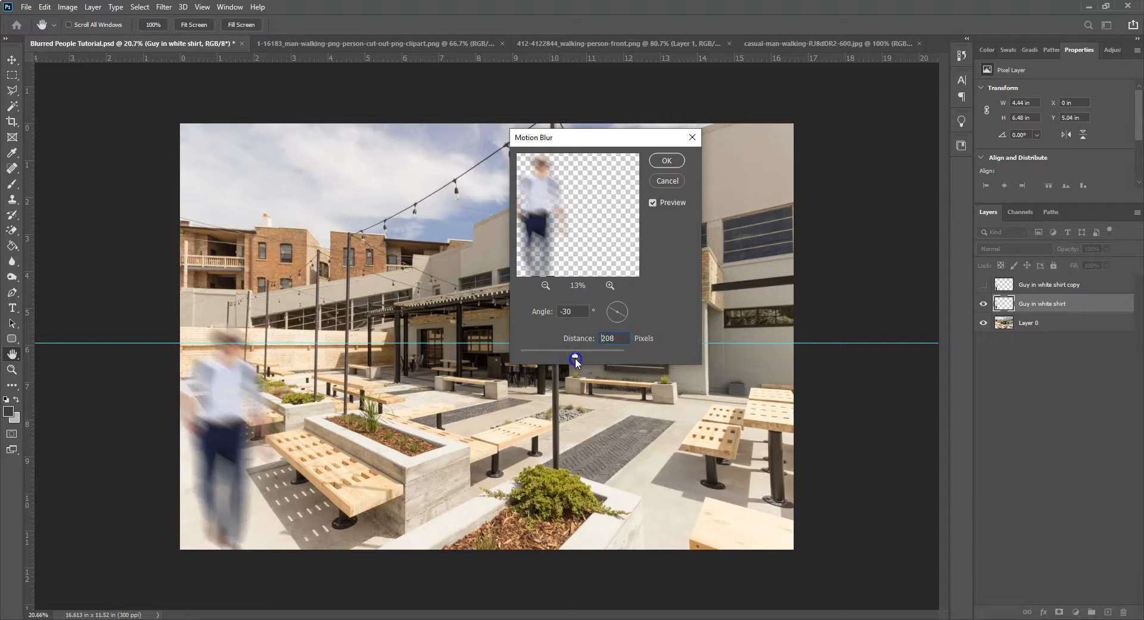
drag(577, 355, 575, 355)
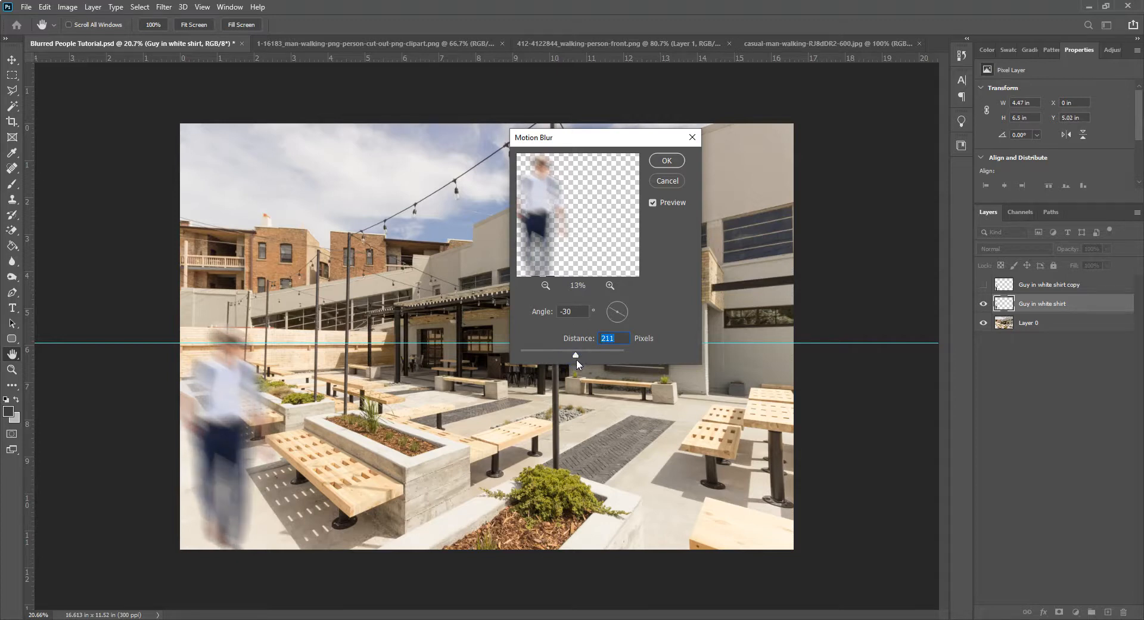
drag(575, 355, 570, 357)
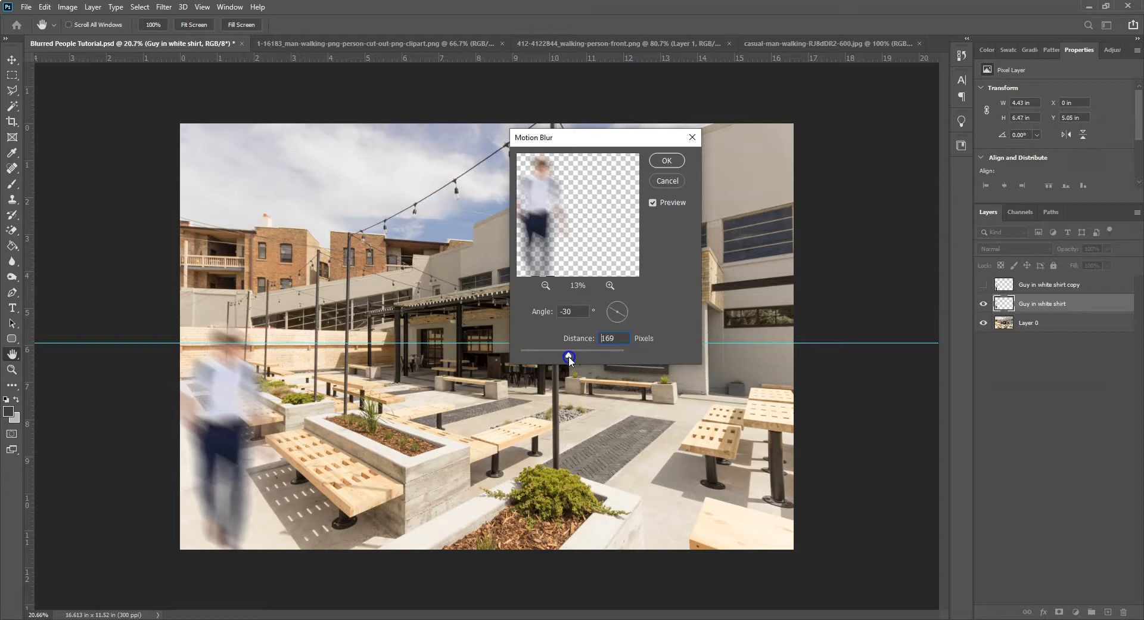
drag(571, 358, 564, 357)
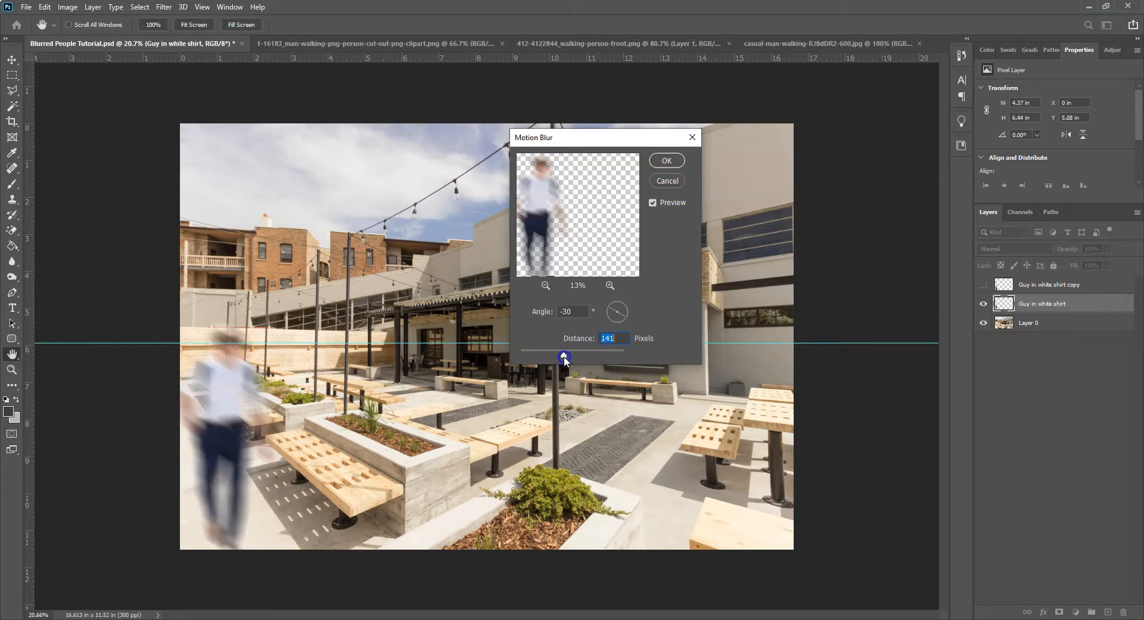
drag(565, 359, 561, 359)
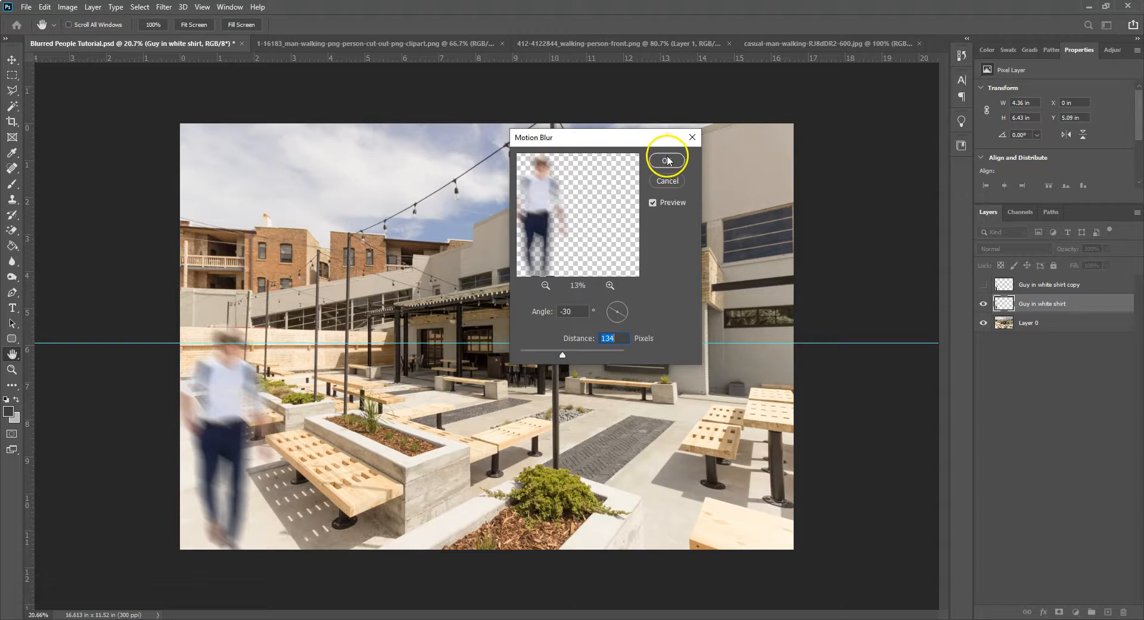
click(665, 159)
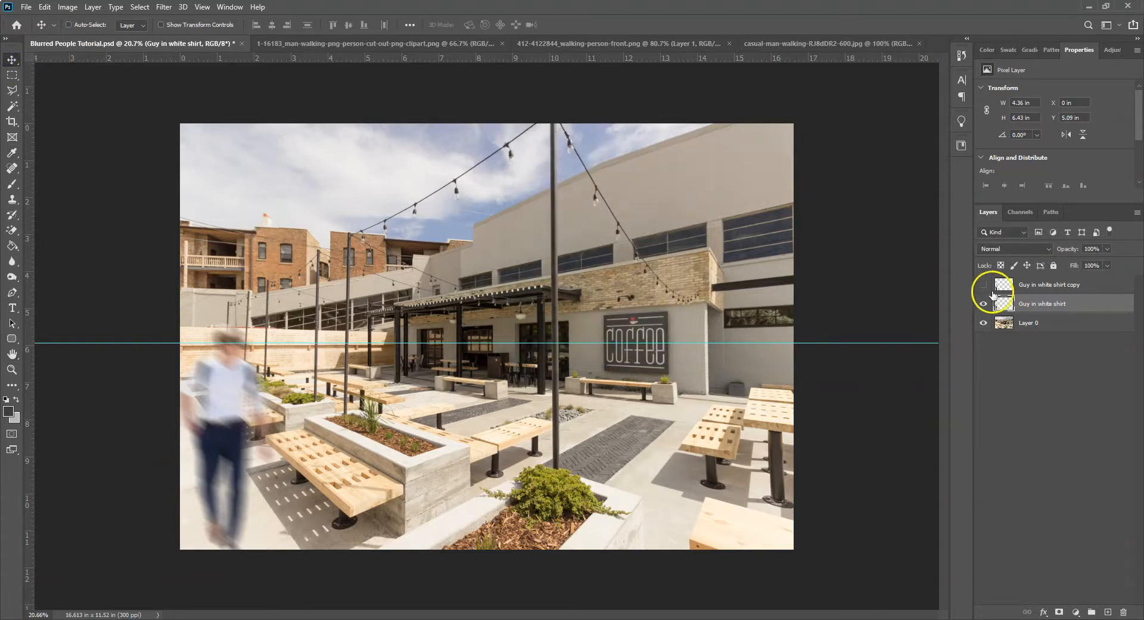
Step: Move the blurred man above his sharp copy and duplicate that copy as a 'shadow' layer
click(983, 284)
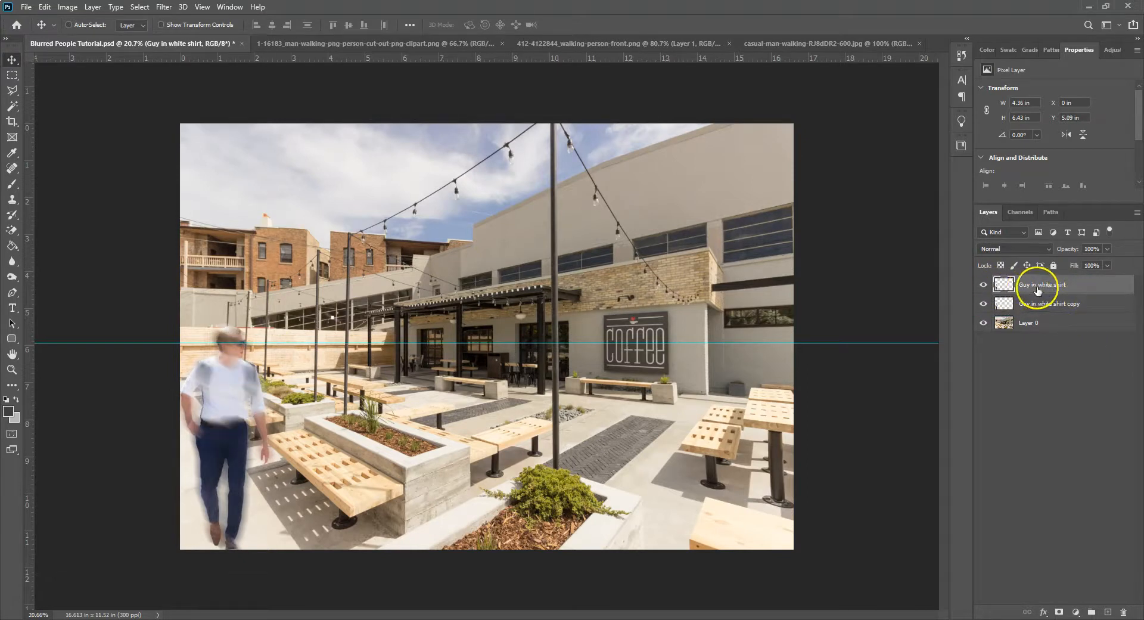
click(1049, 302)
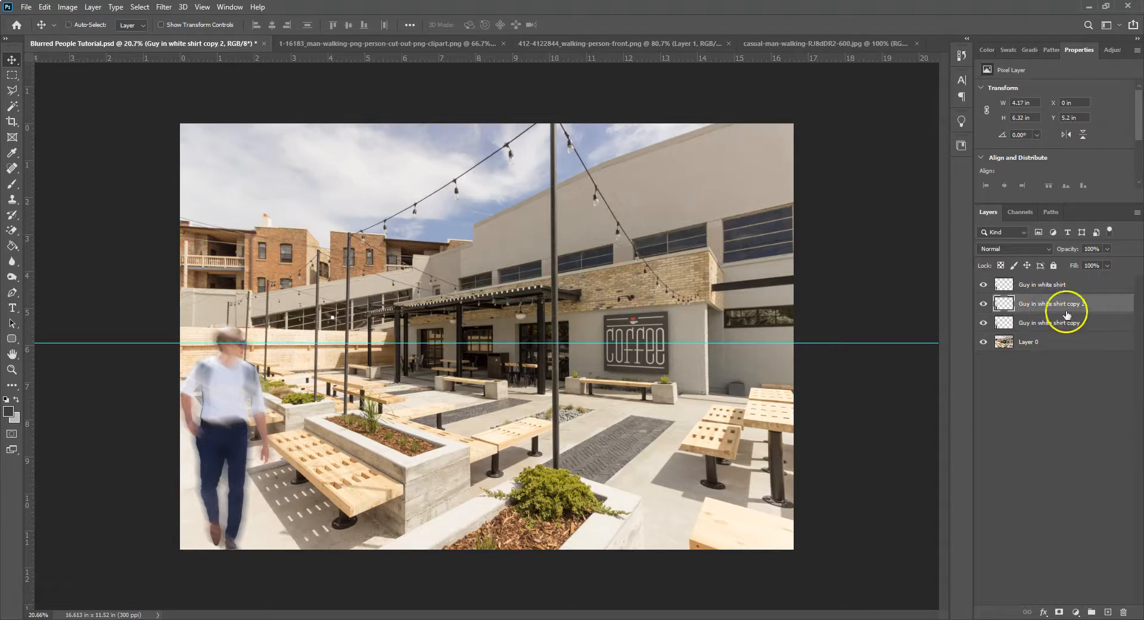
double_click(1051, 302)
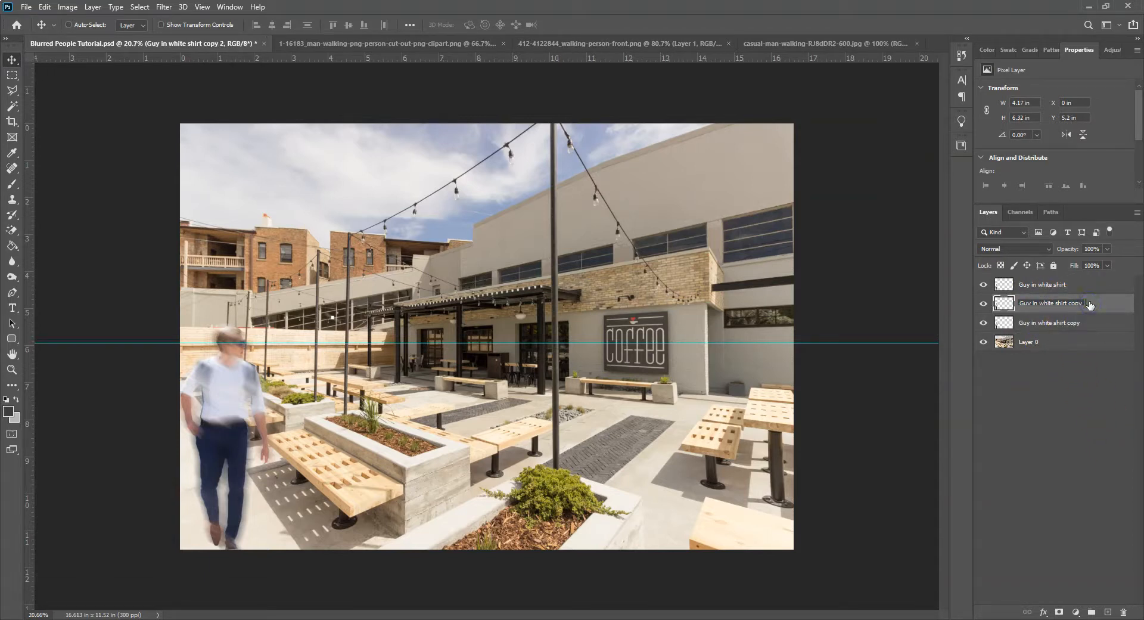
double_click(1051, 302)
text(shadow)
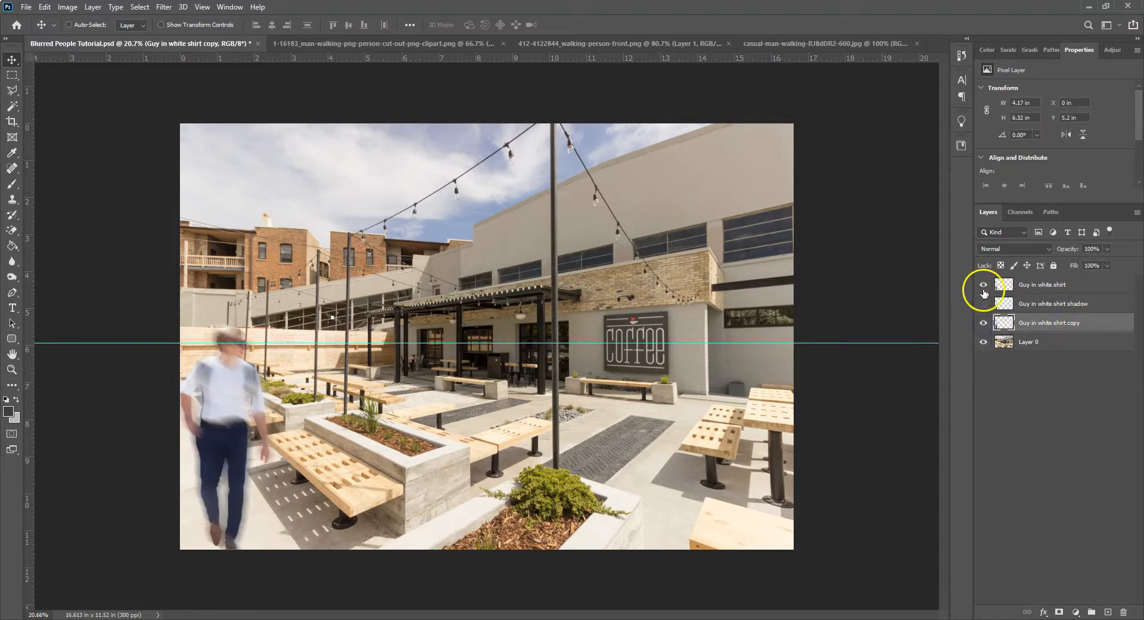
Step: Hide the top man layer and rename it 'blurred'
click(984, 284)
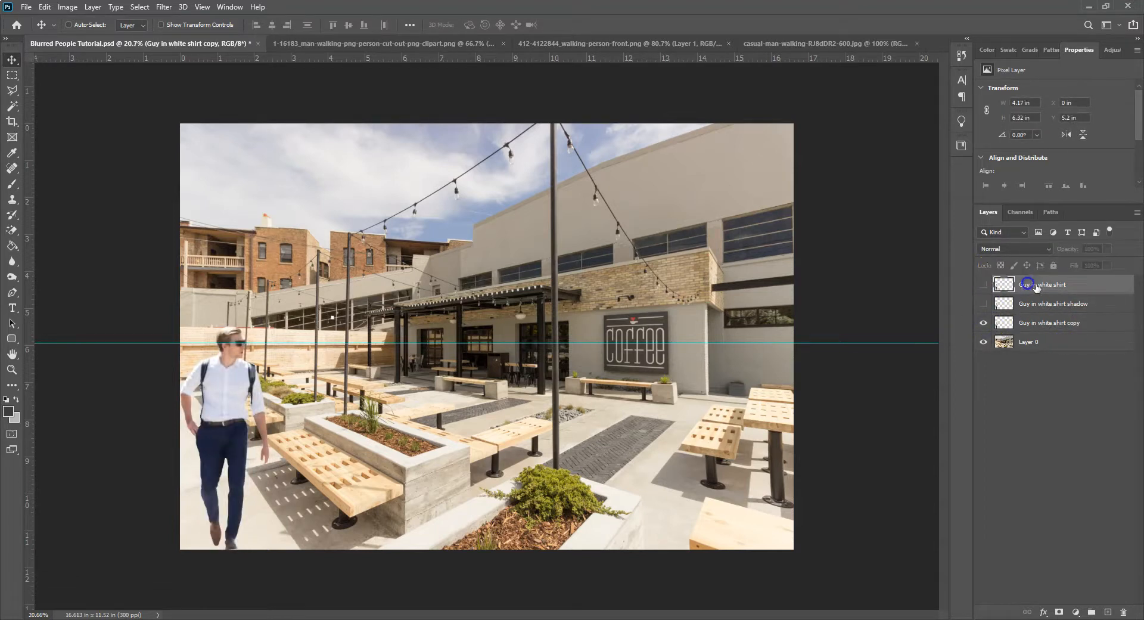
double_click(1051, 283)
text( original)
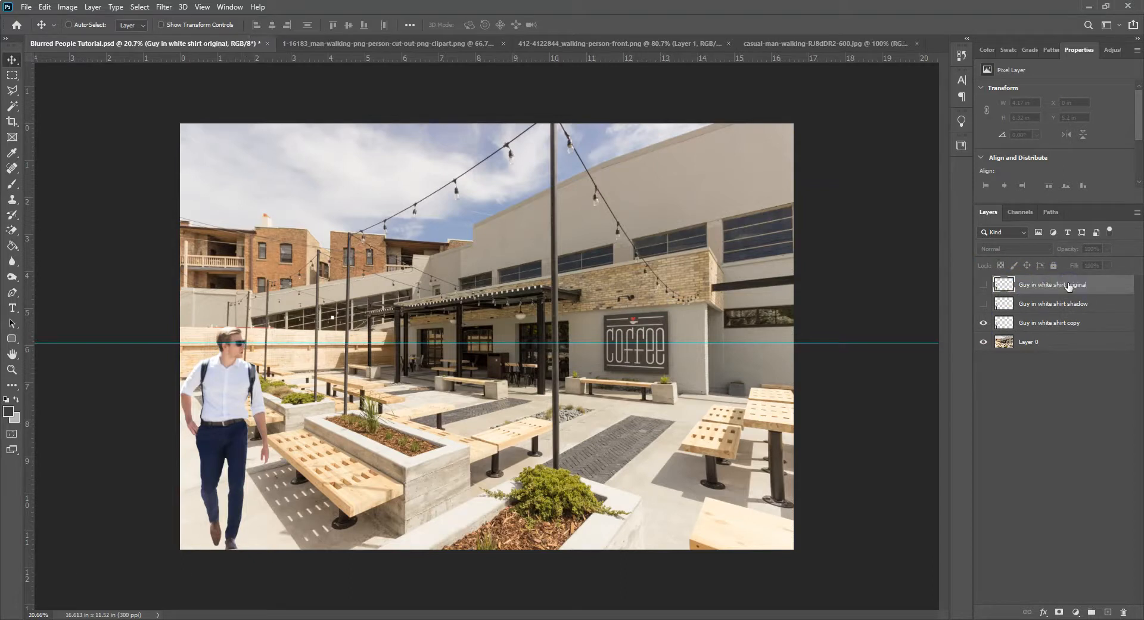
double_click(1053, 284)
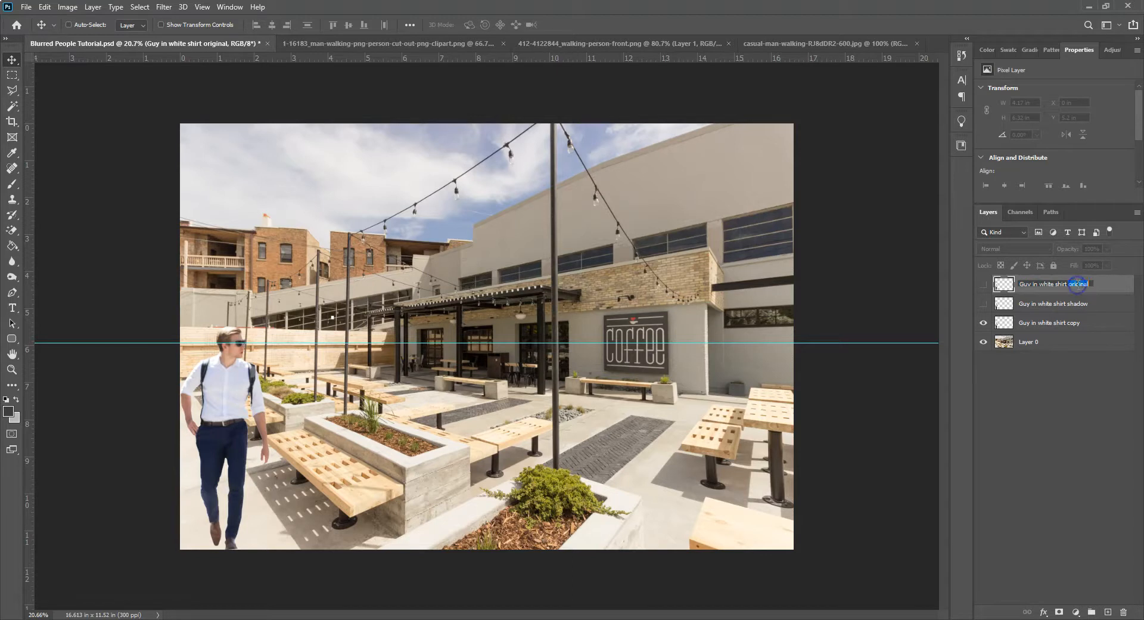
text(blurred)
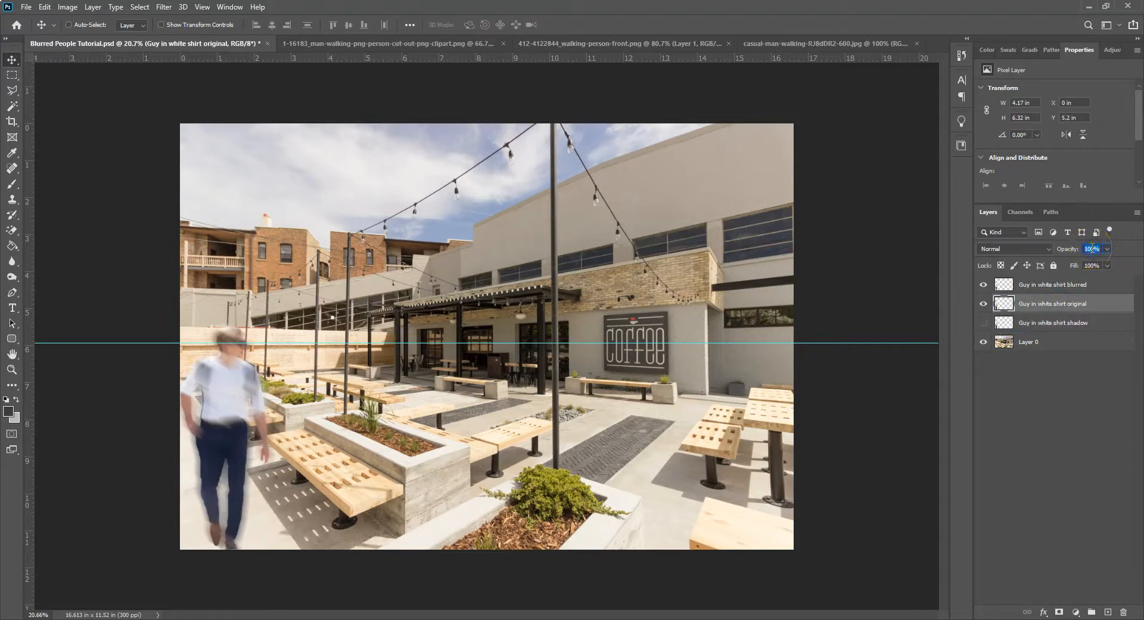
Step: Set the blurred man layer to 90% opacity after trying 70%
text(70)
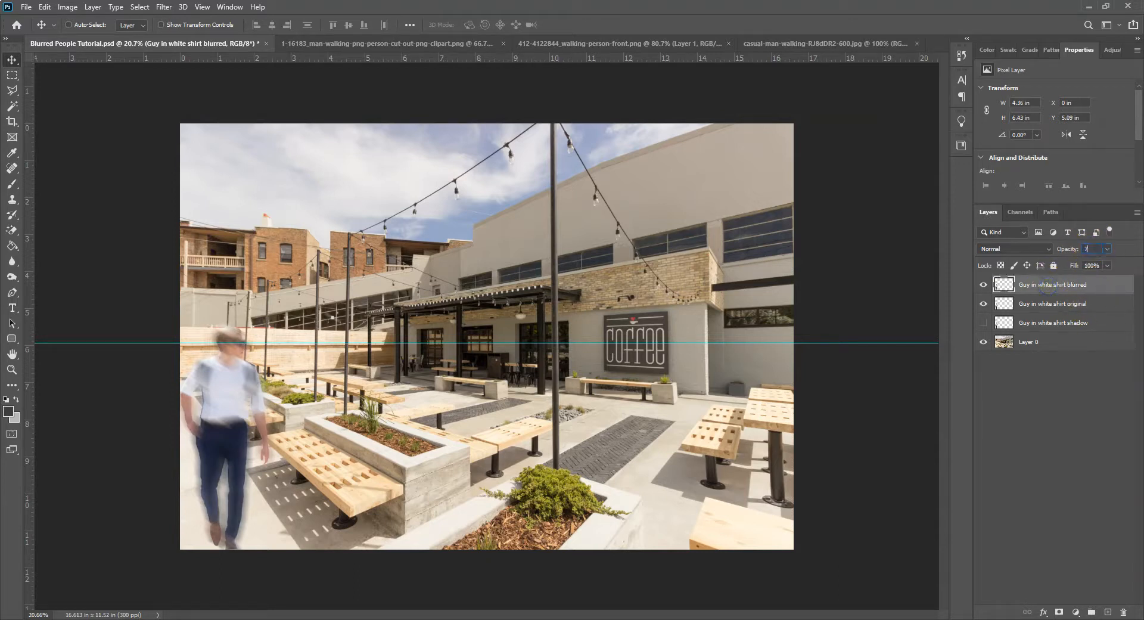
text(70%)
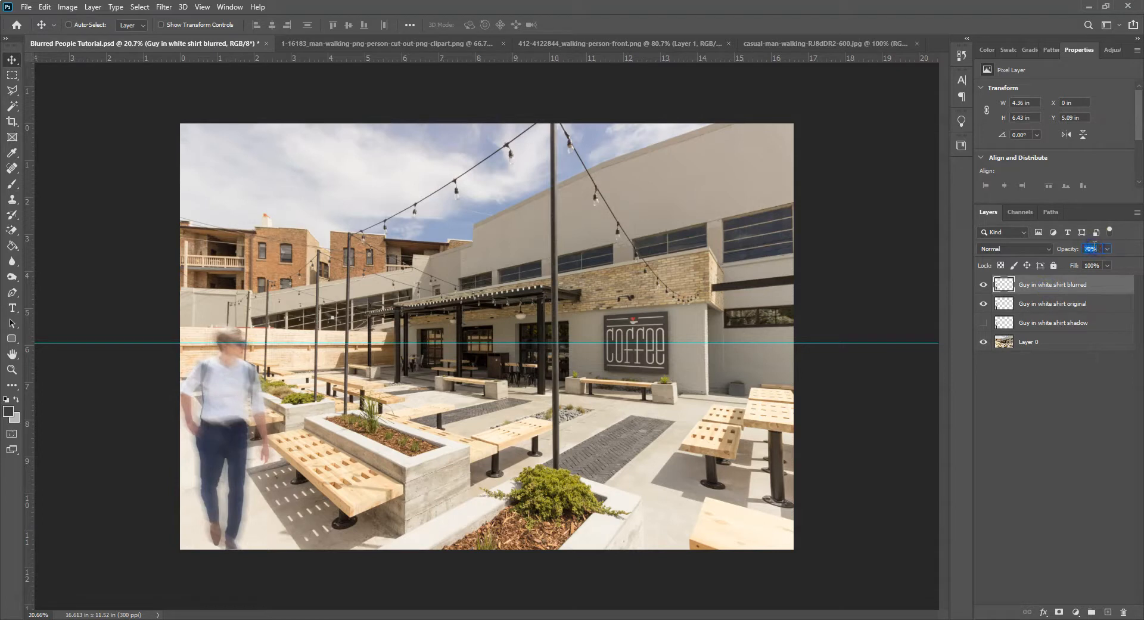
text(90)
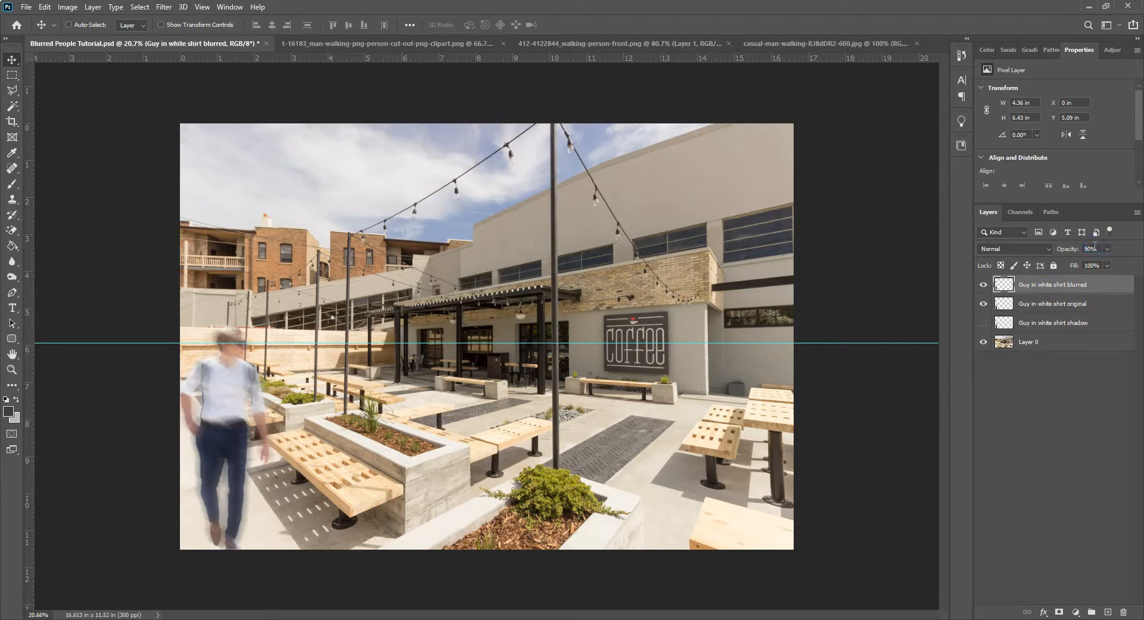
Step: Fade the original man layer to 80% and then 50% opacity
click(1052, 304)
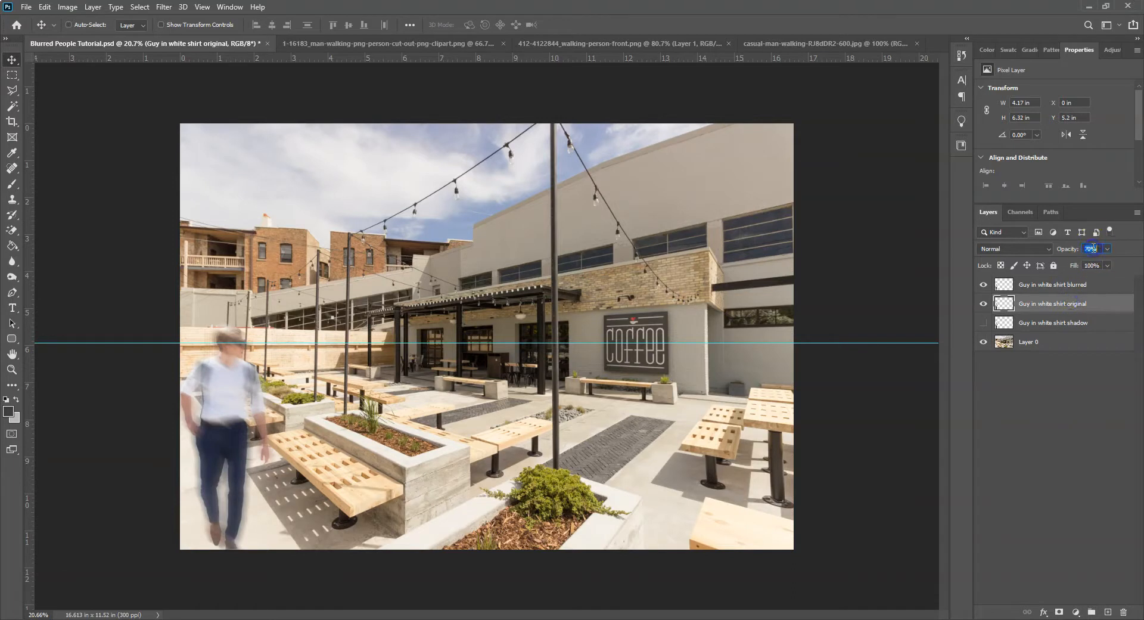
text(80)
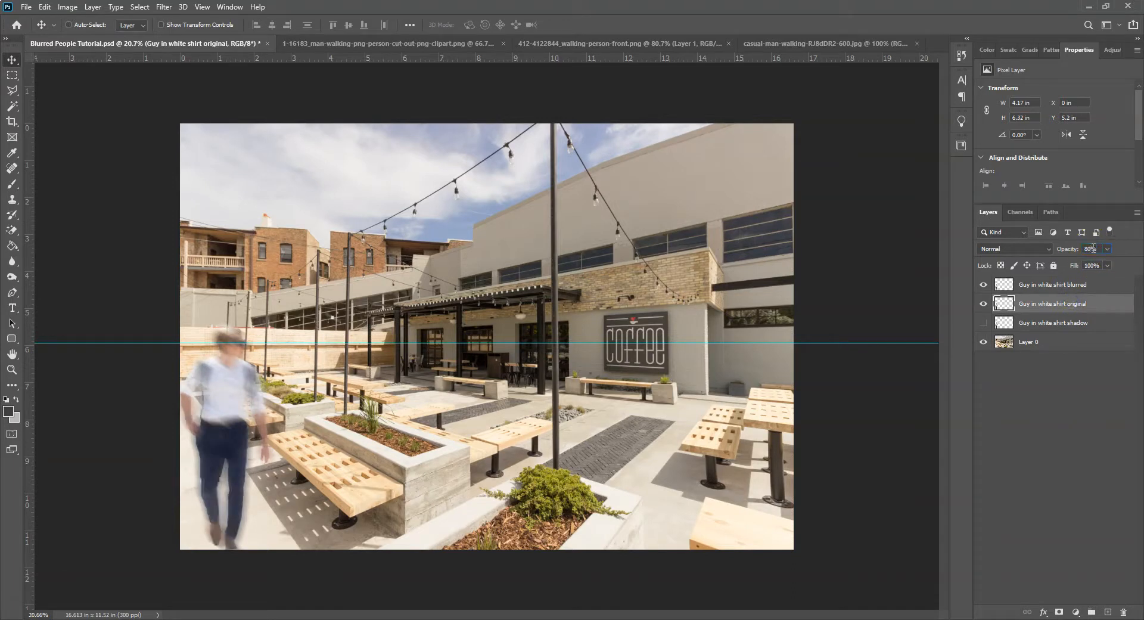
click(1092, 249)
text(50)
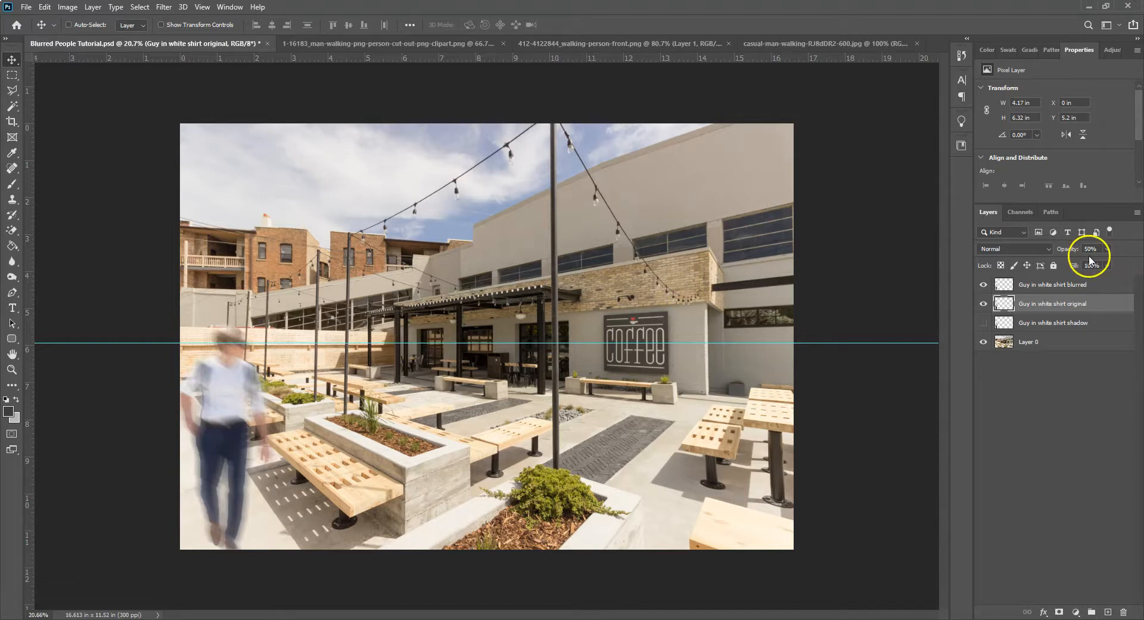
click(983, 303)
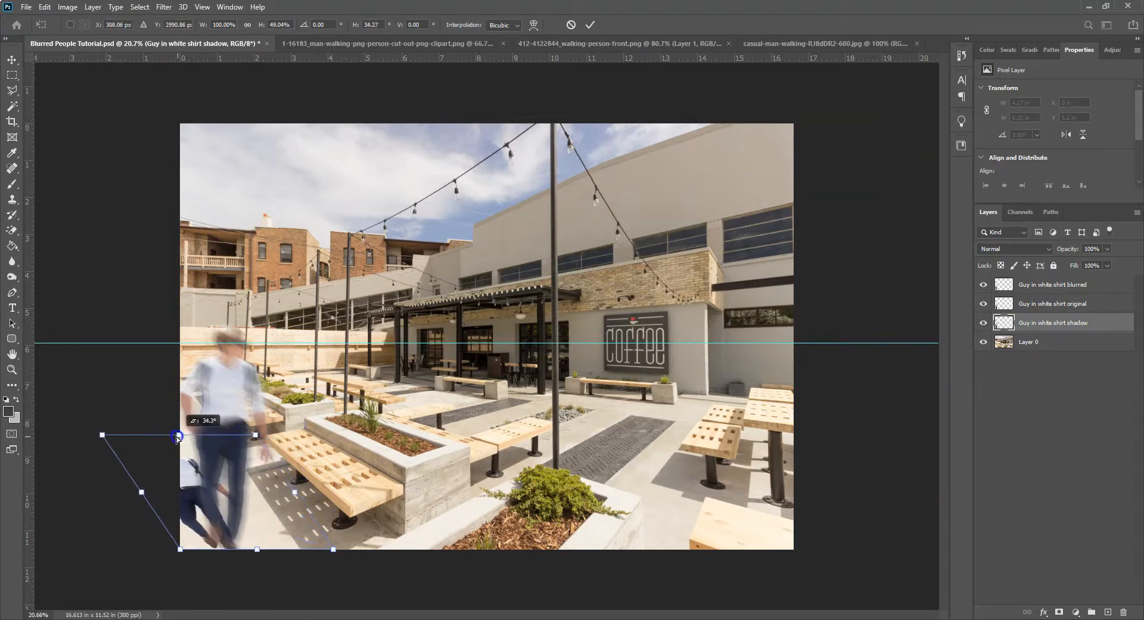
Step: Skew and flatten the shadow copy along the ground at his feet and commit the transform
drag(179, 435, 173, 484)
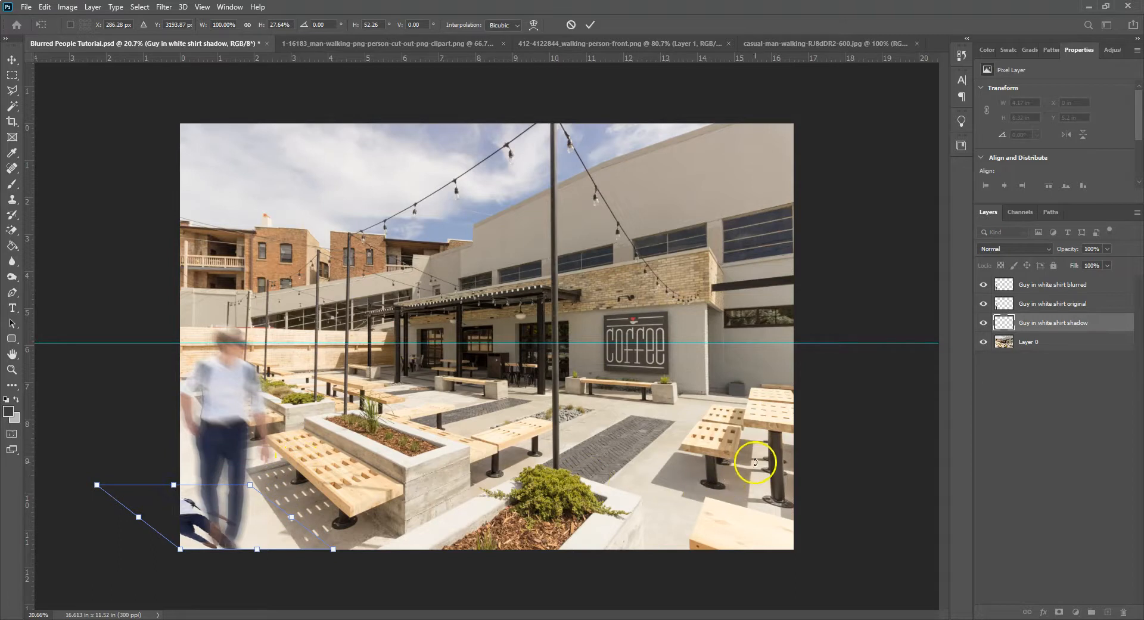
mouse_move(725, 488)
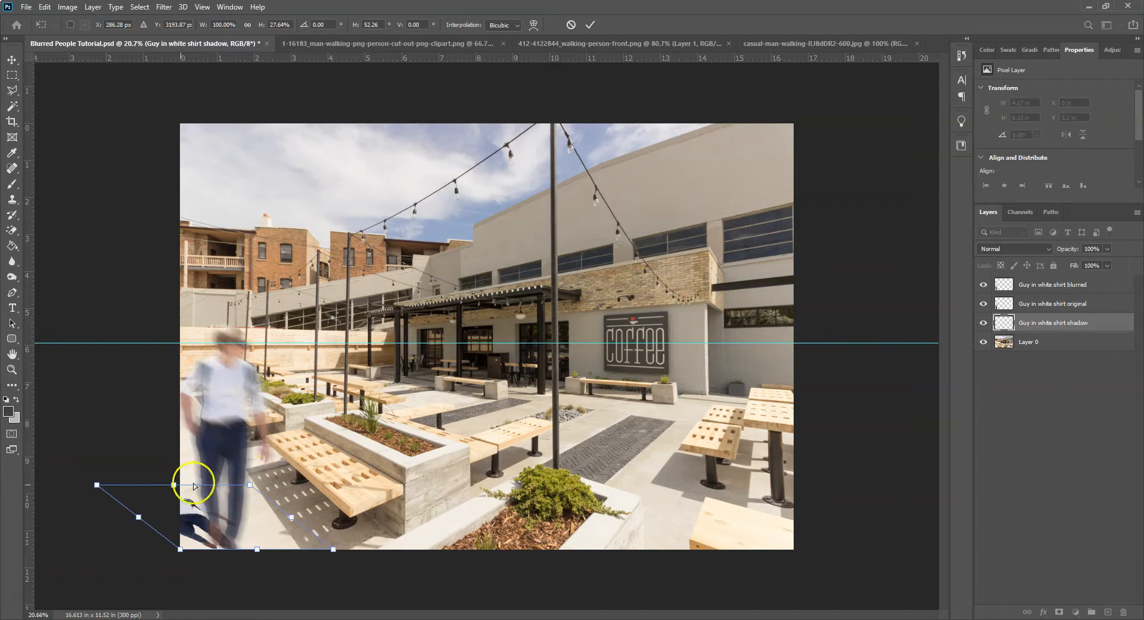
drag(194, 485, 206, 494)
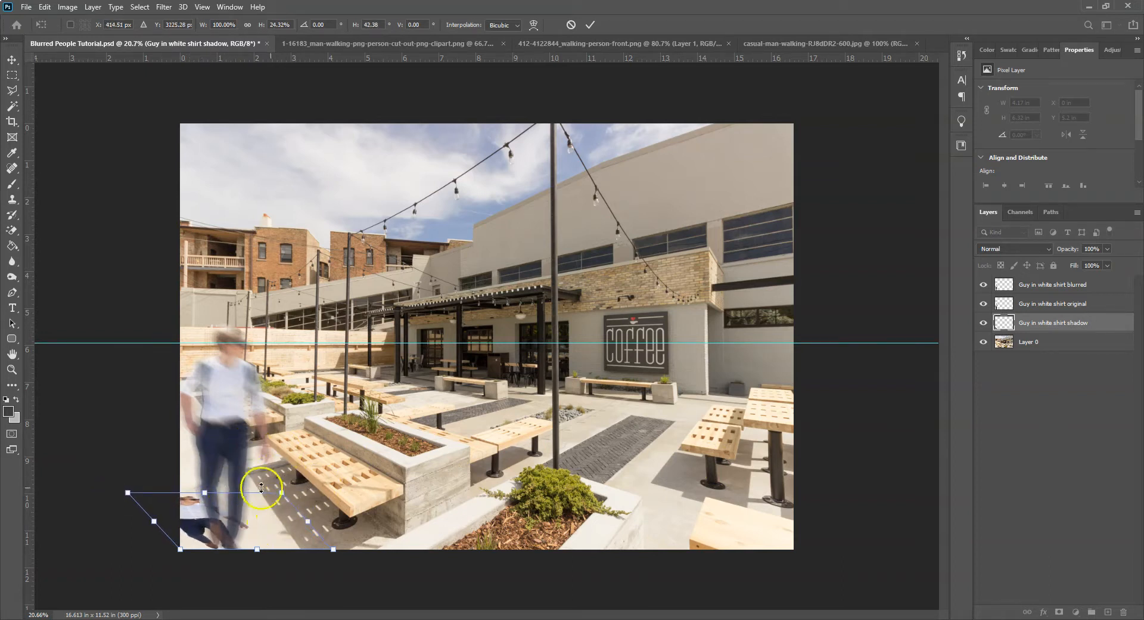
drag(261, 492, 213, 509)
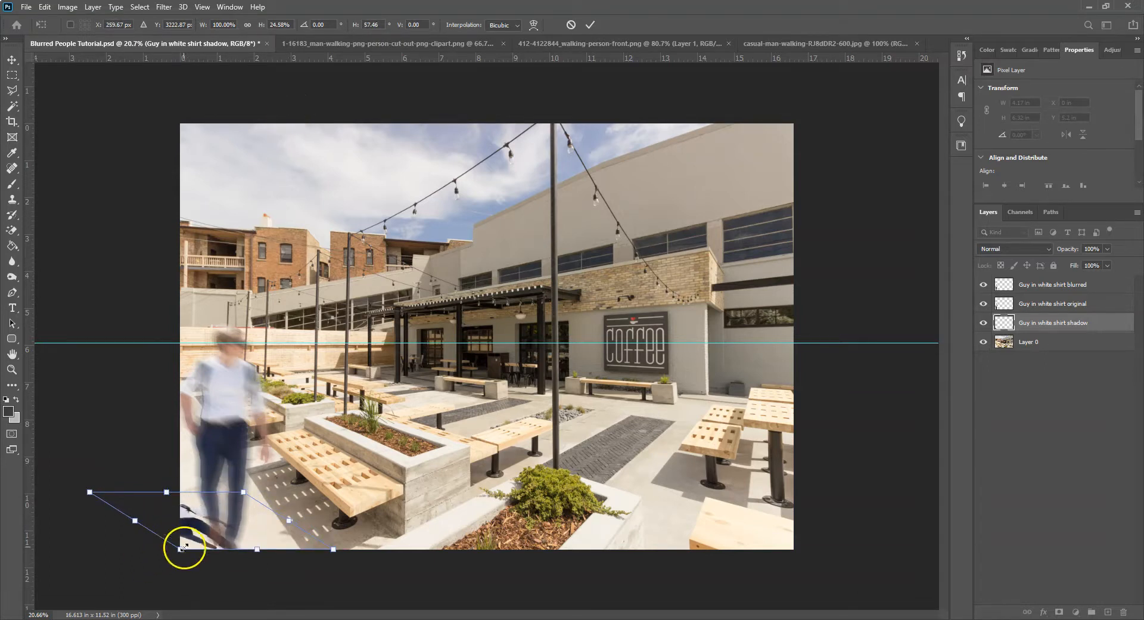
click(590, 24)
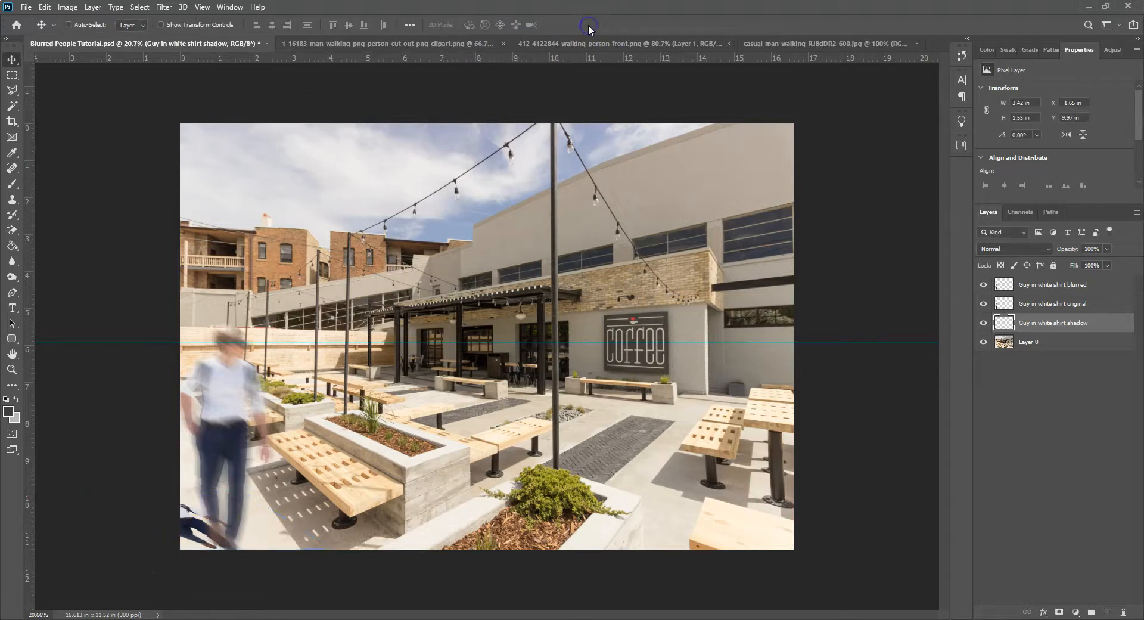
click(163, 7)
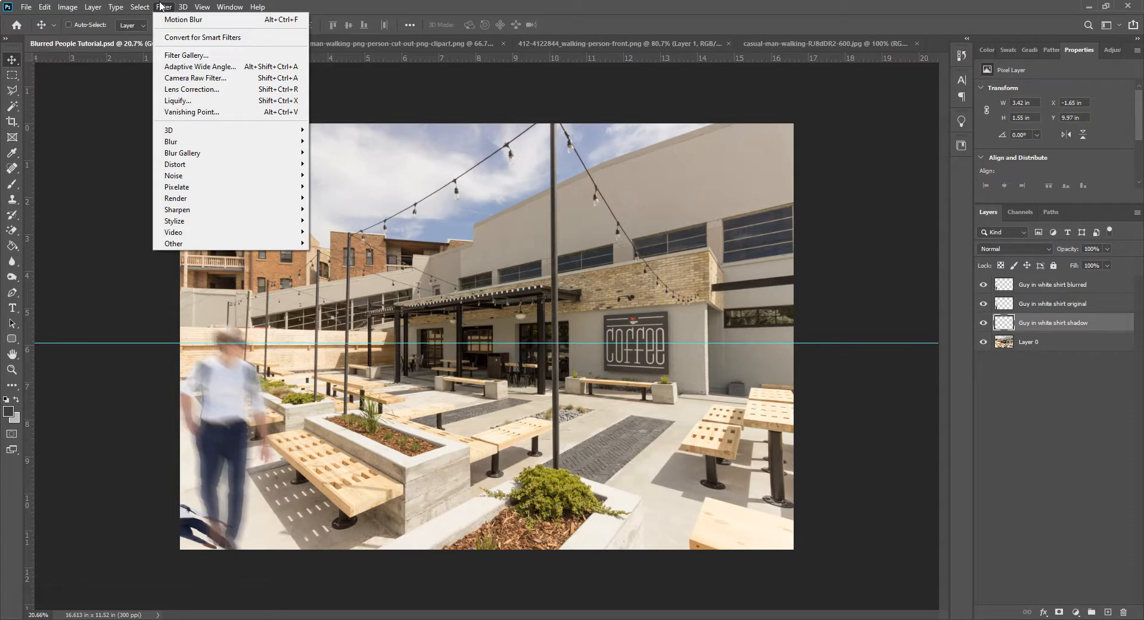
Step: Create a new Solid Color fill layer above the shadow layer
click(93, 7)
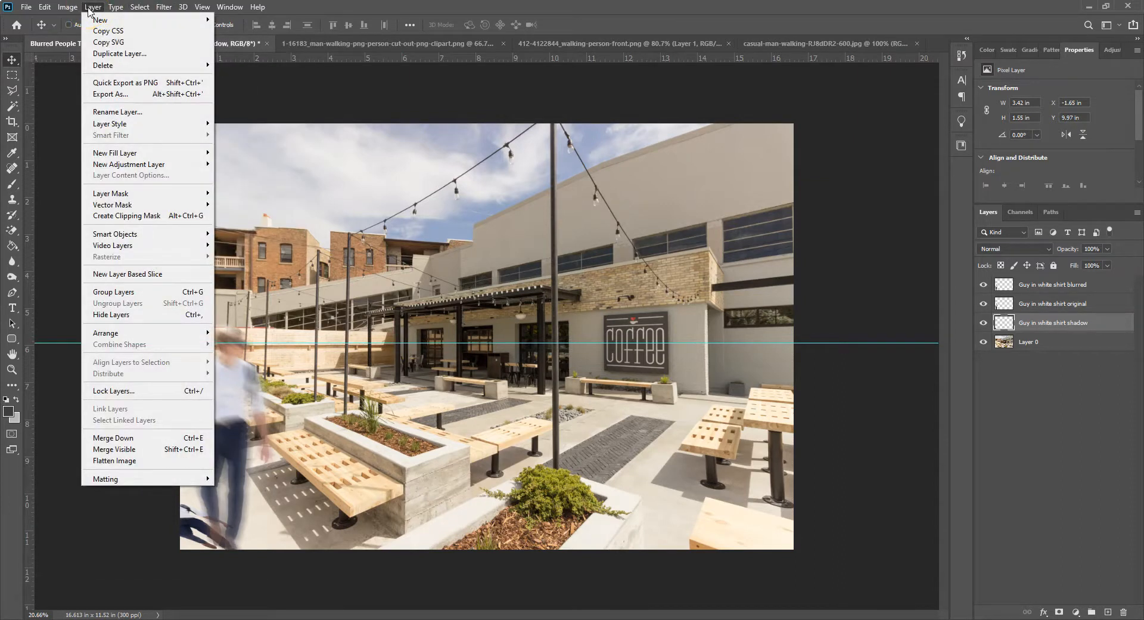
mouse_move(128, 153)
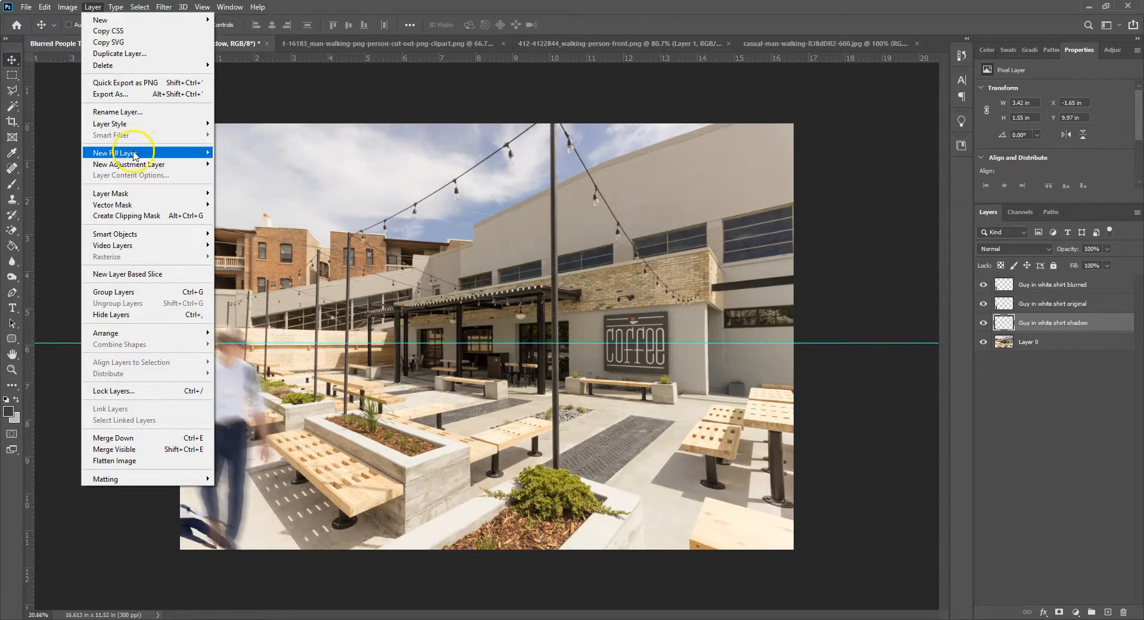
click(119, 153)
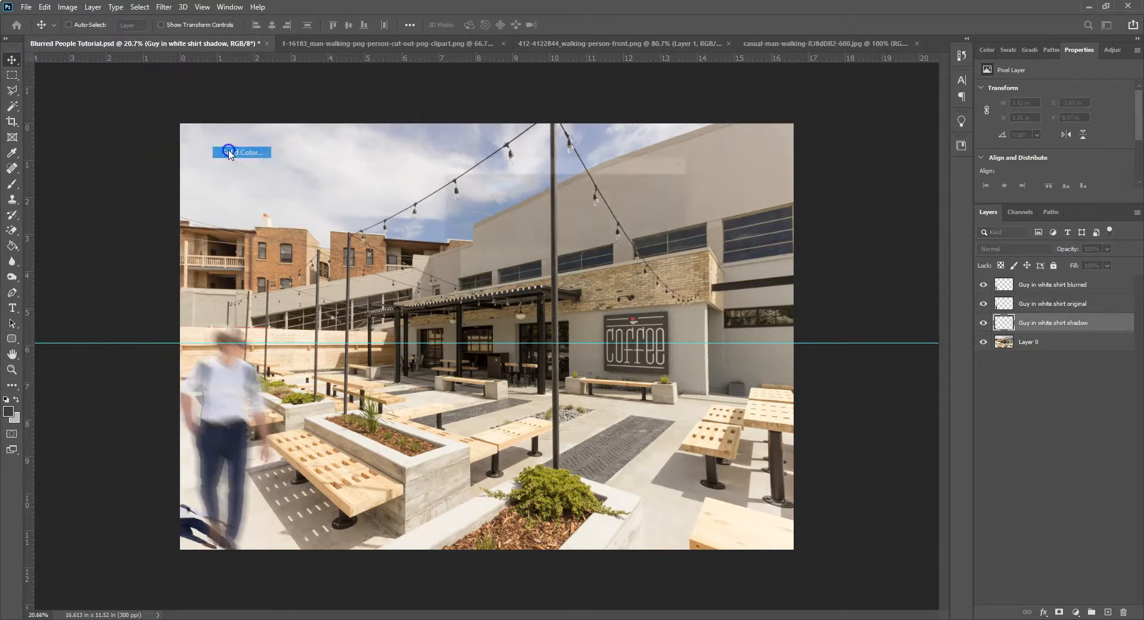
click(248, 153)
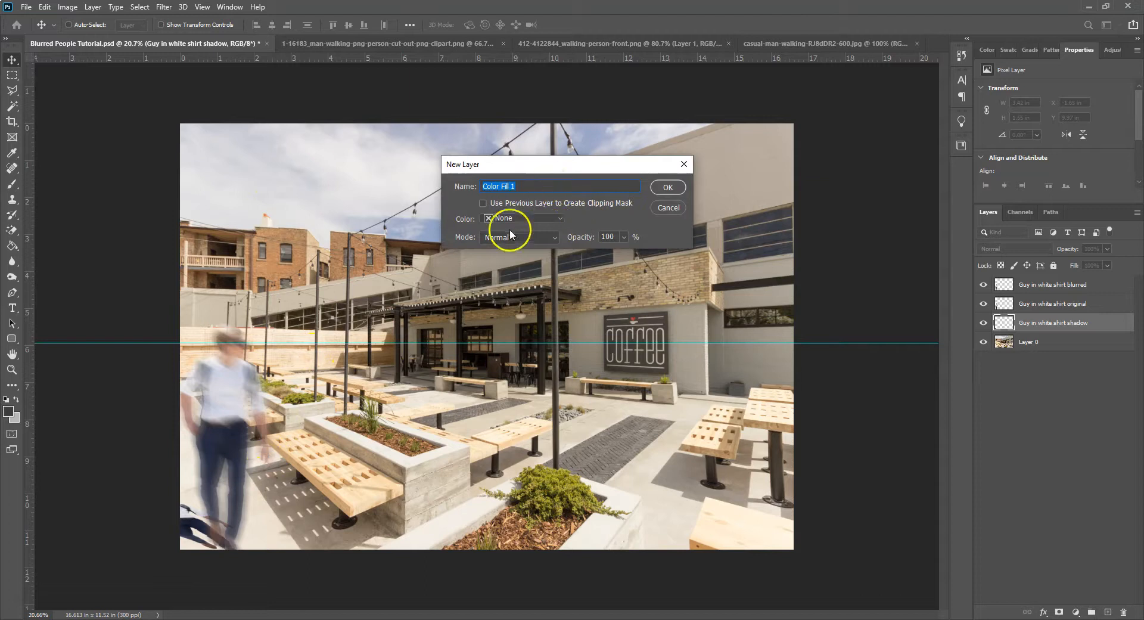
click(665, 187)
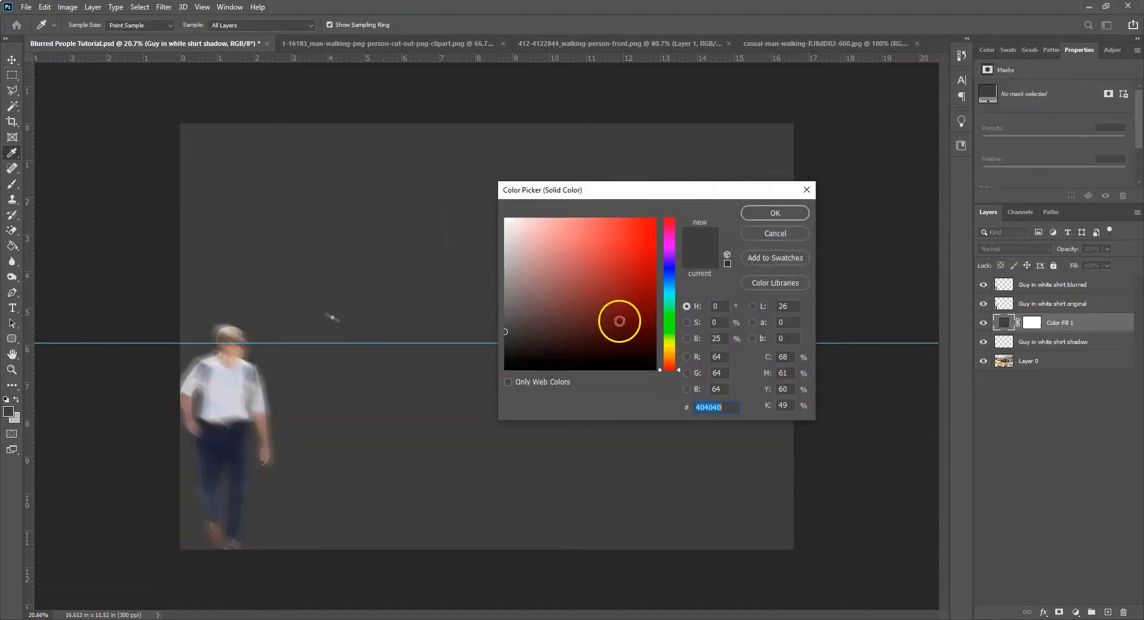
Step: Pick the dark grey #383838 for the fill layer in the Color Picker
click(503, 335)
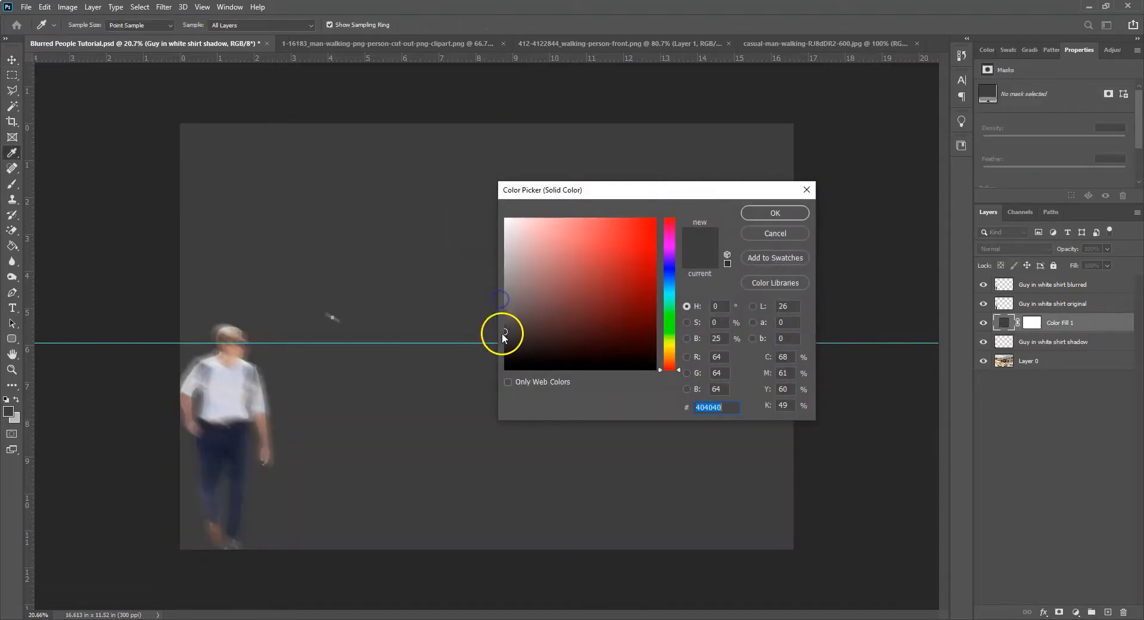
click(504, 293)
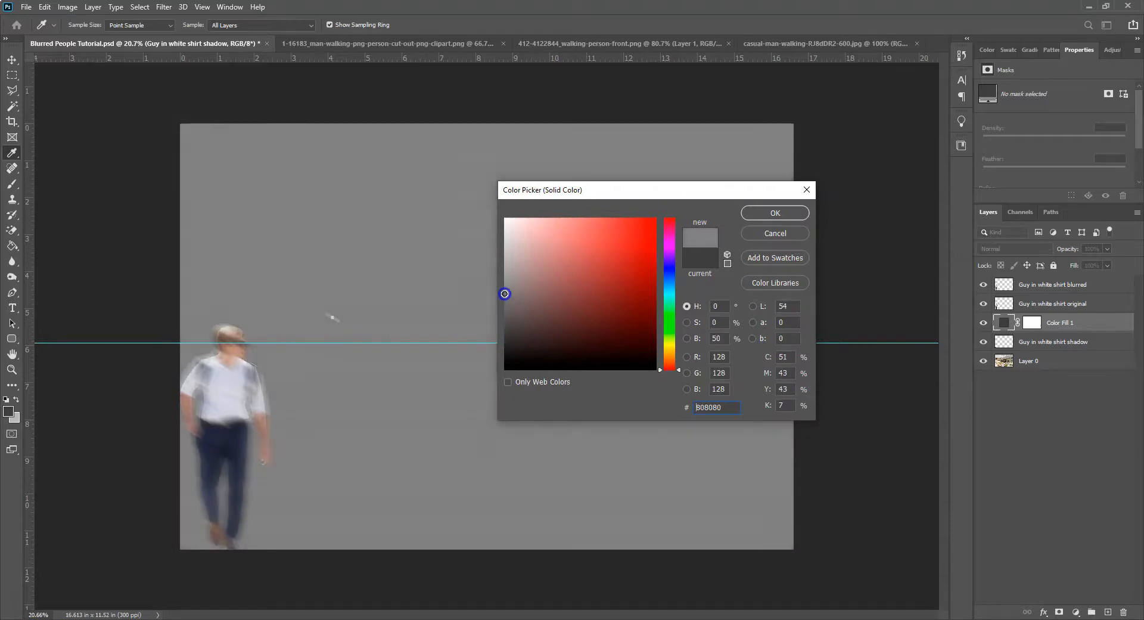
click(502, 330)
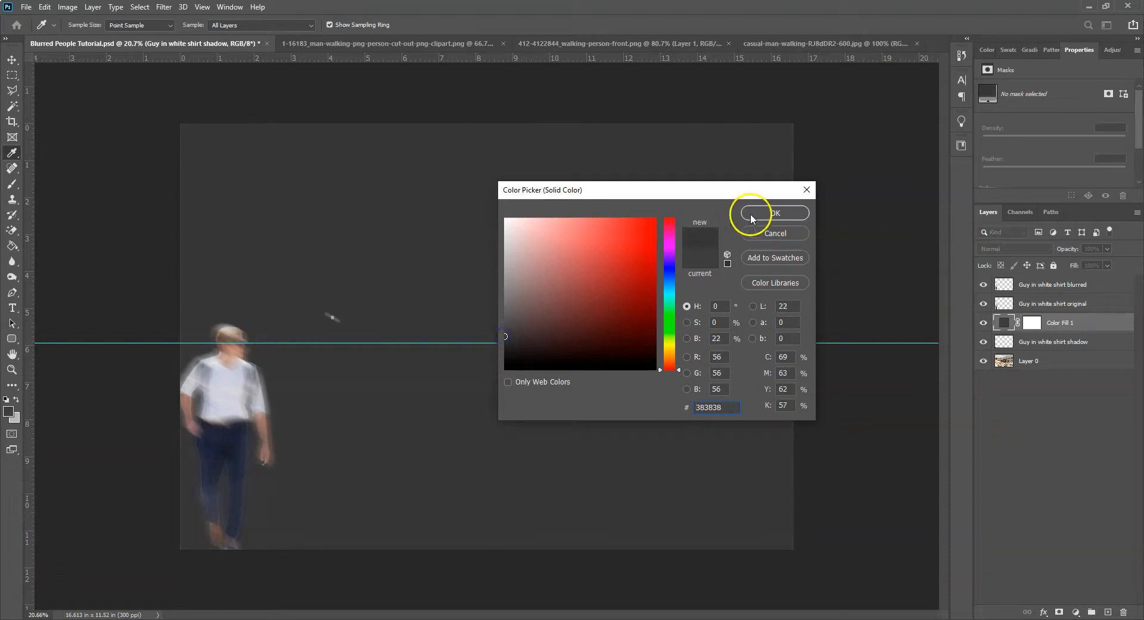
click(773, 212)
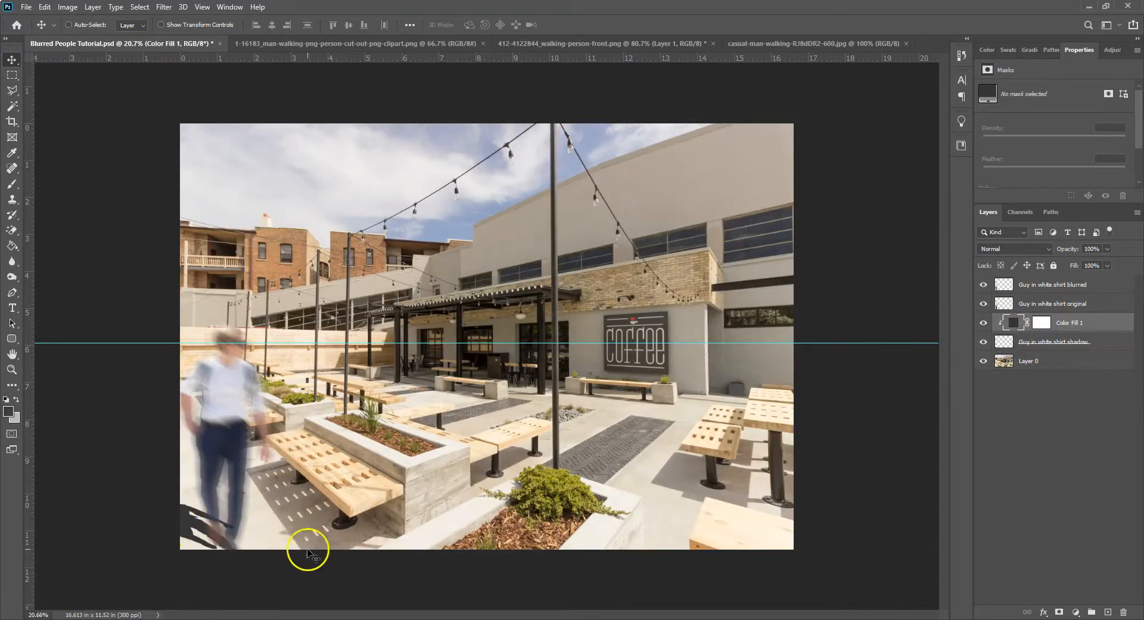
mouse_move(499, 131)
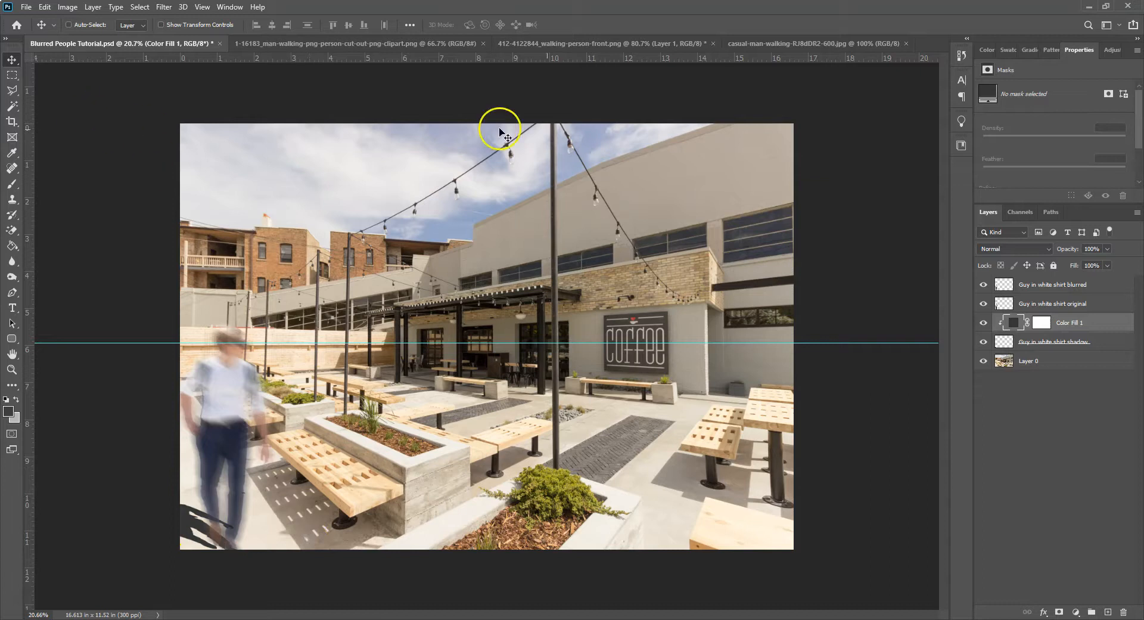
Step: Set the grey fill layer to Multiply blending and lower its opacity
click(1013, 248)
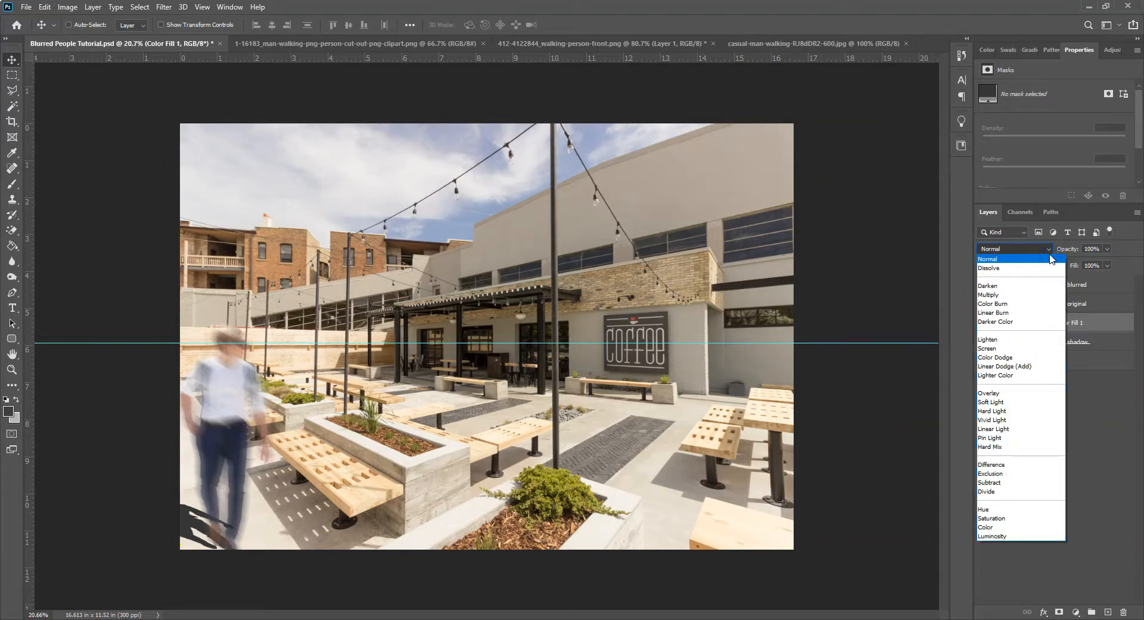
click(989, 294)
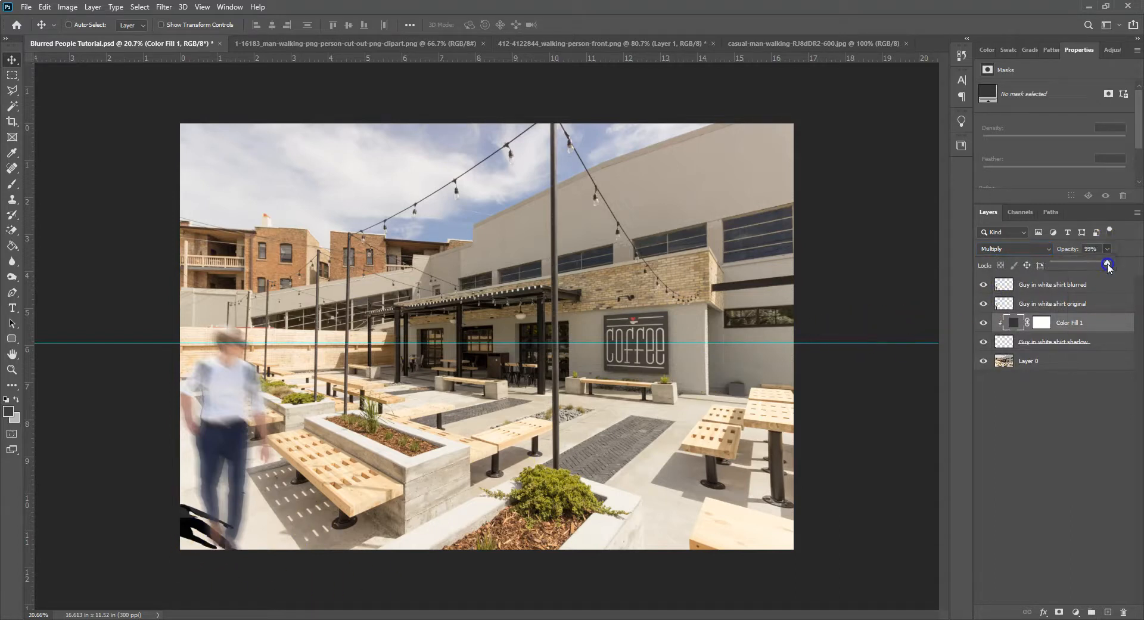
drag(1106, 264, 1069, 264)
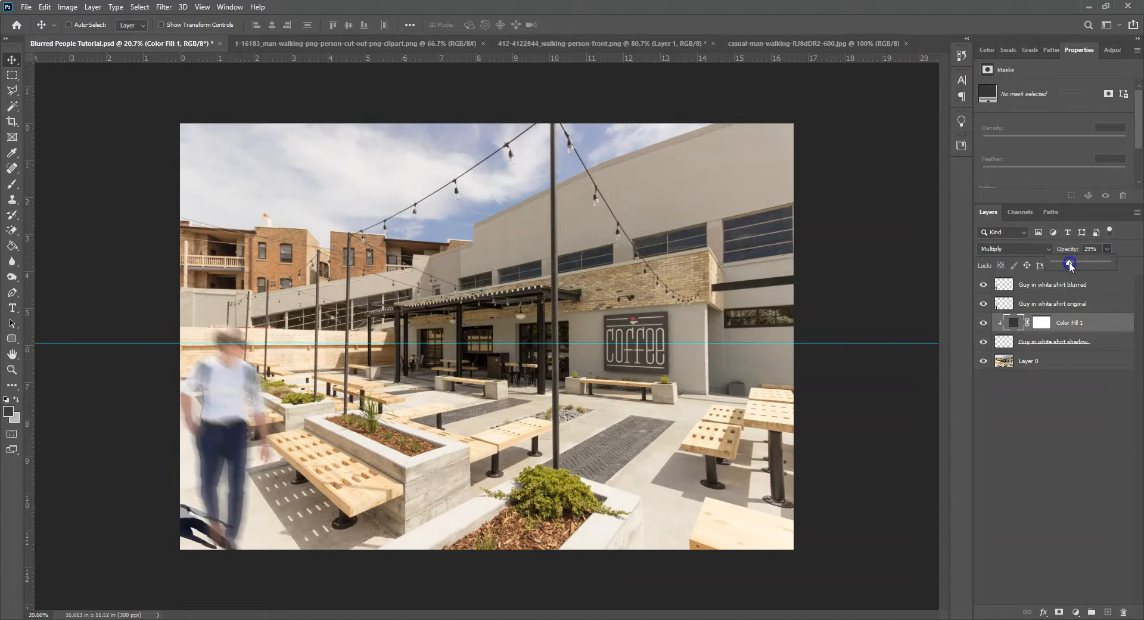
drag(1065, 261, 1077, 261)
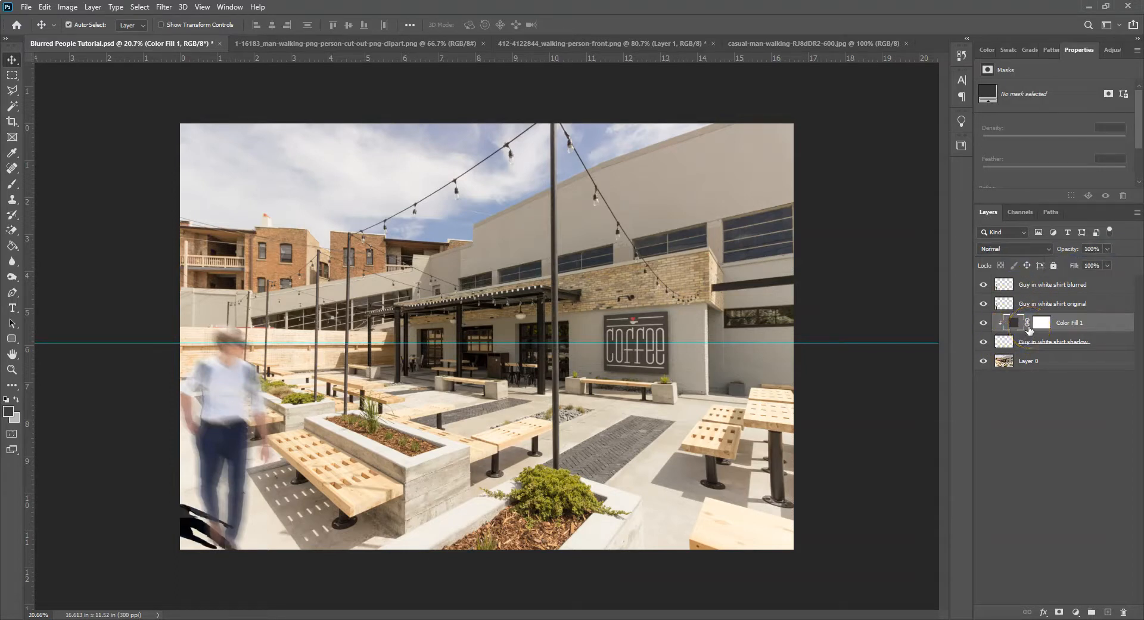
Step: Set the 'Guy in white shirt shadow' layer to Multiply blending
click(1055, 341)
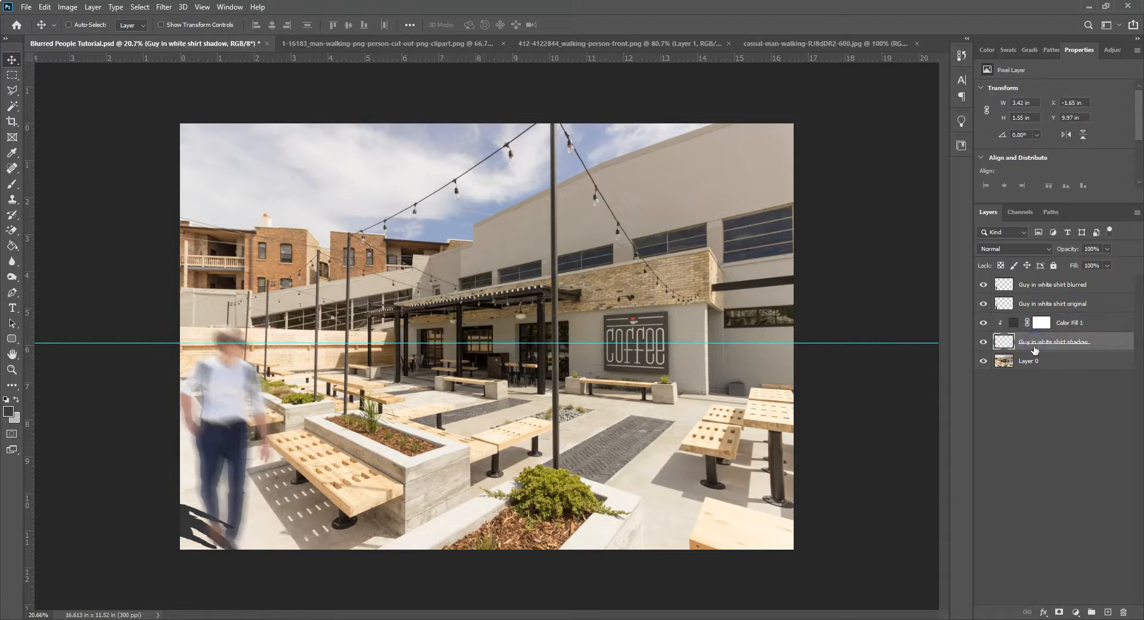
click(1014, 248)
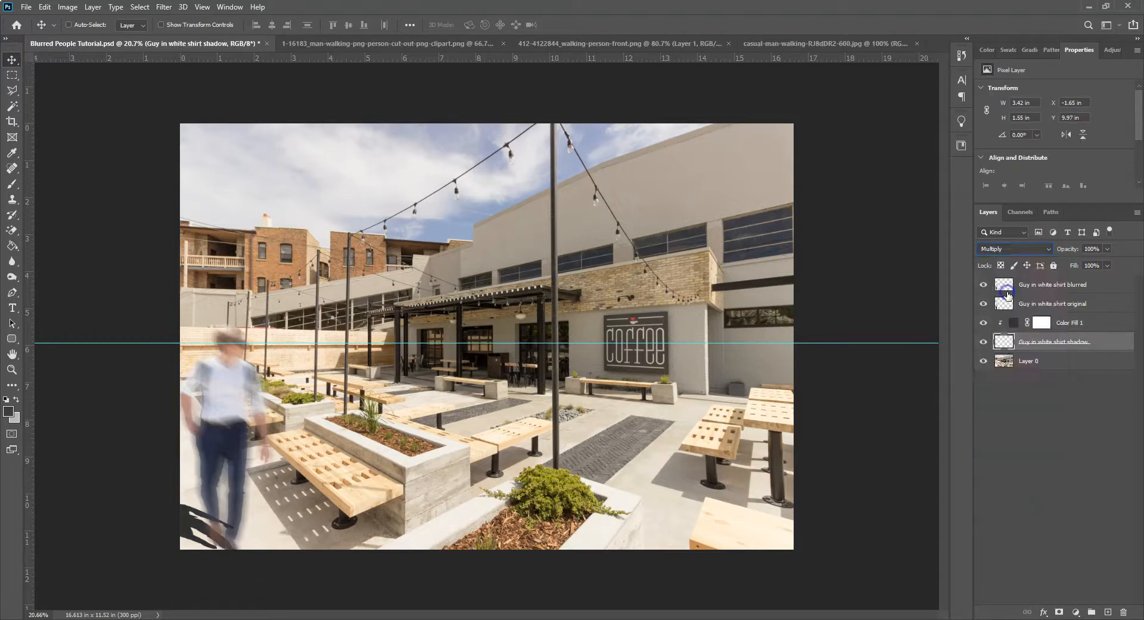
click(1069, 322)
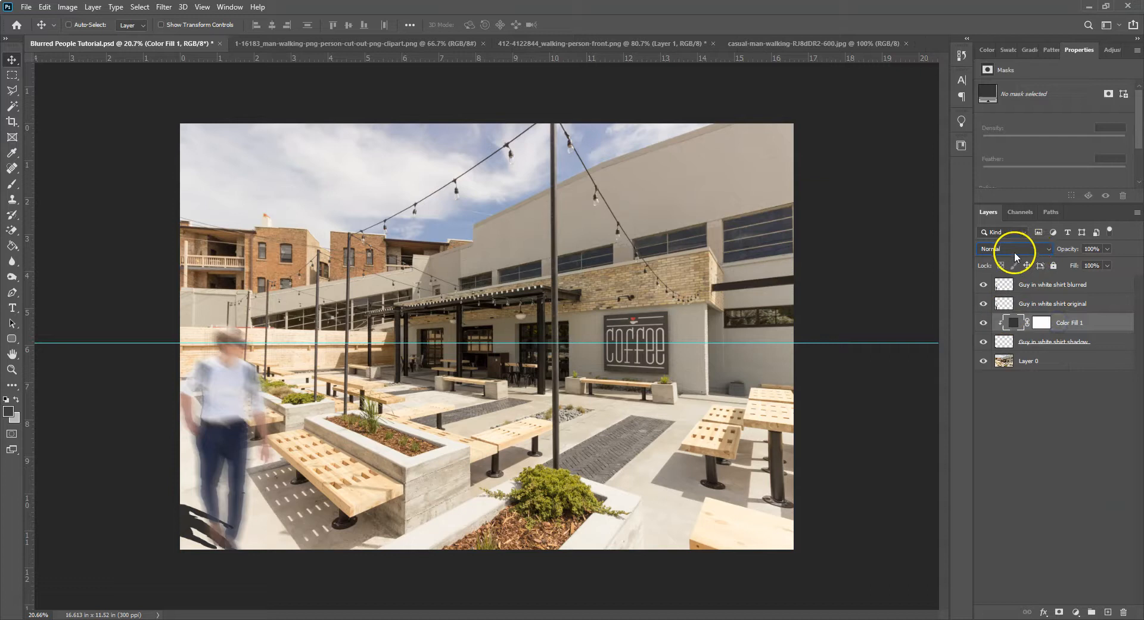
click(1054, 341)
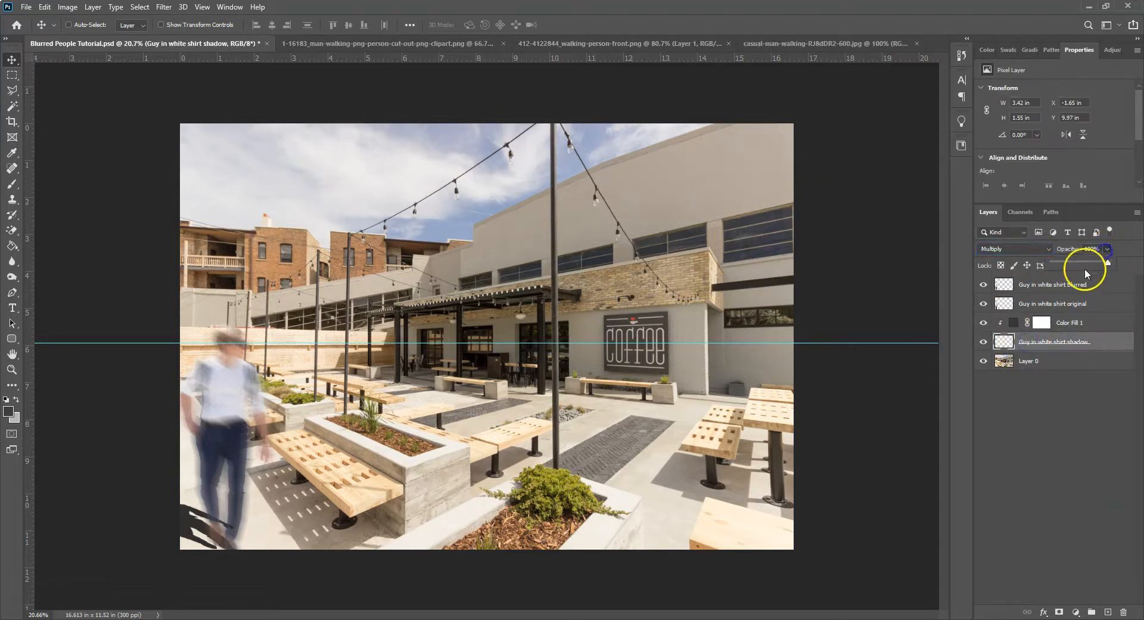
Step: Drag the shadow layer's opacity between 57% and 65%, settling at about 62%
drag(1109, 260, 1084, 264)
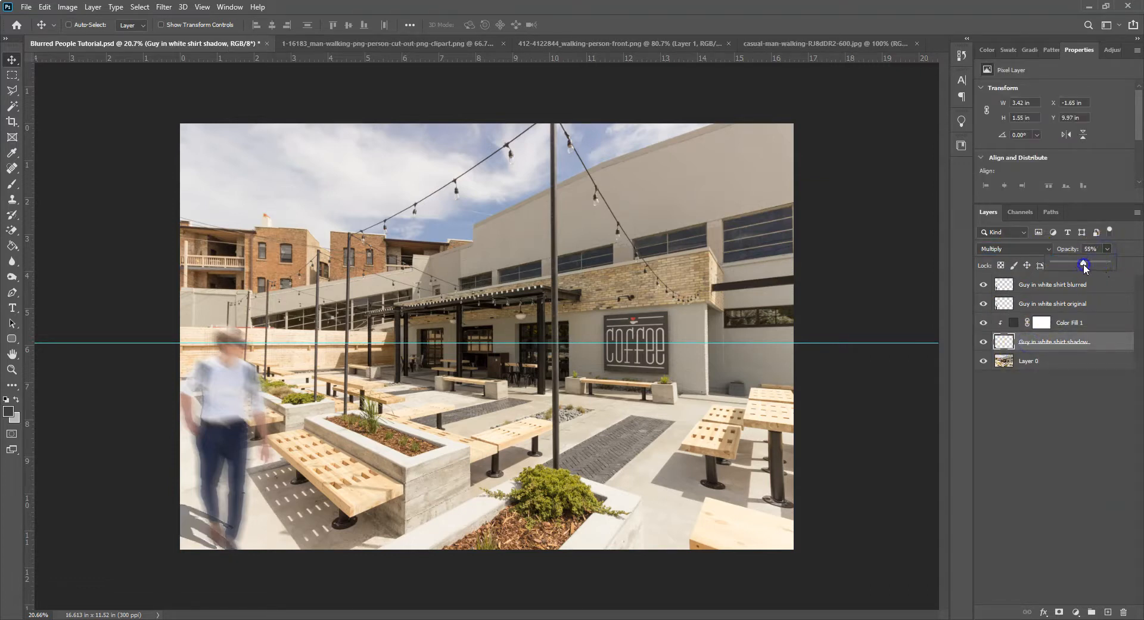
drag(1087, 265, 1083, 264)
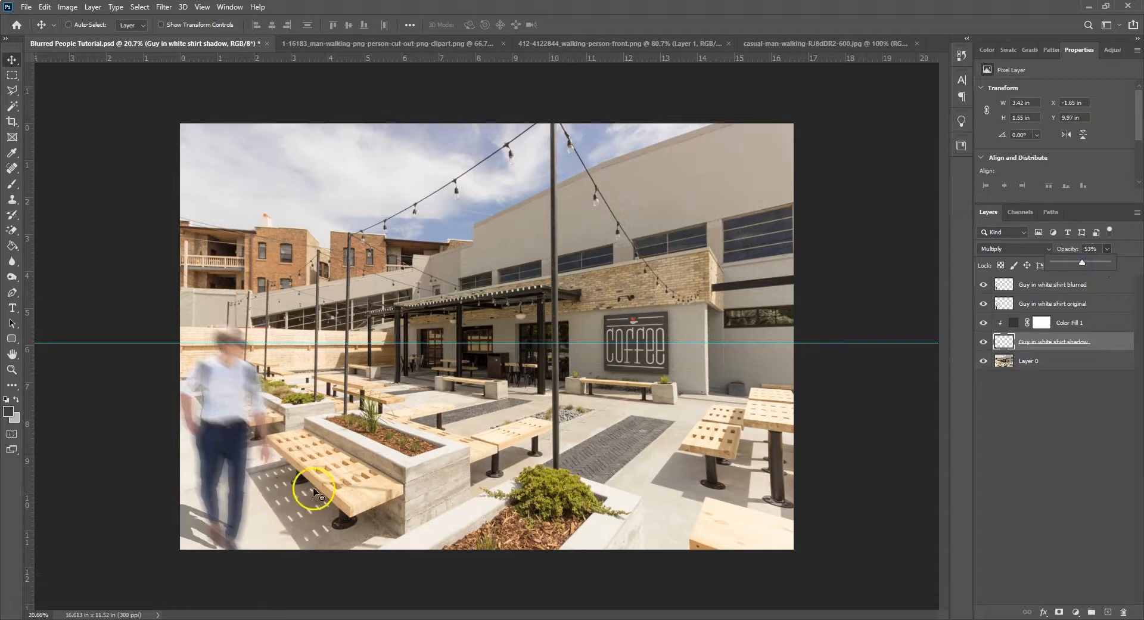
drag(1082, 262, 1084, 262)
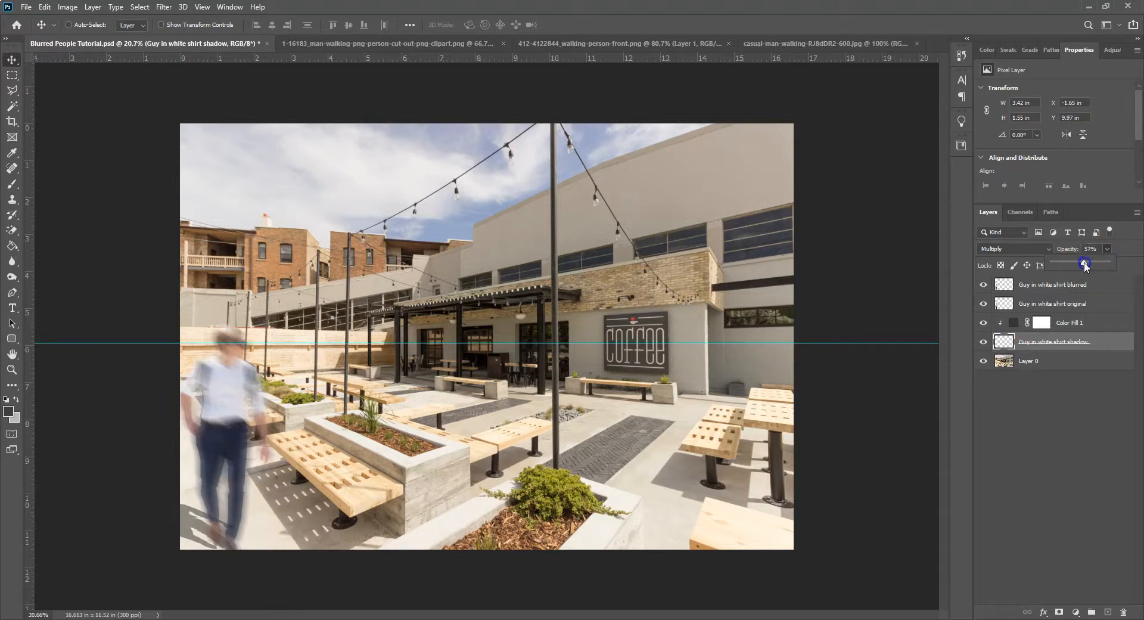
drag(1083, 263, 1087, 263)
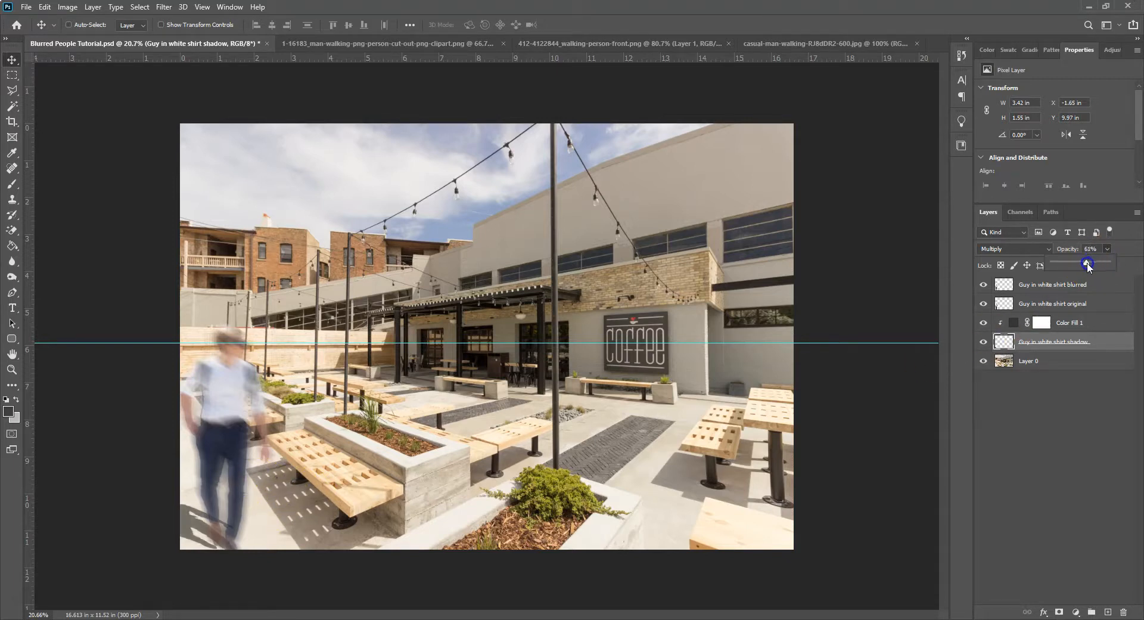
drag(1086, 262, 1085, 263)
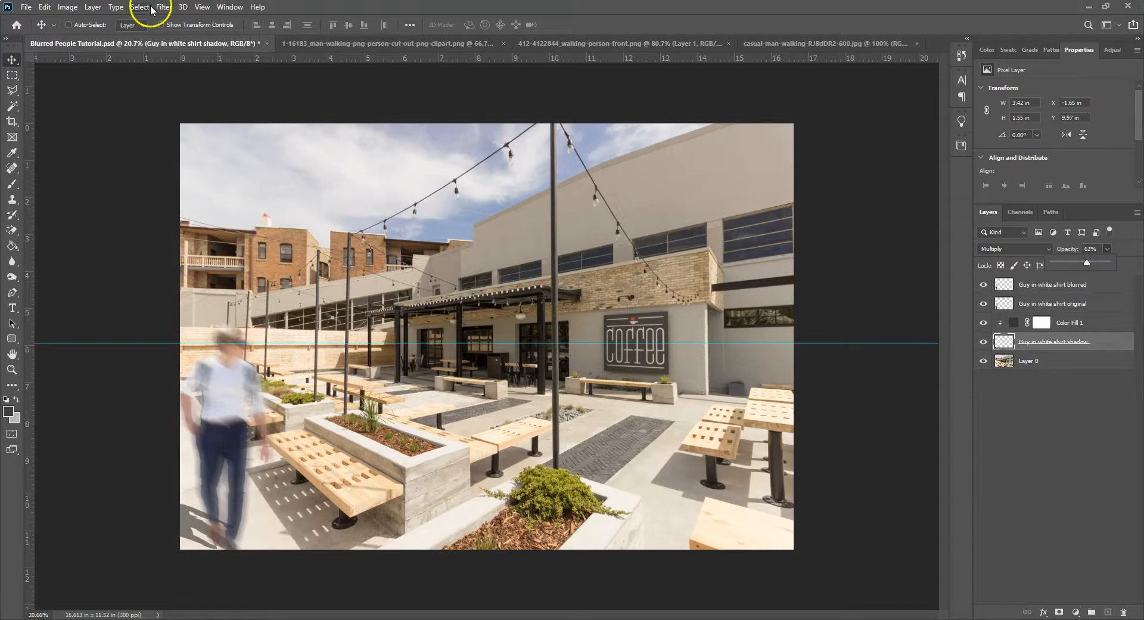
Step: Apply a Gaussian Blur of about 30 pixels radius to the man's shadow copy
click(163, 7)
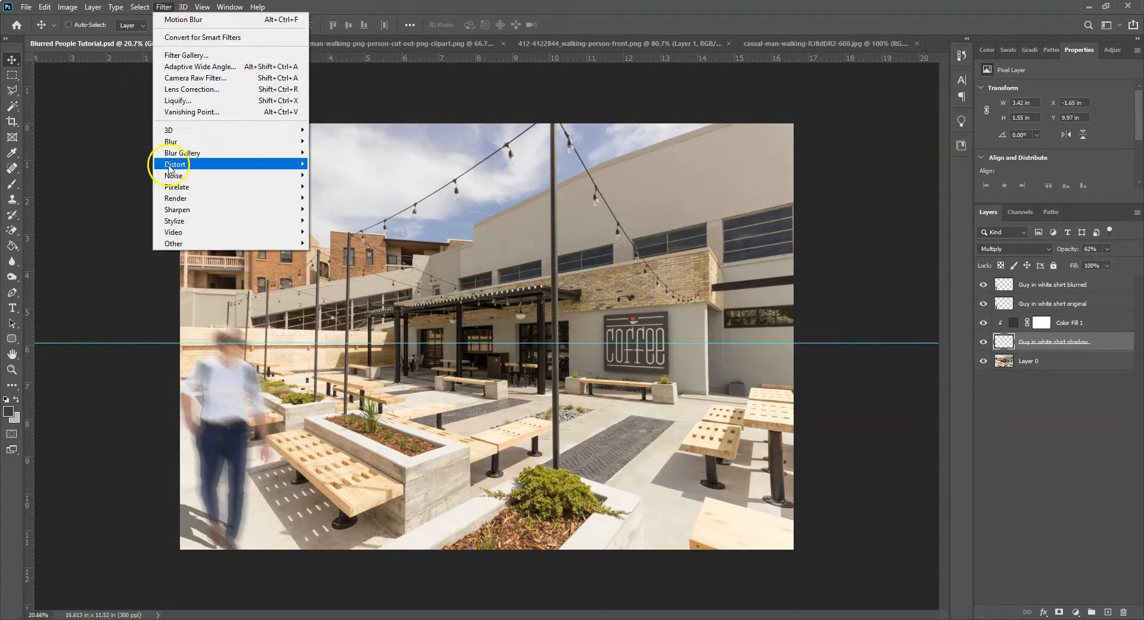
mouse_move(170, 142)
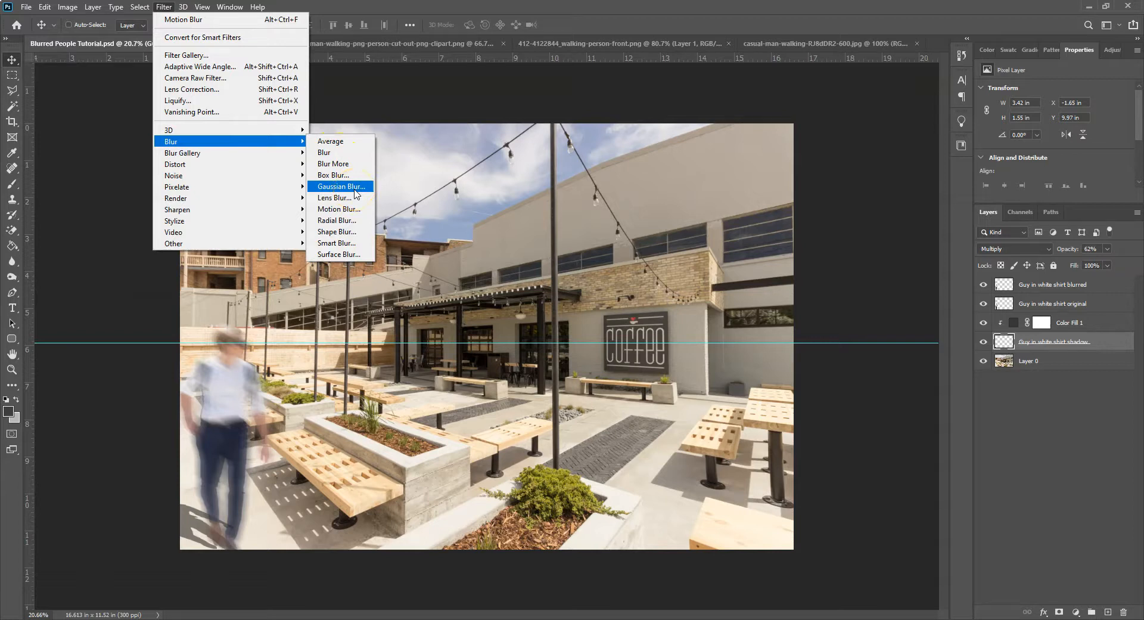
click(341, 186)
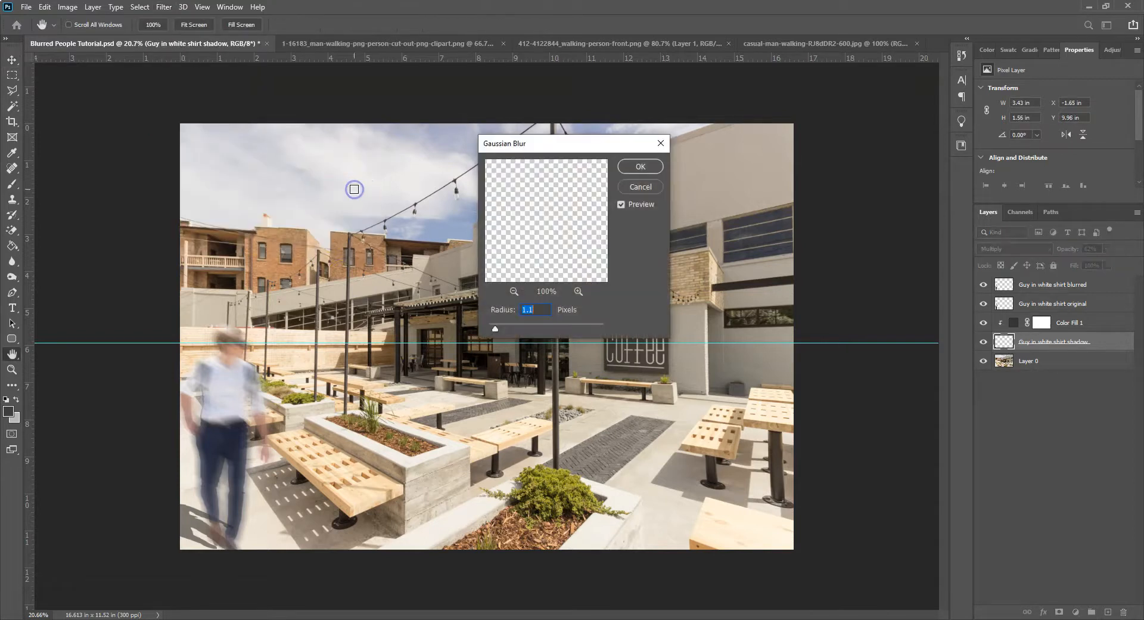
drag(494, 329, 499, 330)
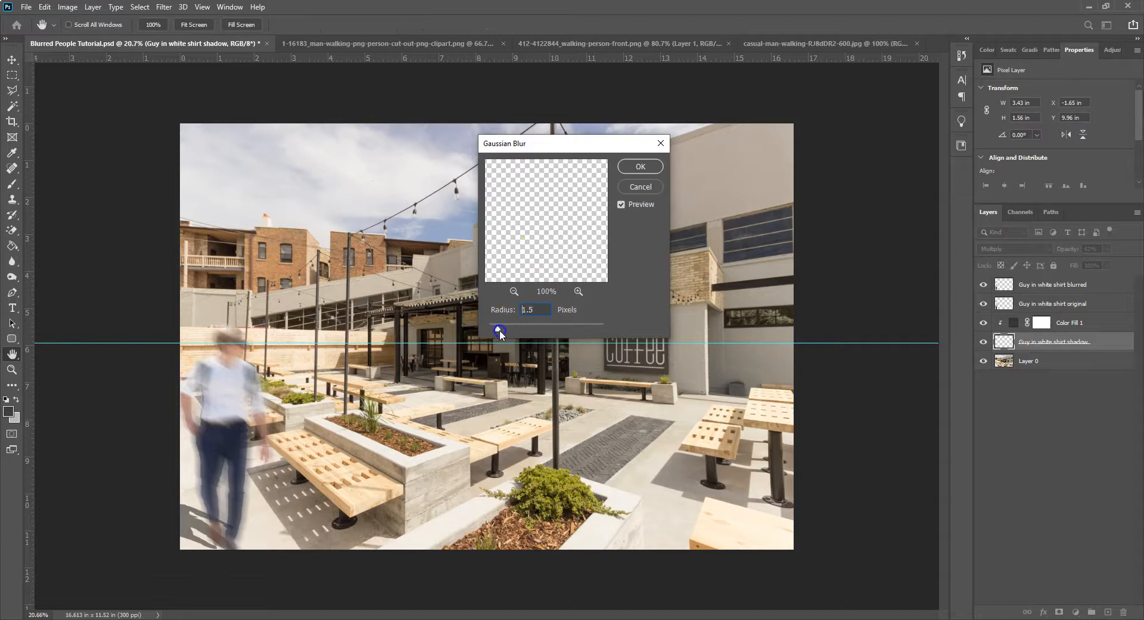
drag(499, 330, 538, 330)
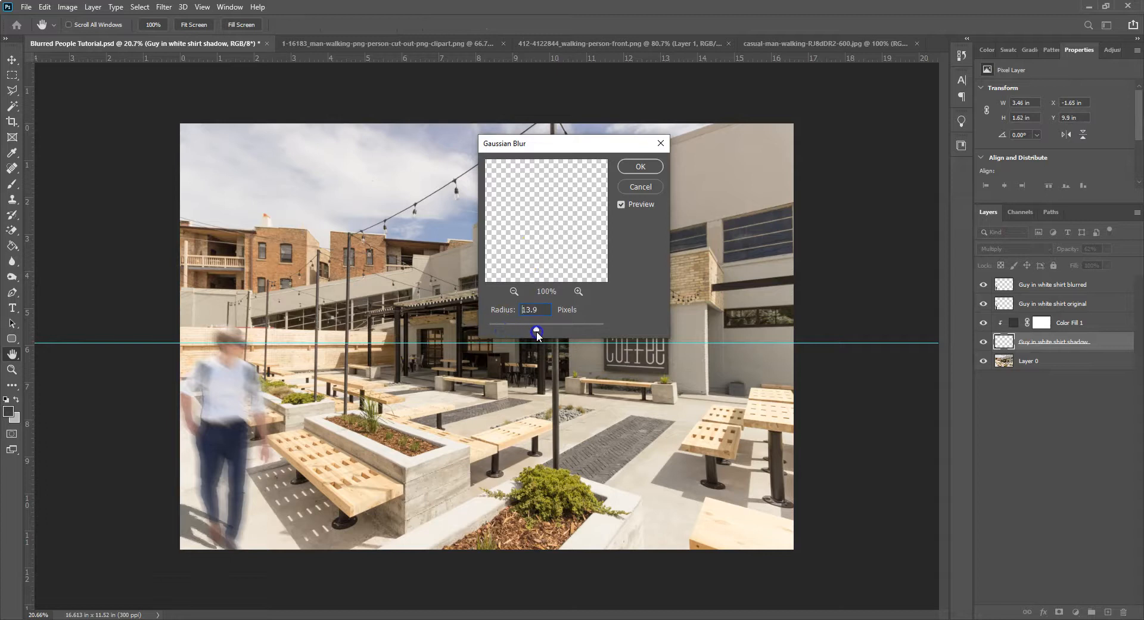
drag(536, 331, 541, 330)
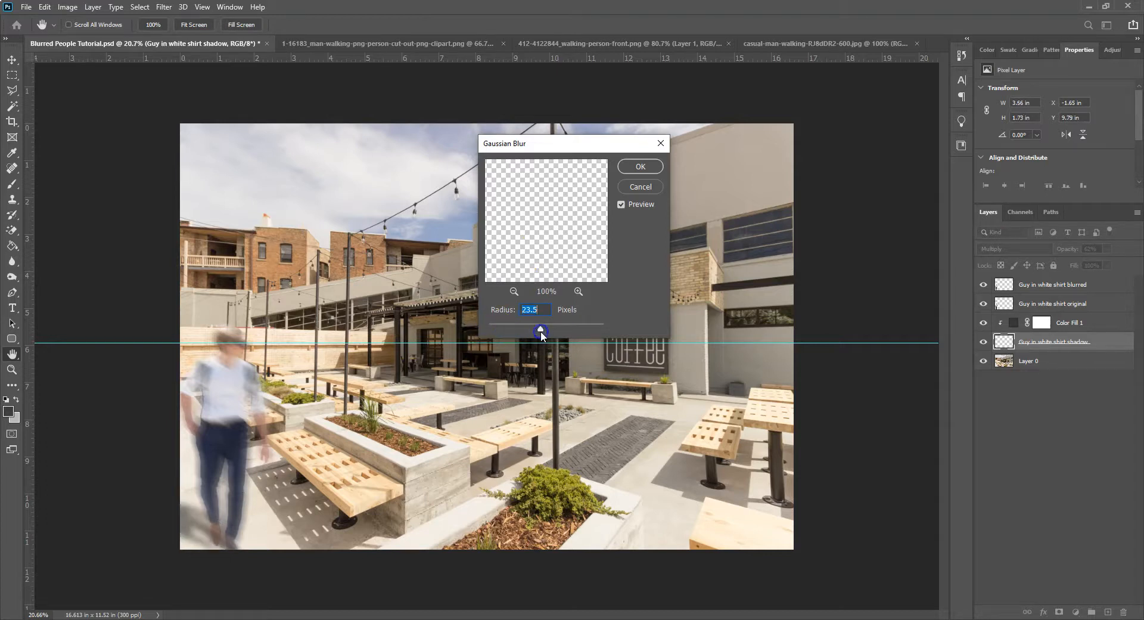
drag(541, 330, 544, 330)
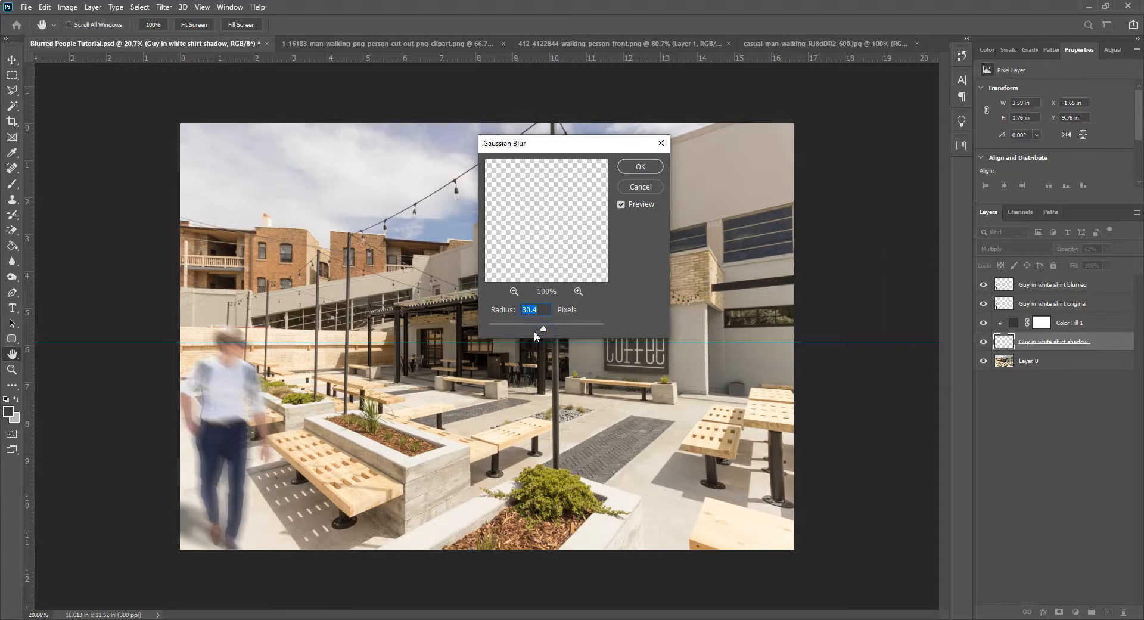
click(639, 167)
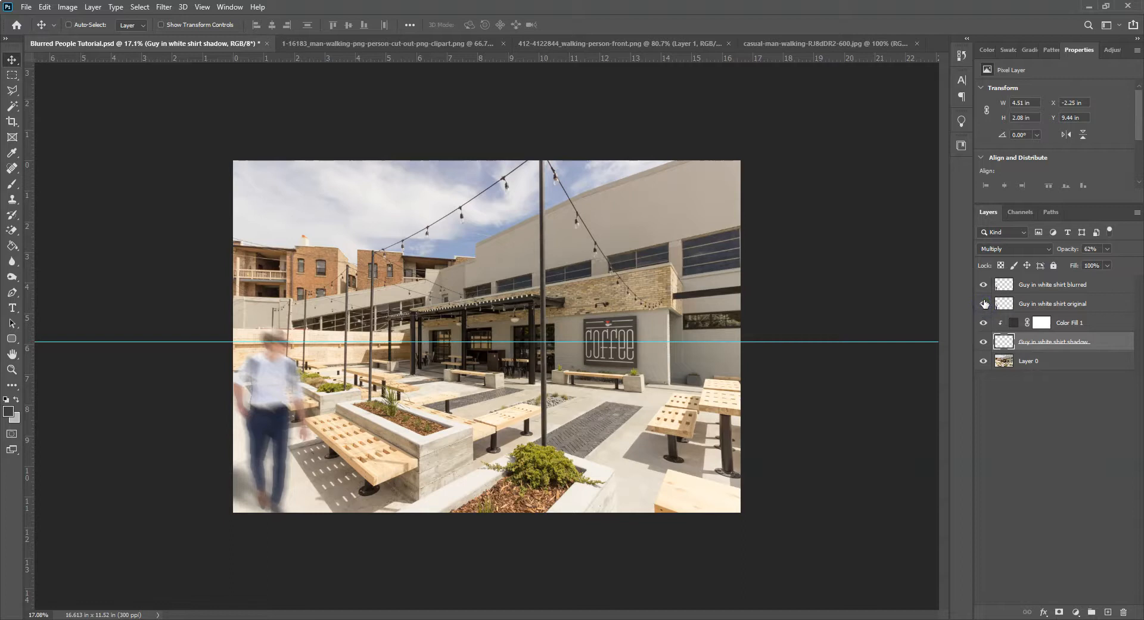
click(983, 288)
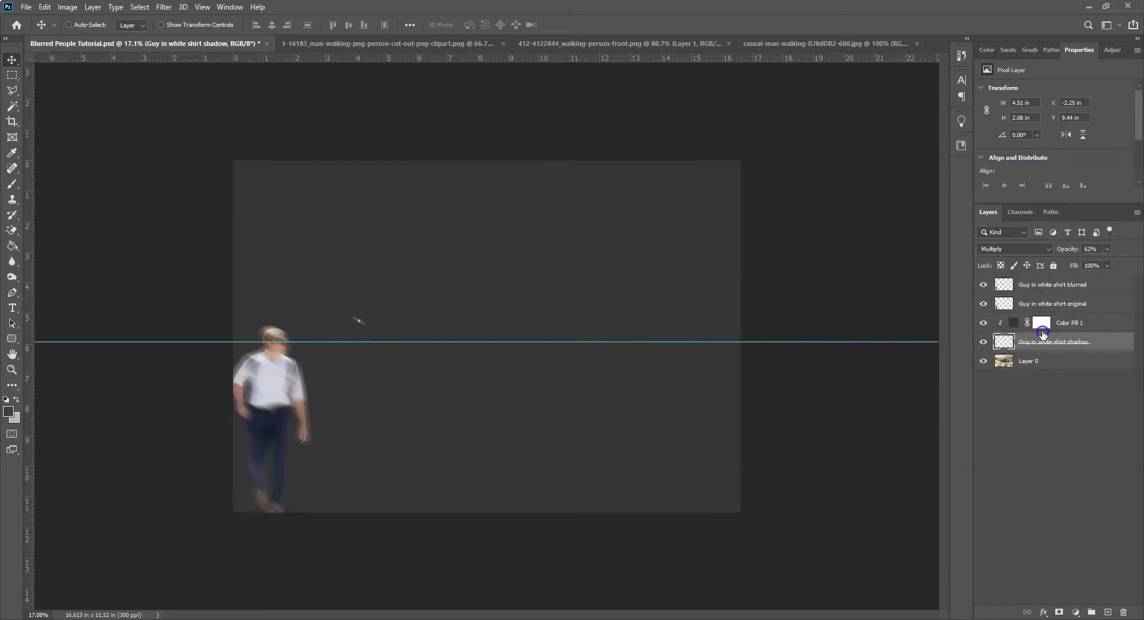
click(983, 361)
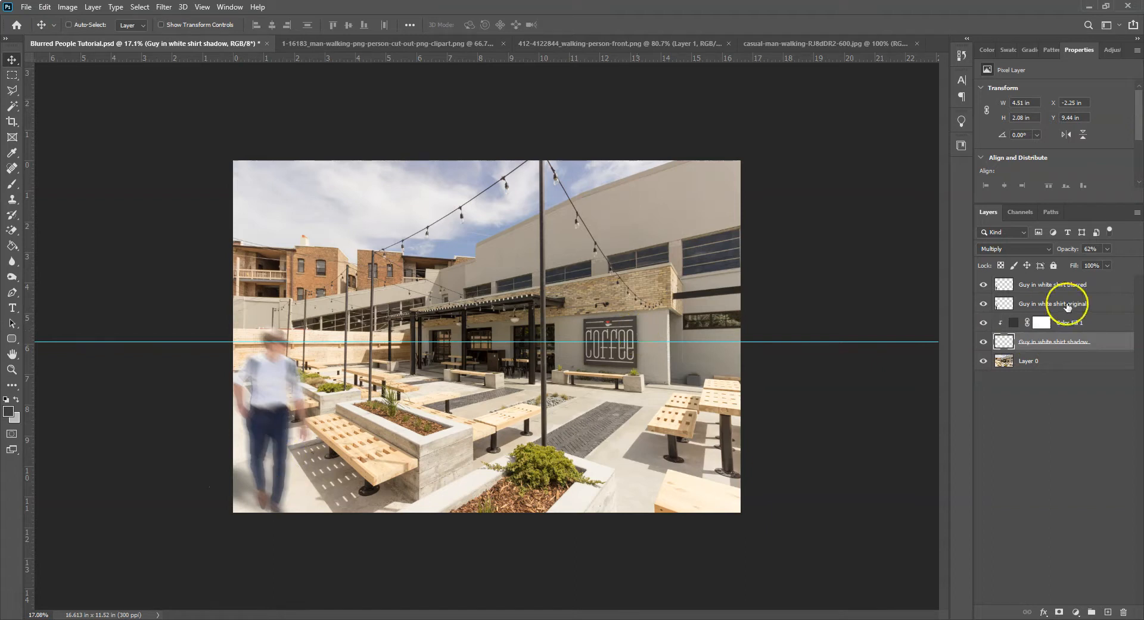
click(1051, 342)
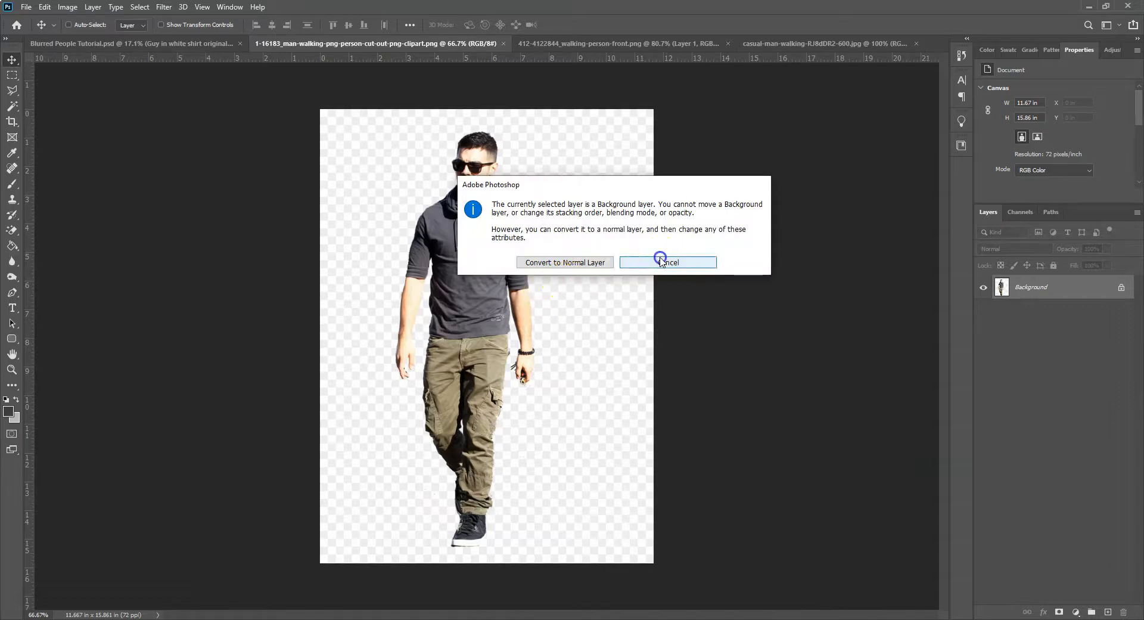
Step: Convert the hoodie man's locked background to a layer and drag him into the Blurred People Tutorial document
click(667, 262)
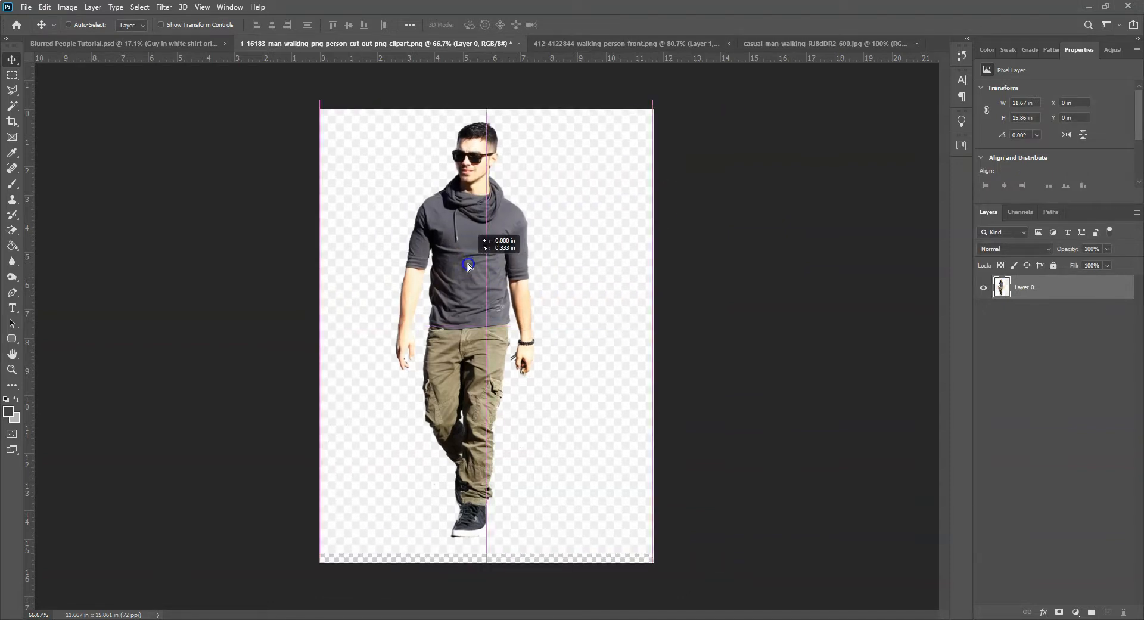
drag(467, 264, 467, 259)
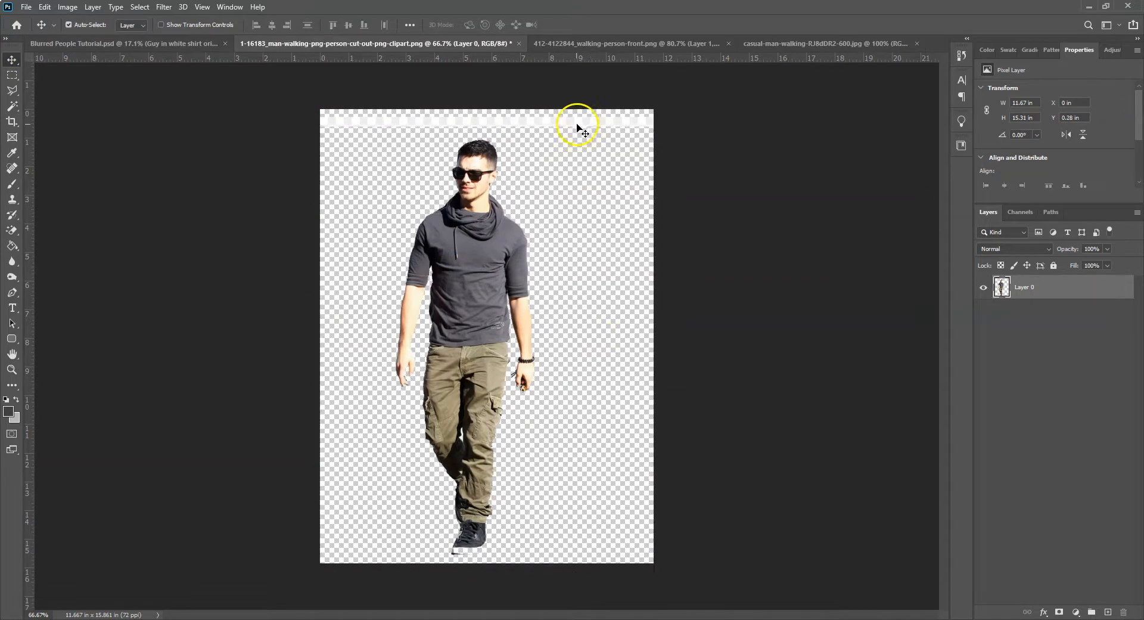
click(12, 90)
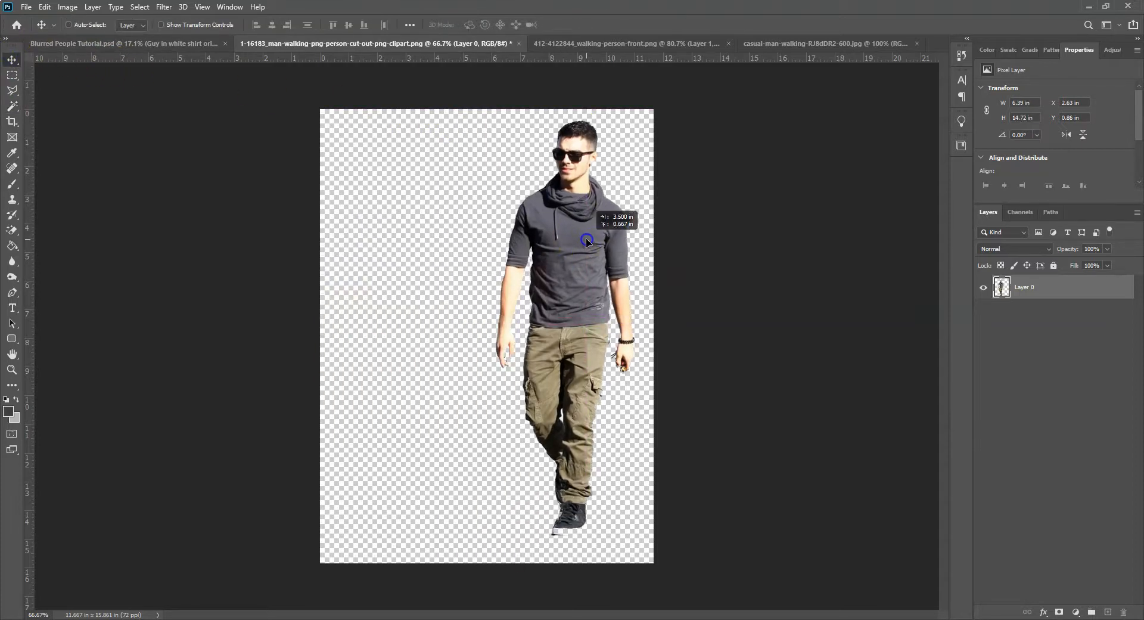
drag(588, 241, 344, 220)
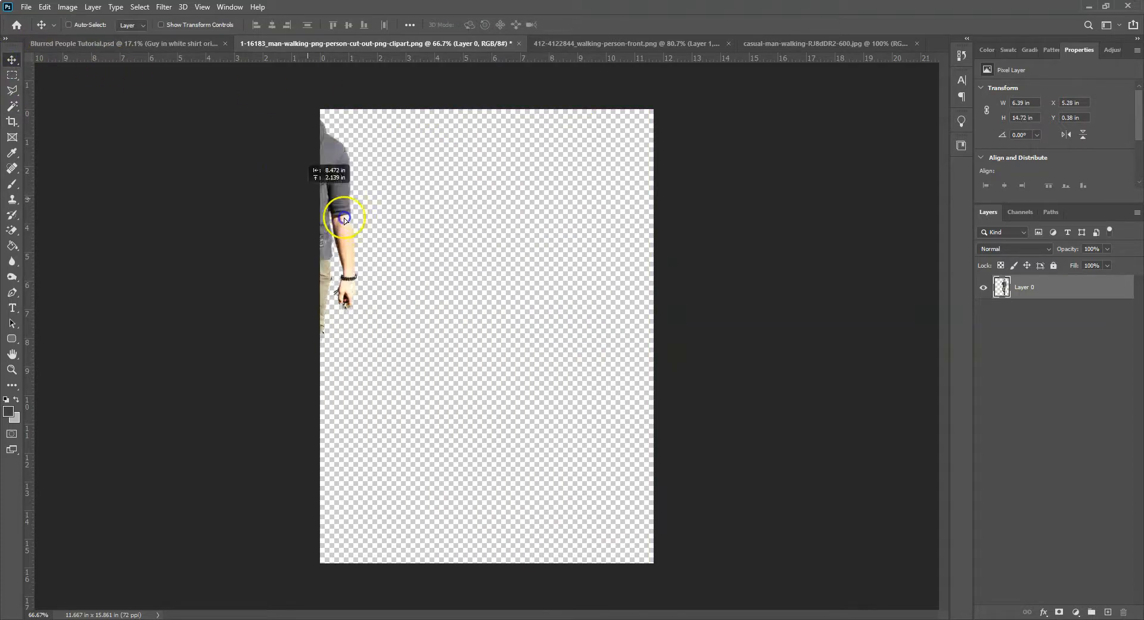
click(110, 43)
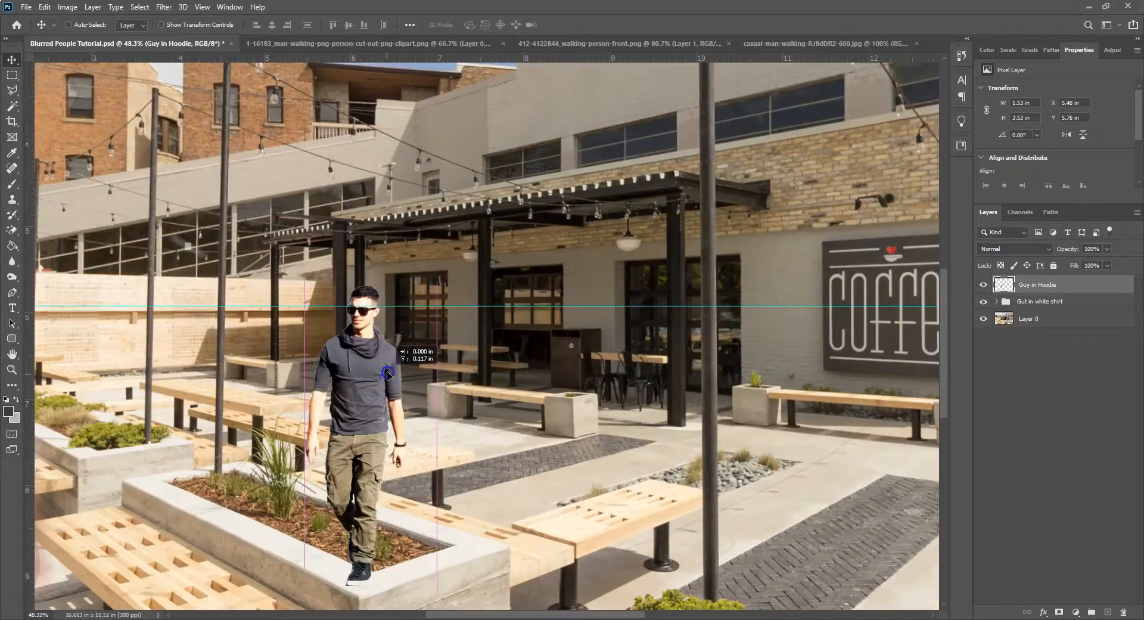
Step: Scale the 'Guy in Hoodie' to about 77% and place him walking beside the planter
drag(386, 372, 398, 379)
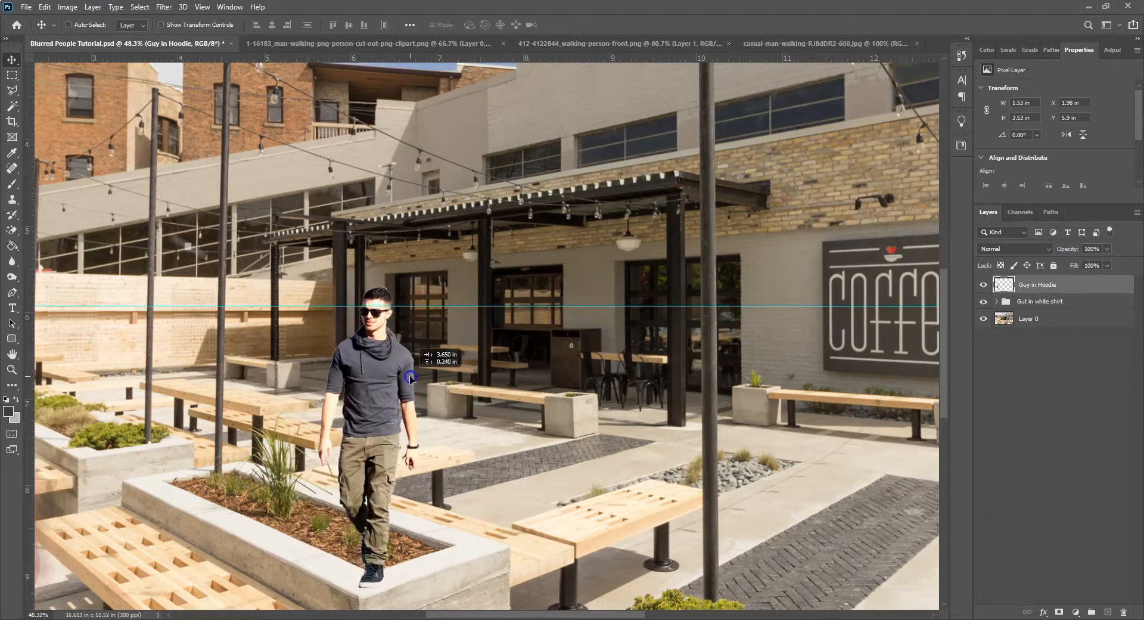
drag(410, 378, 411, 371)
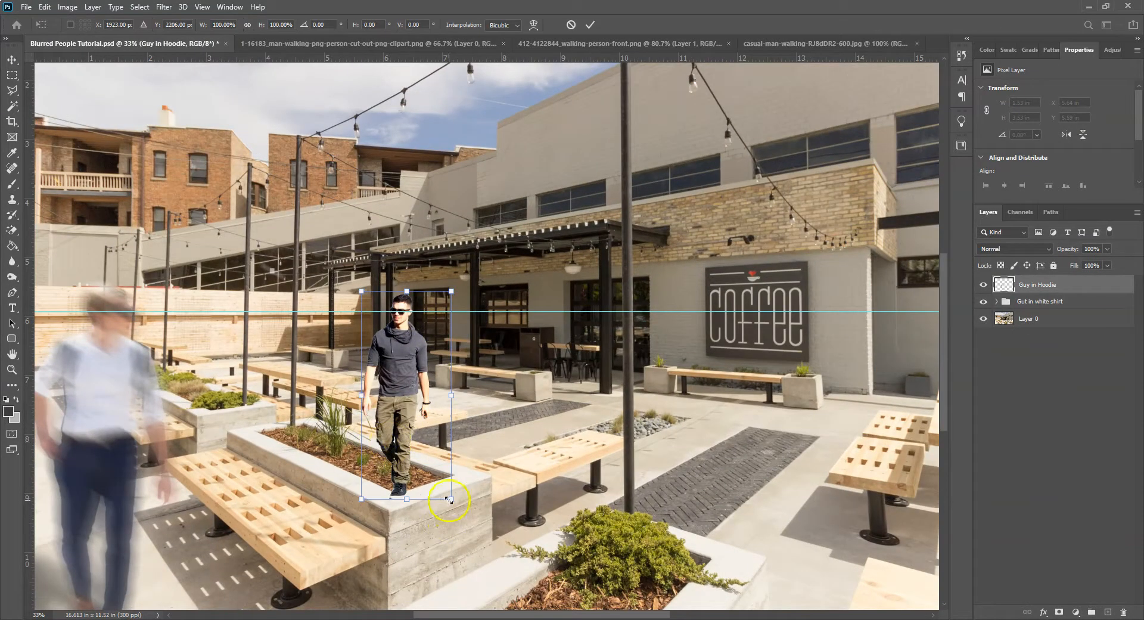
drag(450, 501, 410, 443)
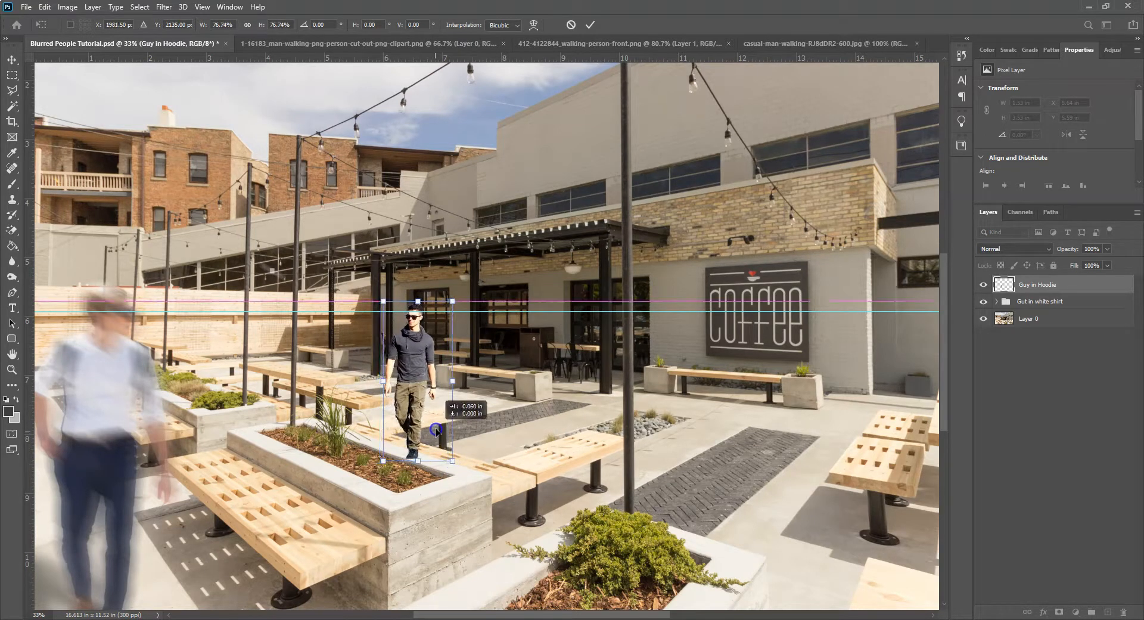
drag(436, 430, 419, 407)
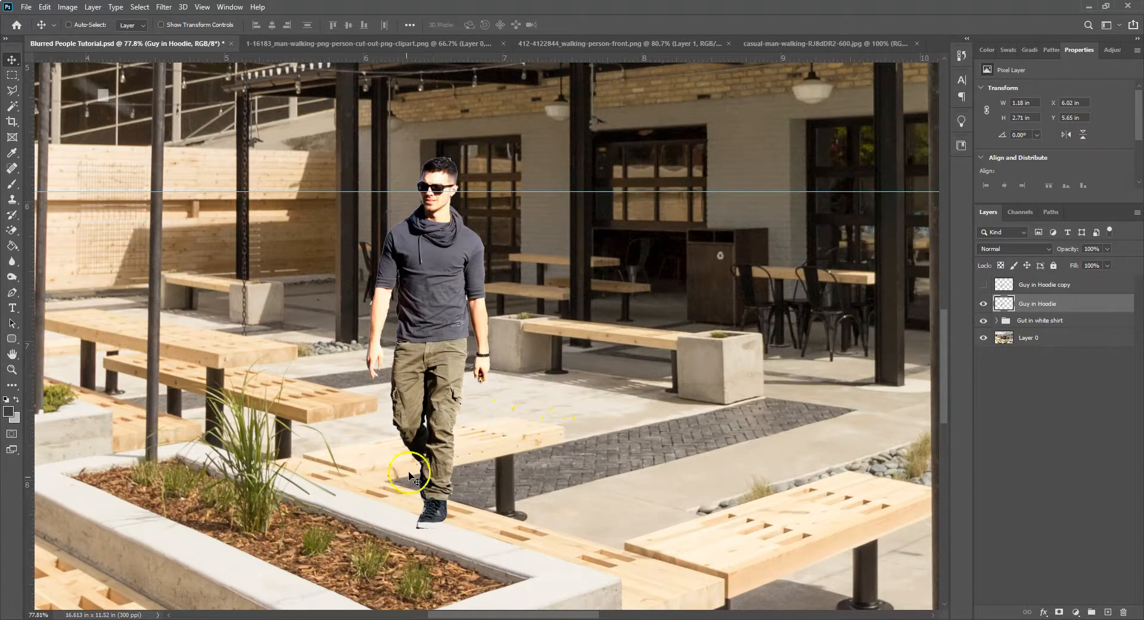
mouse_move(660, 437)
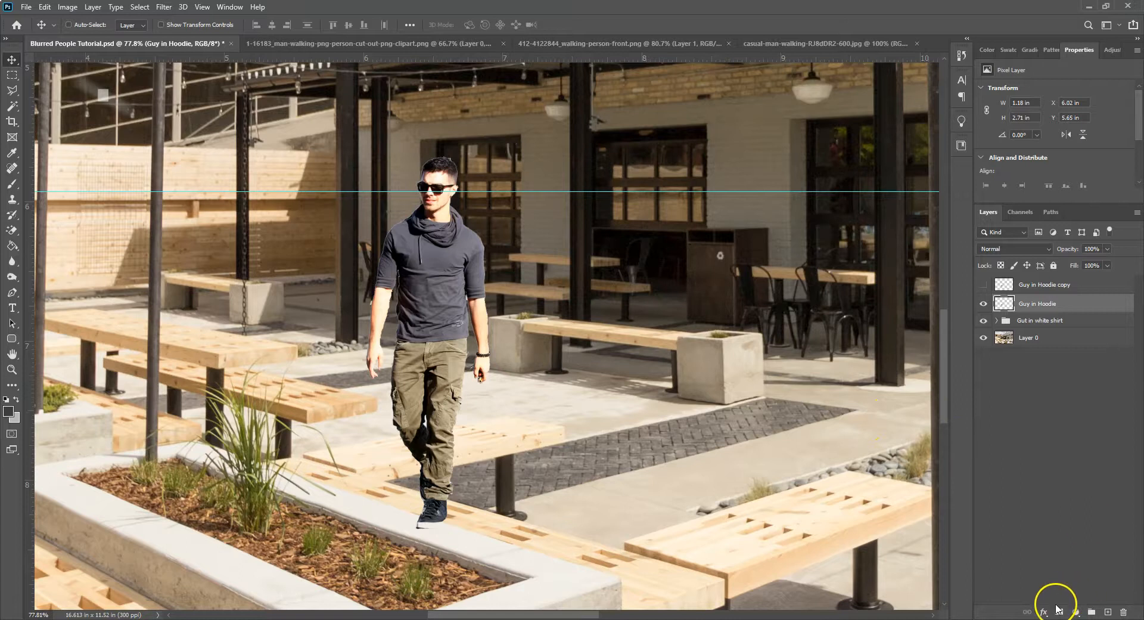
mouse_move(1073, 611)
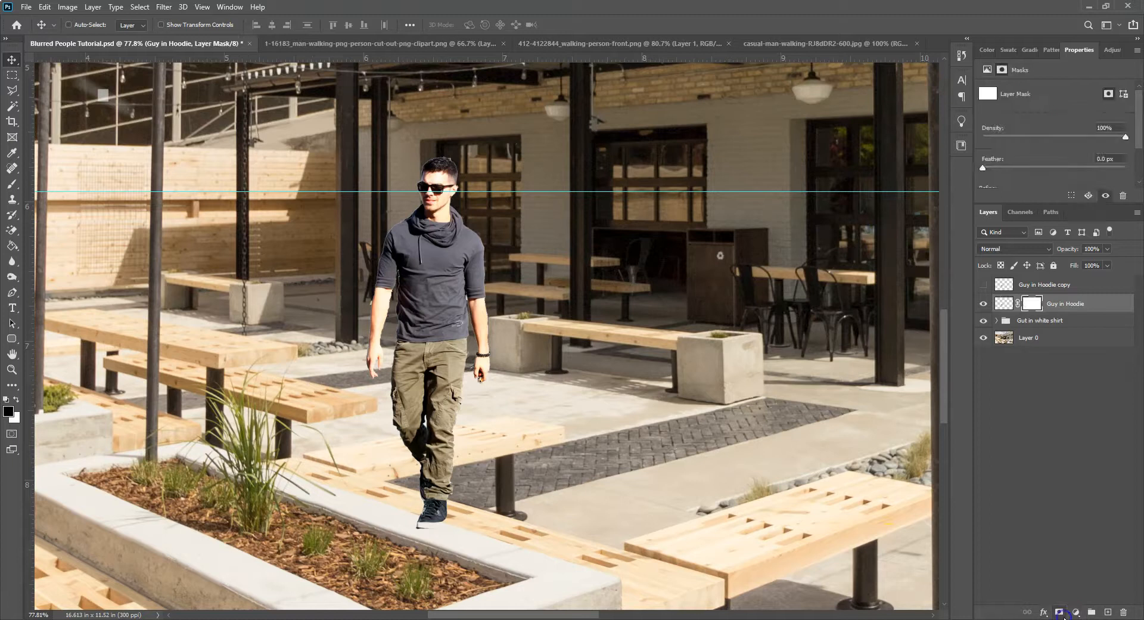
Step: Target the new layer mask on the Guy in Hoodie layer
click(1032, 303)
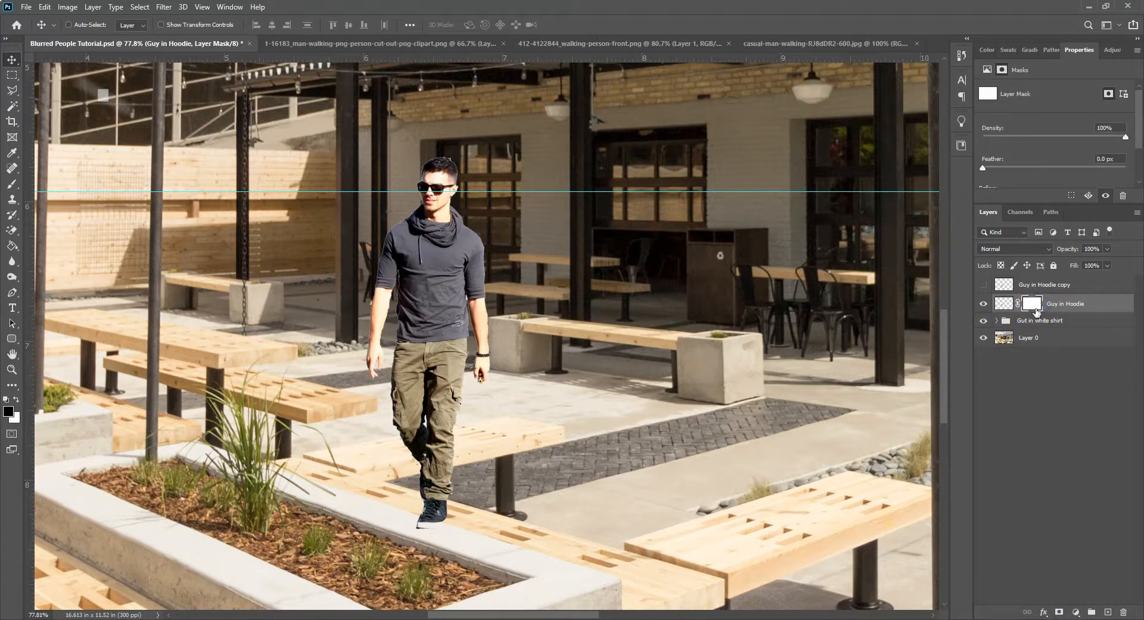
mouse_move(1032, 304)
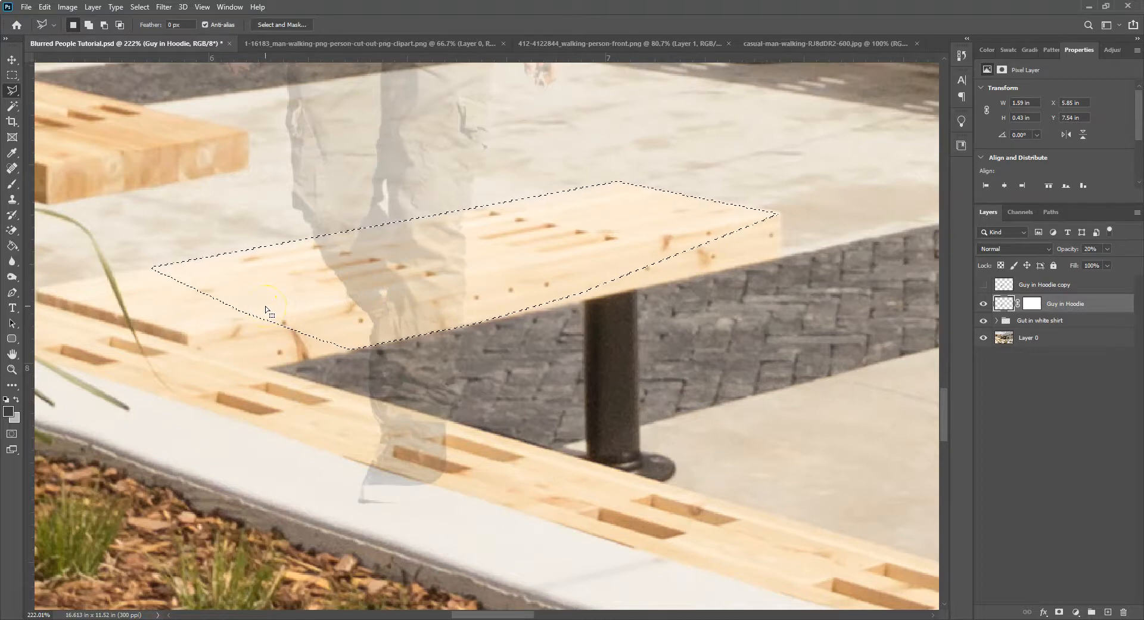
mouse_move(463, 265)
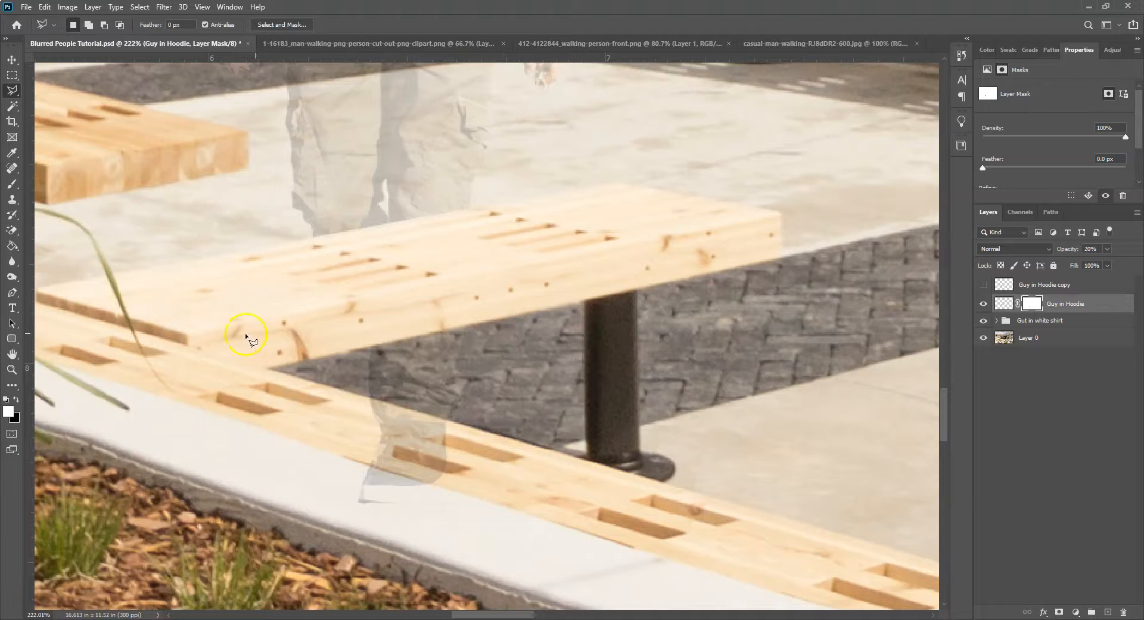
mouse_move(231, 369)
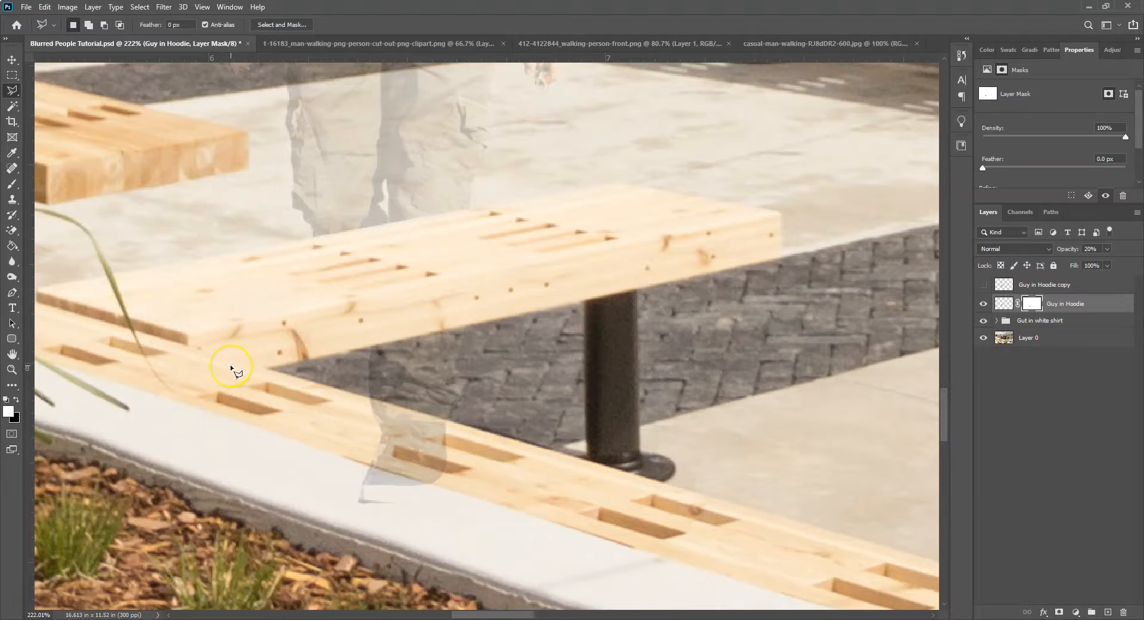
mouse_move(249, 366)
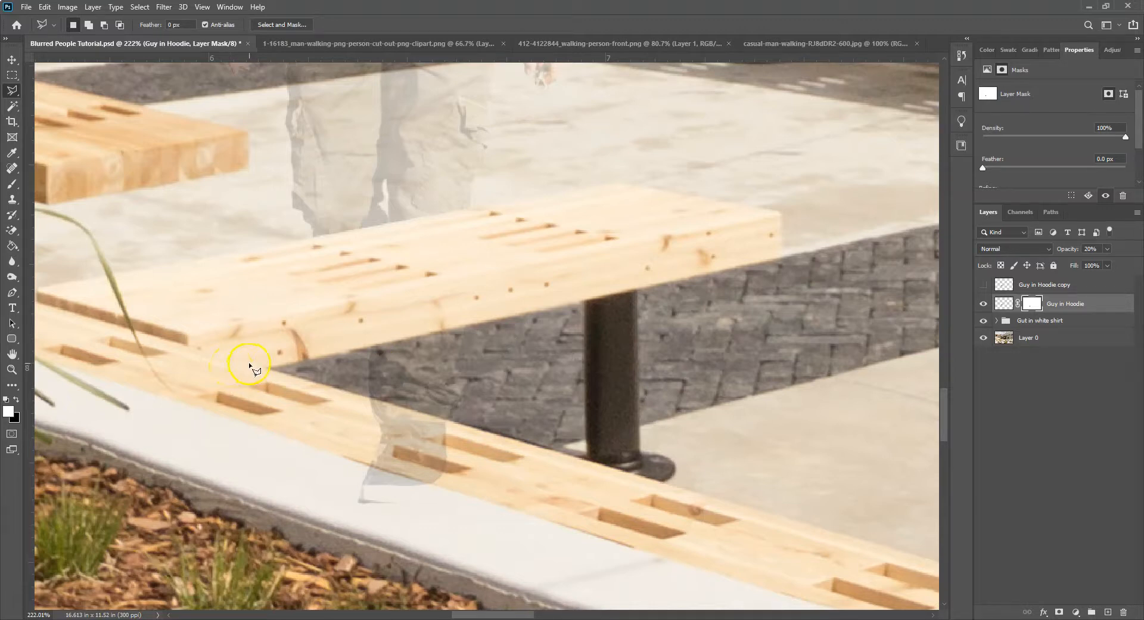
Step: Trace the bench edge over the hoodie man's legs with the Polygonal Lasso on the mask
drag(248, 365, 369, 547)
text(100)
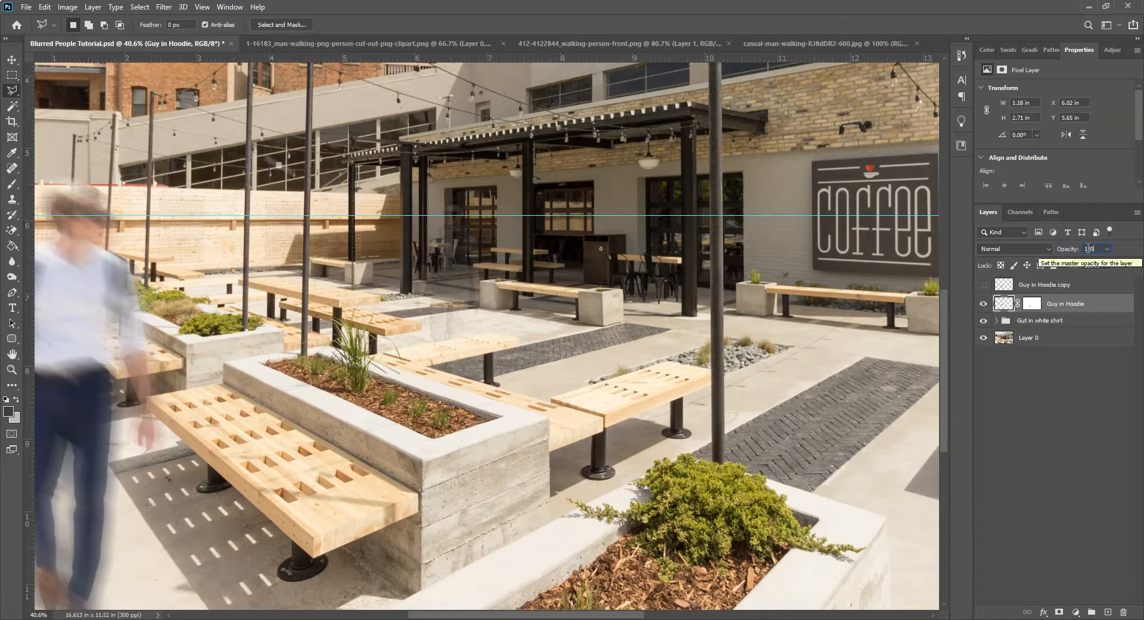
Step: Set the Guy in Hoodie layer Opacity back to 100% and switch to the Move tool
click(1094, 247)
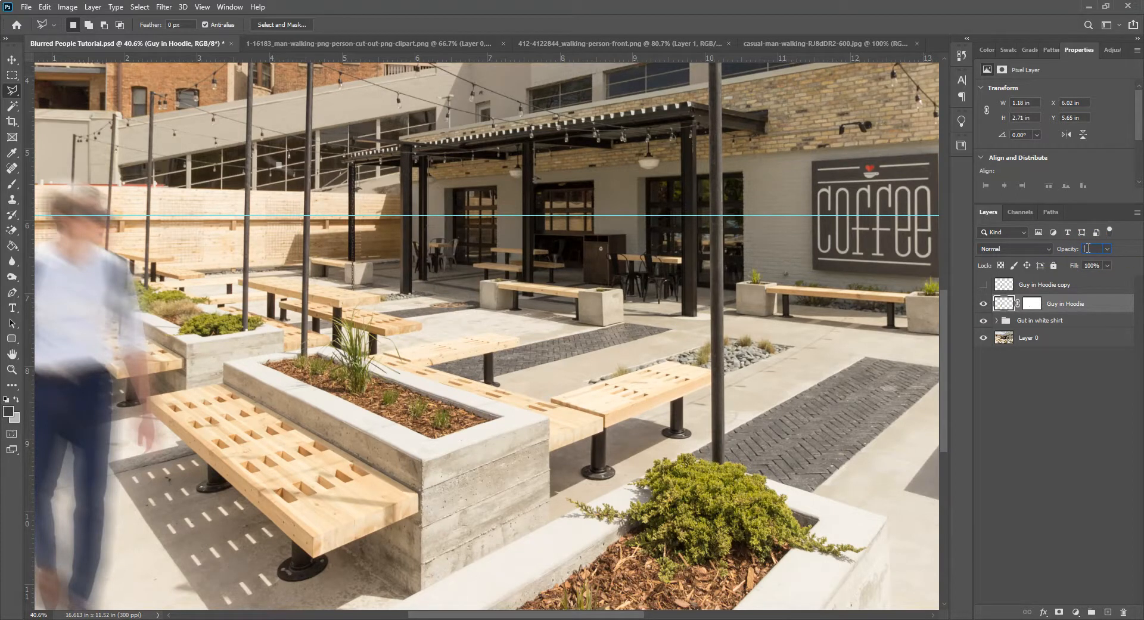
text(100%)
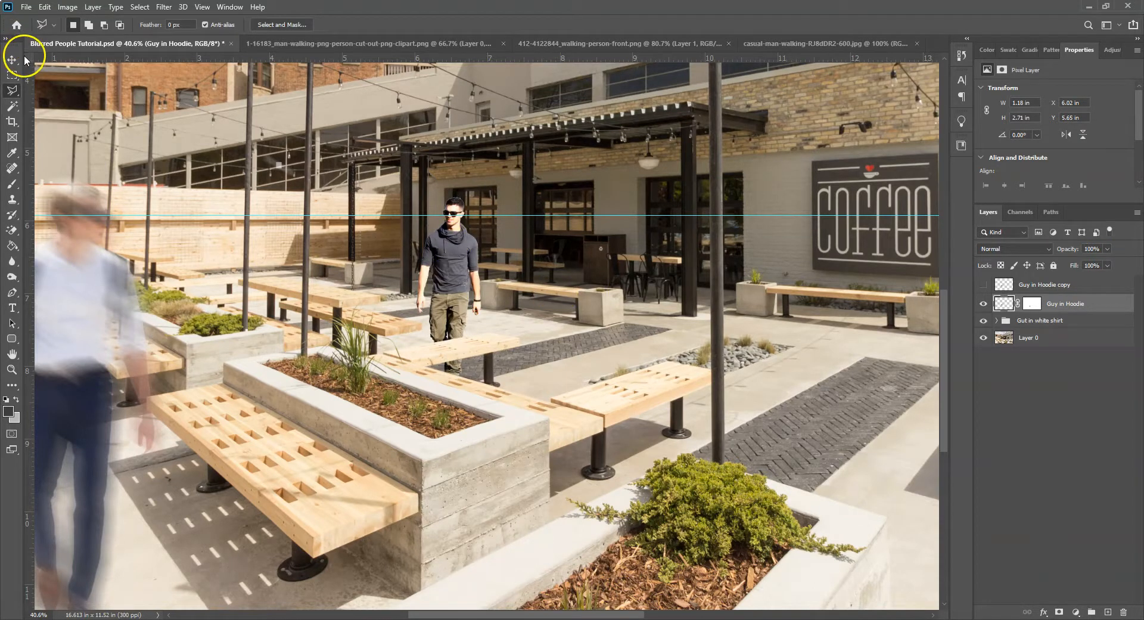
click(12, 60)
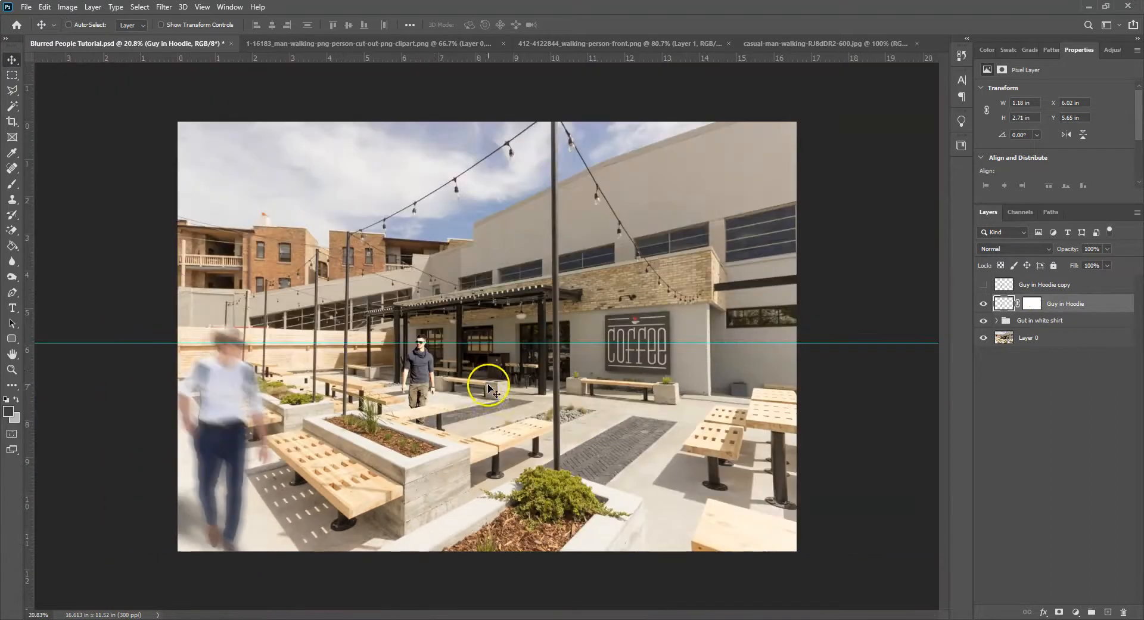
mouse_move(437, 464)
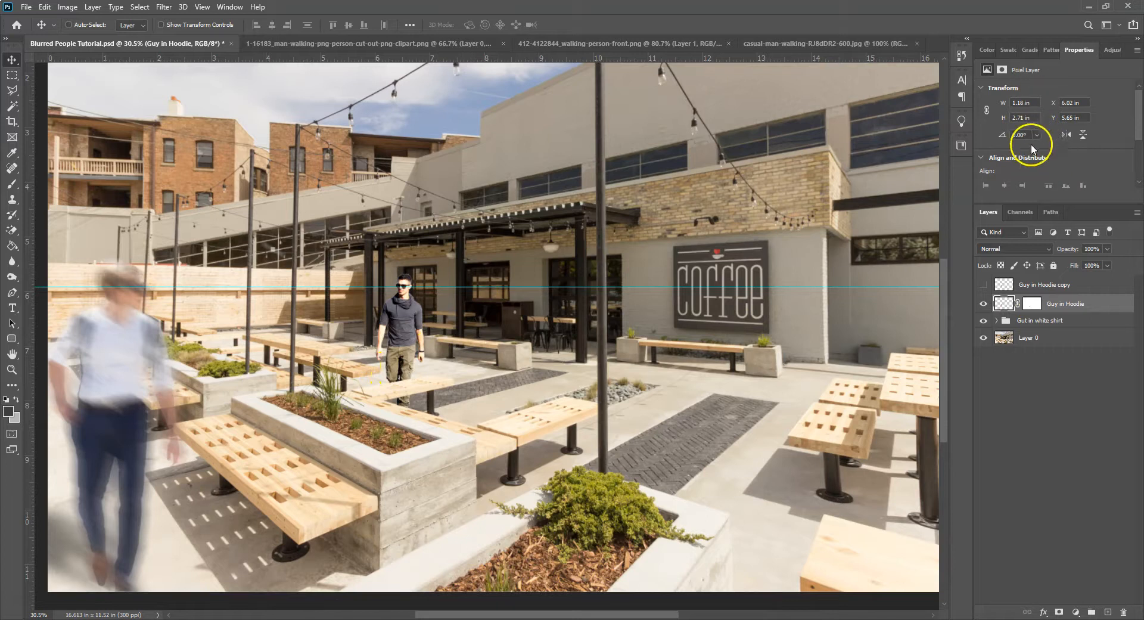
click(1093, 50)
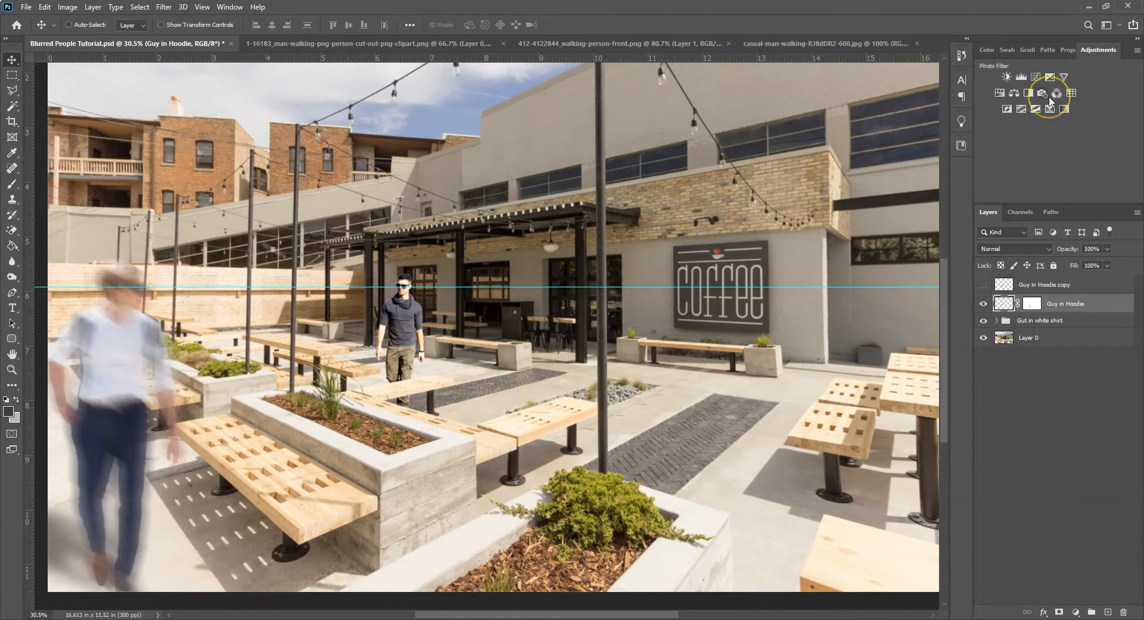
Step: Browse the menus to add a Brightness/Contrast adjustment above Guy in Hoodie
click(163, 8)
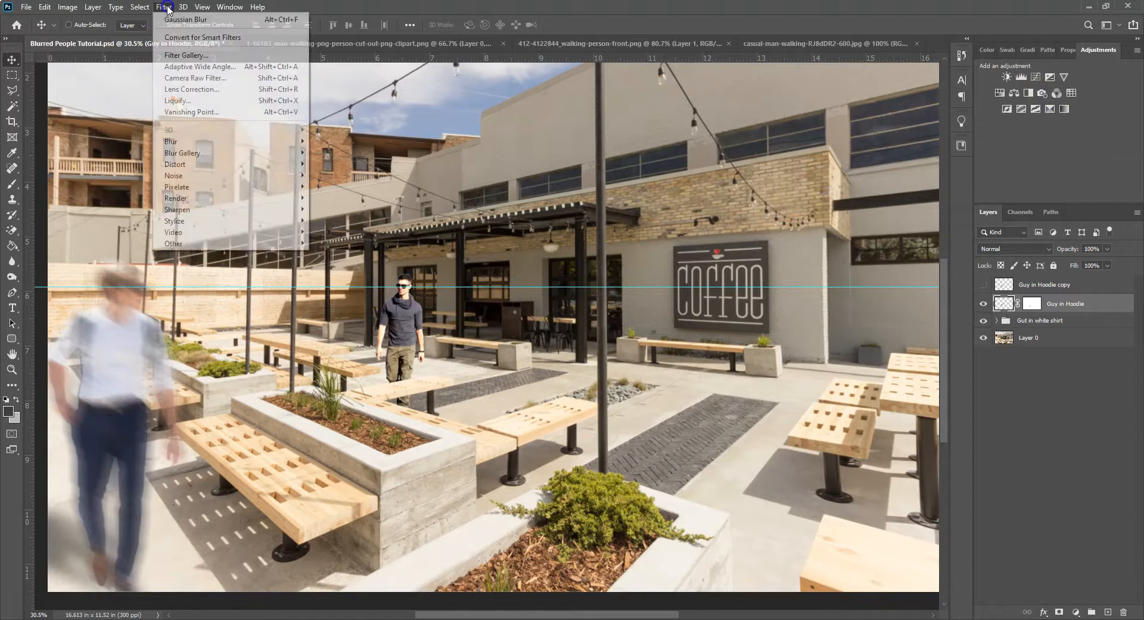
click(115, 7)
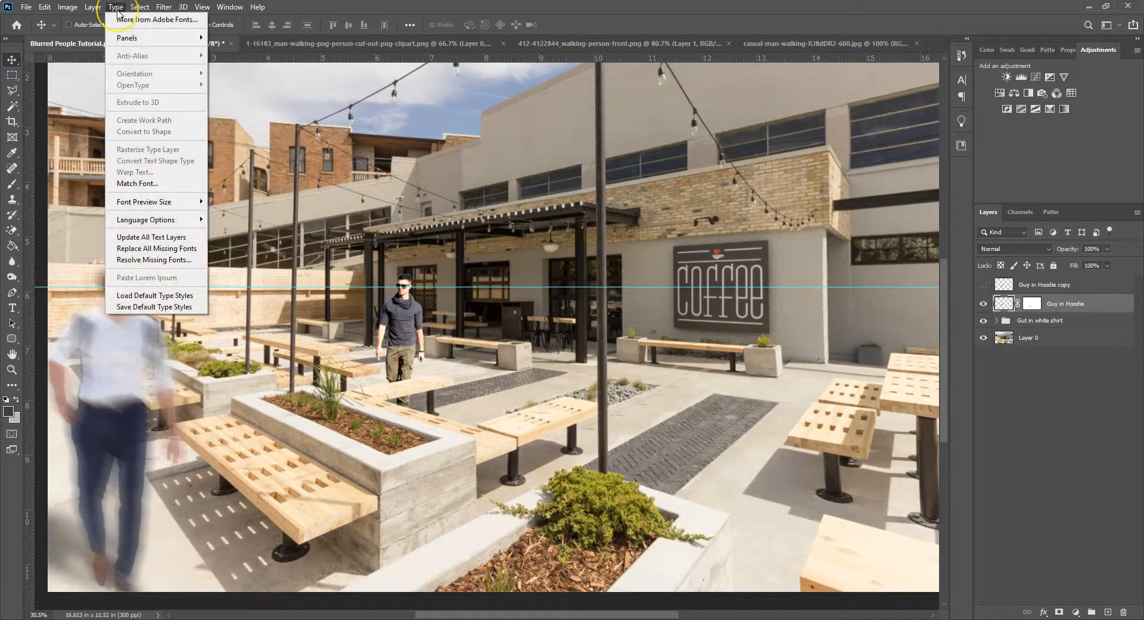
click(67, 7)
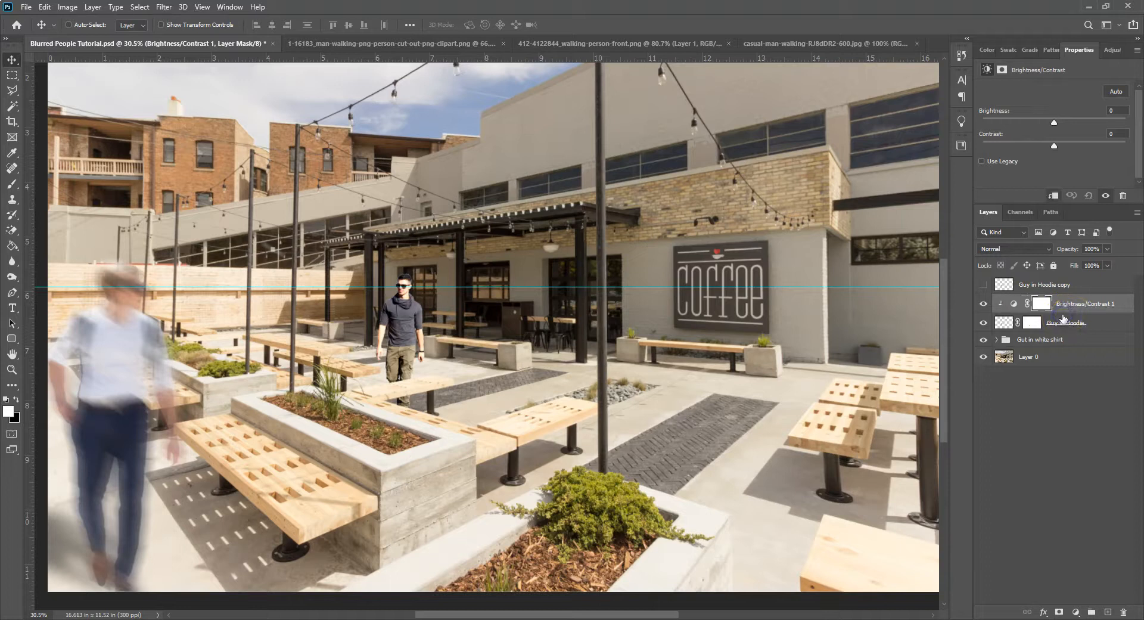
Step: Drag Brightness to 19 and Contrast to -26, then select the Guy in Hoodie pixel layer
drag(1053, 123, 1090, 123)
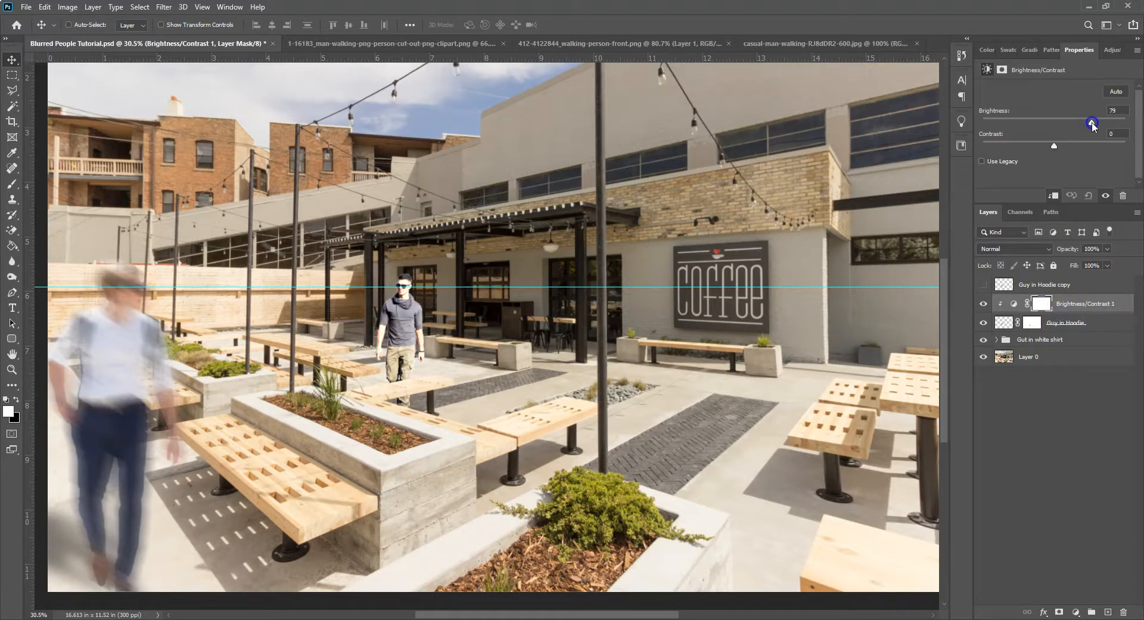
drag(1093, 123, 1064, 123)
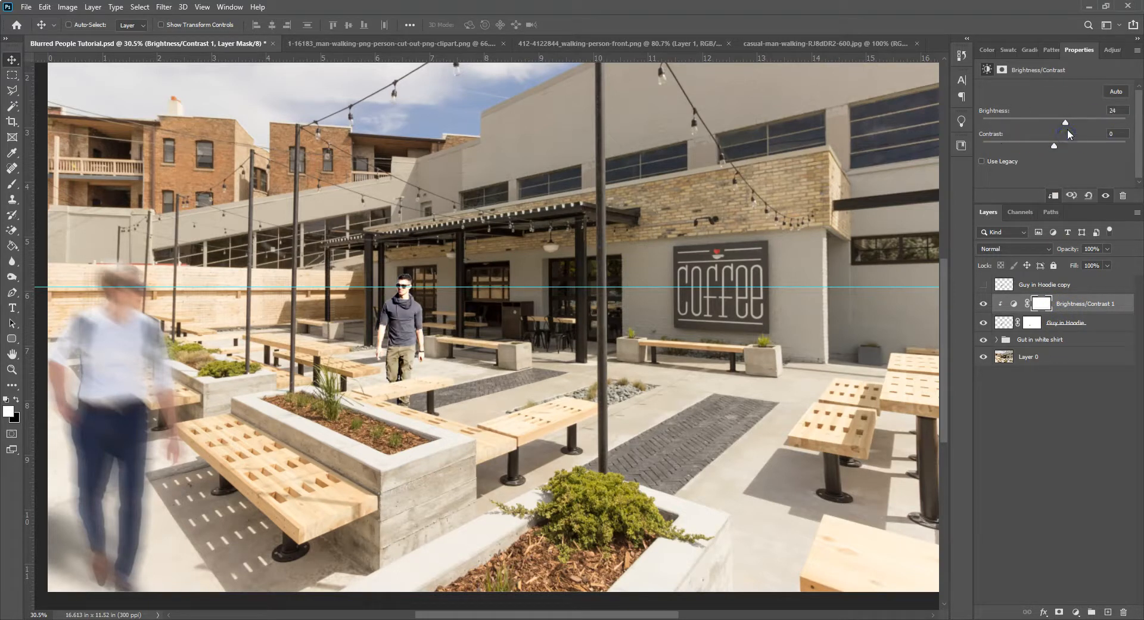
drag(1064, 122, 1058, 123)
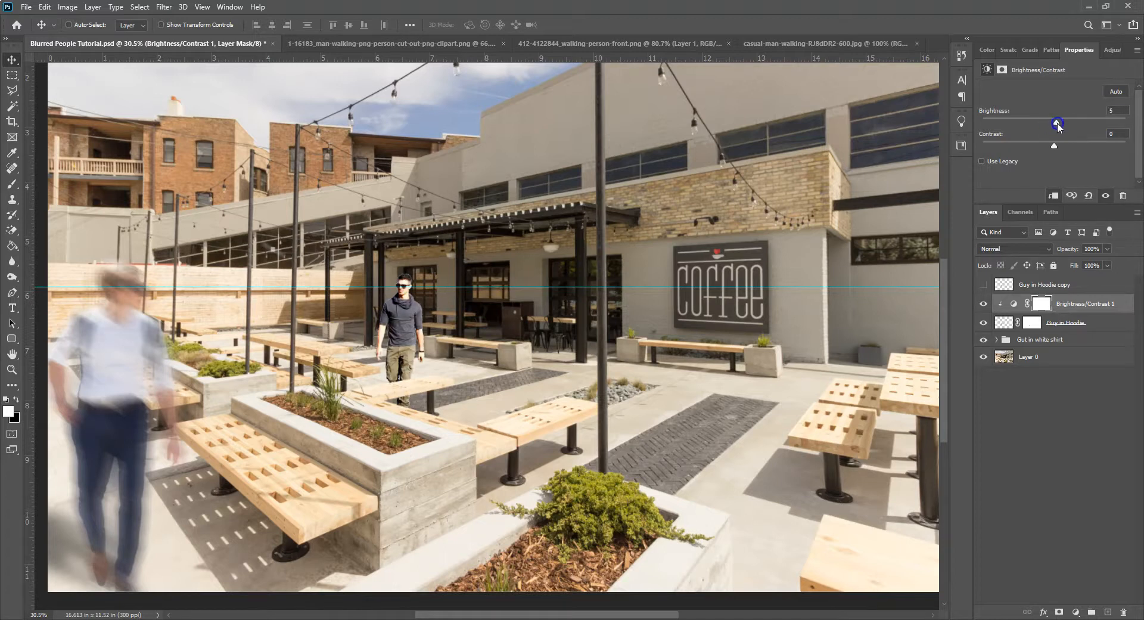
drag(1058, 124, 1062, 124)
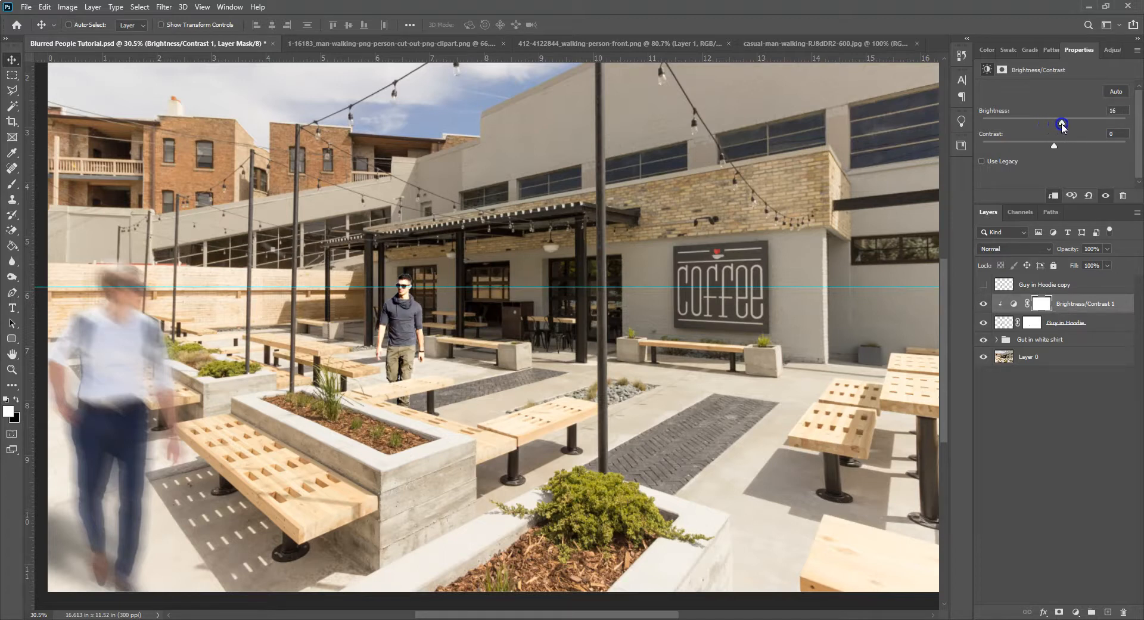
drag(1061, 124, 1064, 124)
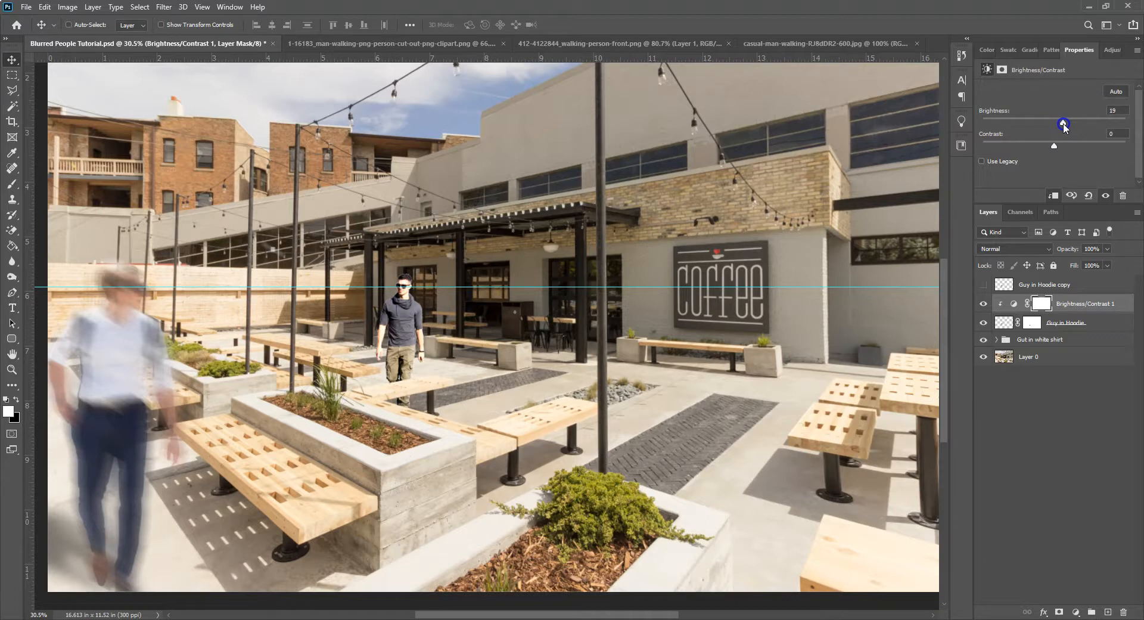
drag(1053, 145, 1011, 145)
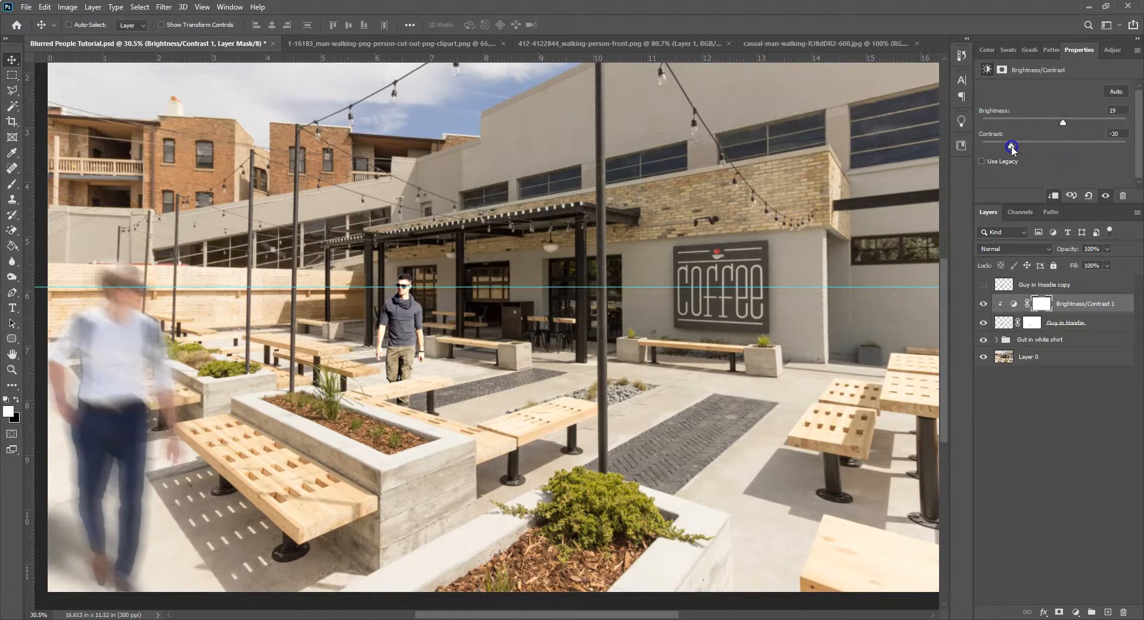
drag(1012, 146, 1014, 146)
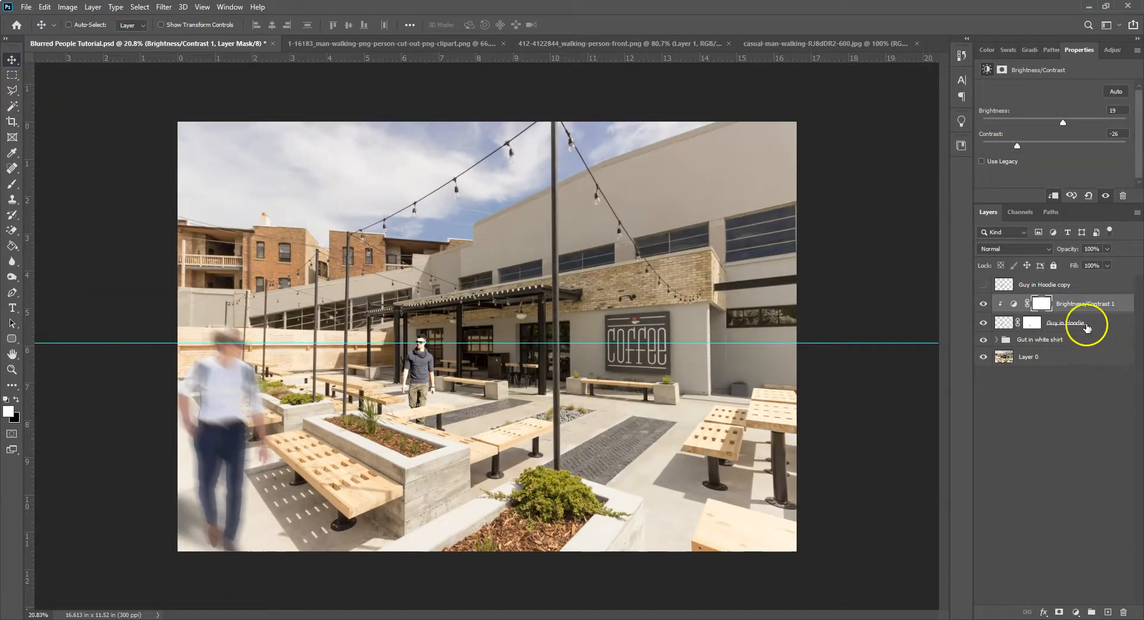
click(164, 8)
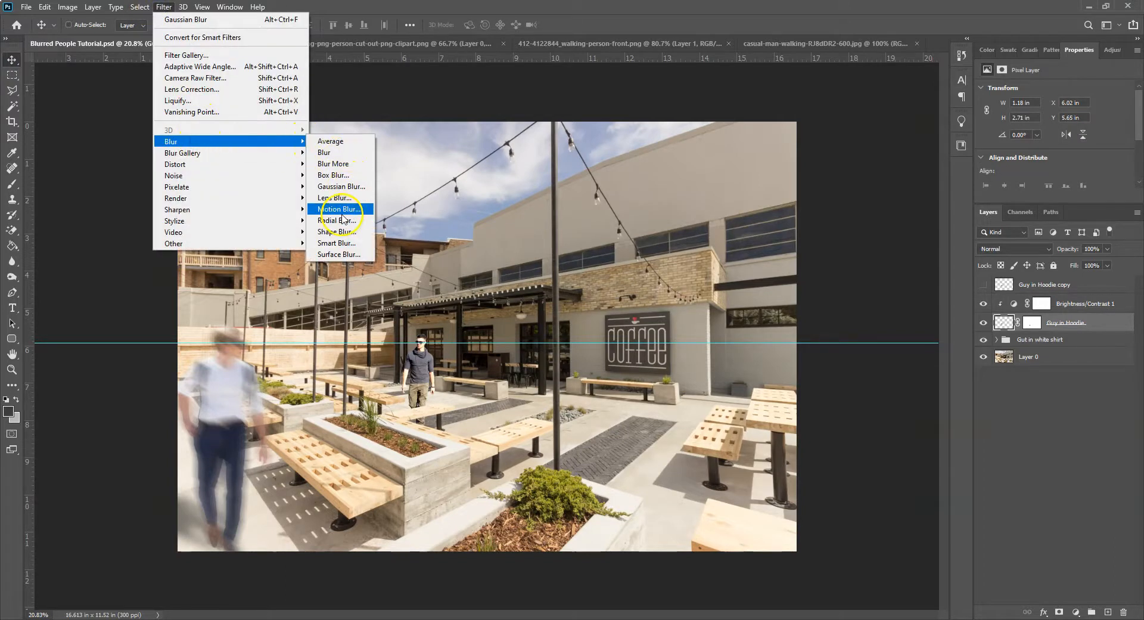
Step: Apply a Motion Blur at Angle -52 degrees and Distance about 61 pixels
click(338, 209)
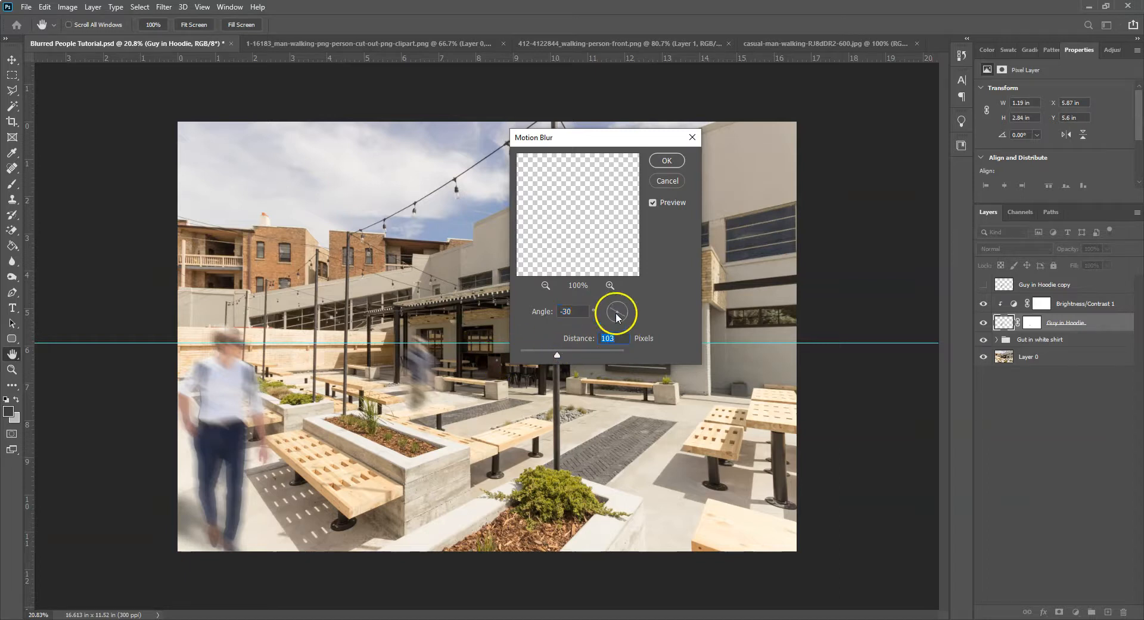
drag(619, 309, 616, 317)
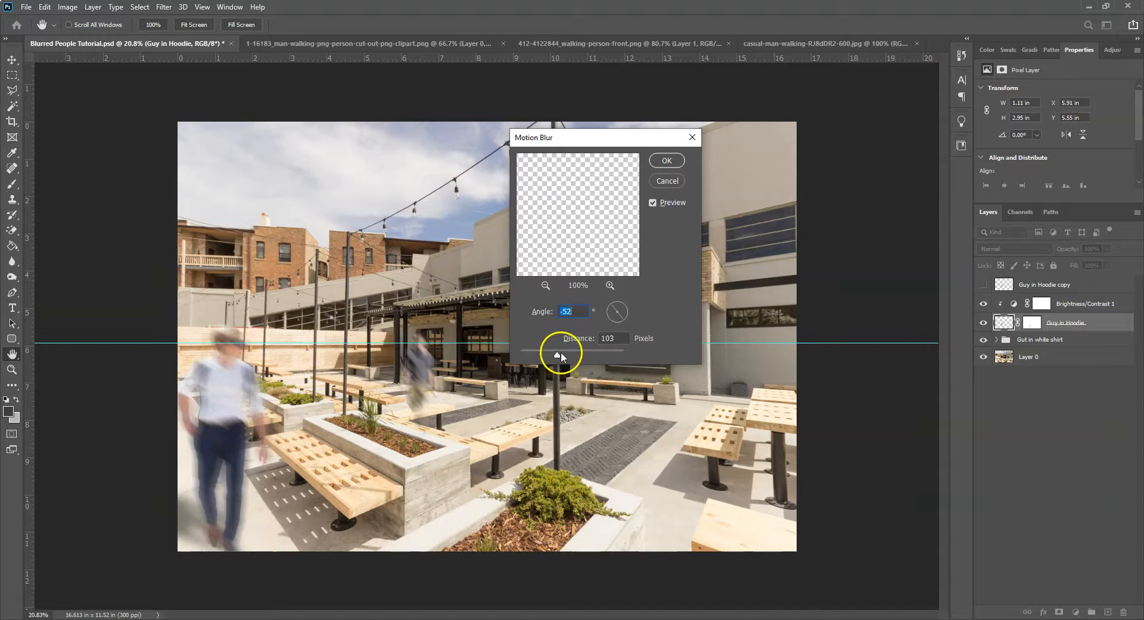
drag(577, 351, 556, 357)
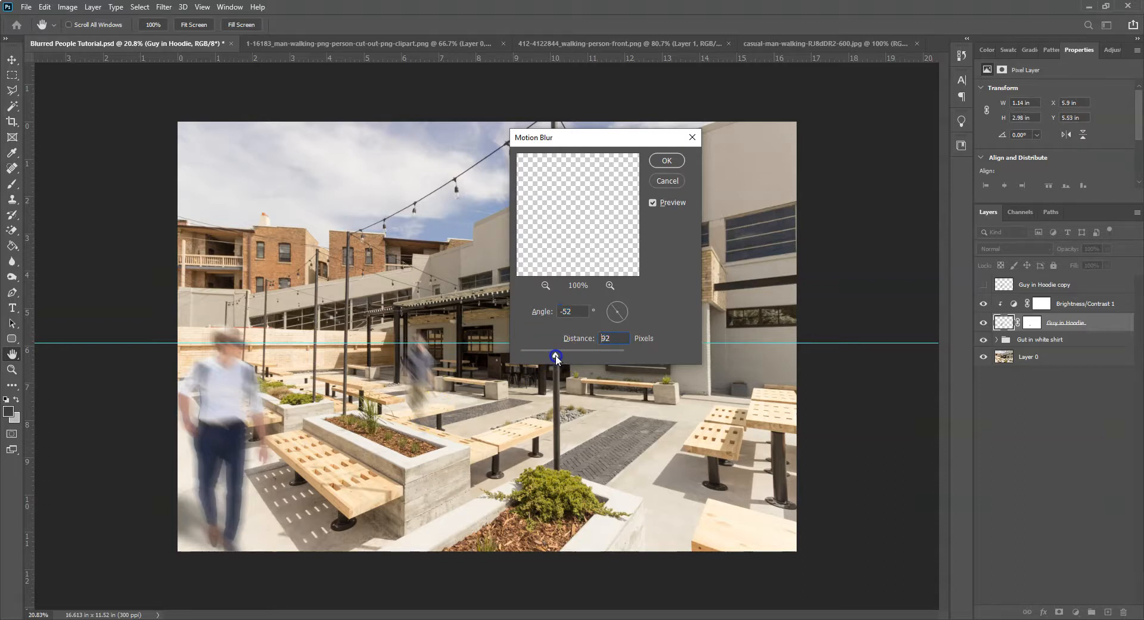
drag(556, 355, 549, 355)
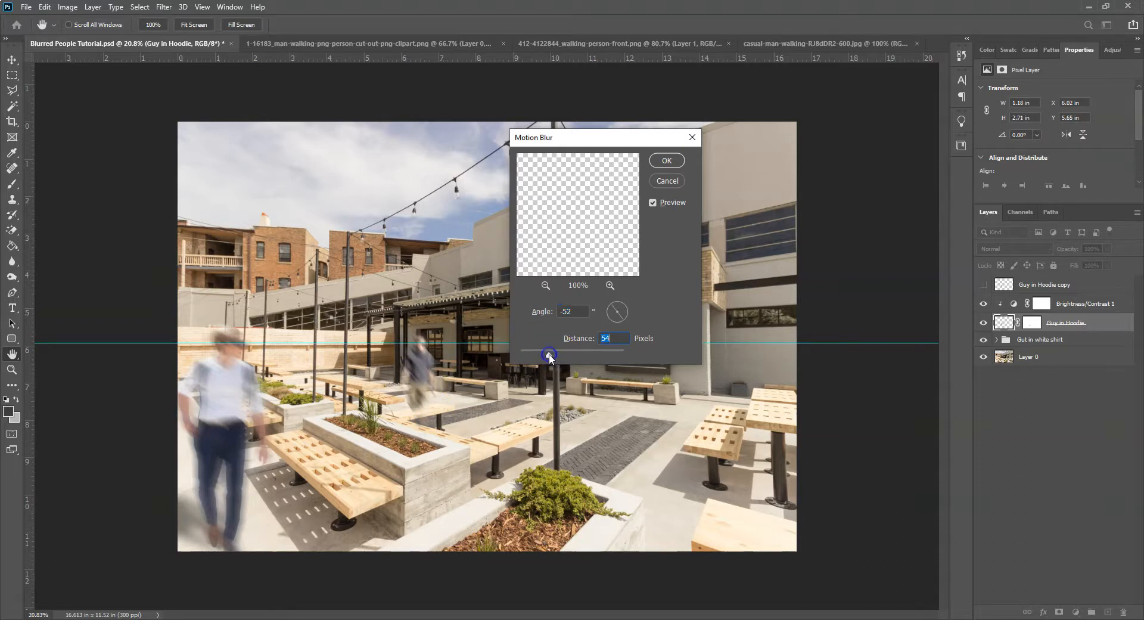
drag(549, 355, 548, 355)
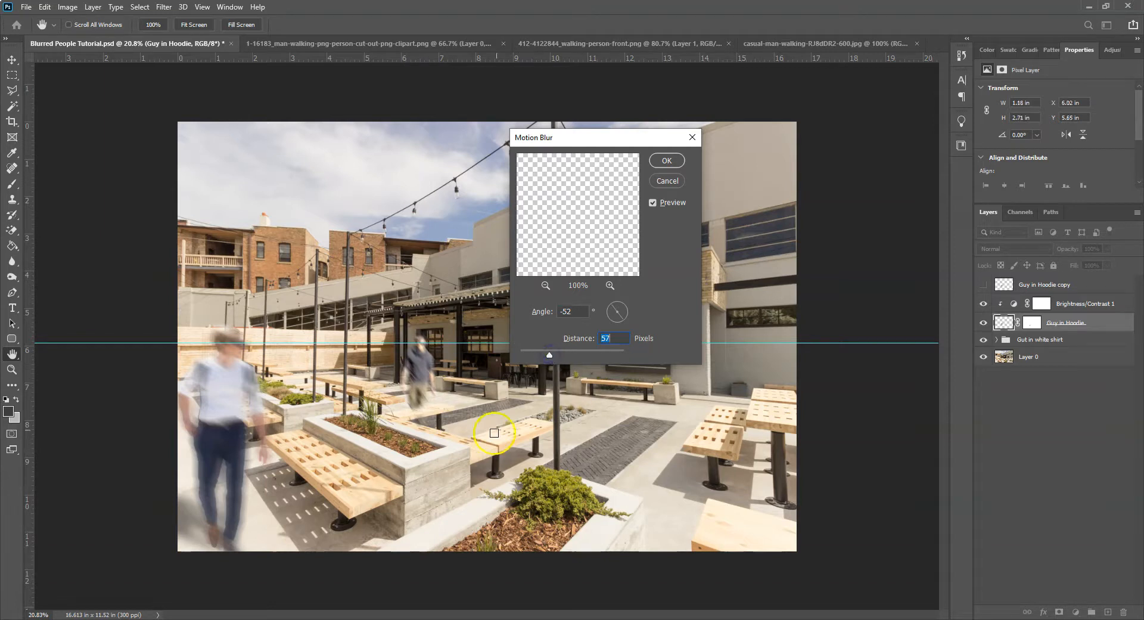
drag(549, 355, 550, 355)
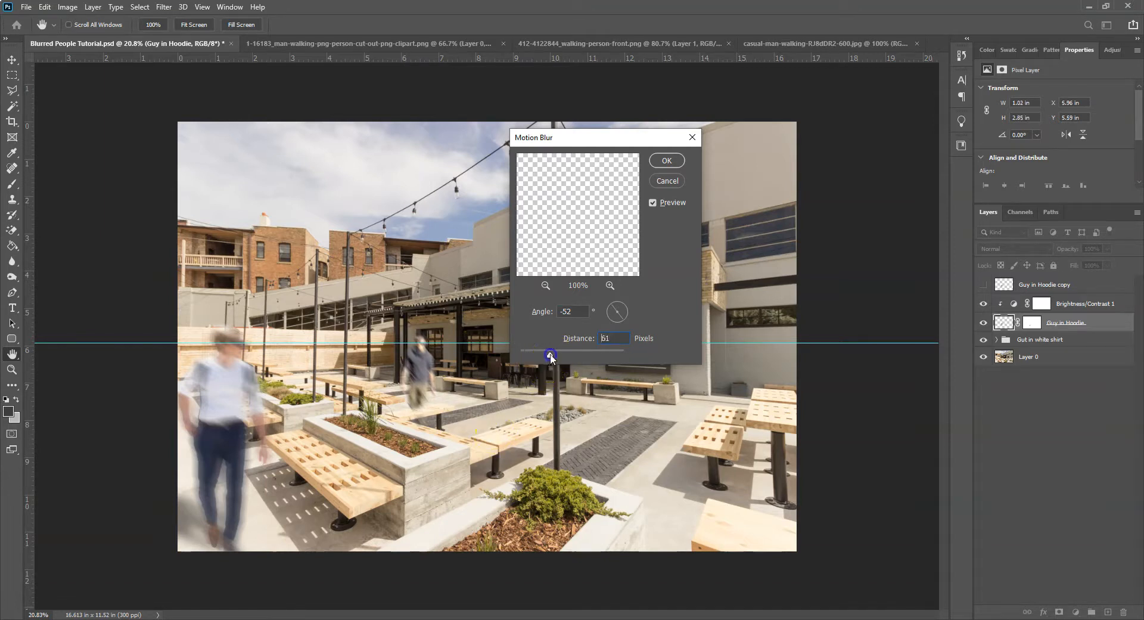
click(665, 160)
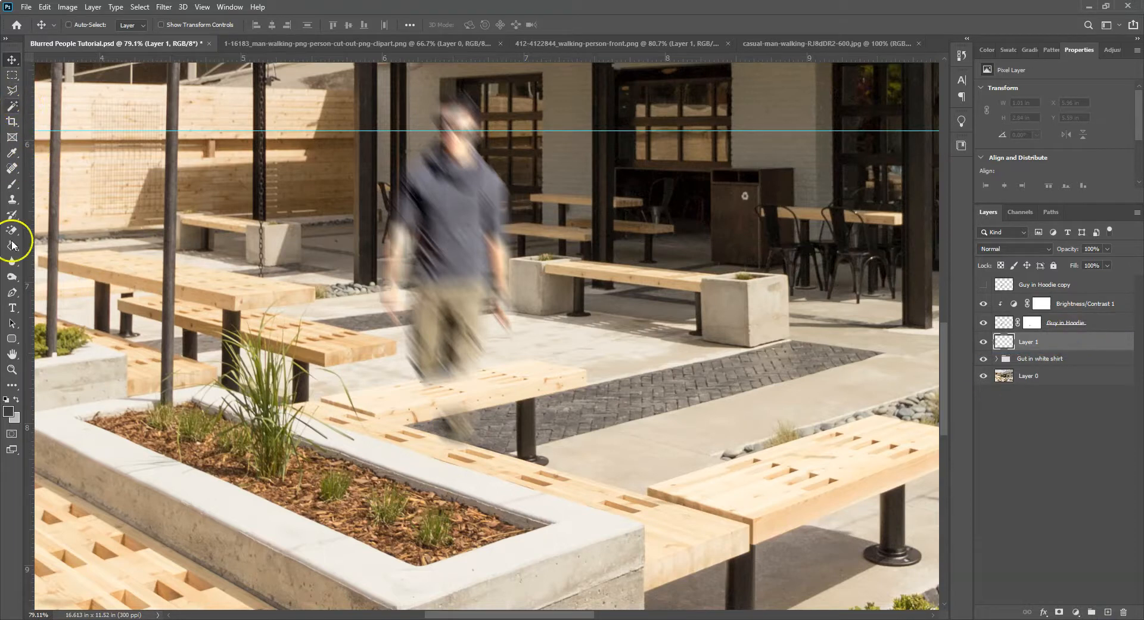
Step: Paint a soft black shadow on Layer 1 beneath the hoodie man's feet
click(12, 185)
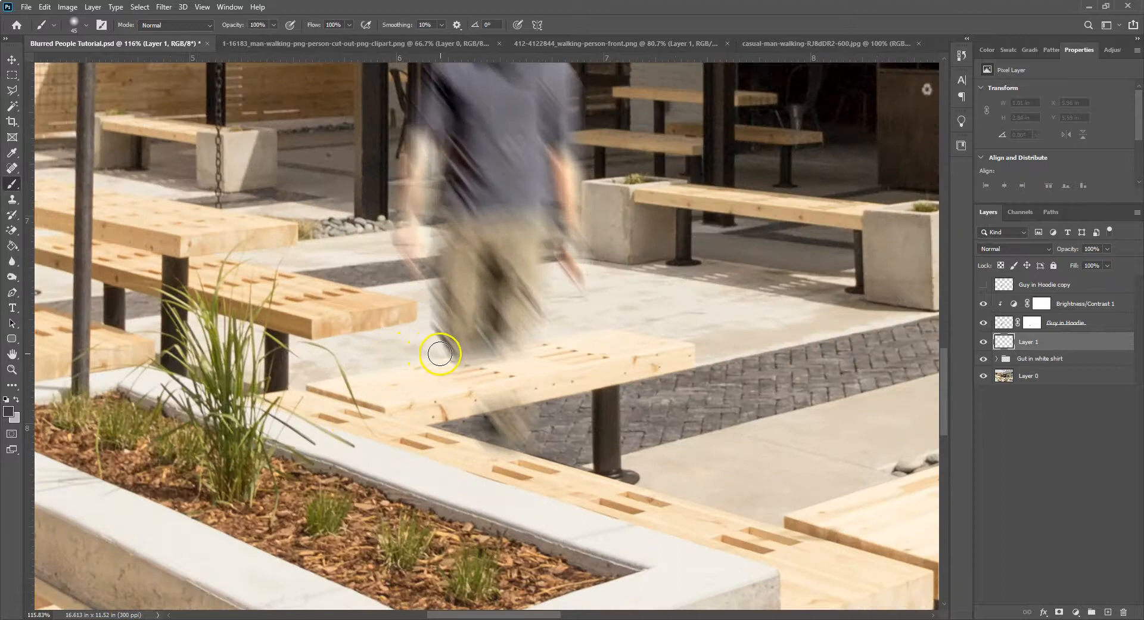
drag(437, 354, 328, 358)
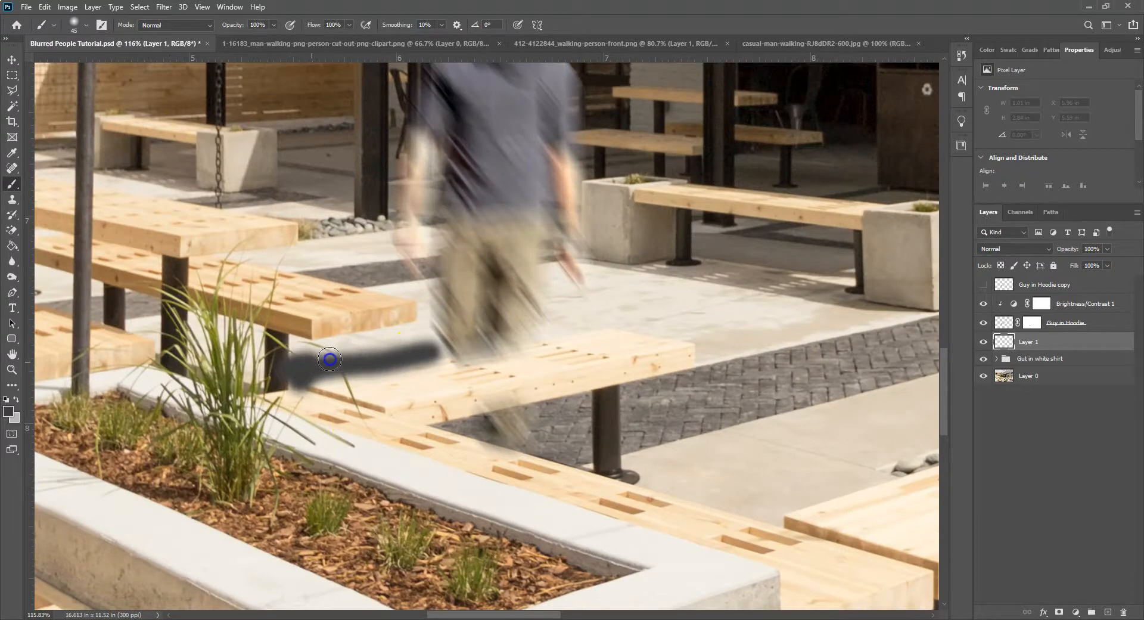
drag(330, 358, 465, 429)
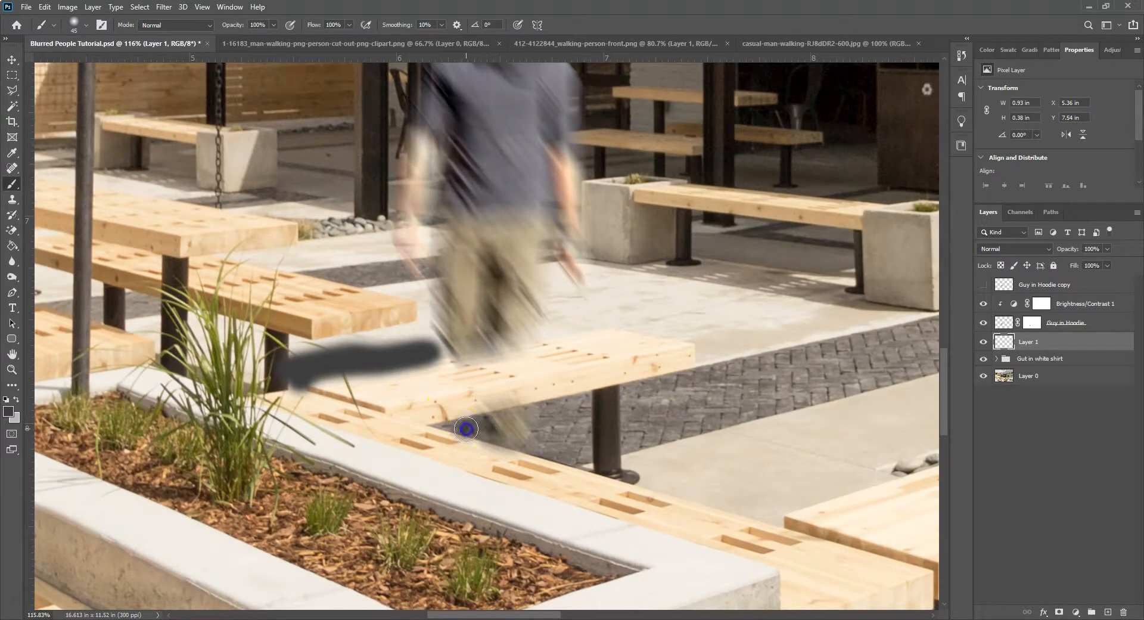
drag(466, 429, 408, 421)
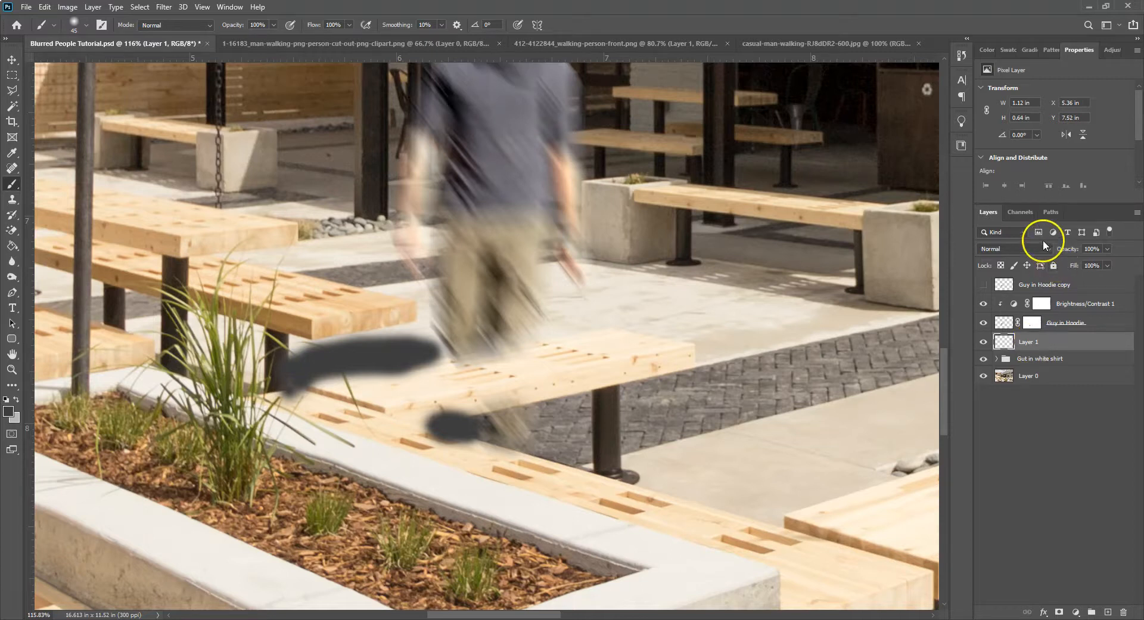
Step: Set the shadow layer to Multiply and lower its opacity to about 52%
click(1011, 248)
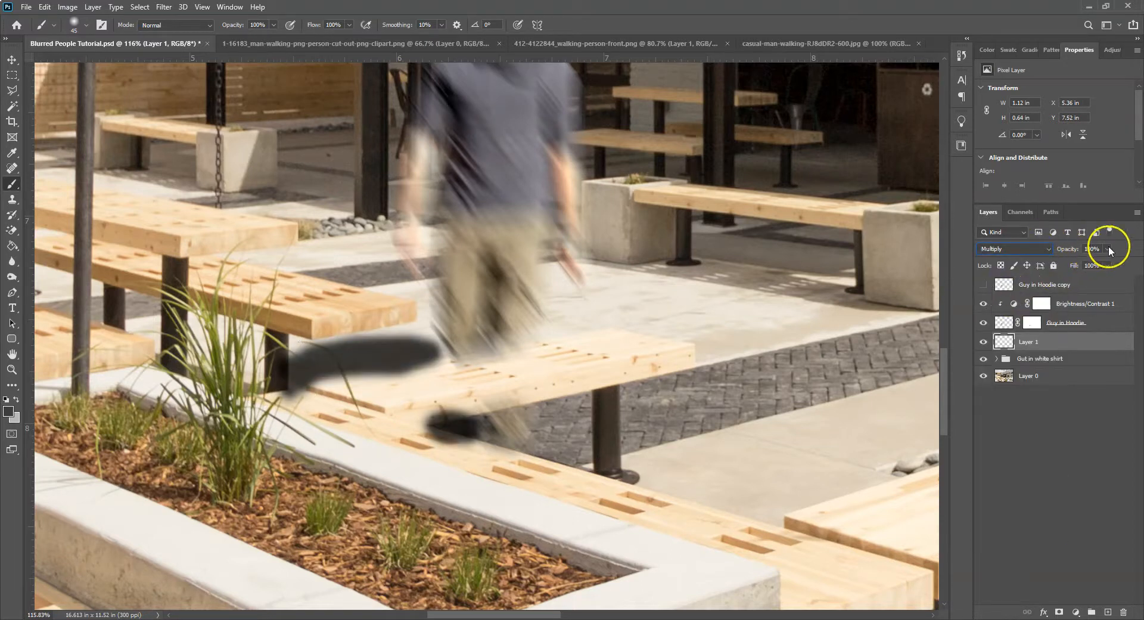
drag(1109, 249, 1064, 265)
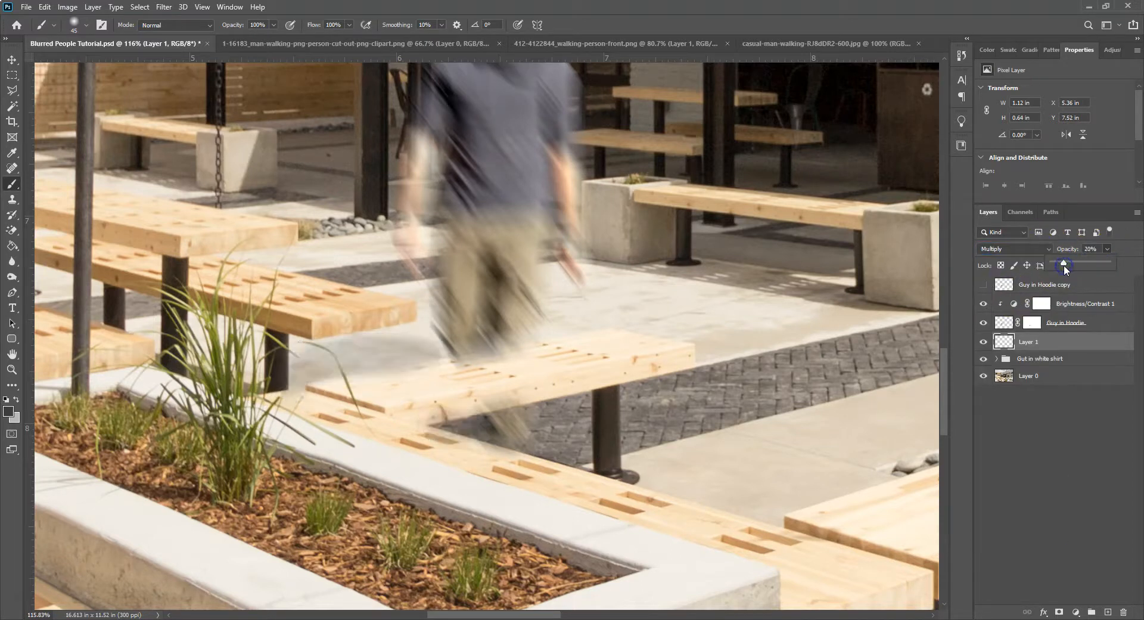
drag(1064, 265, 1073, 265)
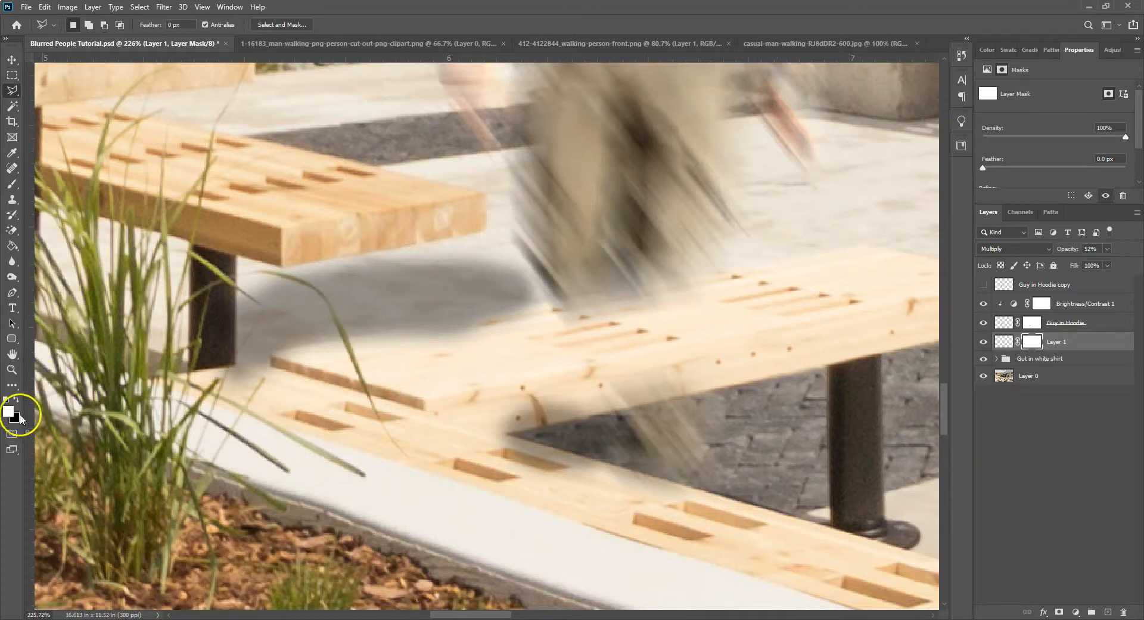
mouse_move(726, 273)
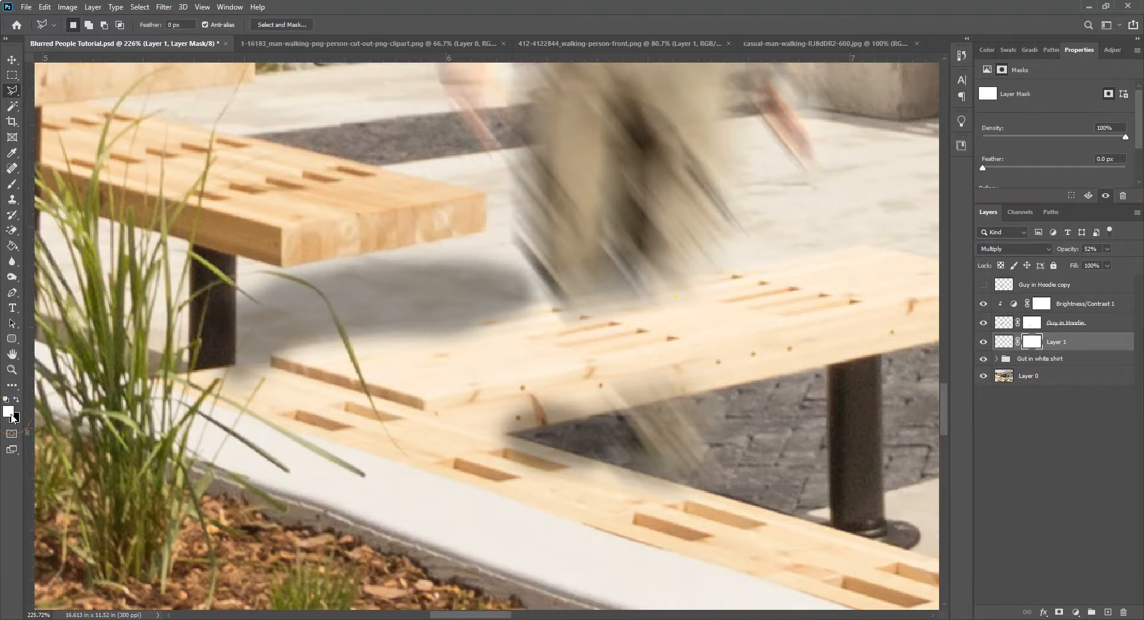
mouse_move(15, 419)
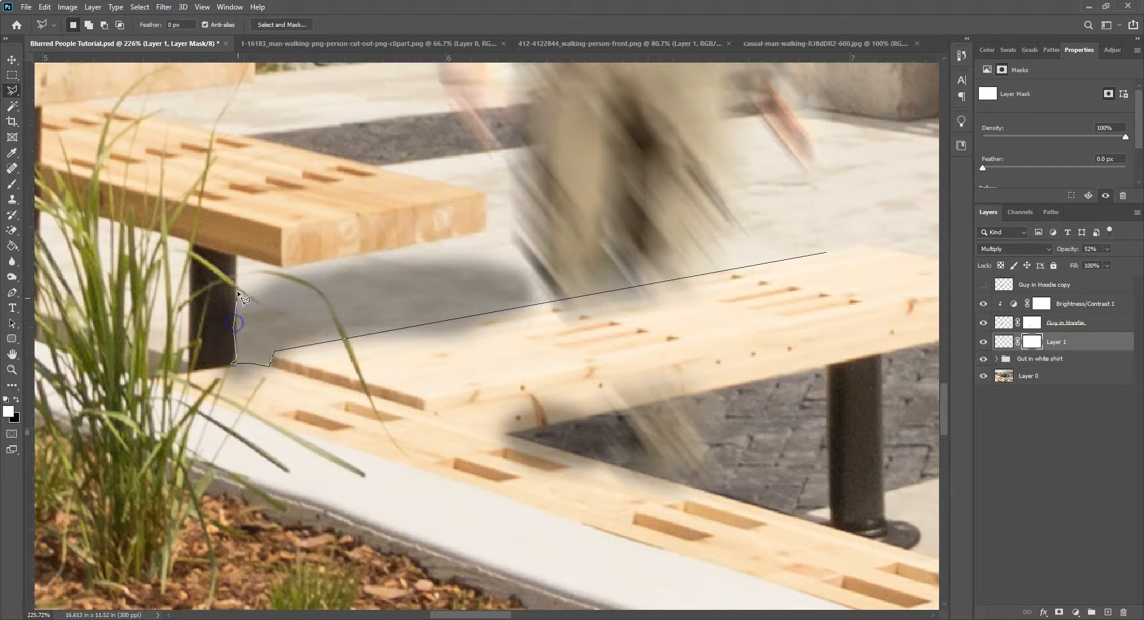
Step: Outline the bench-top area of the shadow with the Polygonal Lasso on Layer 1's mask
click(454, 441)
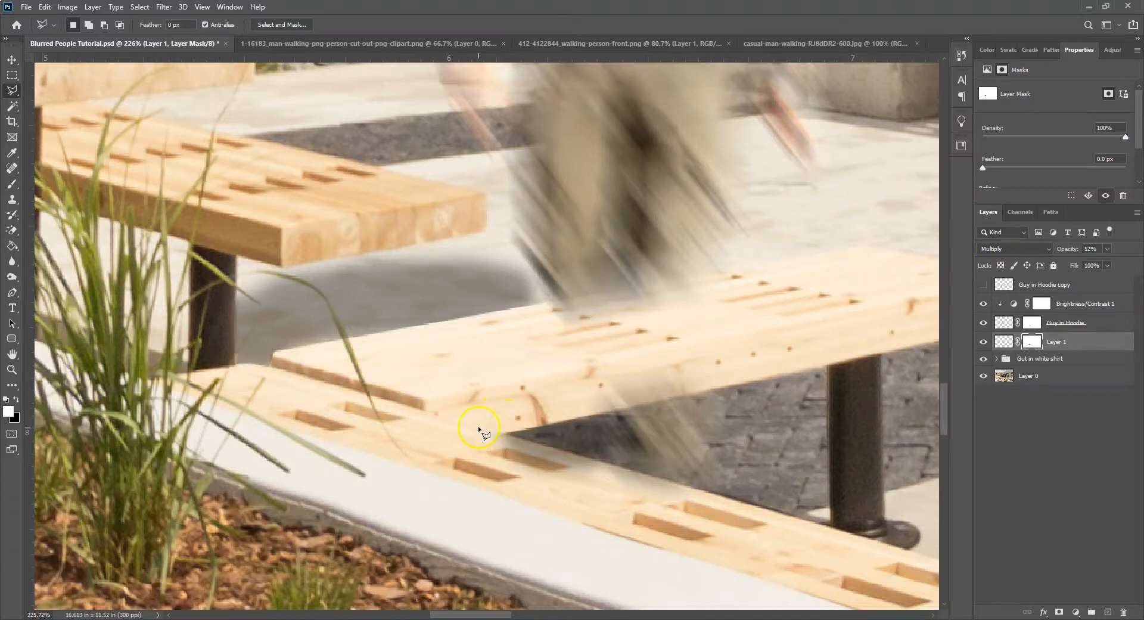
drag(478, 429, 707, 491)
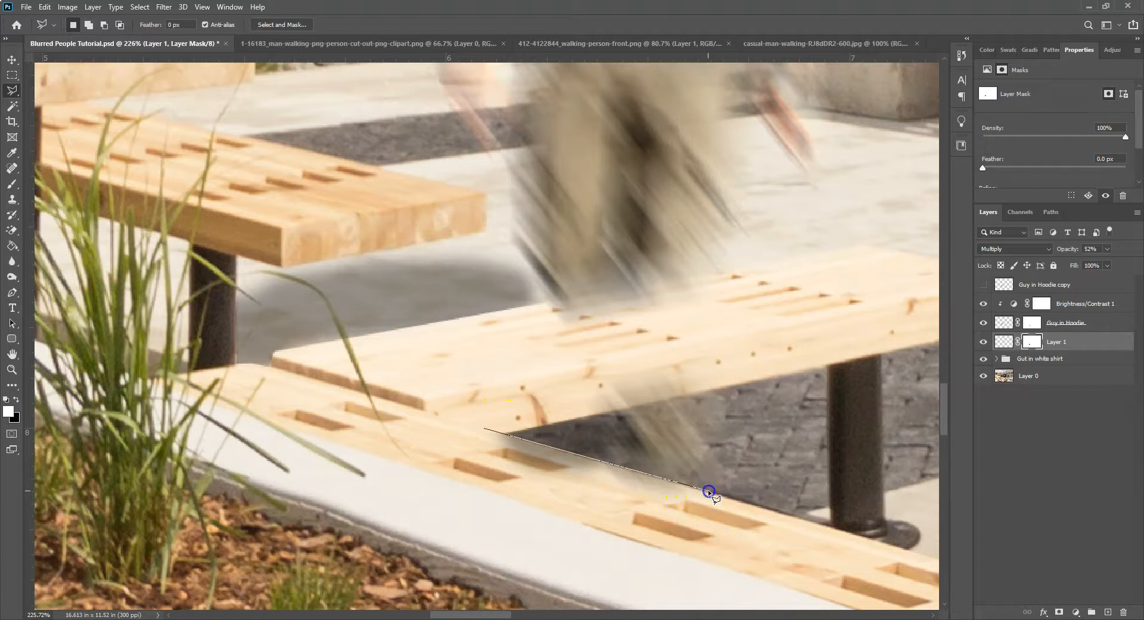
click(709, 491)
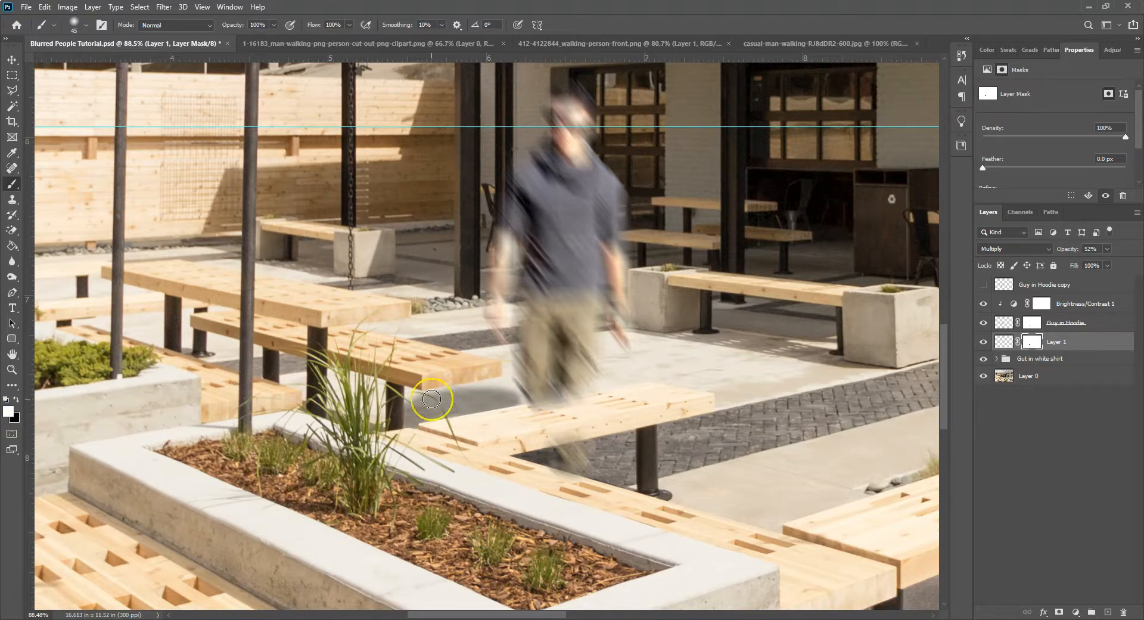
mouse_move(430, 399)
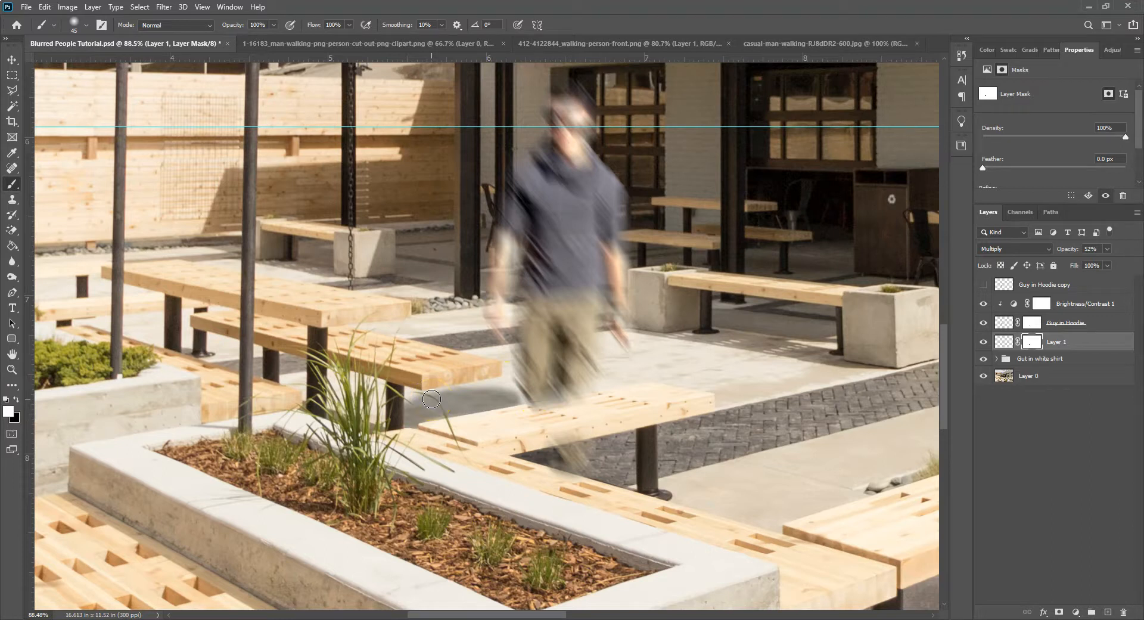
mouse_move(428, 399)
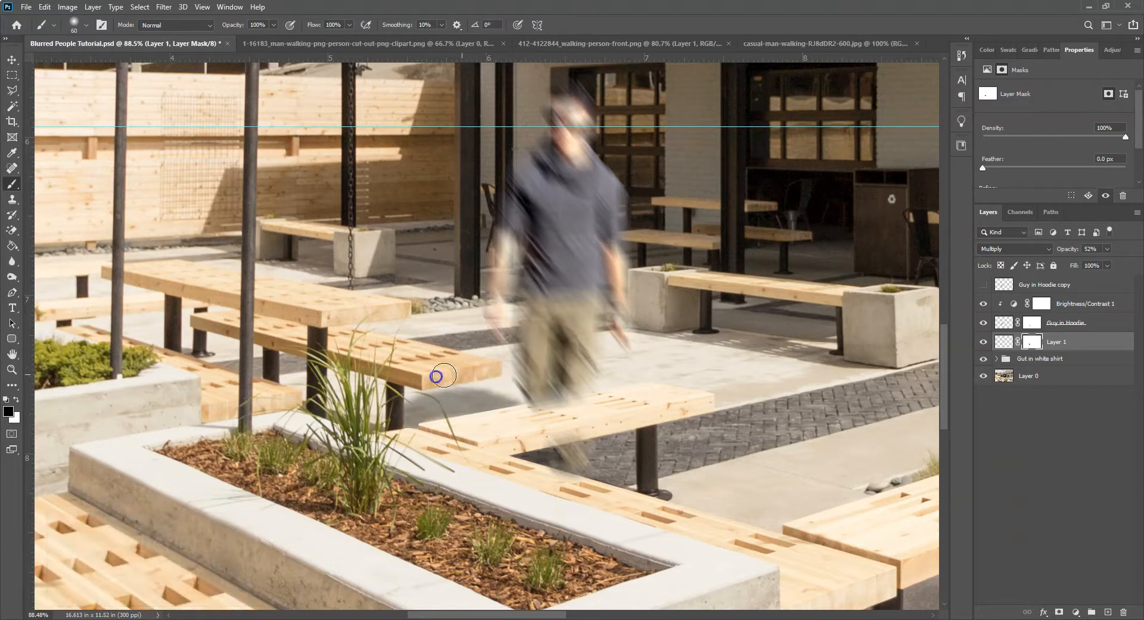
Step: Brush the Layer 1 mask near the bench to refine the shadow, then zoom out
drag(441, 374, 551, 401)
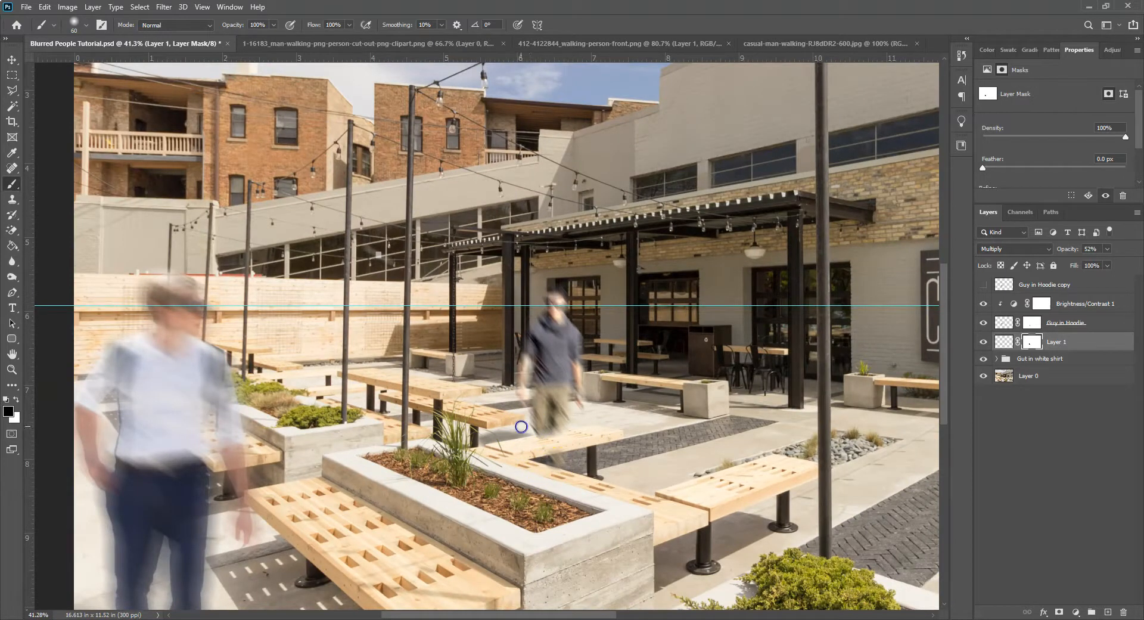
scroll(down, 3)
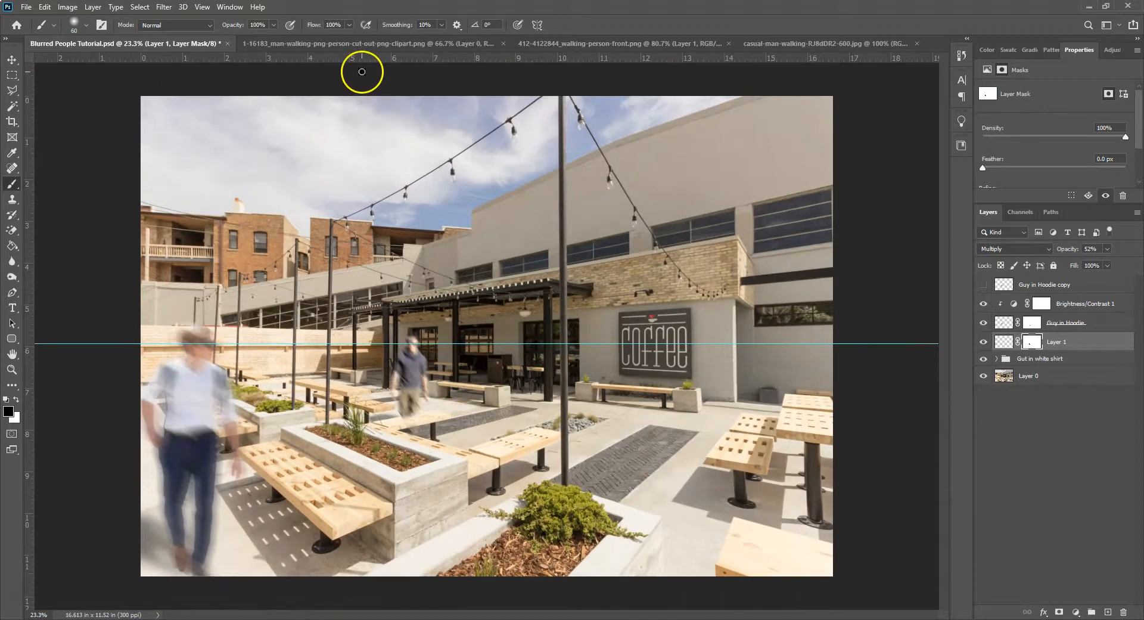
mouse_move(478, 367)
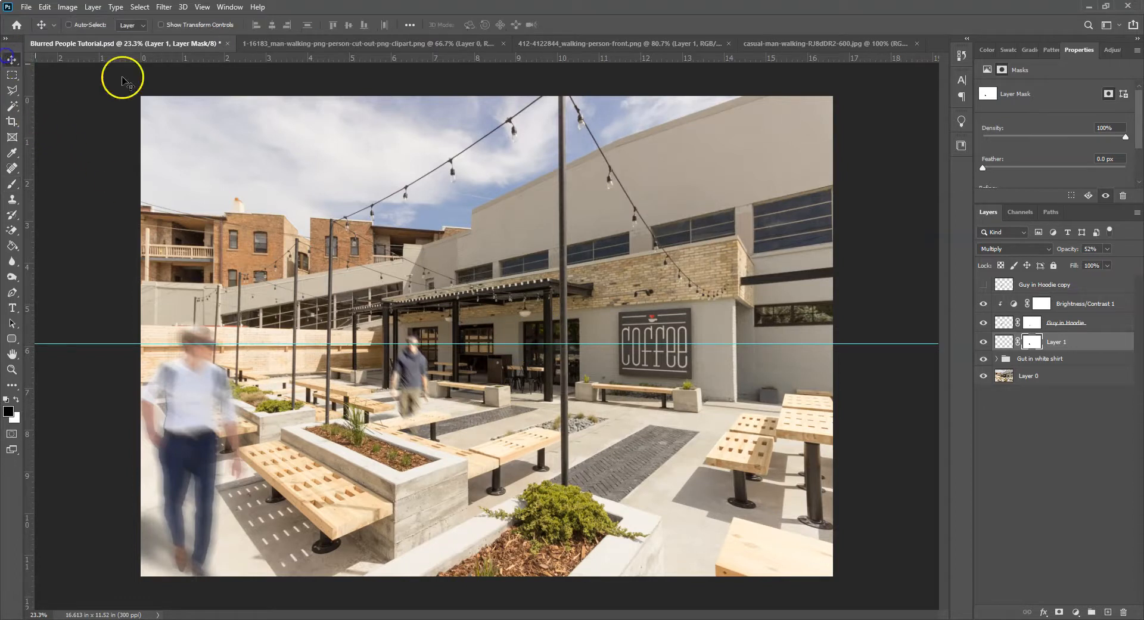
Step: Add a Solid Color fill layer set to #404040 for the gray-shirt man's shadow
click(825, 43)
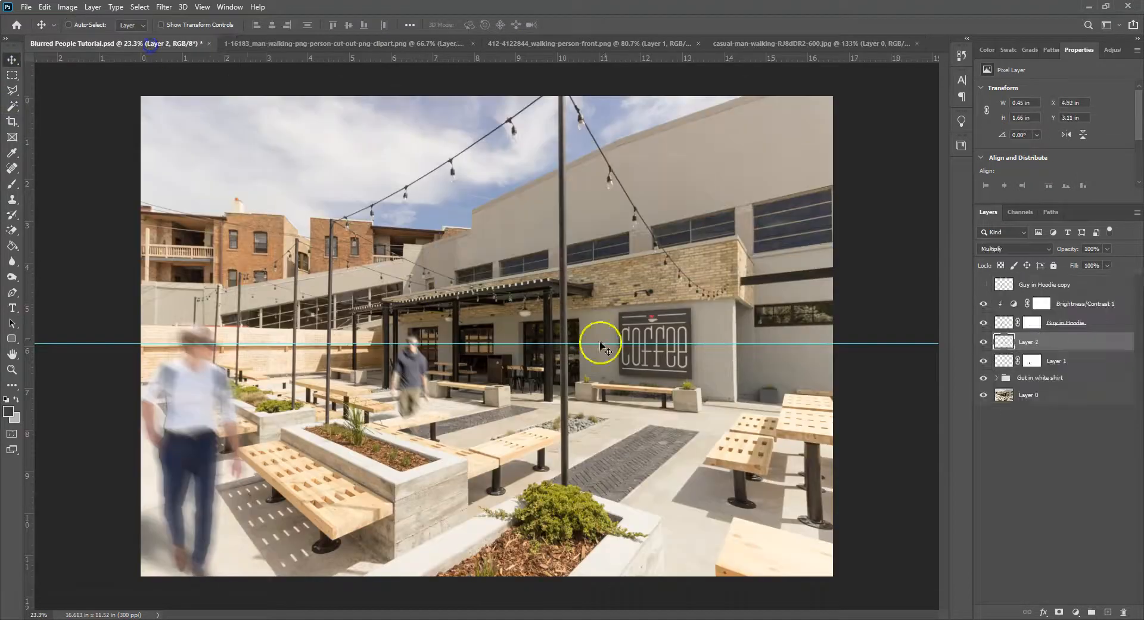
click(591, 25)
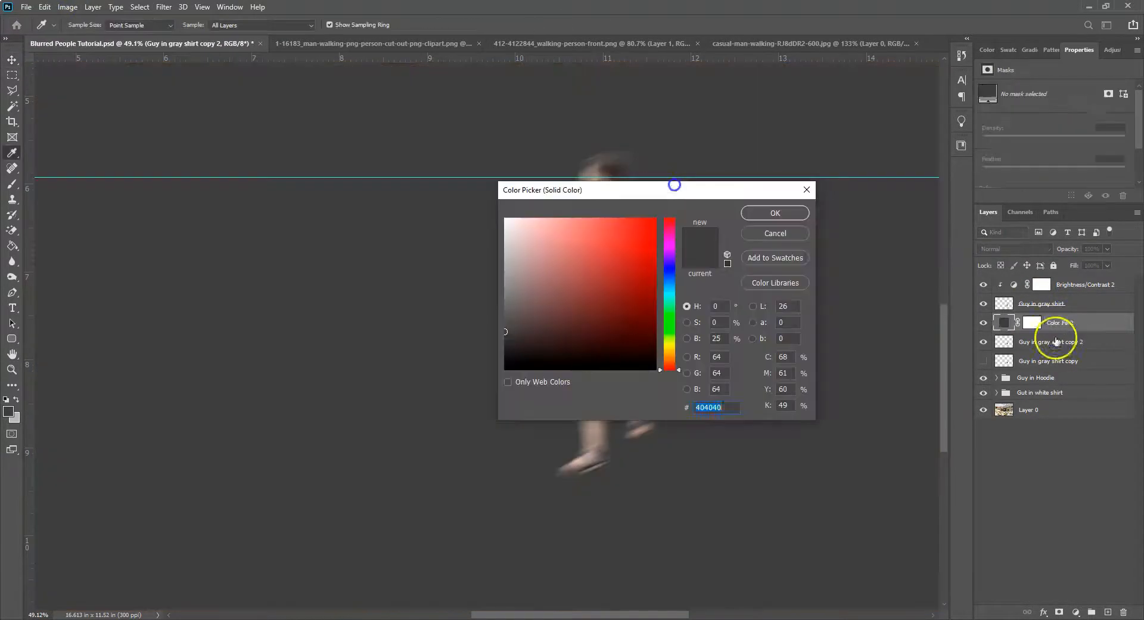
click(775, 212)
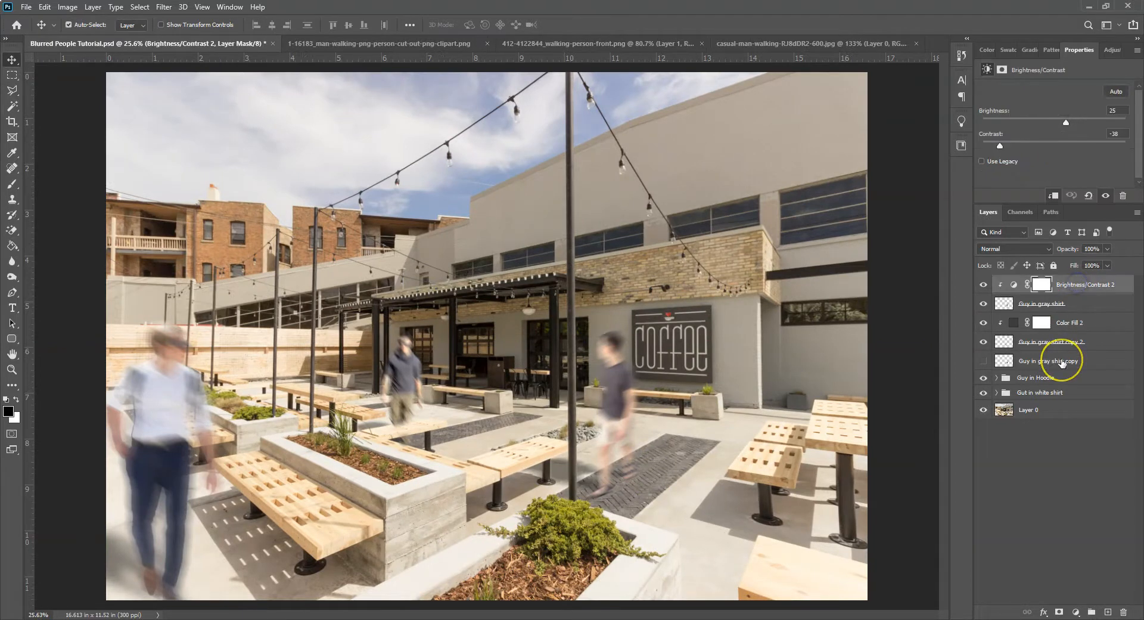
Step: Select the gray-shirt man's layers and group them as 'Guy In Gray Shirt'
click(1049, 360)
text(Guy In Gray Shirt)
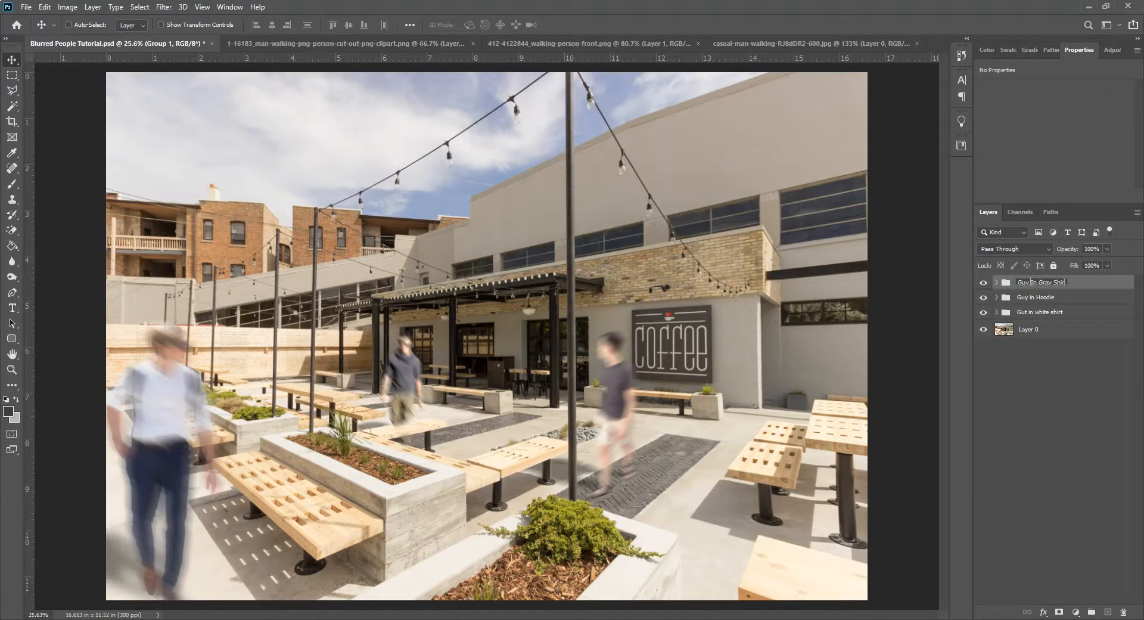
click(996, 283)
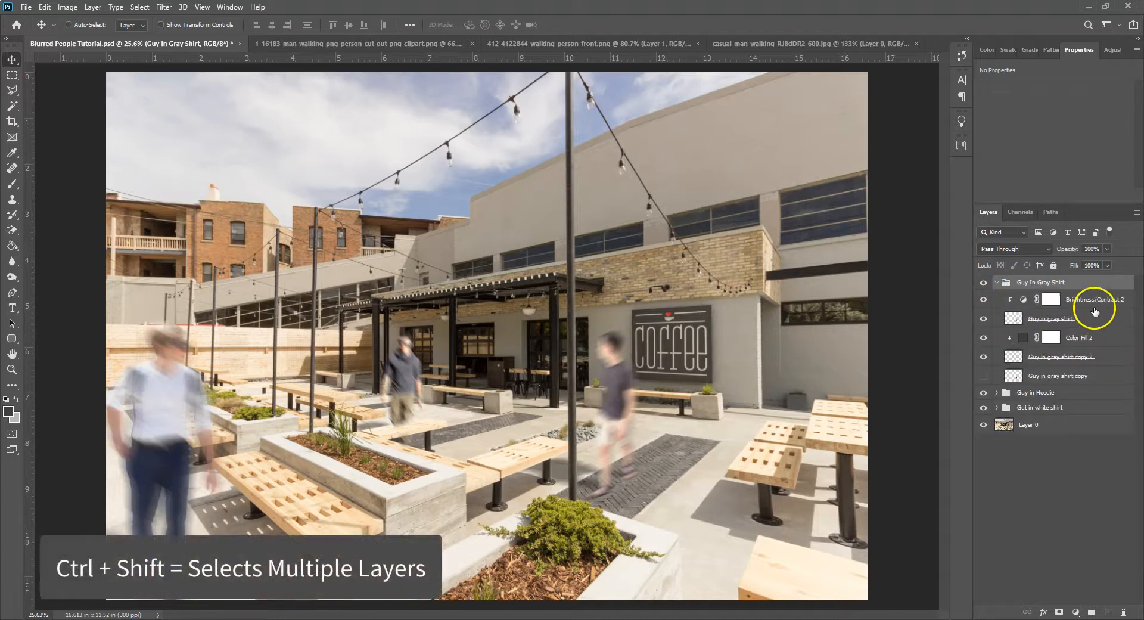
click(1093, 299)
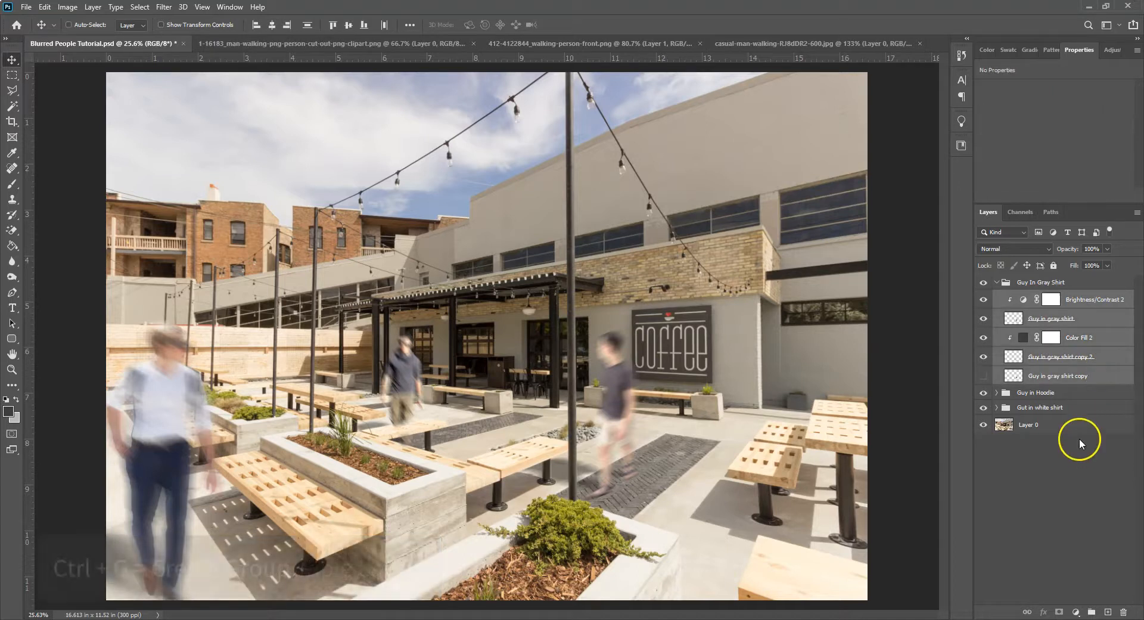
key(ctrl+g)
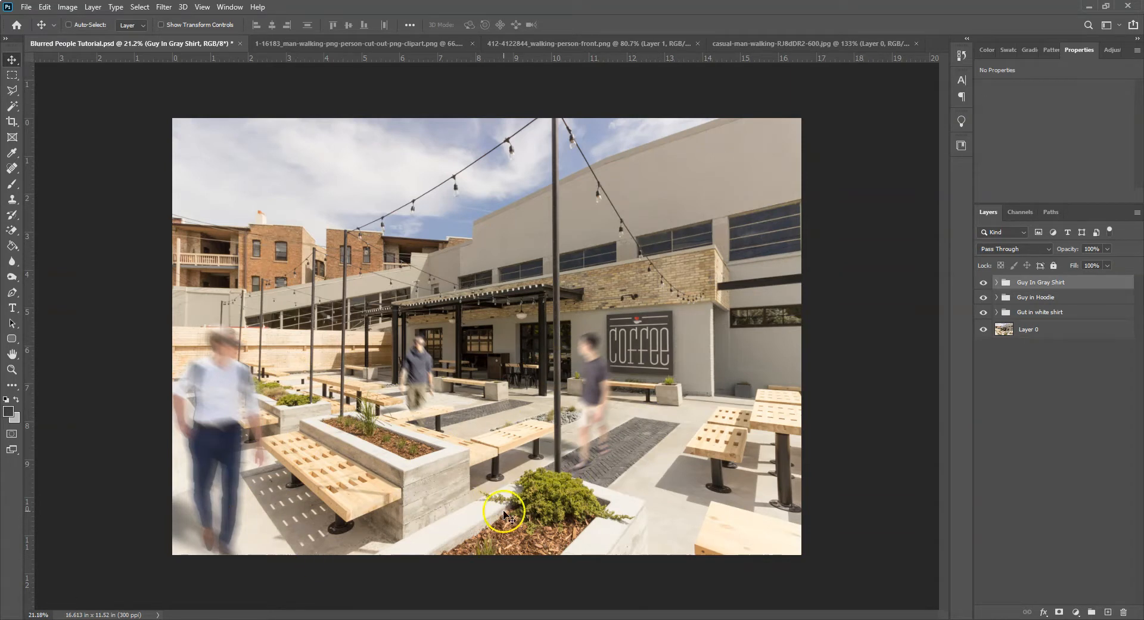
click(983, 282)
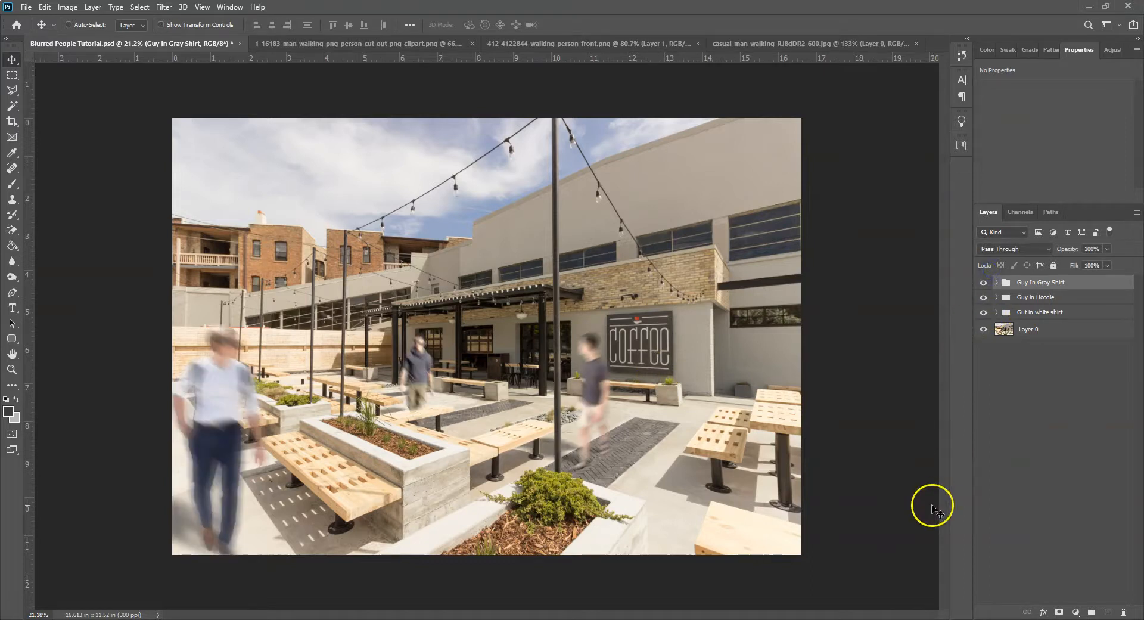
mouse_move(703, 346)
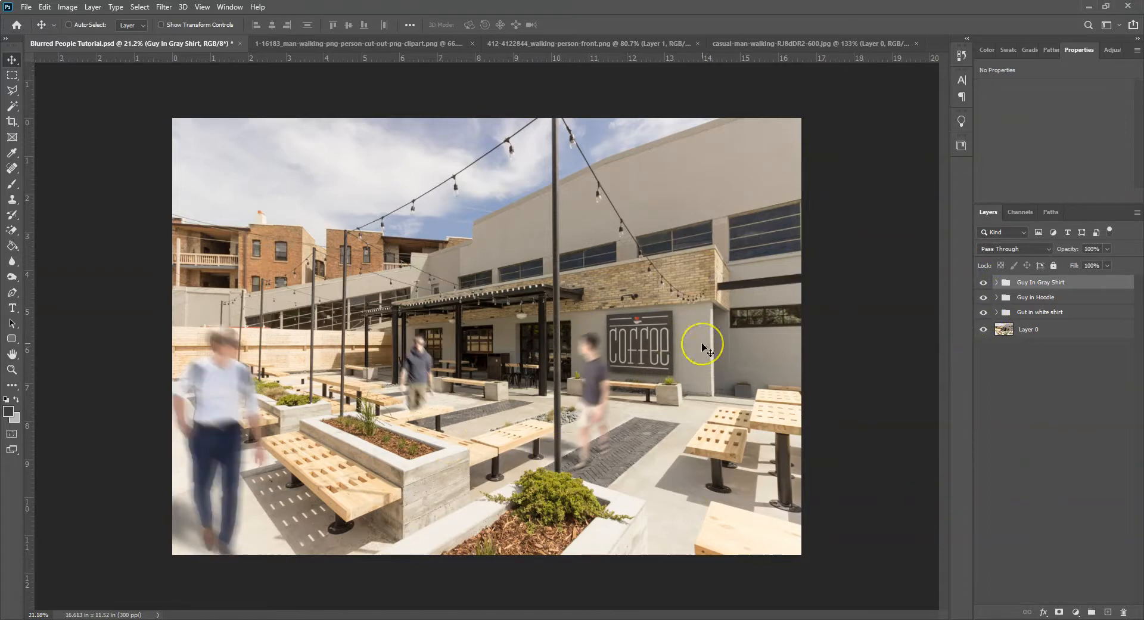
mouse_move(193, 377)
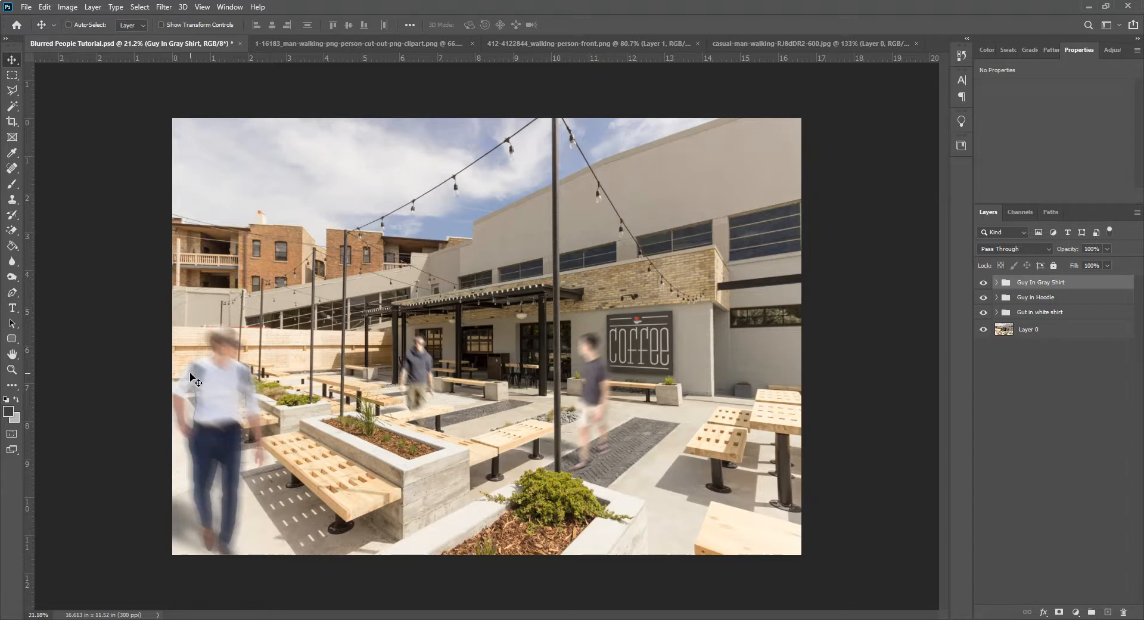
mouse_move(603, 349)
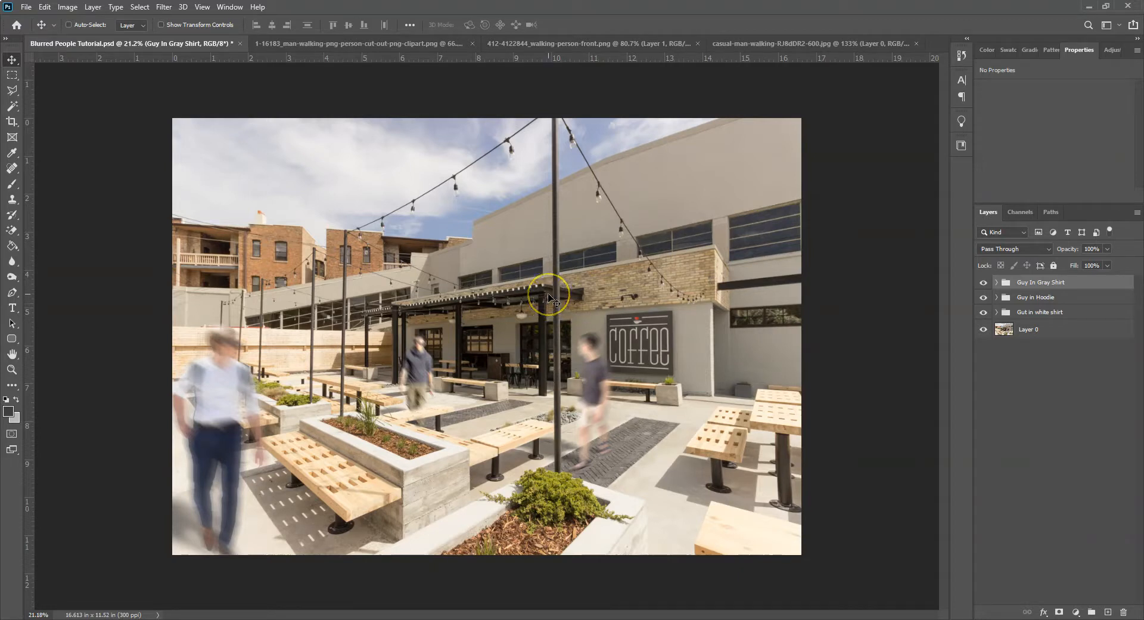
mouse_move(549, 299)
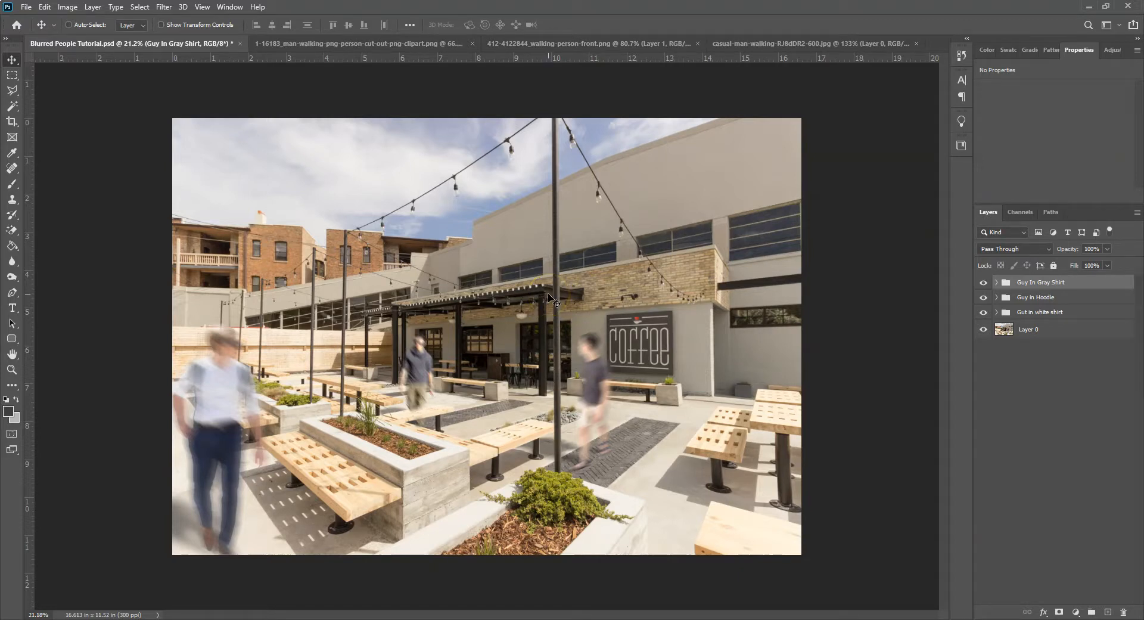